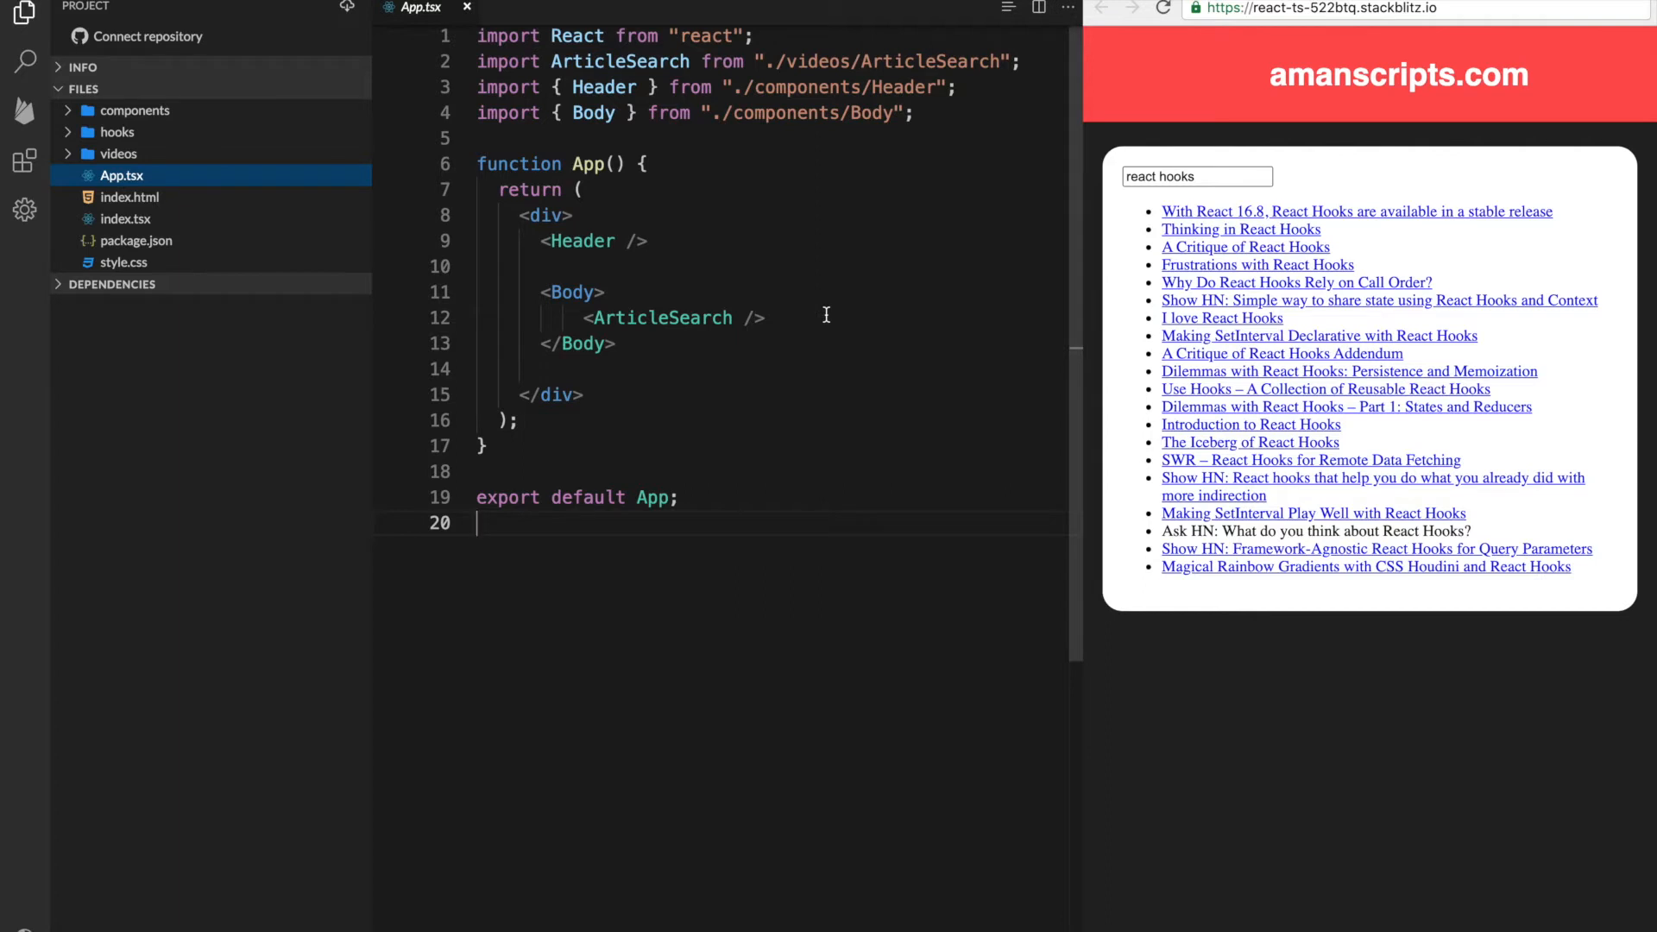
pyautogui.moveTo(728, 337)
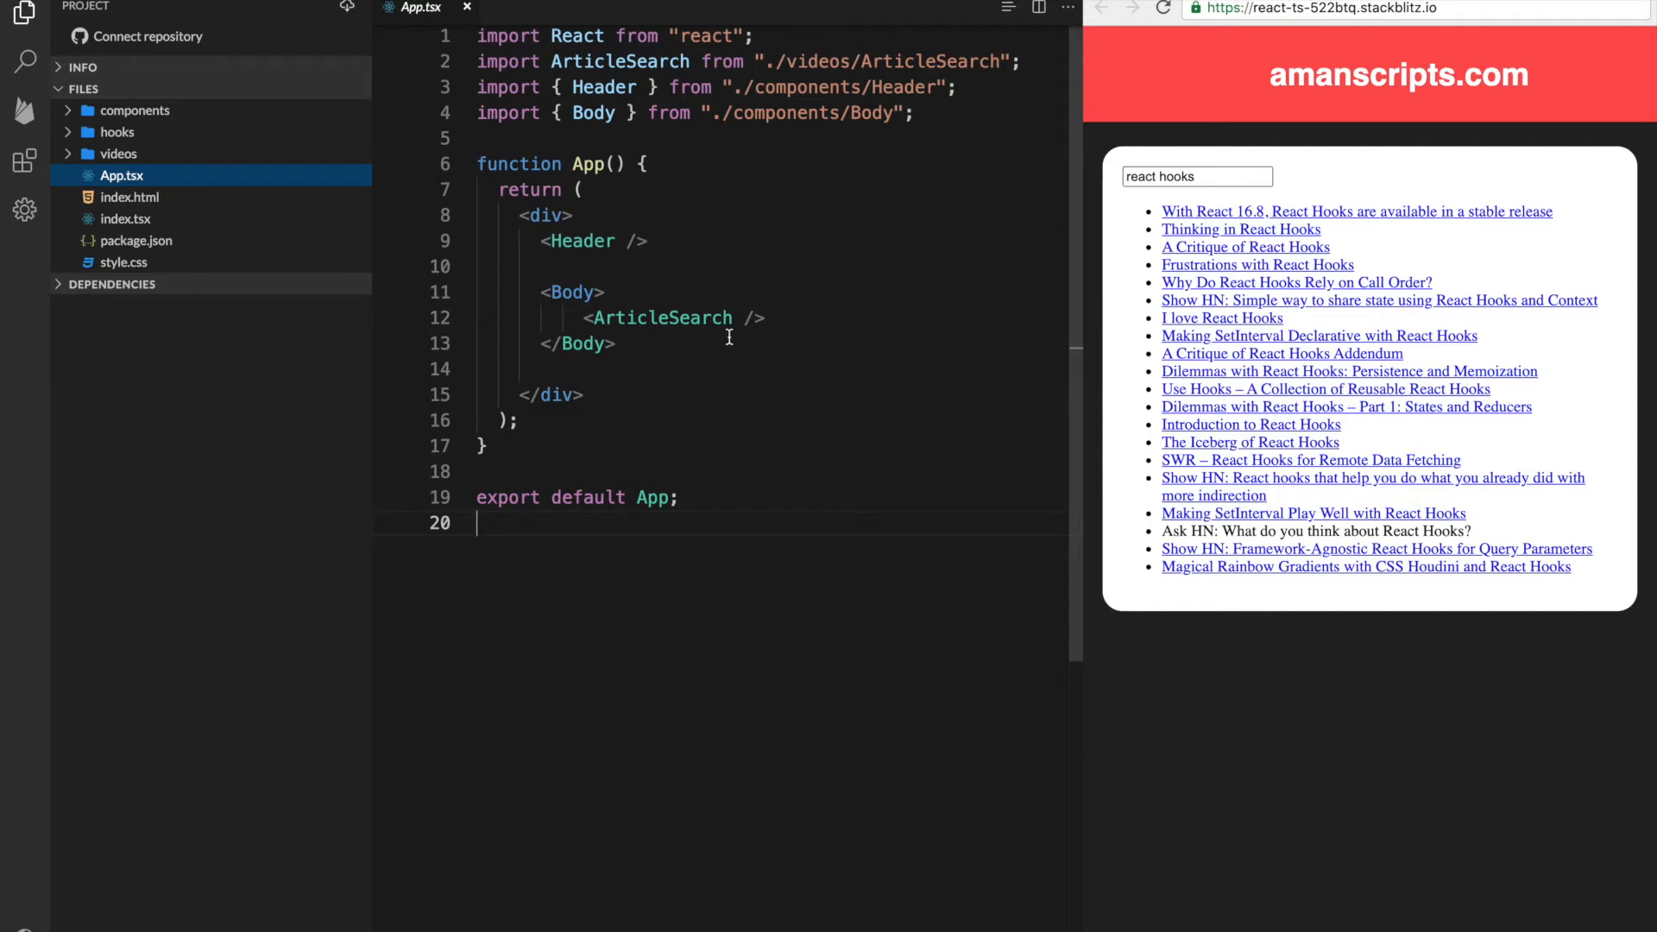
pyautogui.moveTo(812, 318)
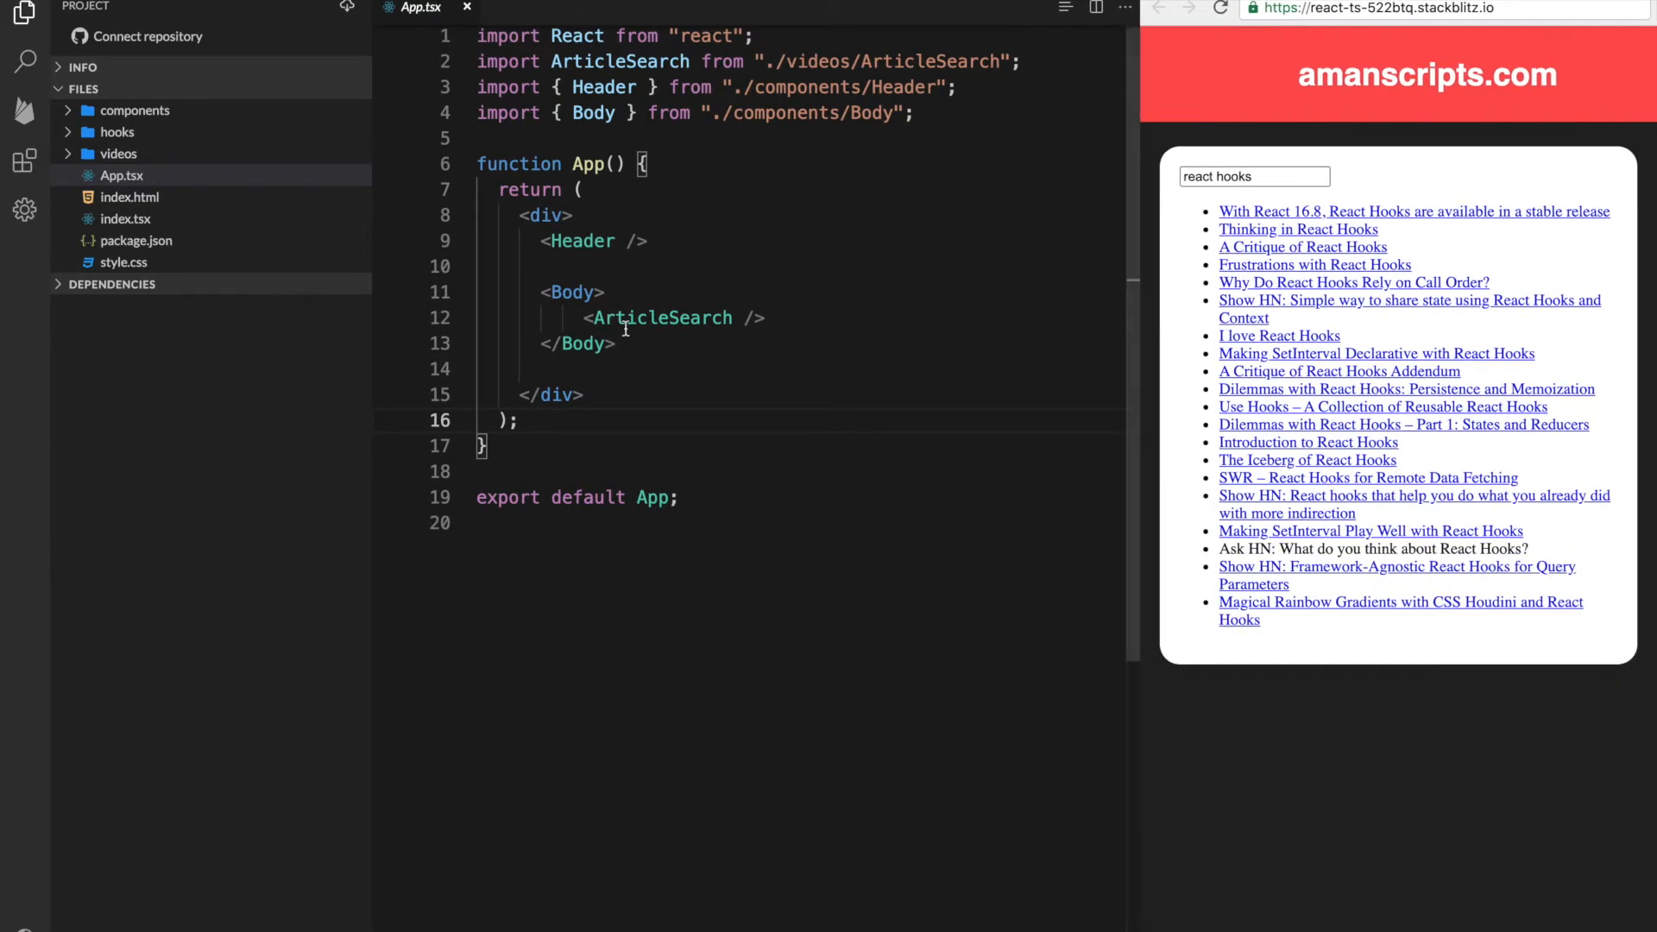
# Open videos/ArticleSearch.tsx from the file tree
pyautogui.click(115, 154)
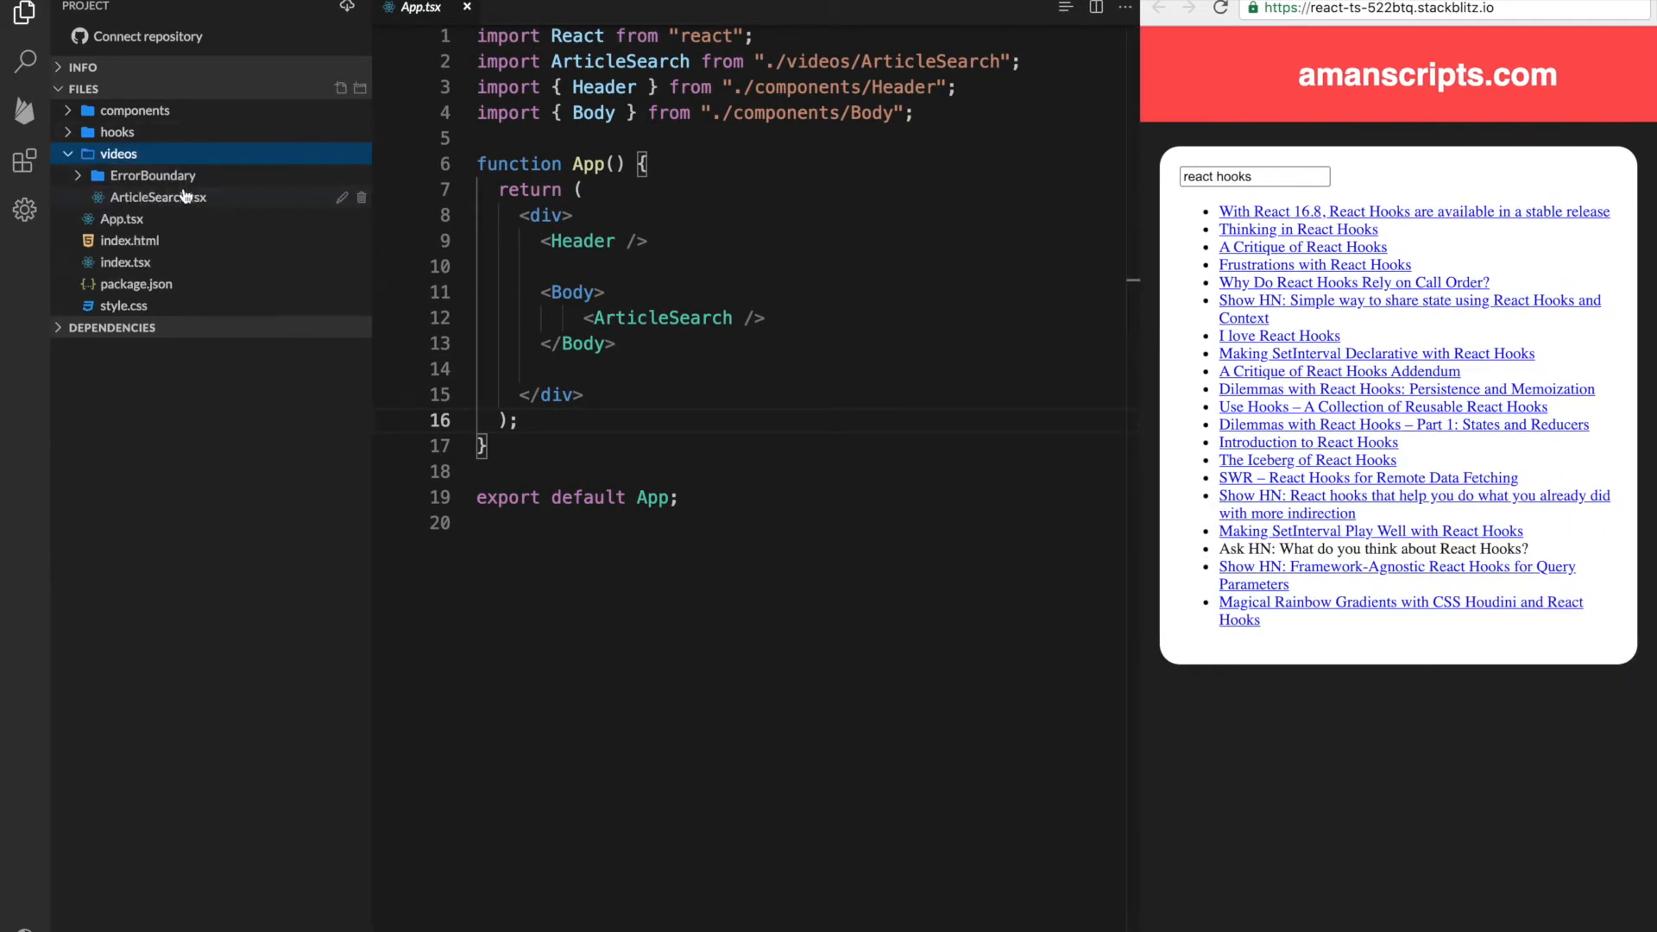
pyautogui.click(159, 197)
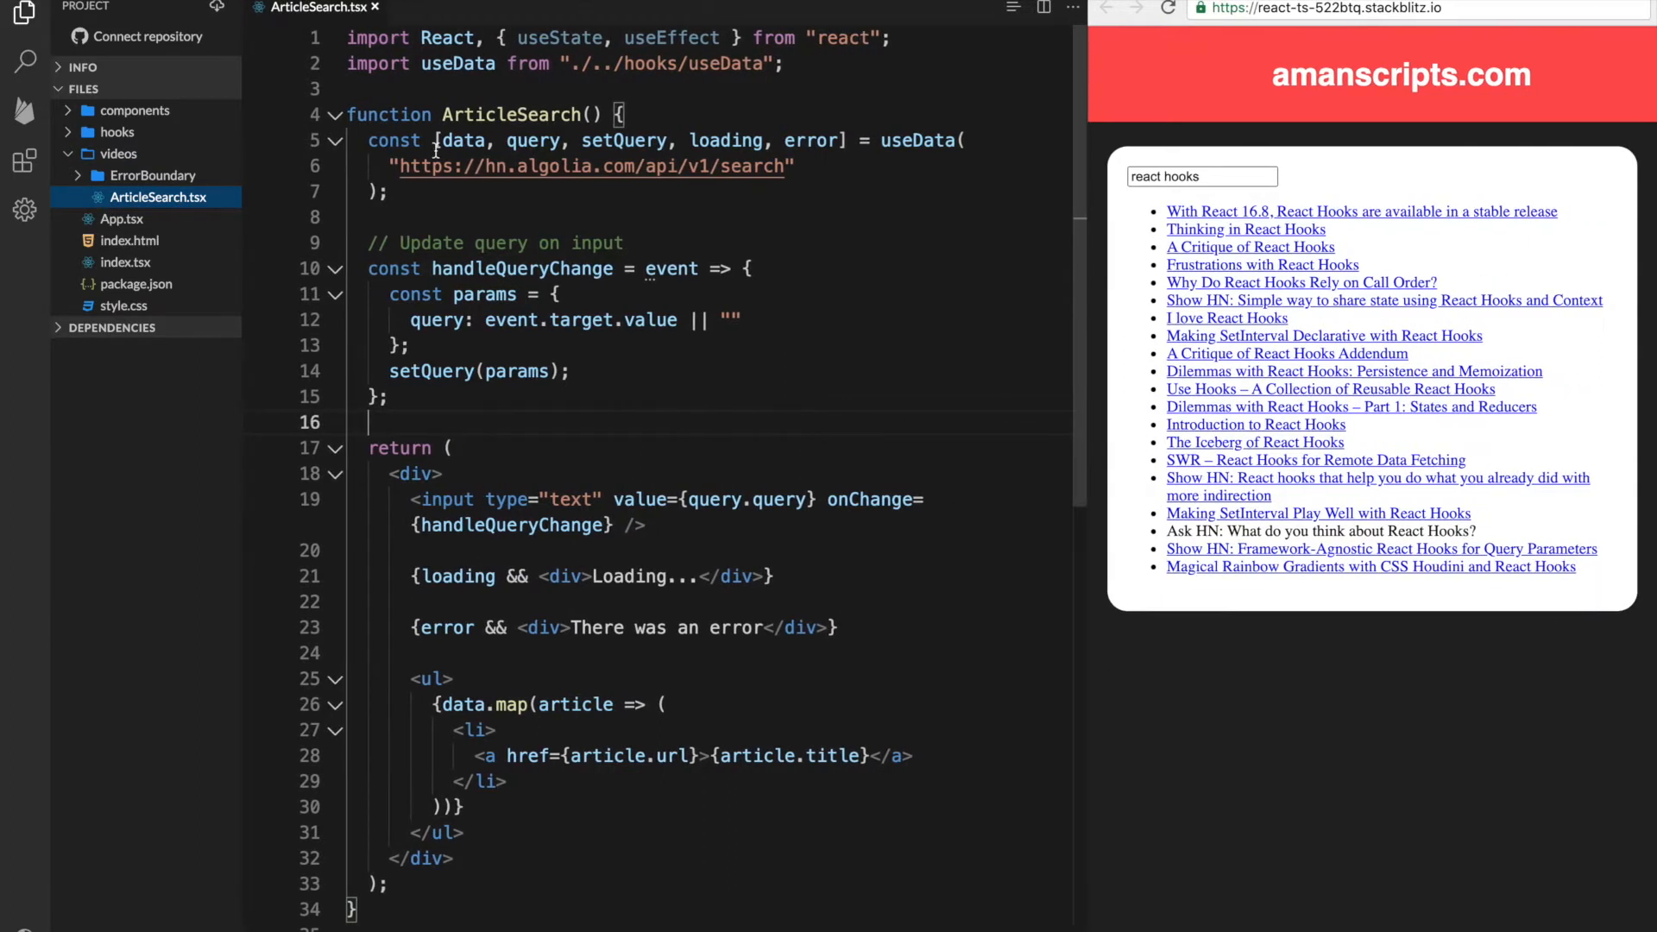
# Highlight the error value returned by useData and the inline error div line
pyautogui.doubleClick(918, 140)
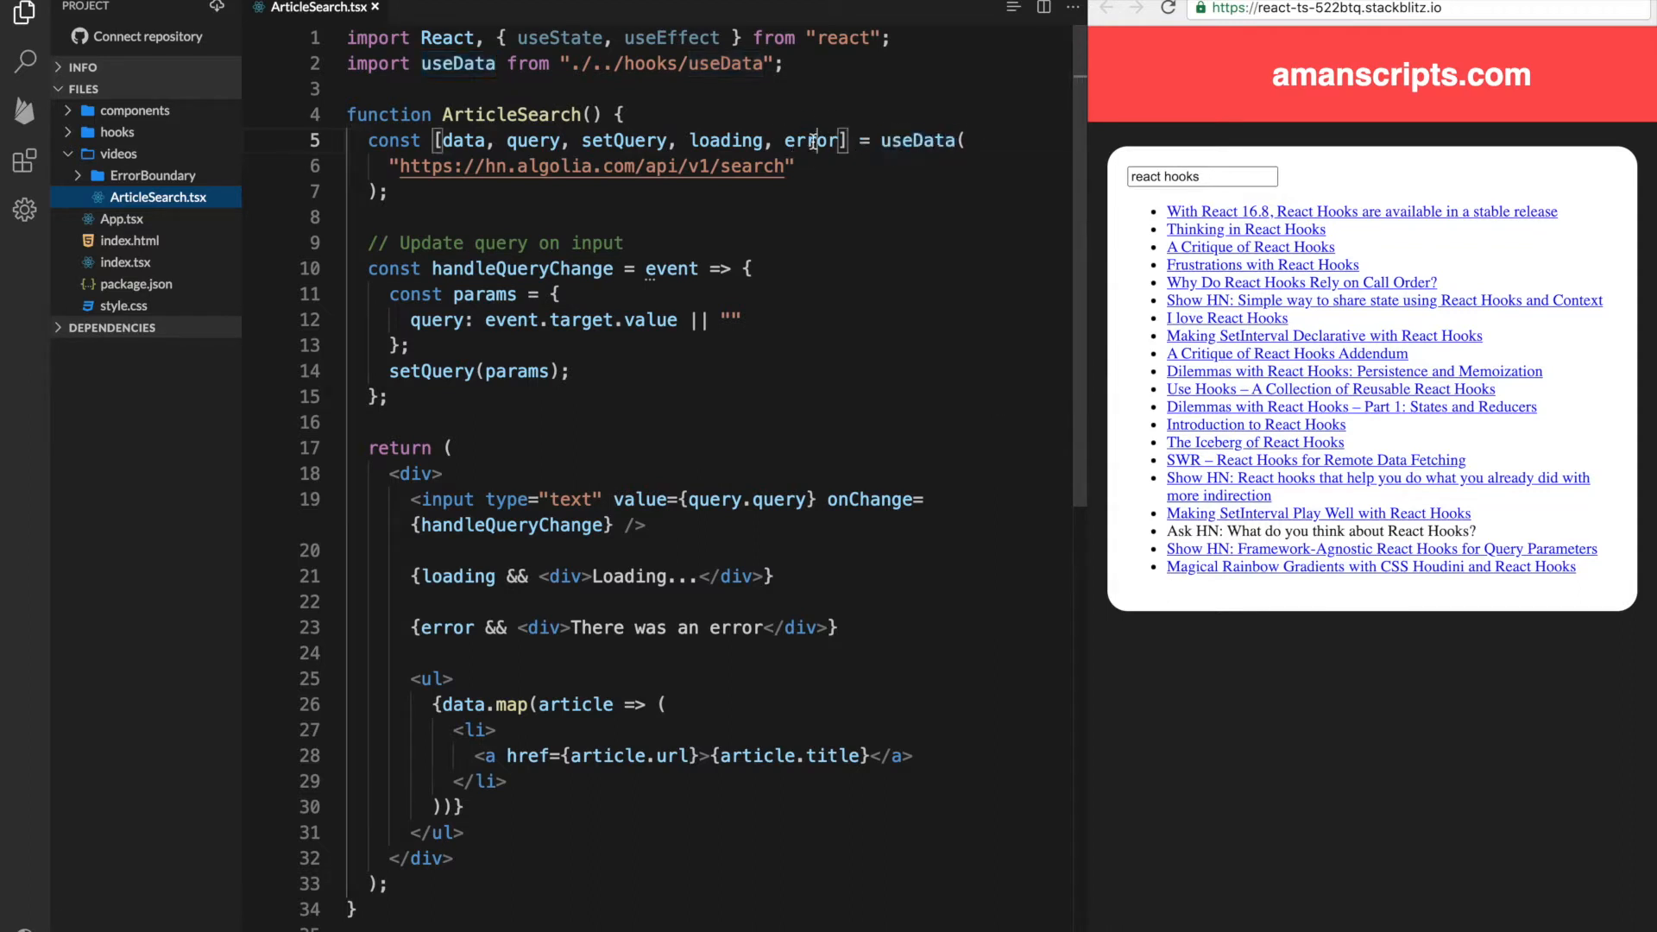
pyautogui.doubleClick(811, 140)
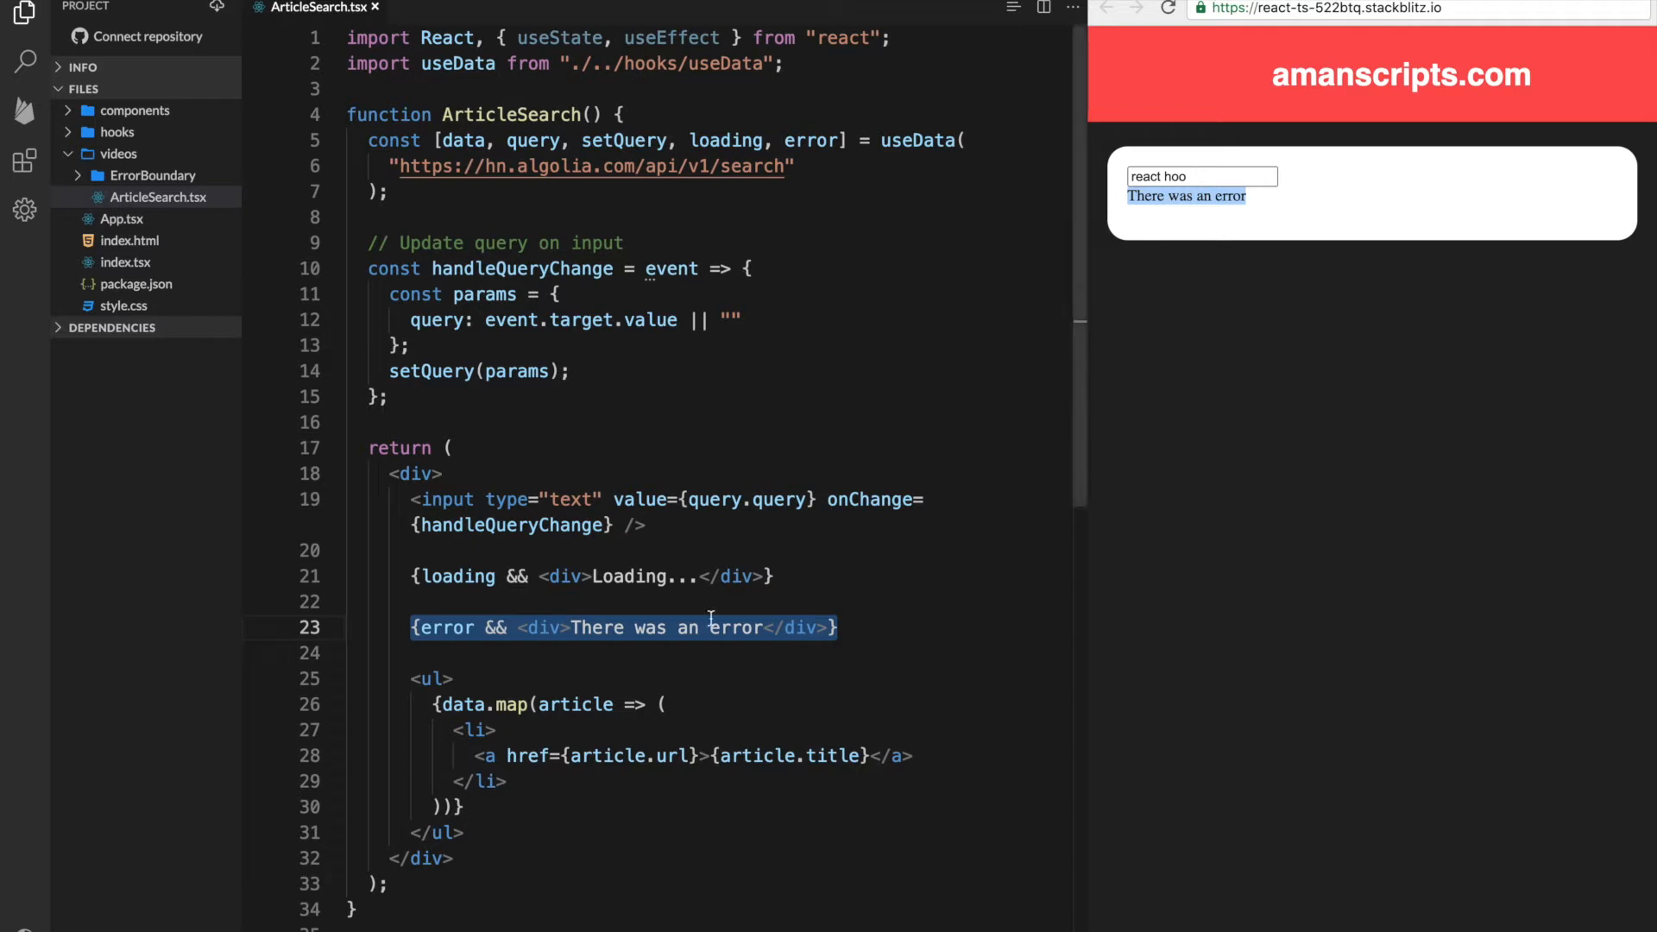
pyautogui.click(870, 626)
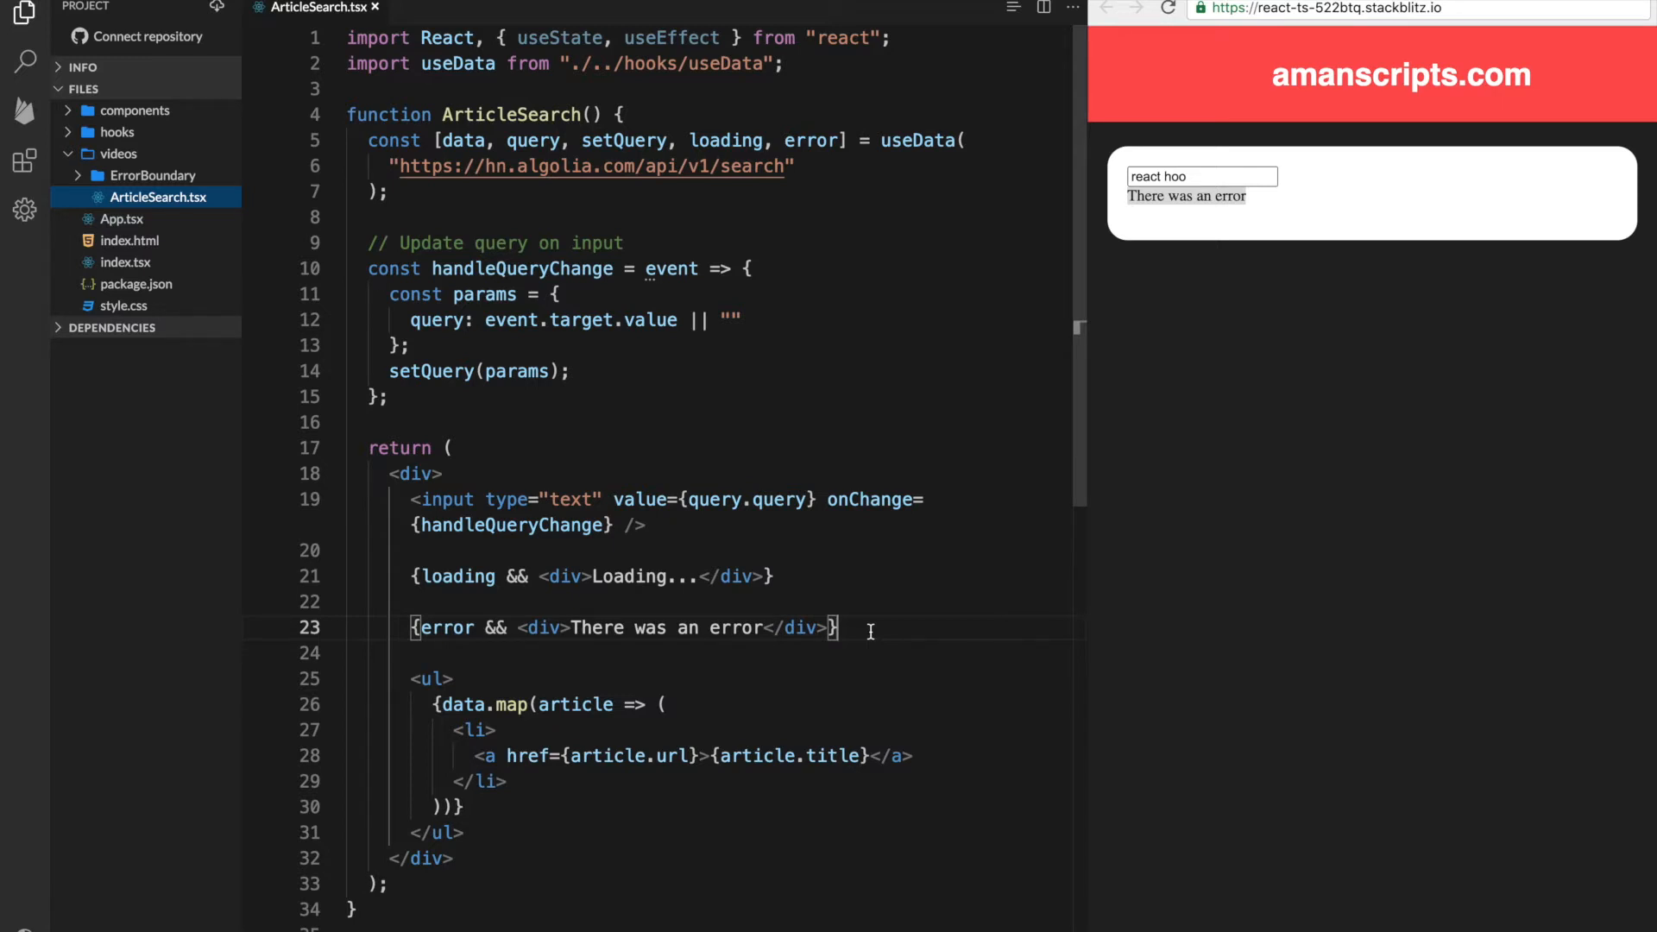
pyautogui.moveTo(698, 632)
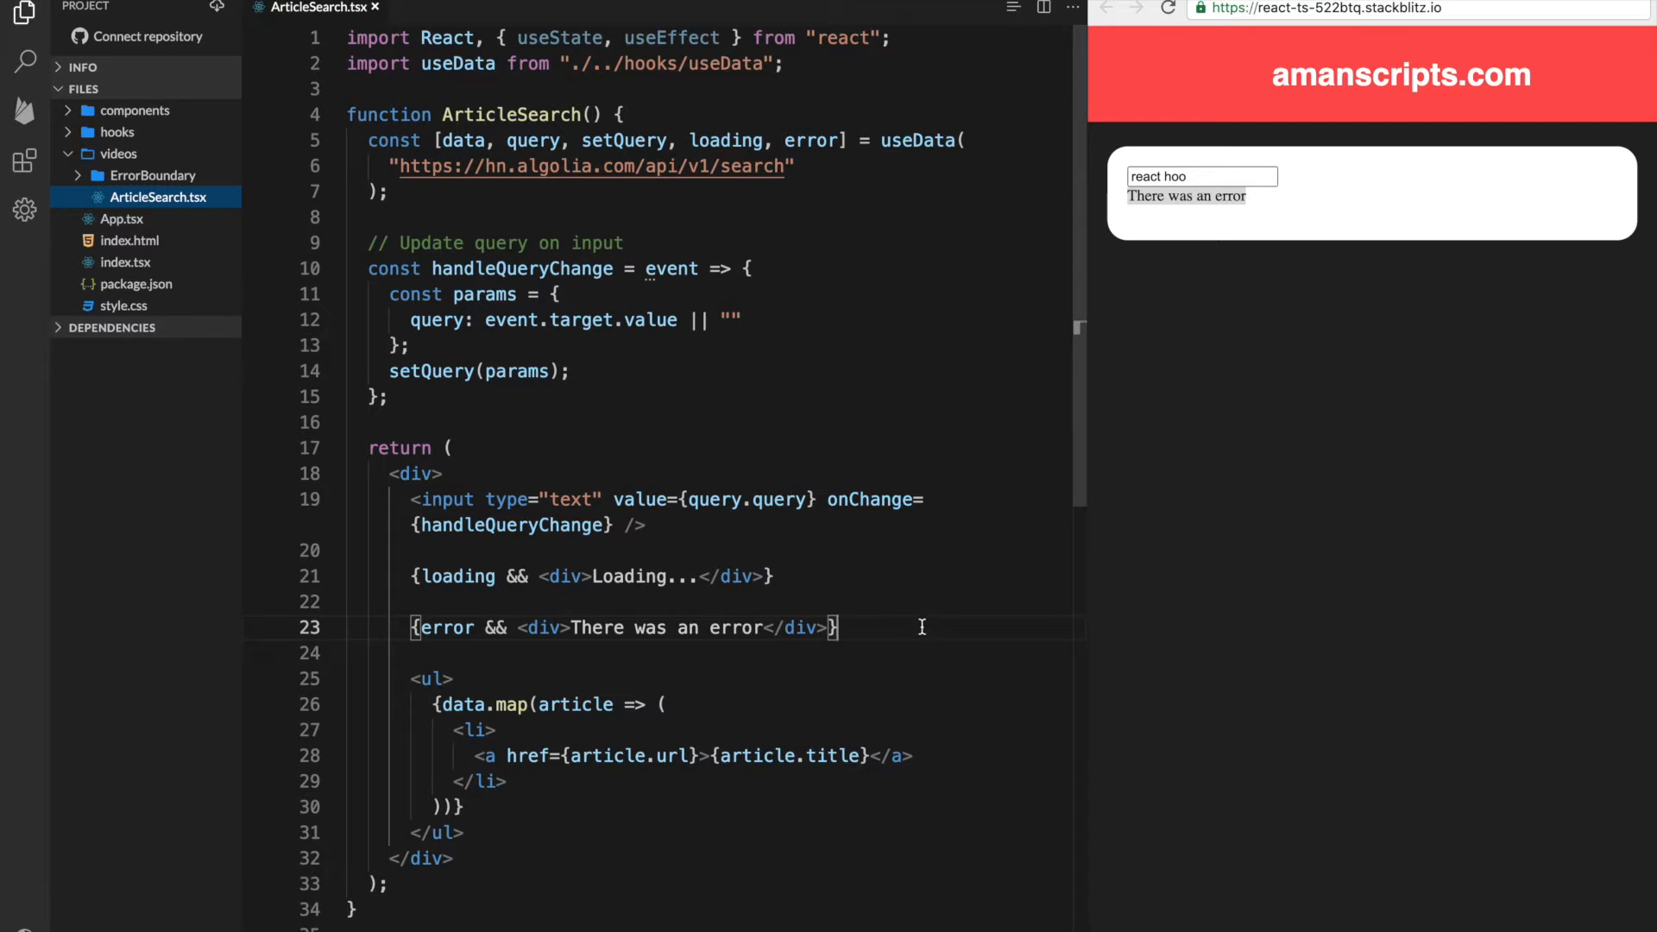
# Delete the inline 'There was an error' div from ArticleSearch
pyautogui.press('Backspace')
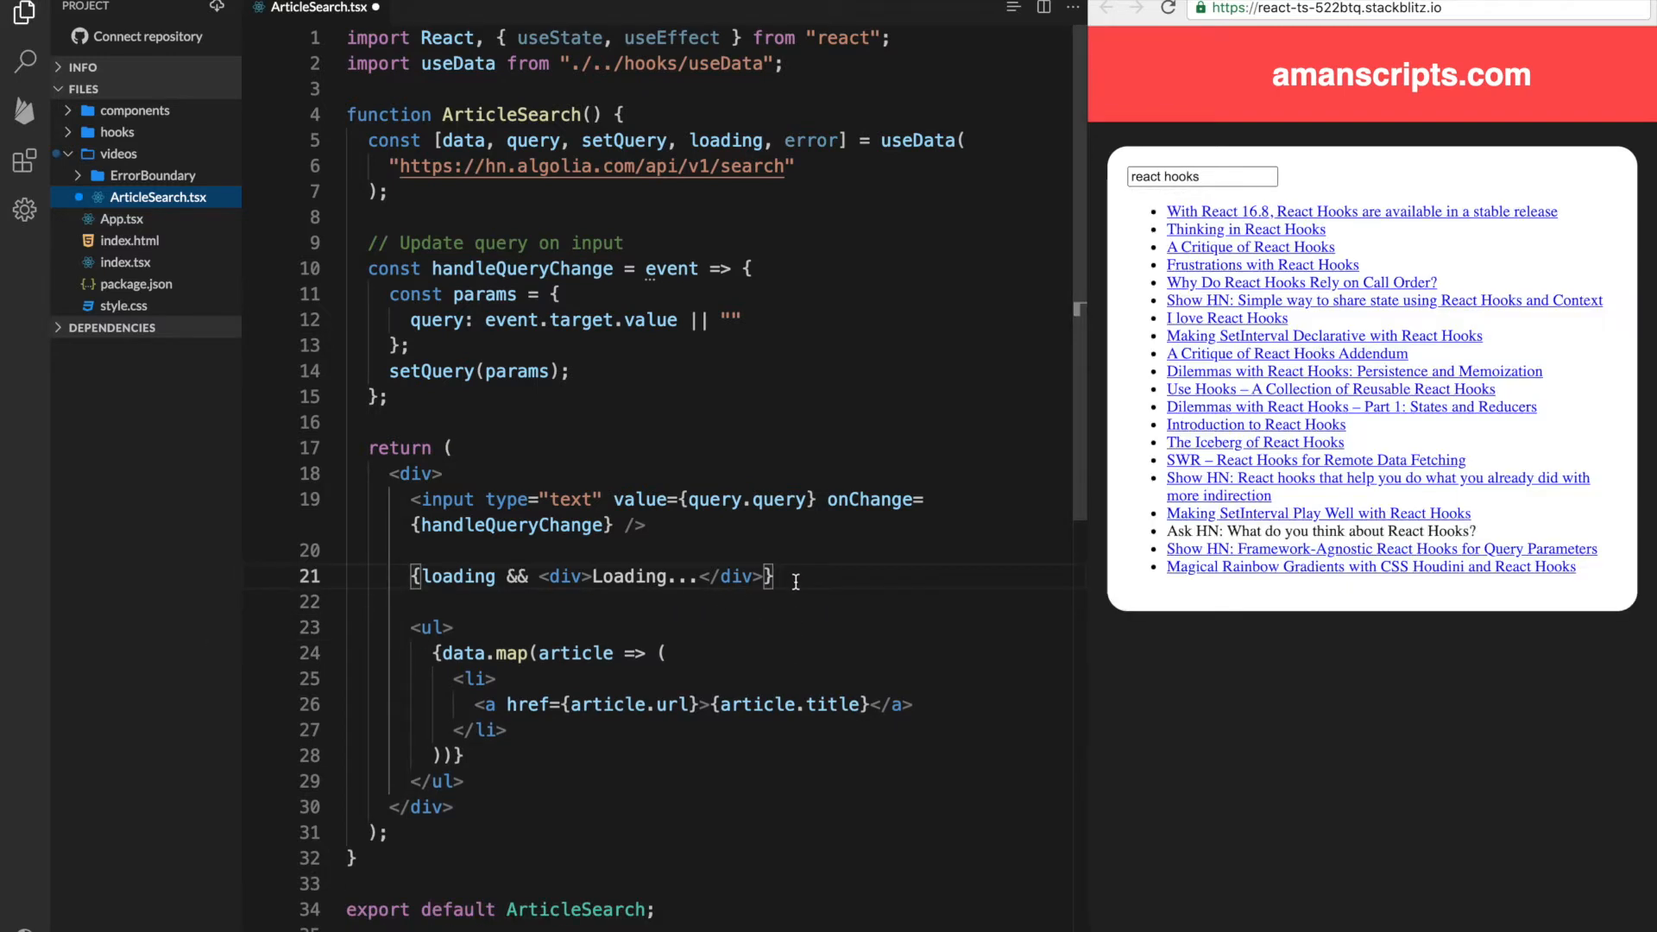
pyautogui.moveTo(861, 549)
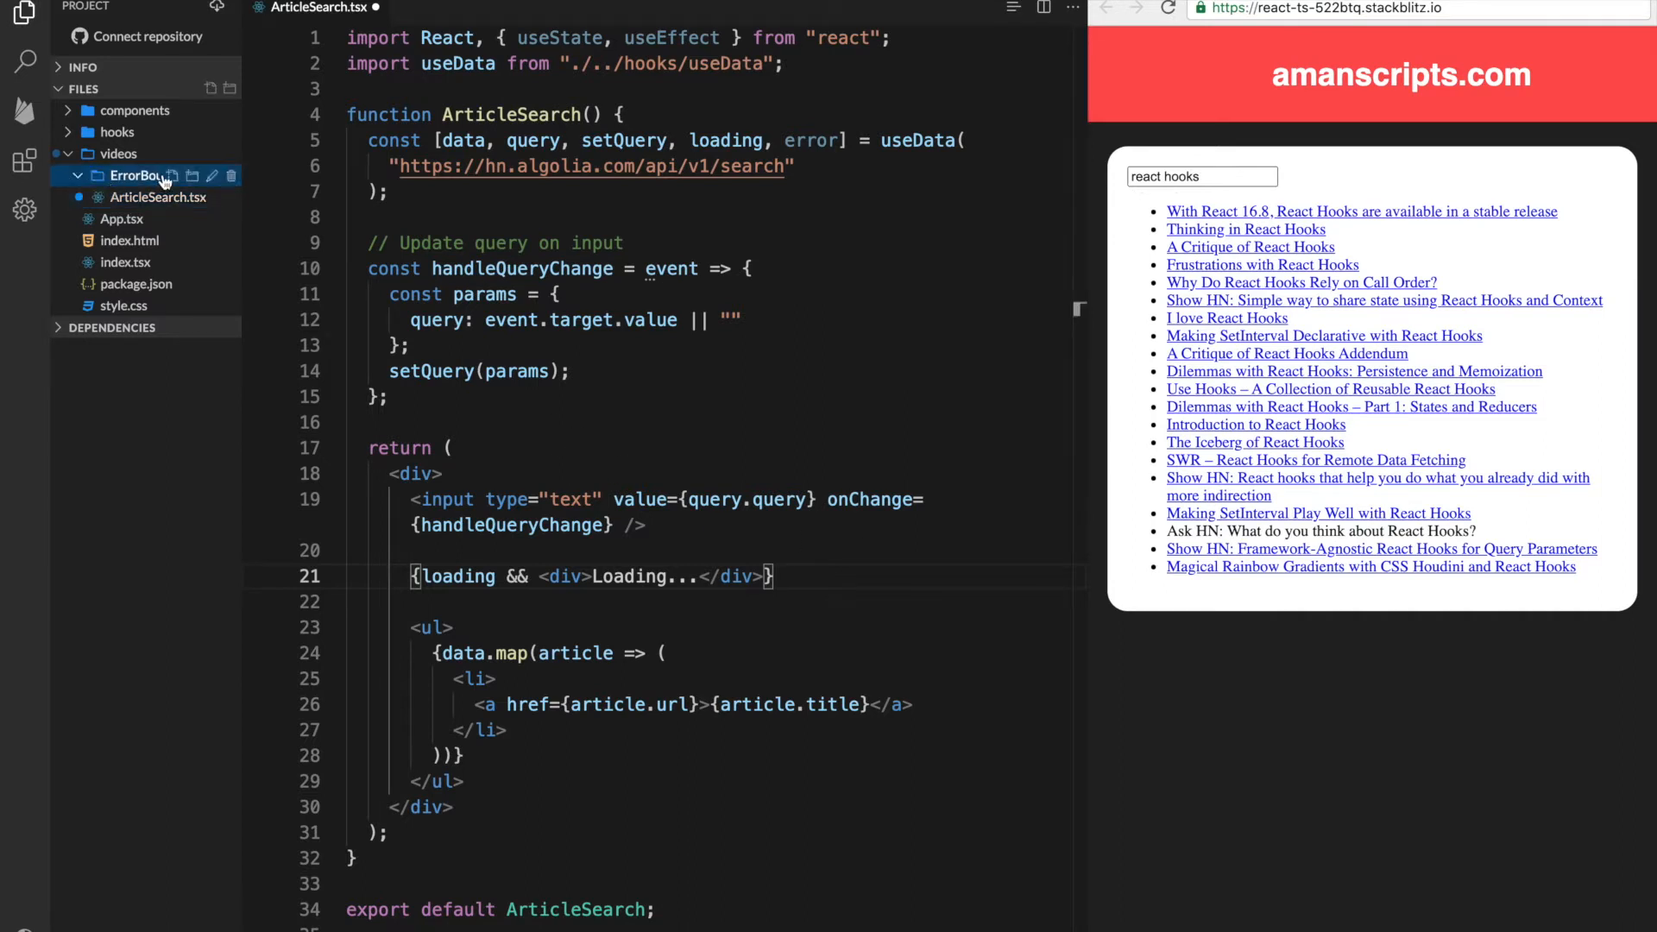
# Create ErrorBoundary.tsx importing React and exporting a class extending React.Component
pyautogui.click(193, 176)
pyautogui.write('i')
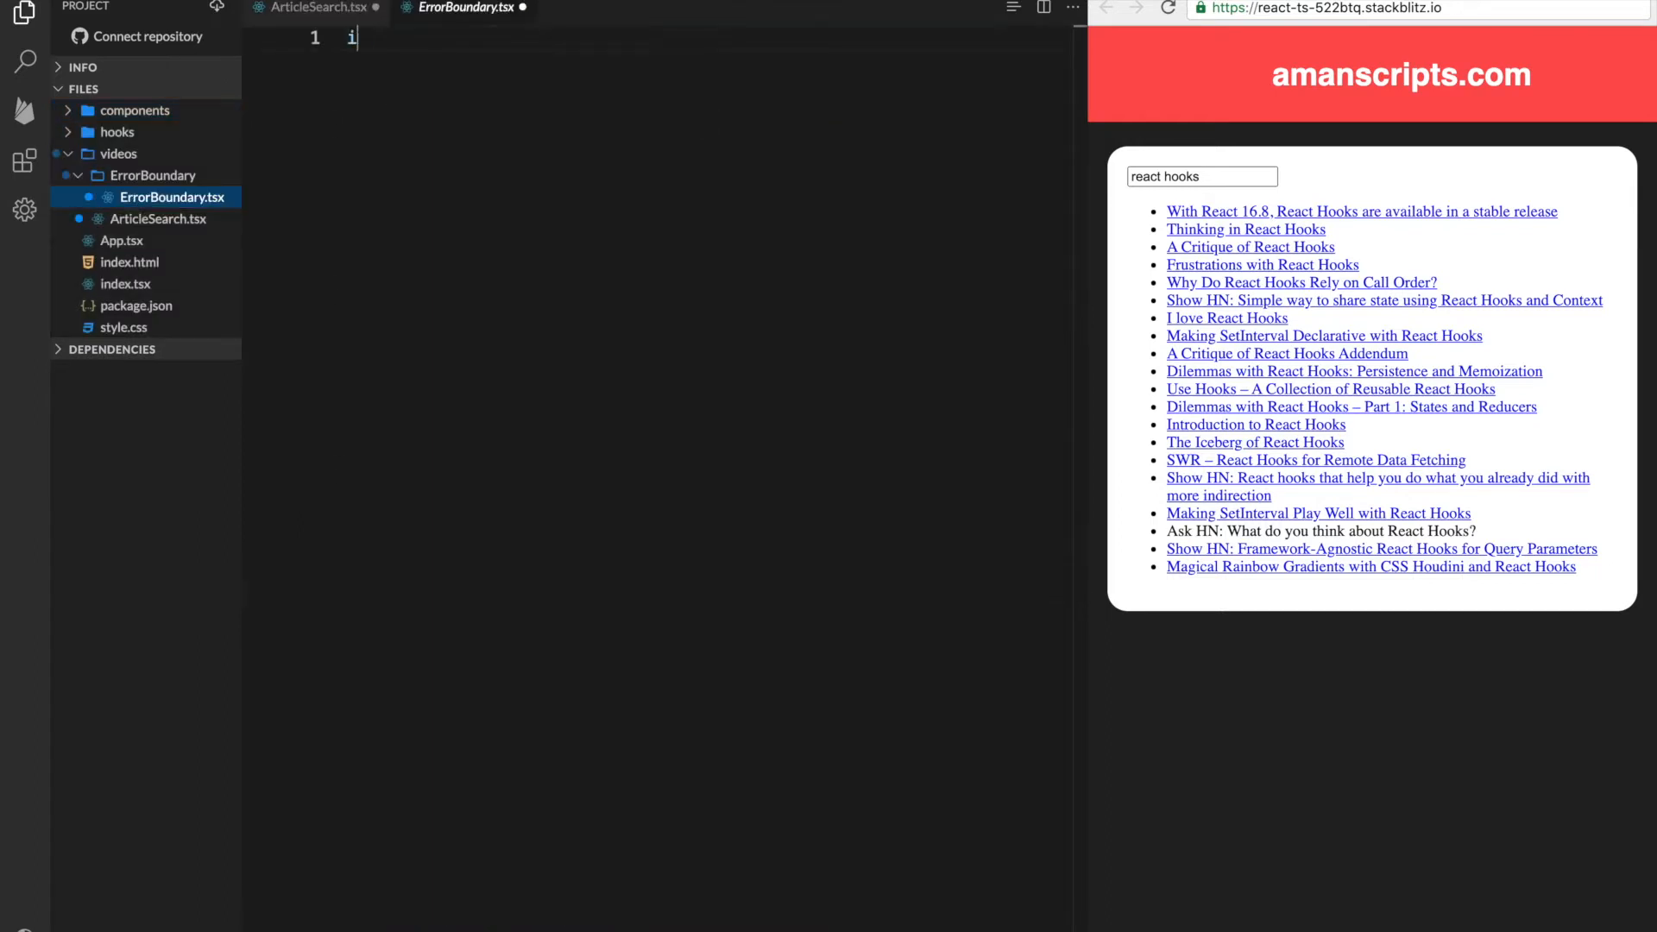
pyautogui.write("mport React from '")
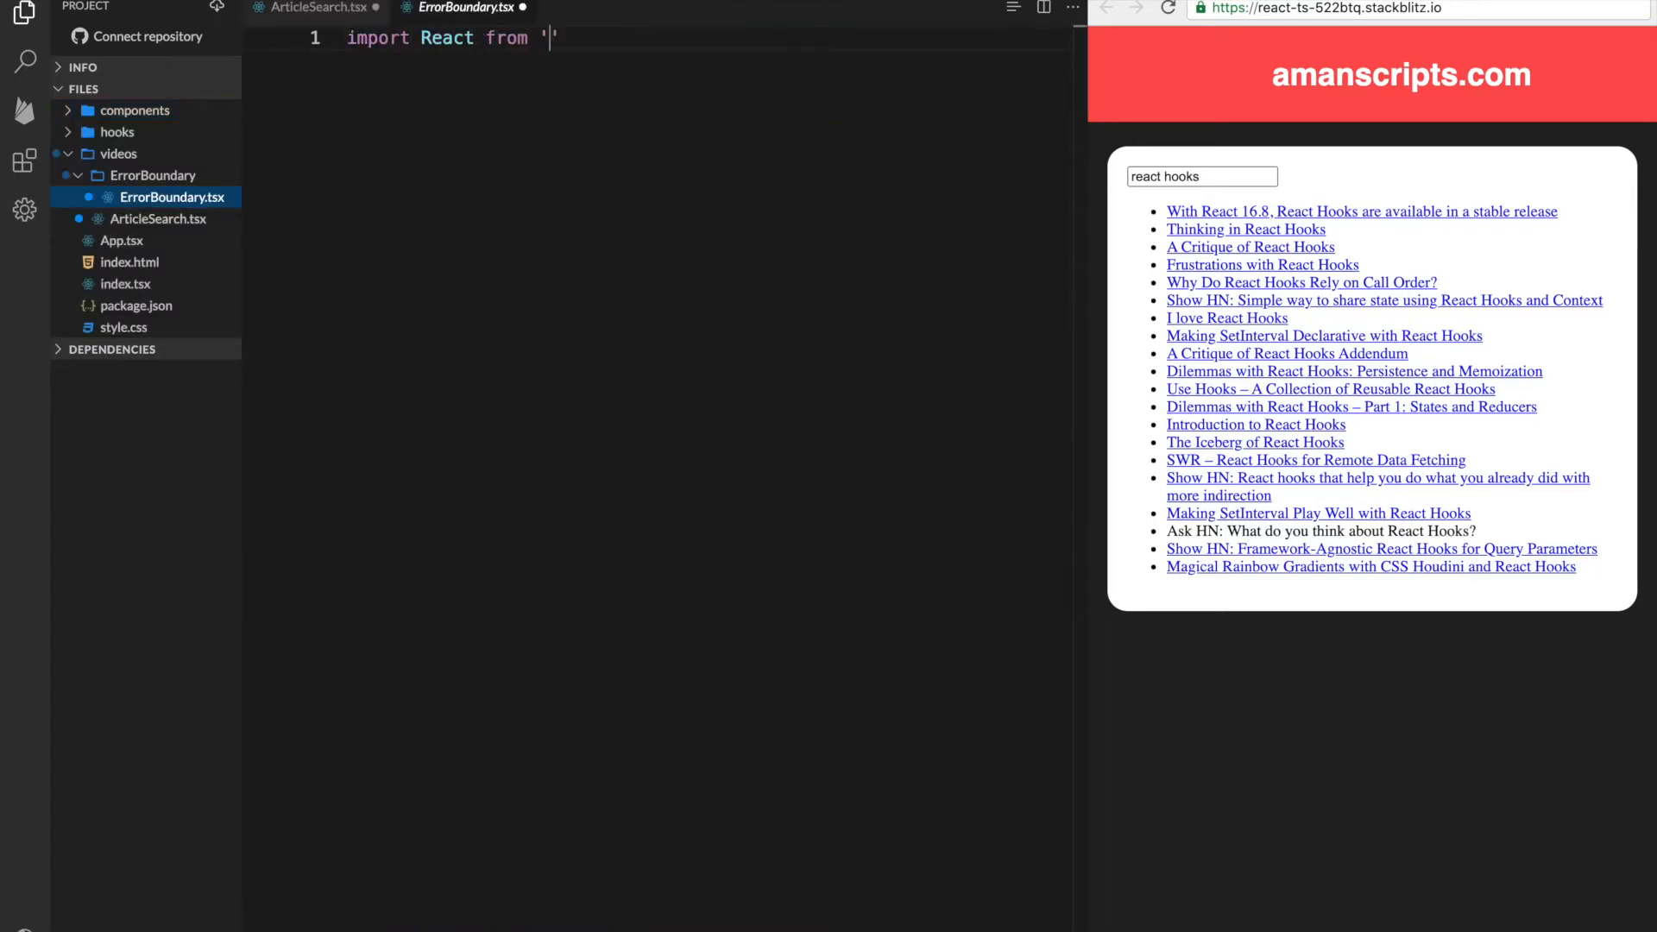
pyautogui.write("react';")
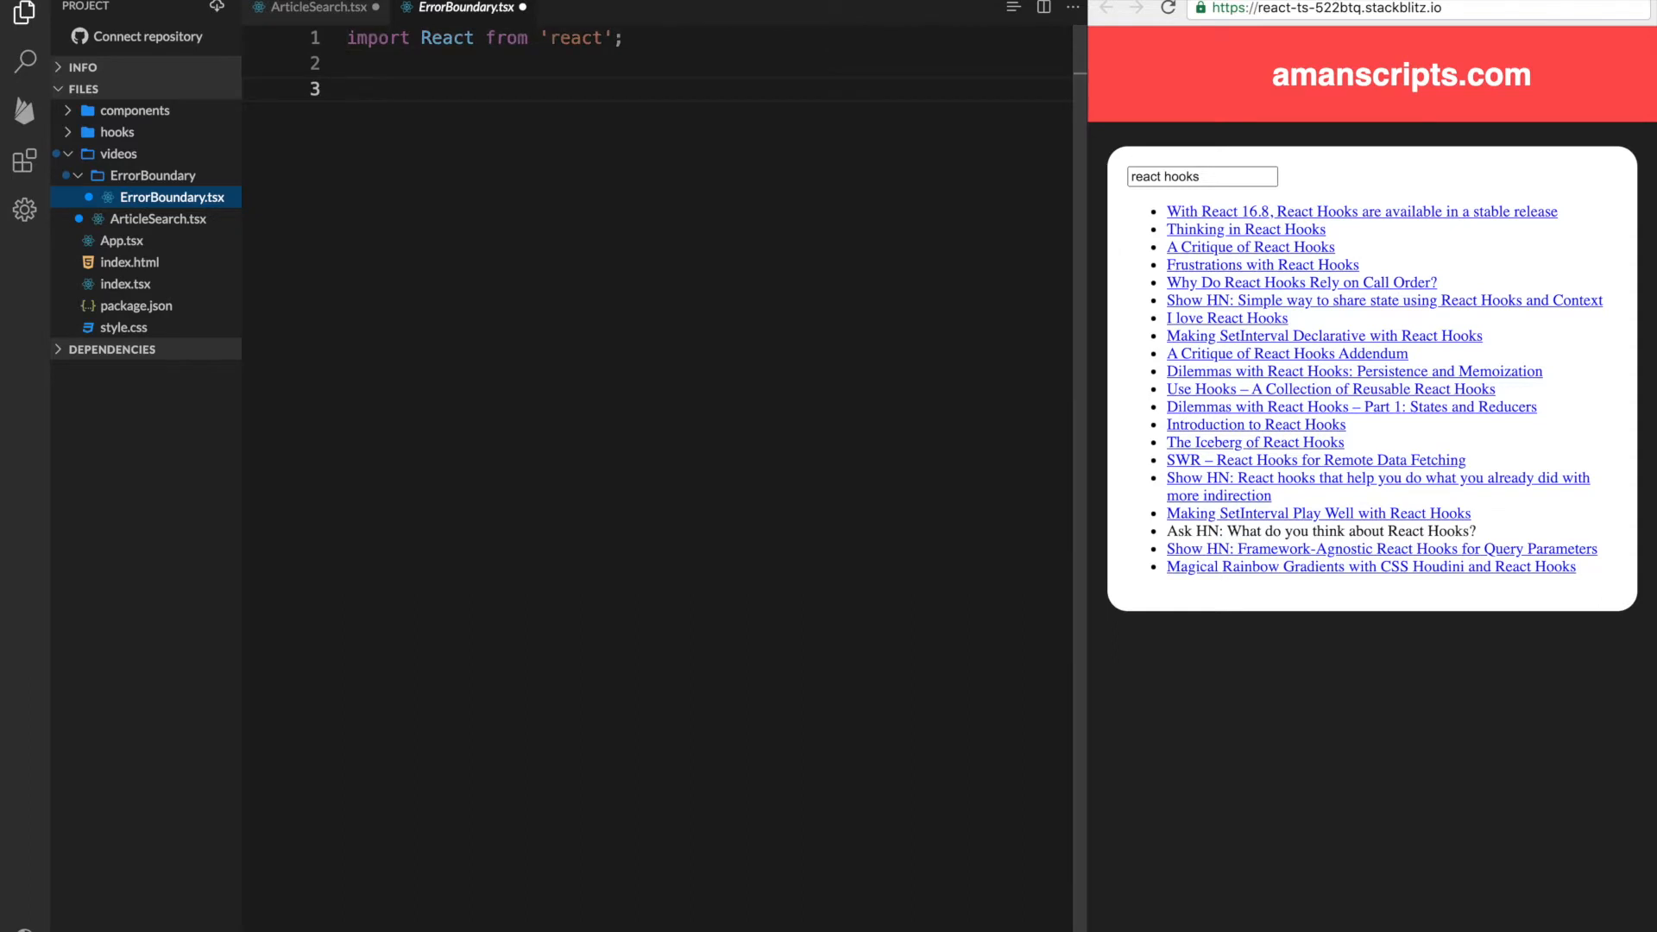
pyautogui.write('export class ErrorBoundary {')
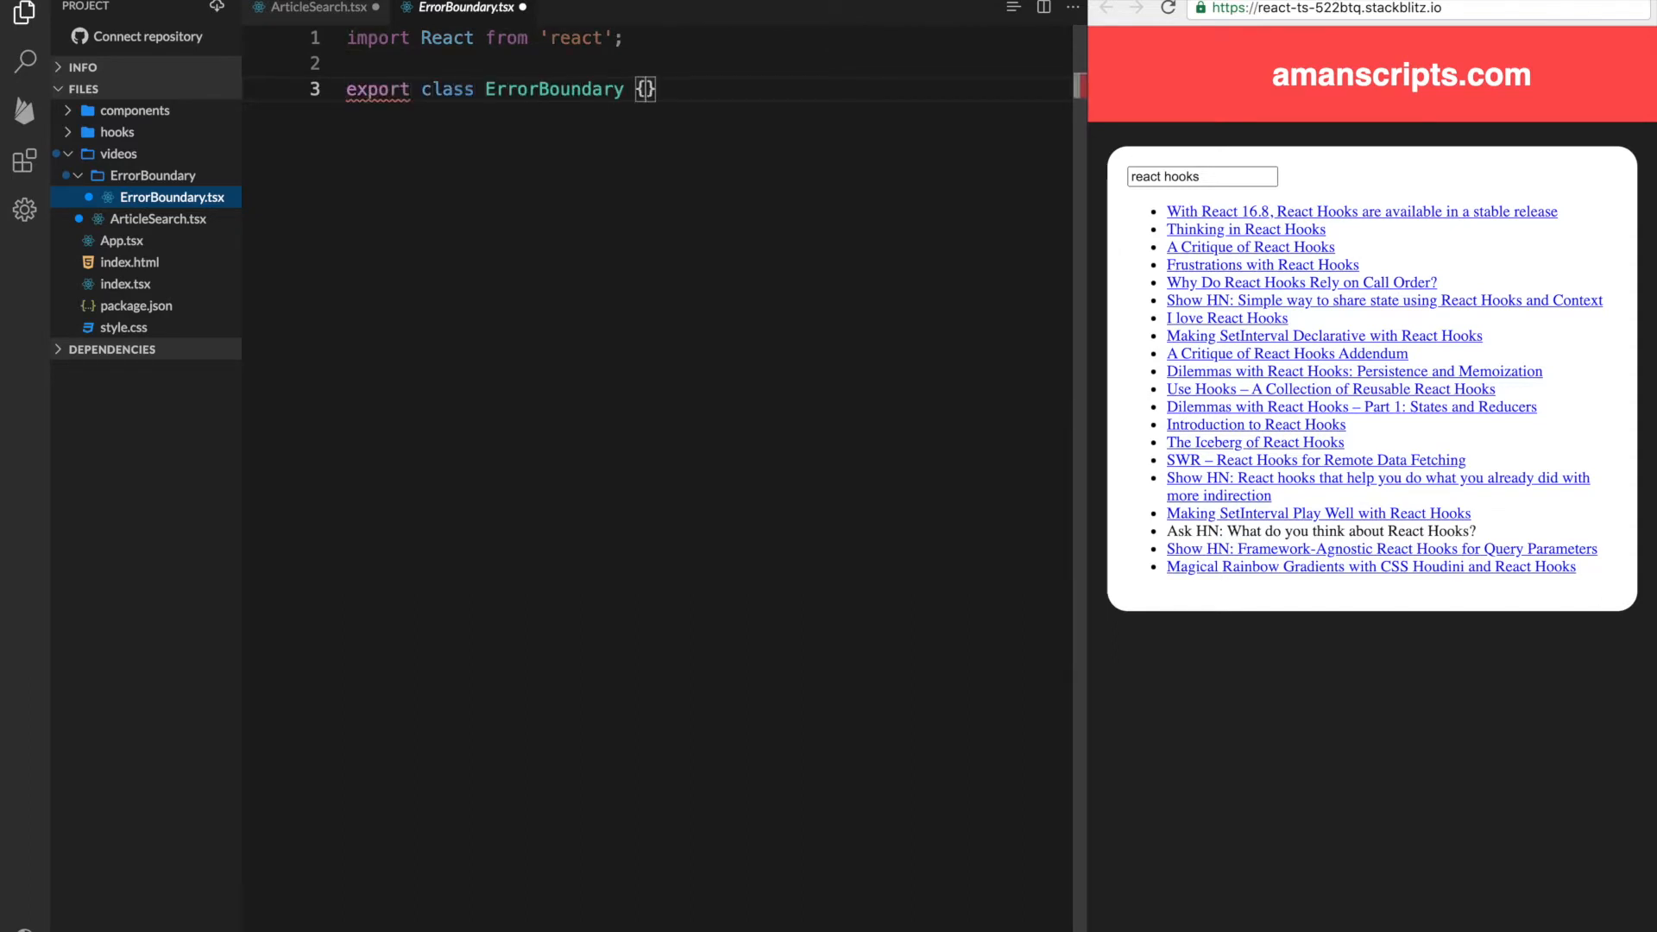
pyautogui.write('extends React.Component {')
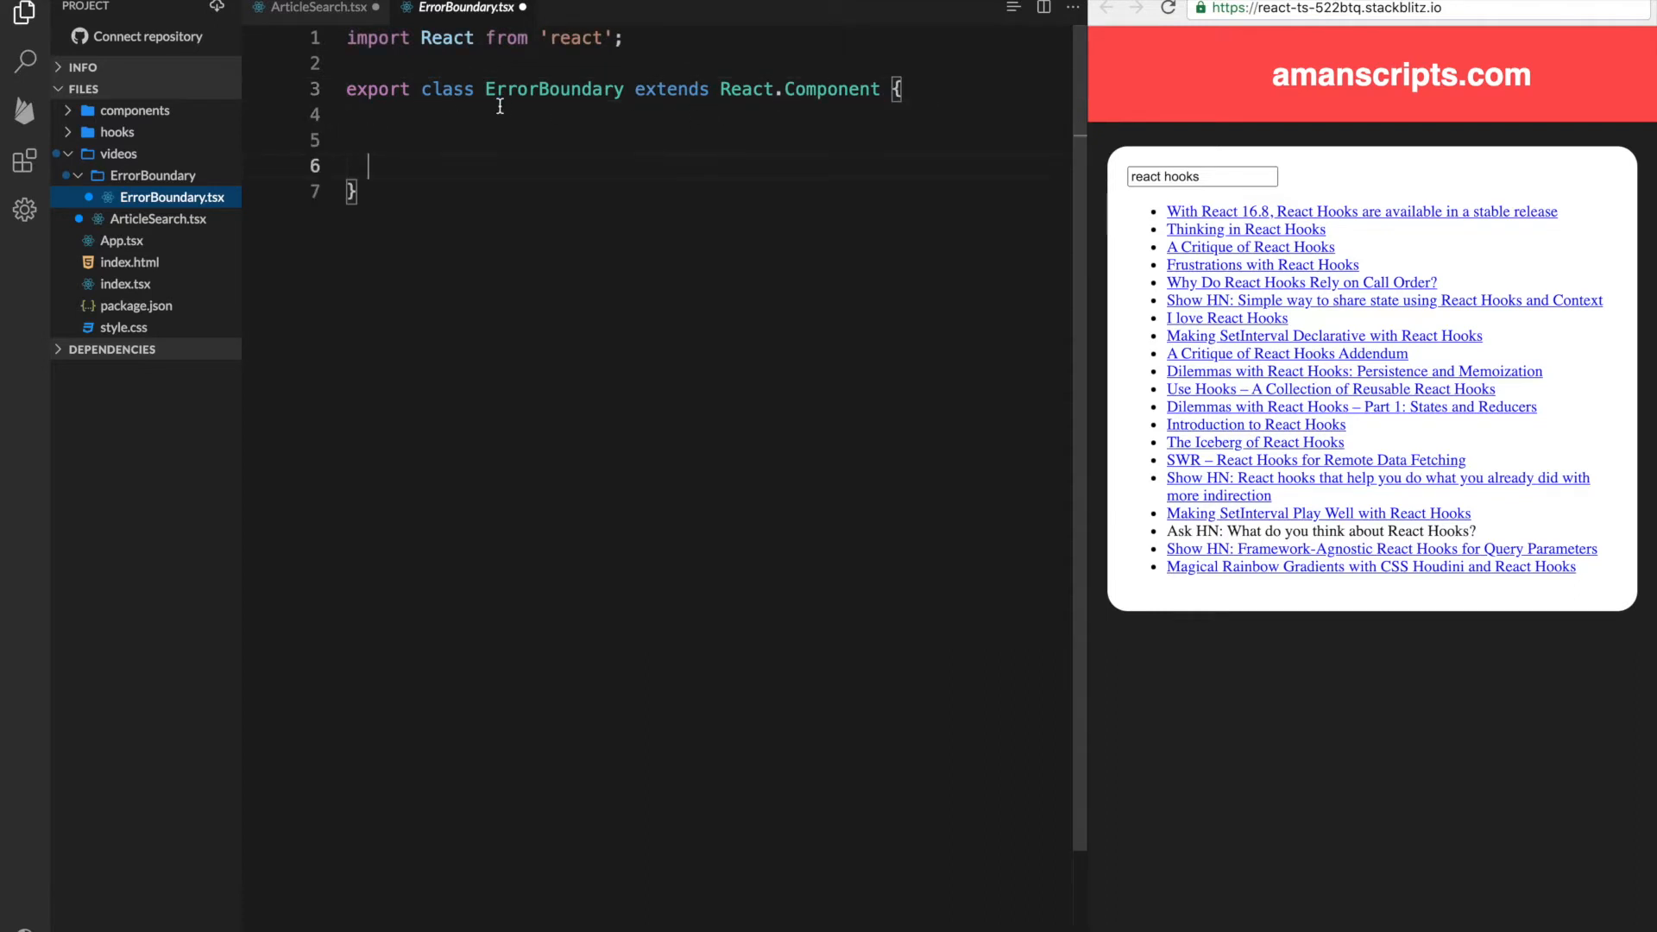
pyautogui.moveTo(554, 88)
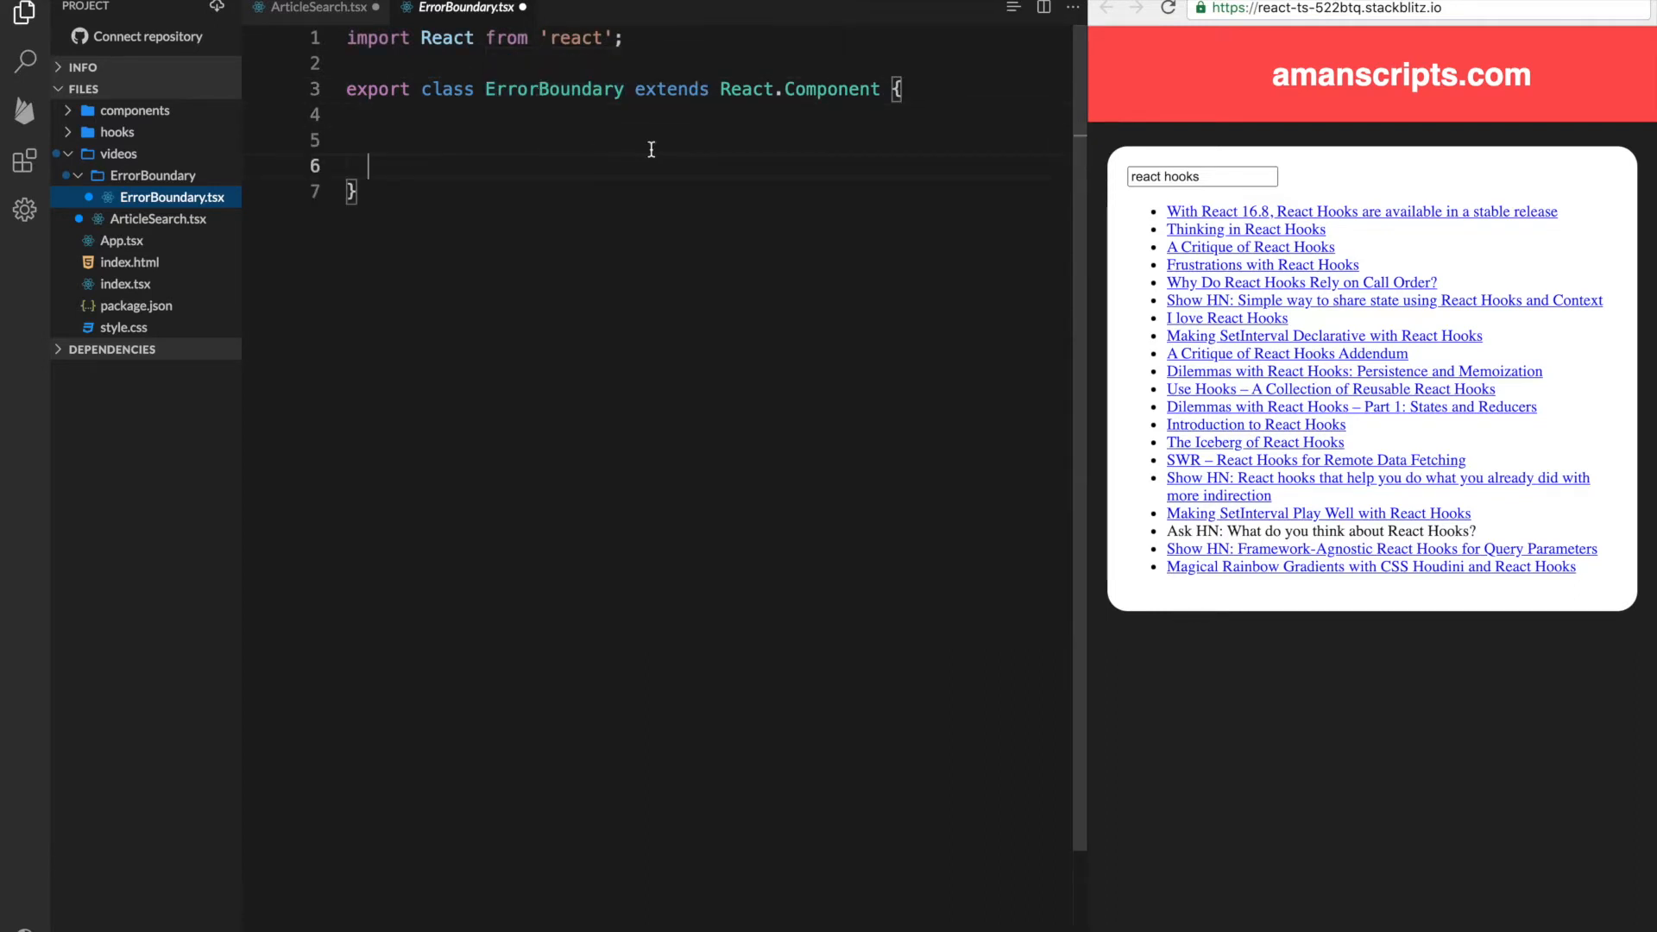
pyautogui.press('Enter')
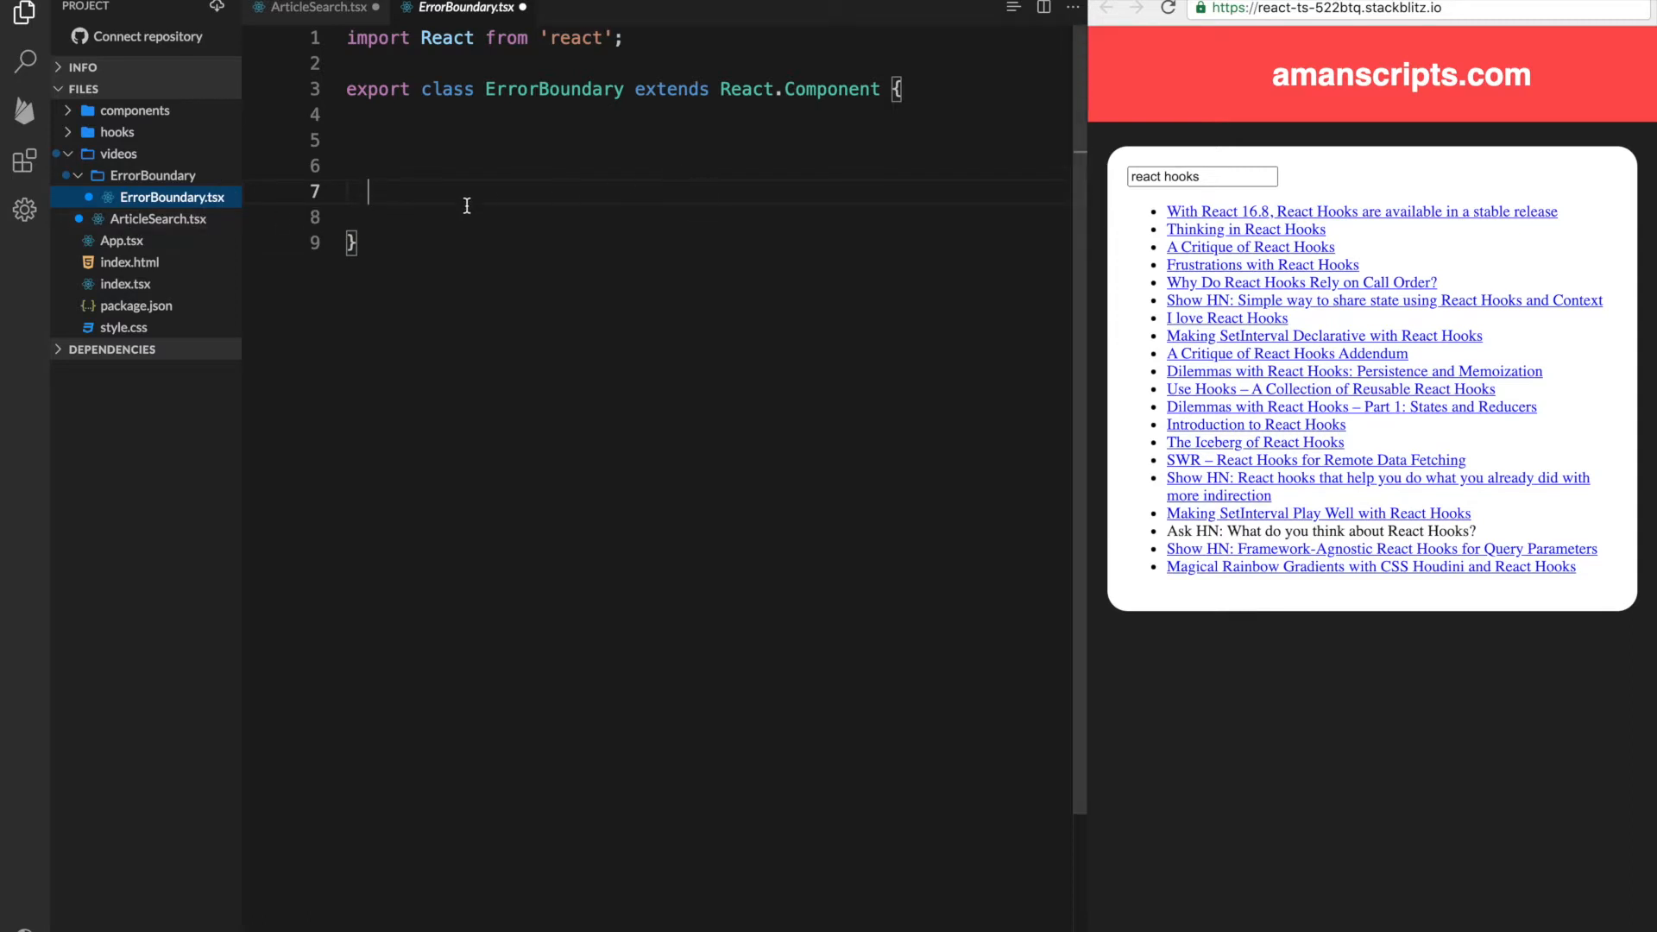
# Add a render() method that returns null
pyautogui.write('render() {}')
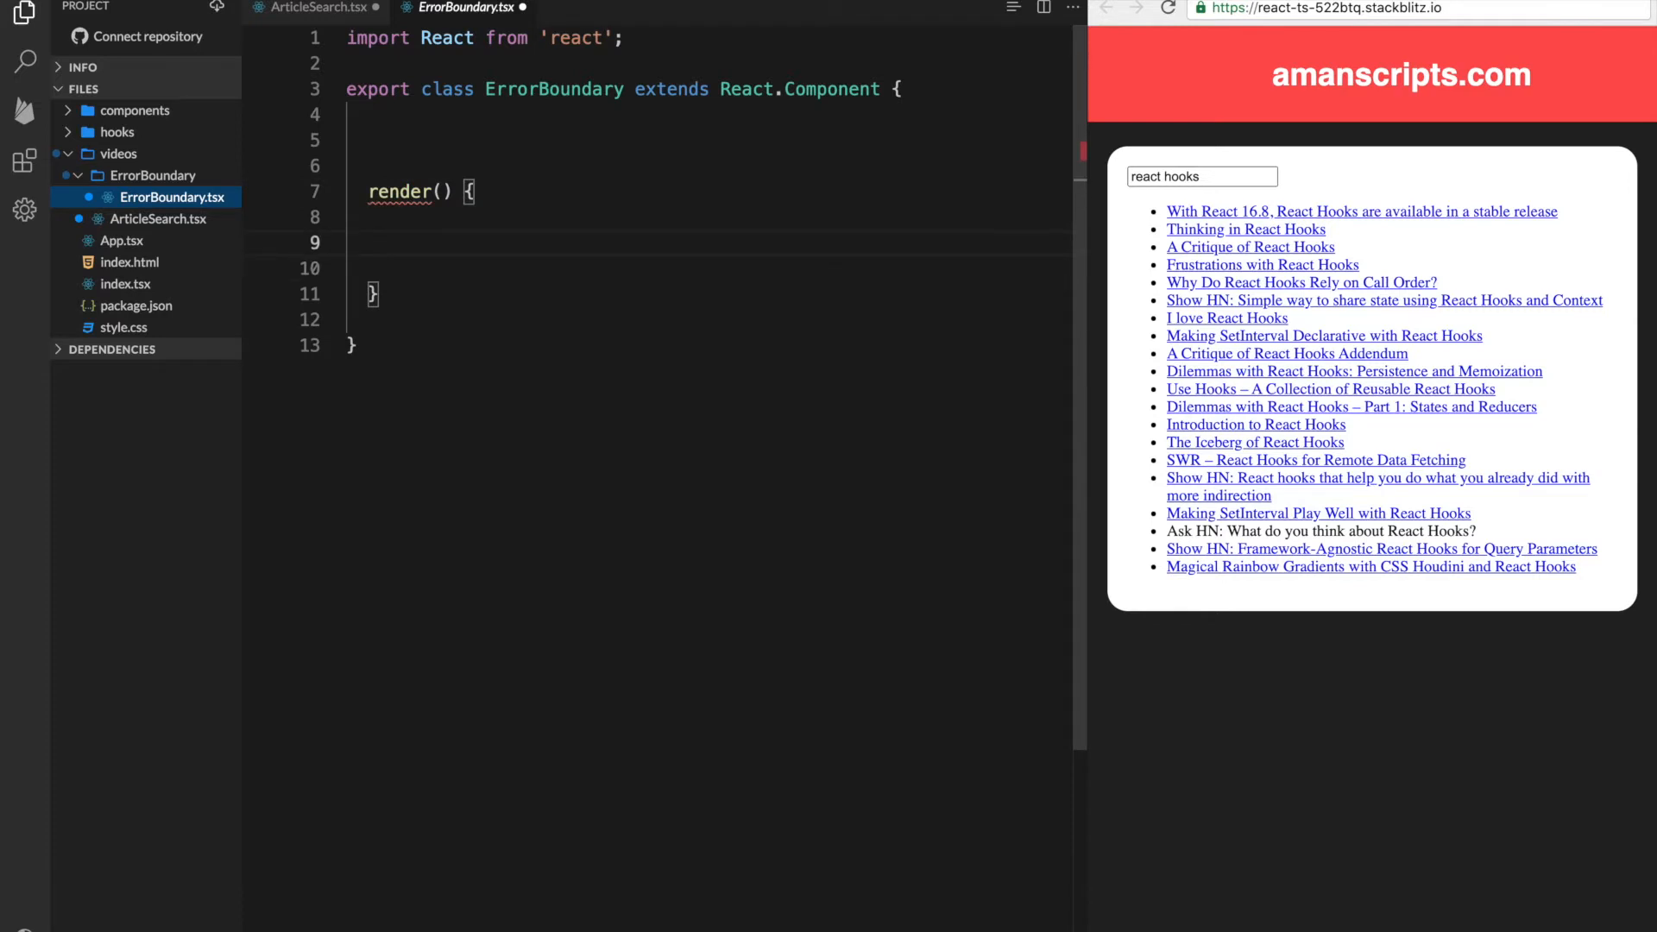
pyautogui.press('Enter')
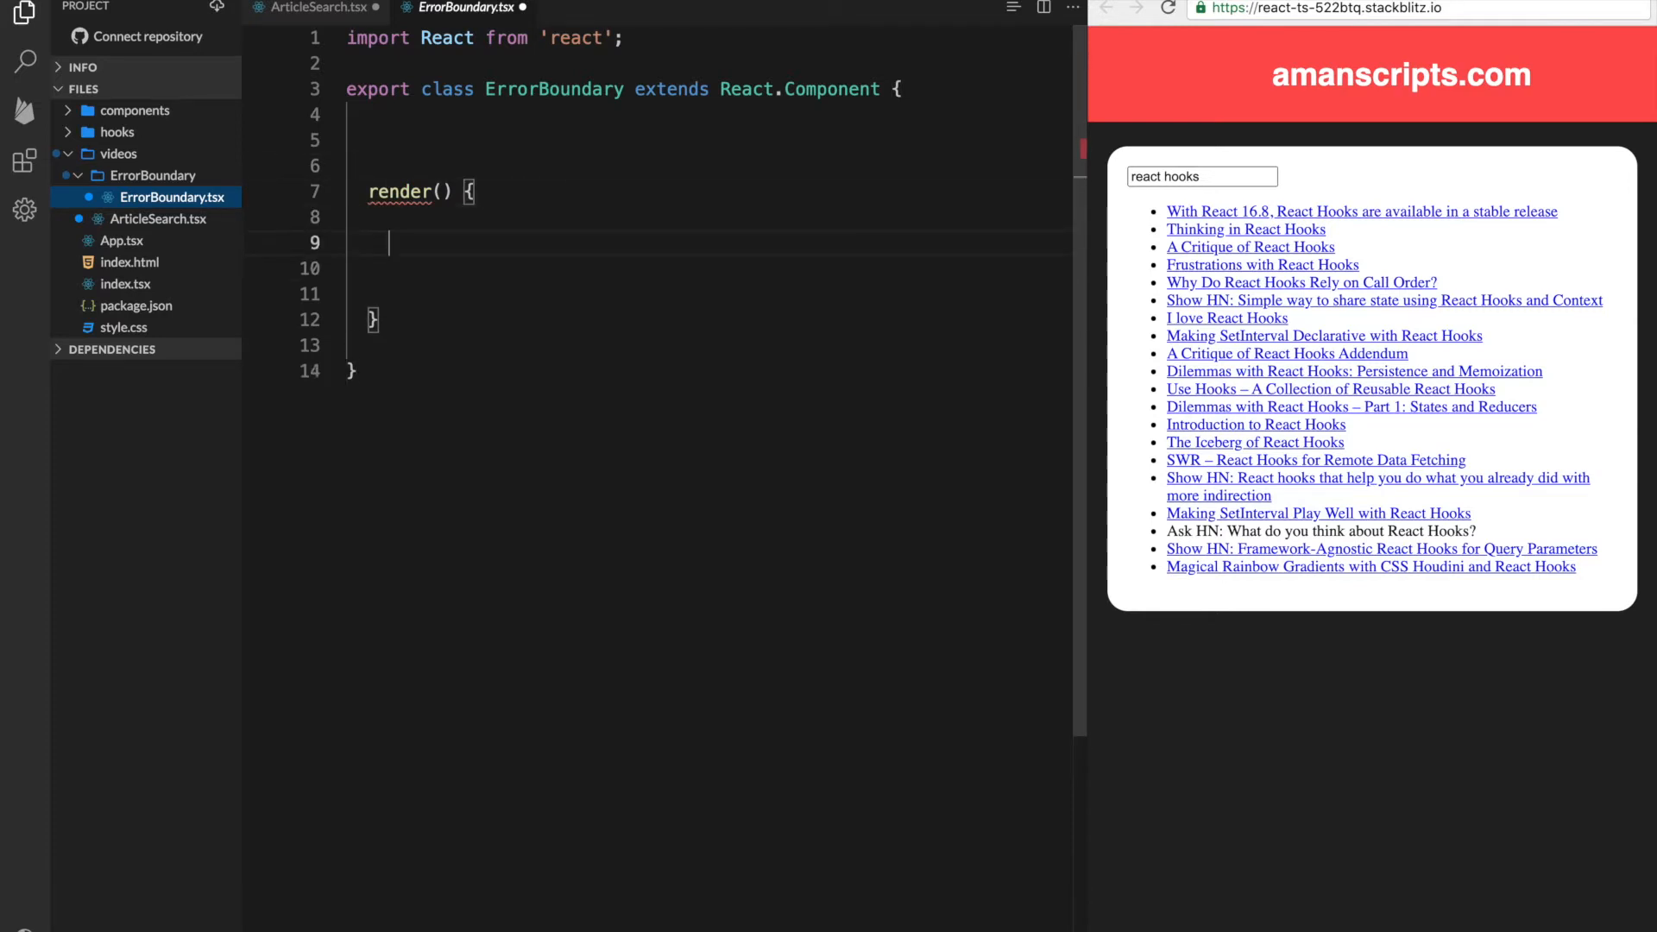
pyautogui.write('return')
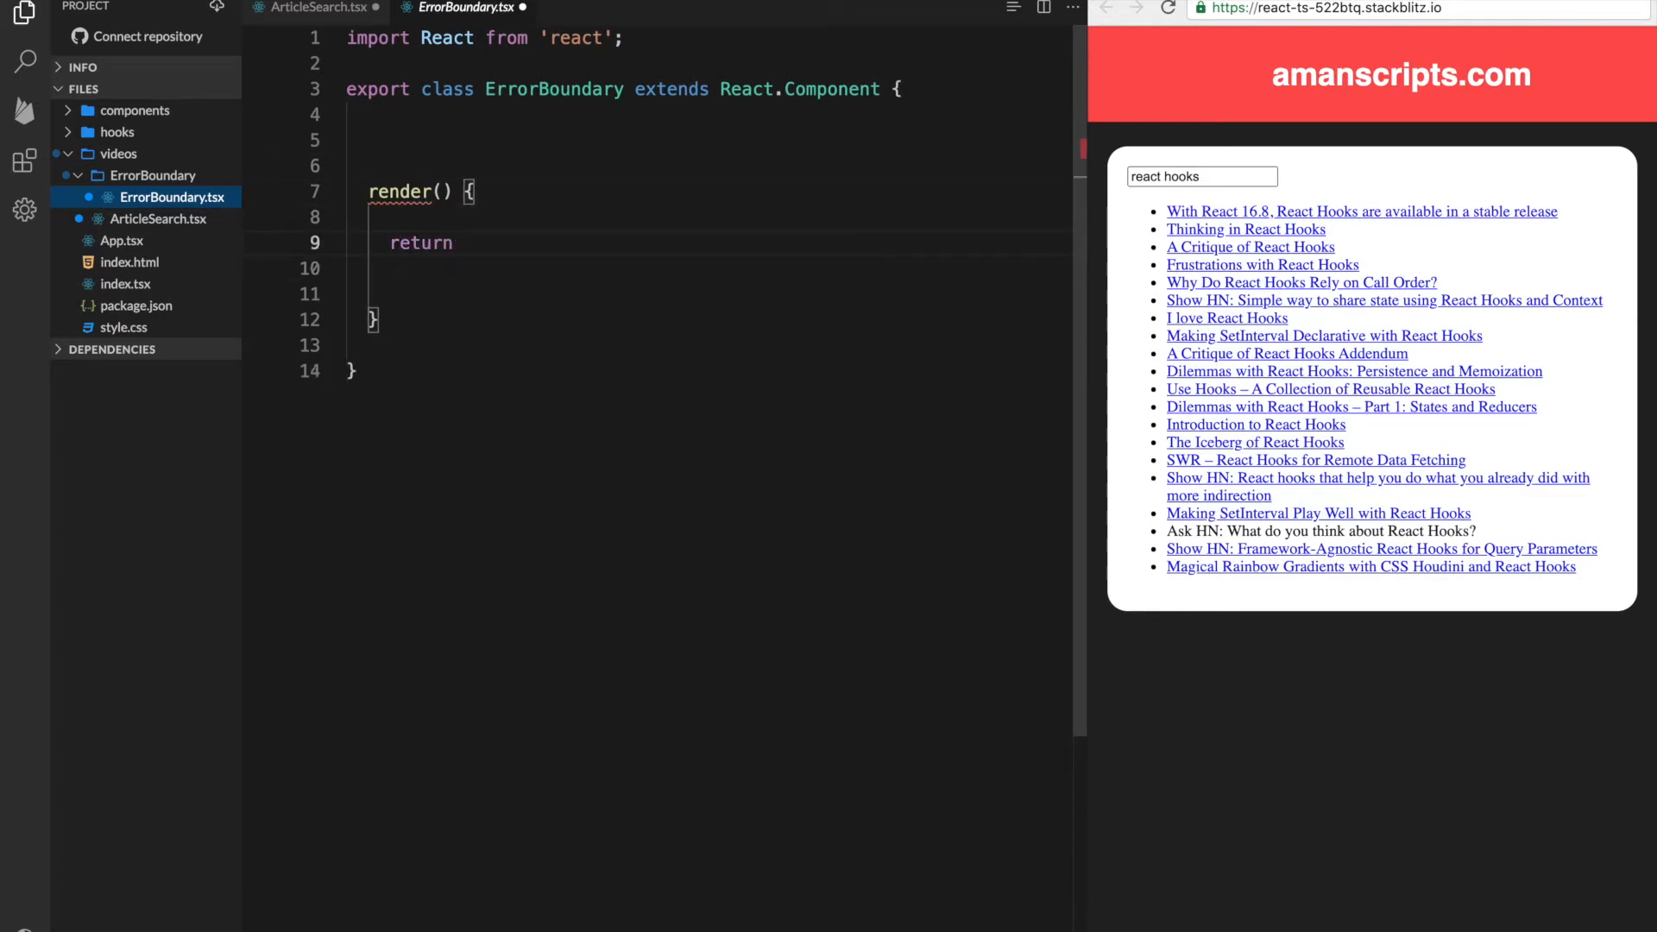
pyautogui.write('null;')
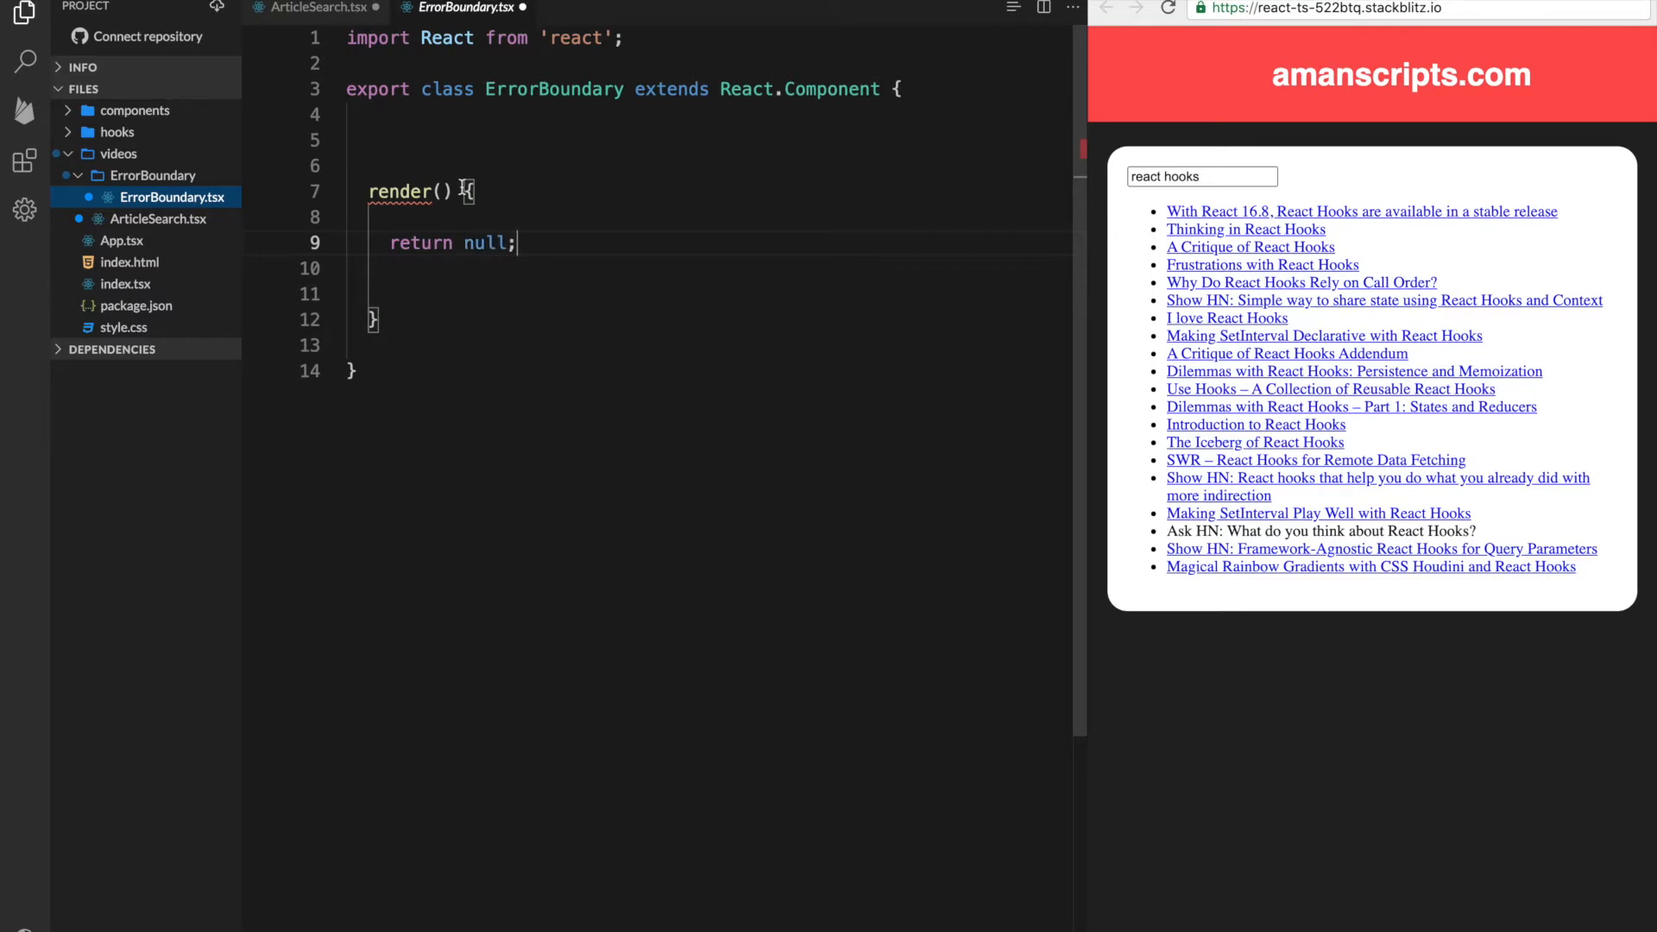
pyautogui.press('enter')
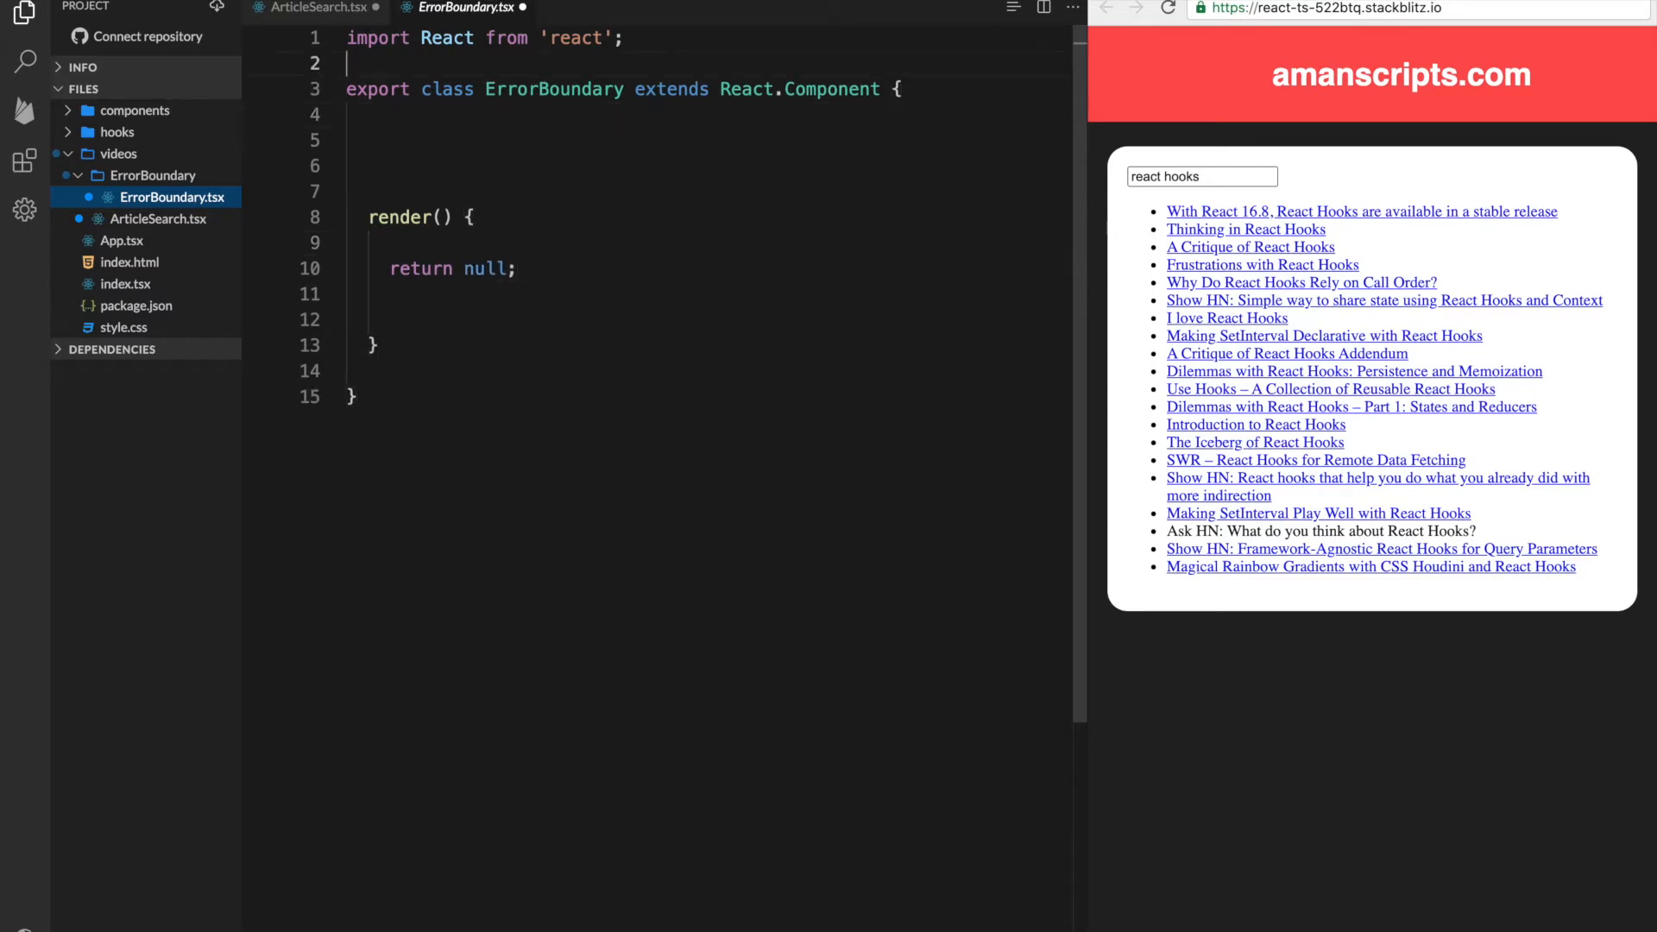
# Declare an empty ErrorBoundaryProps interface below the React import
pyautogui.write('inter')
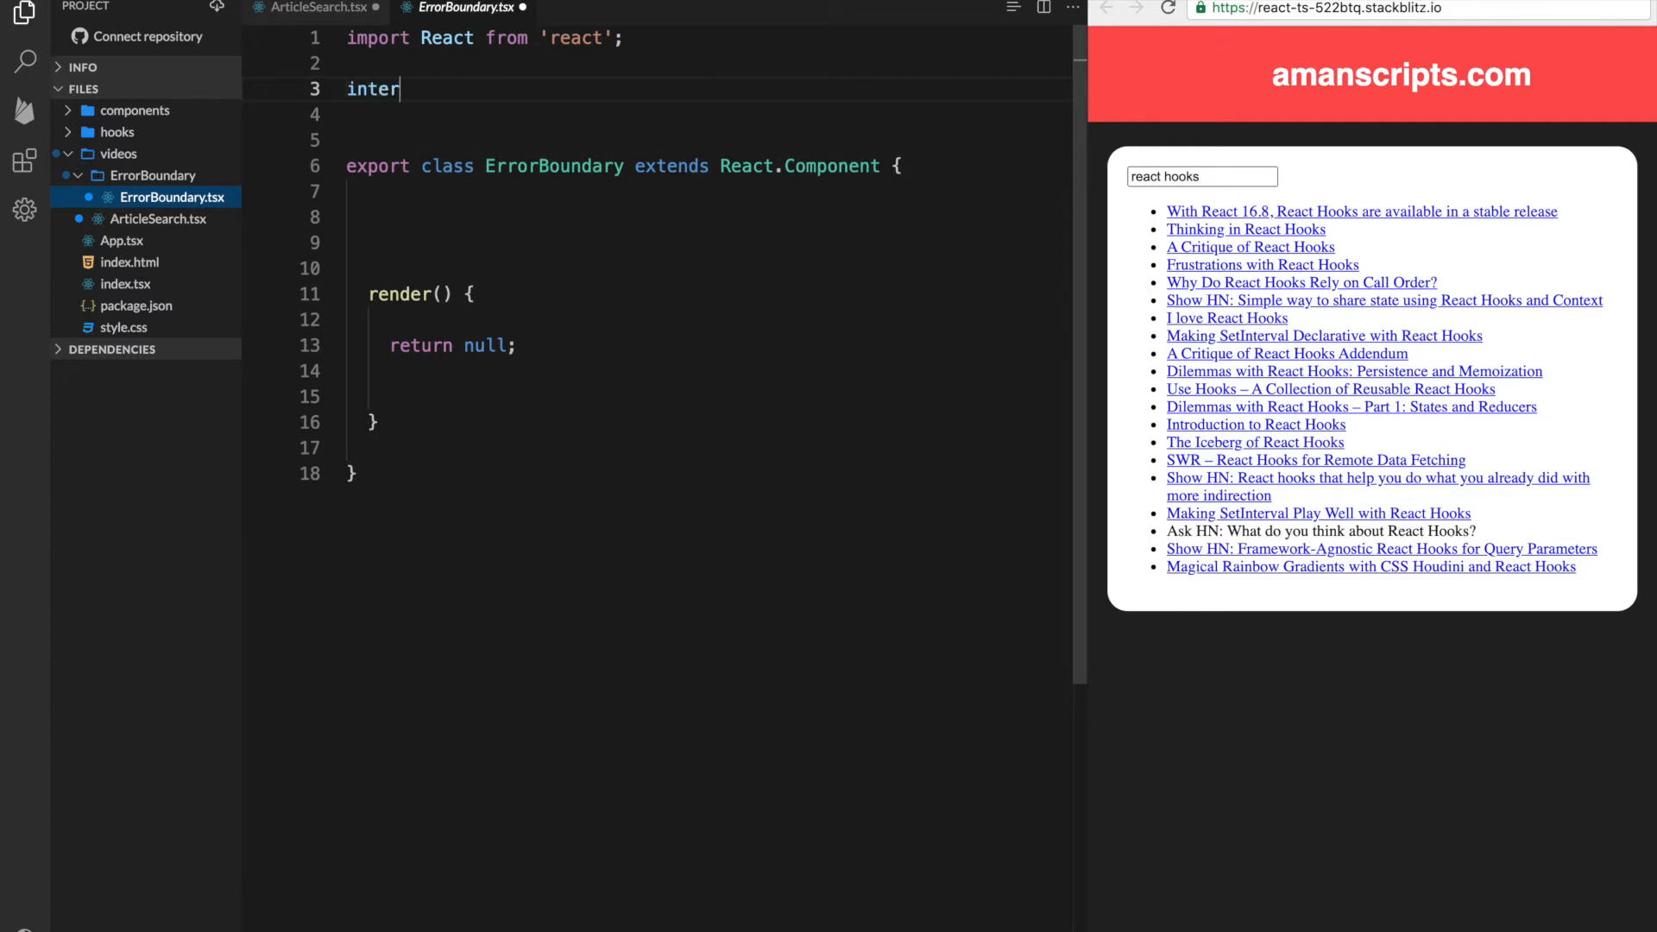
pyautogui.write('face {')
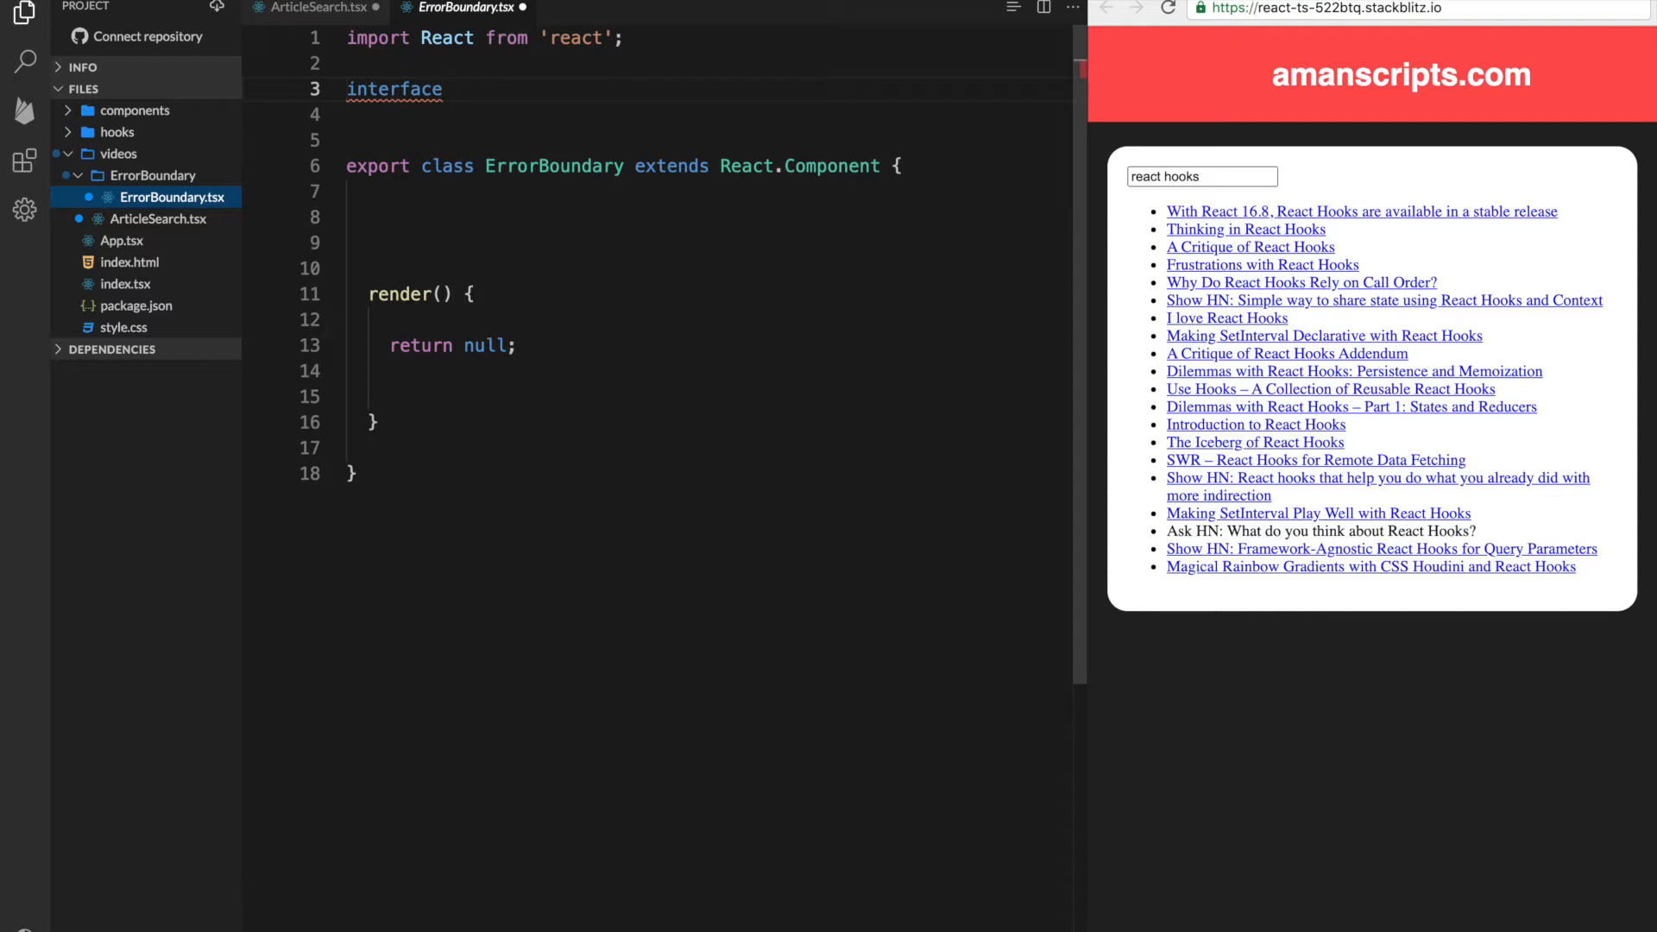
pyautogui.write('Er')
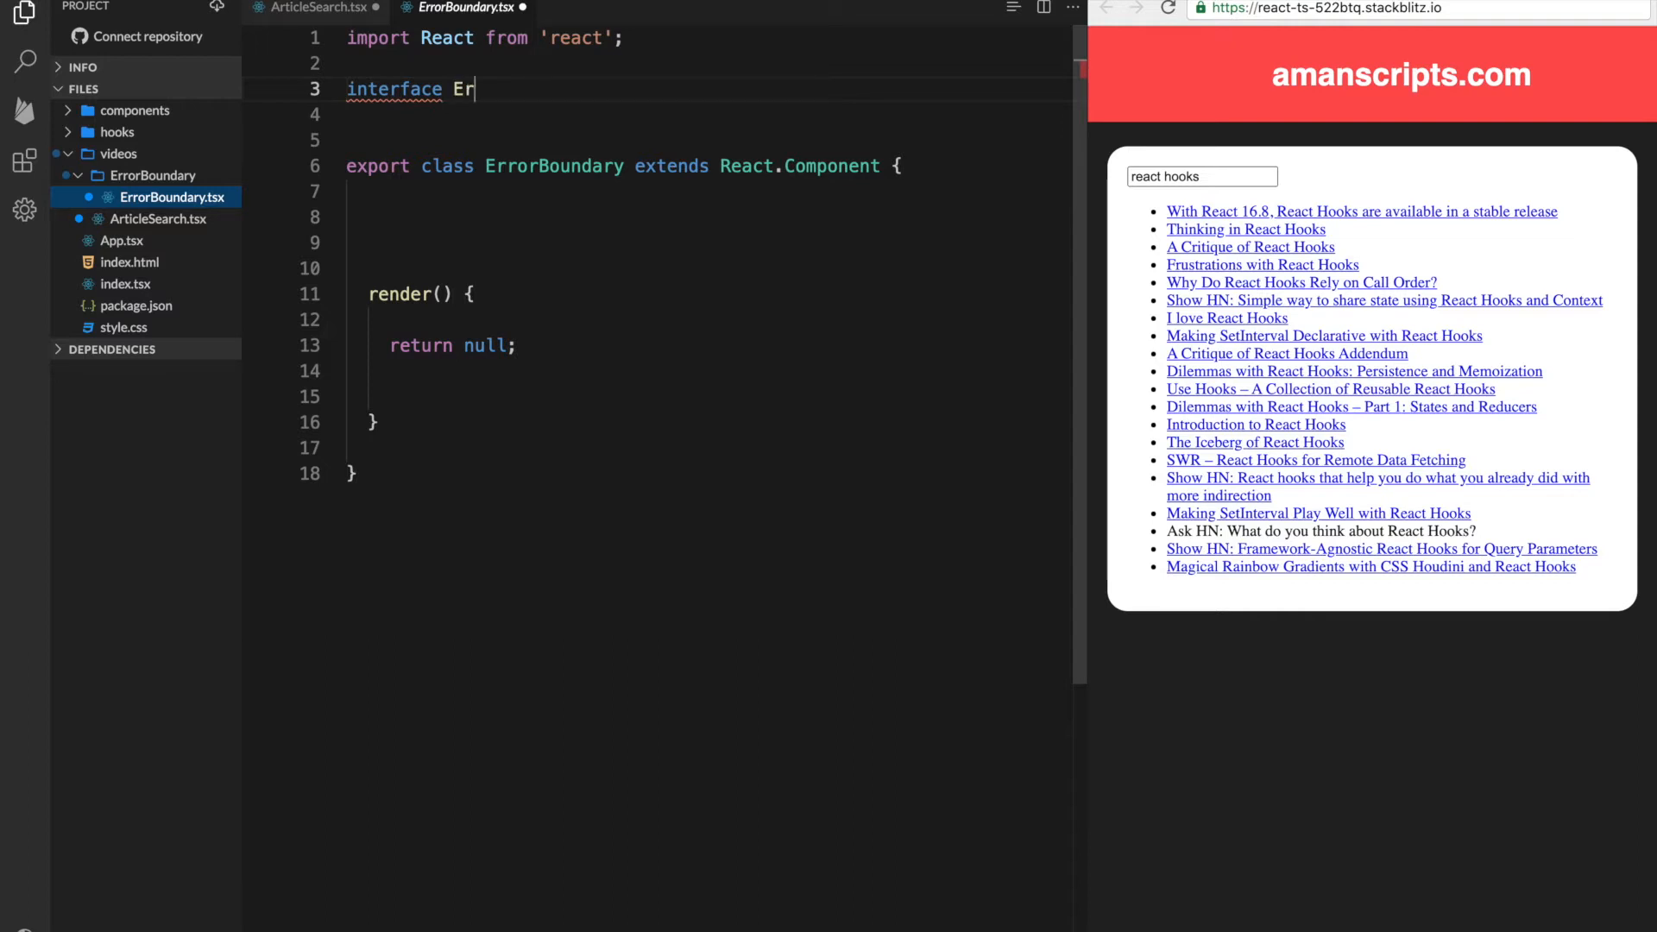
pyautogui.write('rorBoundaryProps {')
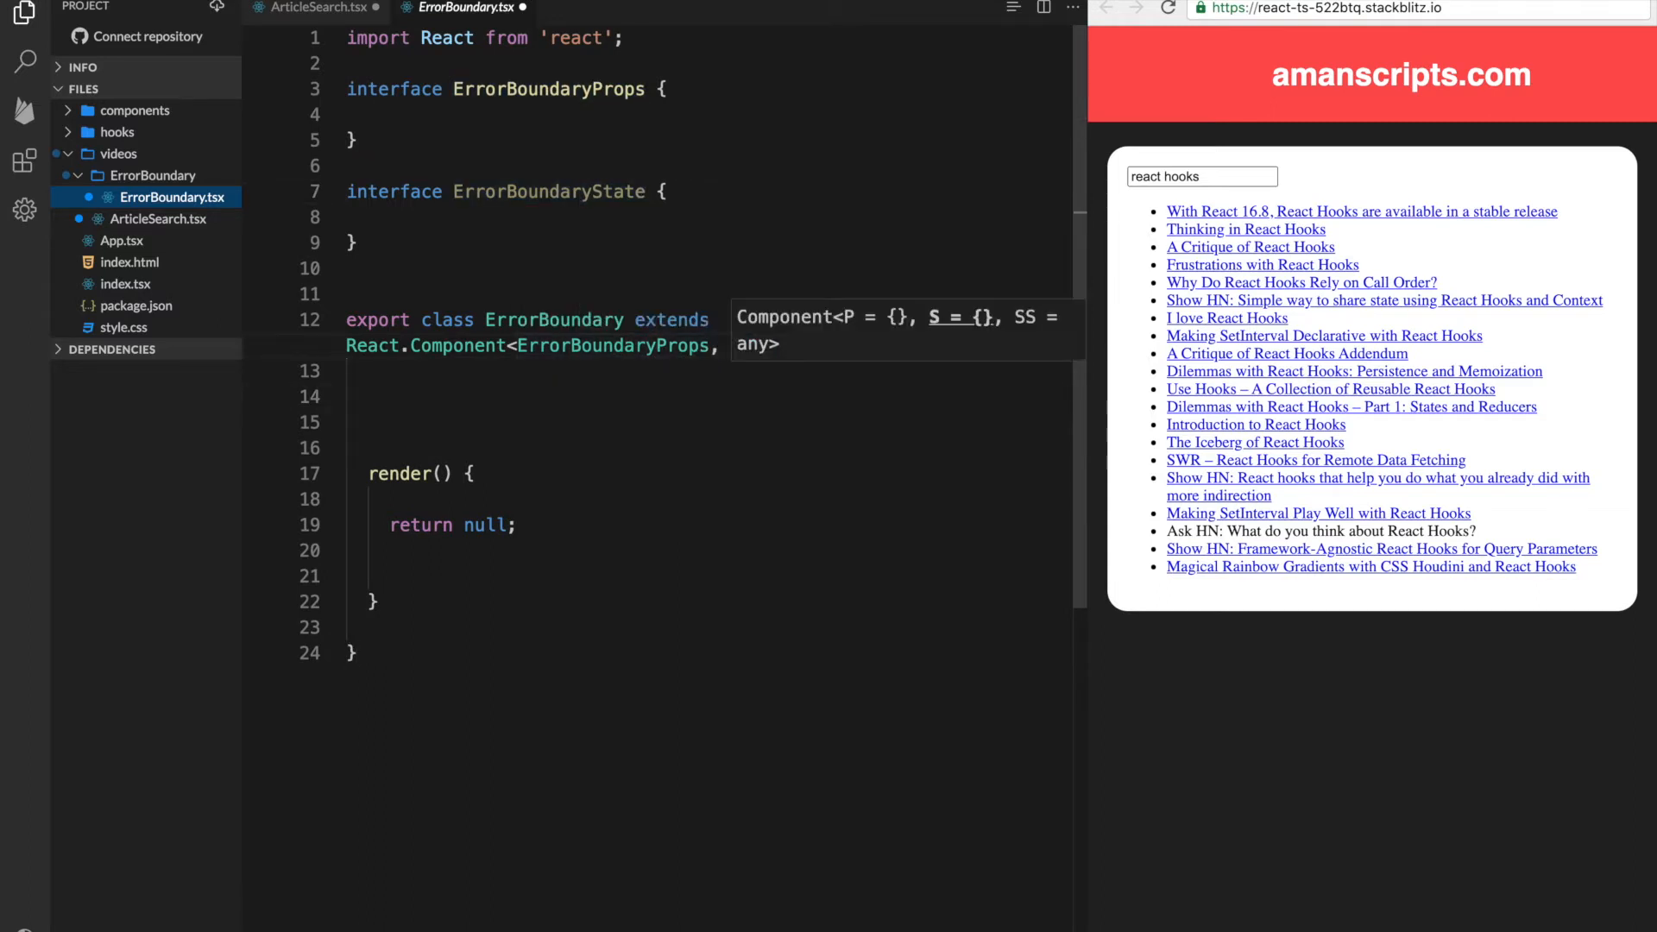
# Declare ErrorBoundaryState with a message: string field
pyautogui.write('ErrorBoundaryState> {')
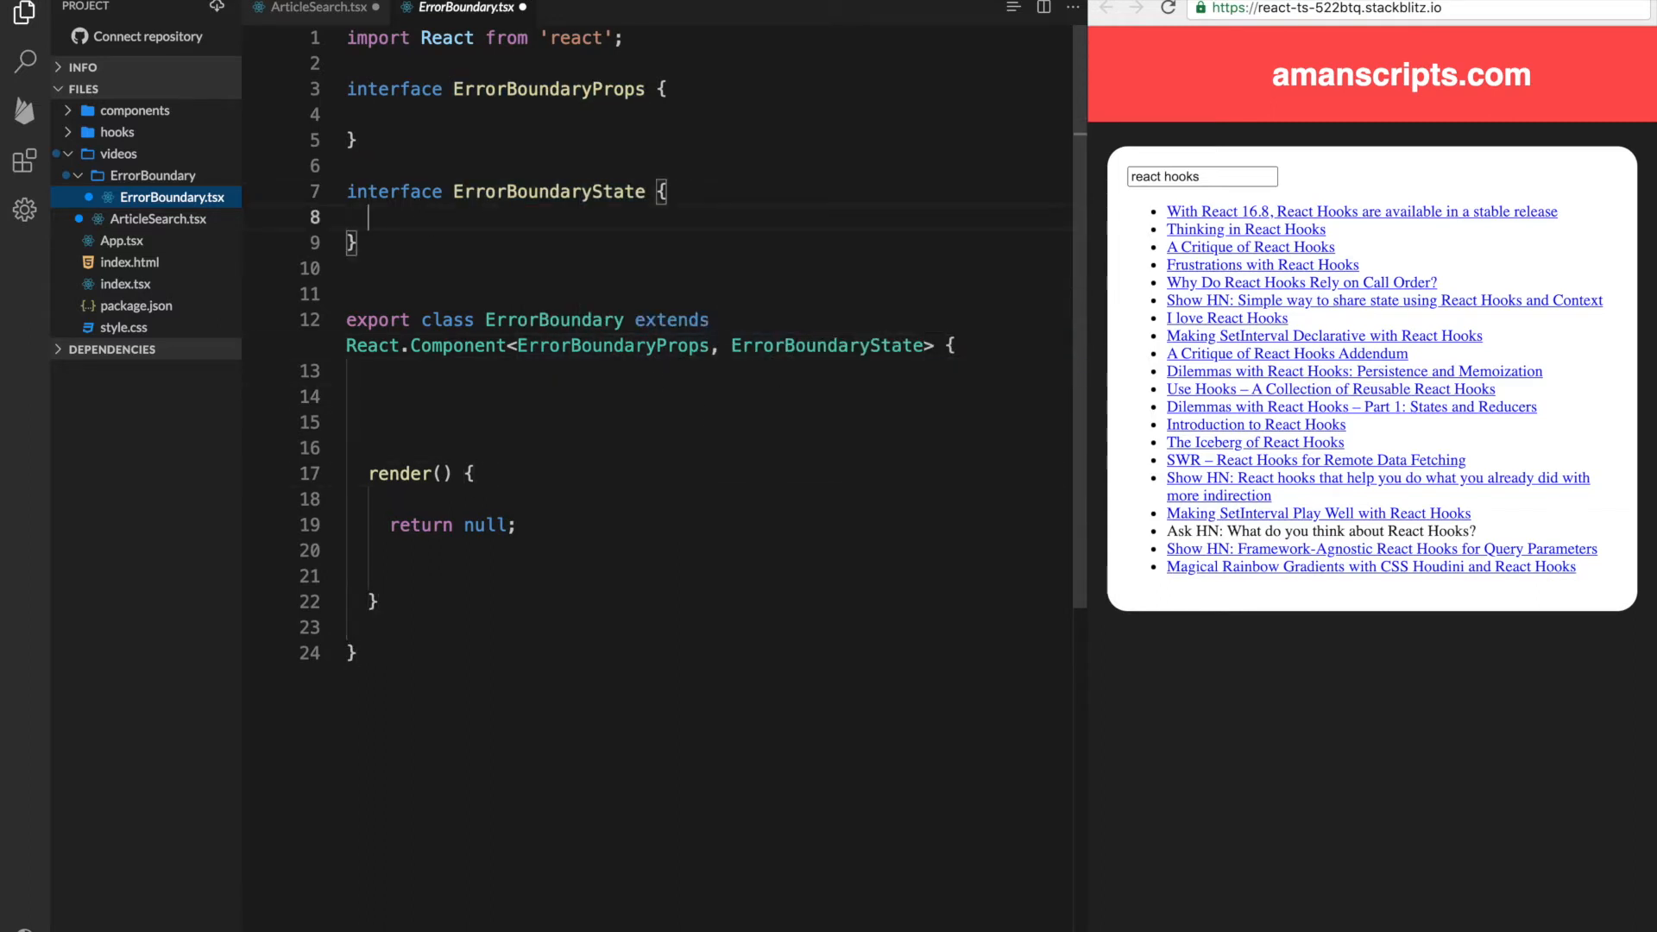
pyautogui.write('message: err')
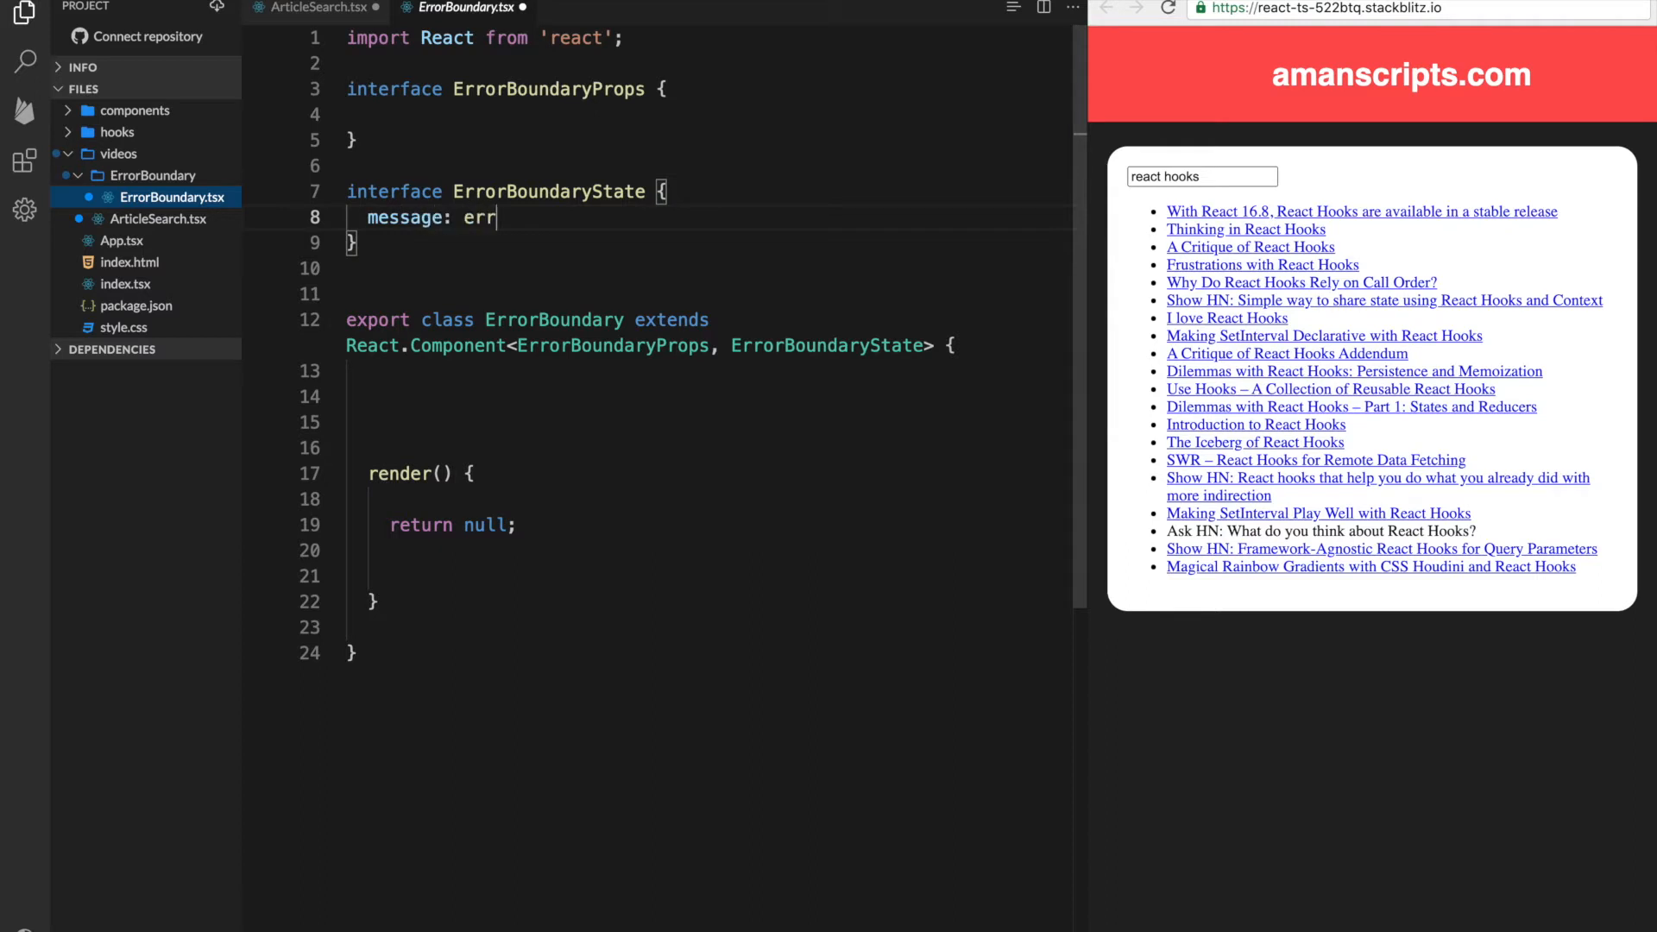
pyautogui.press('Backspace')
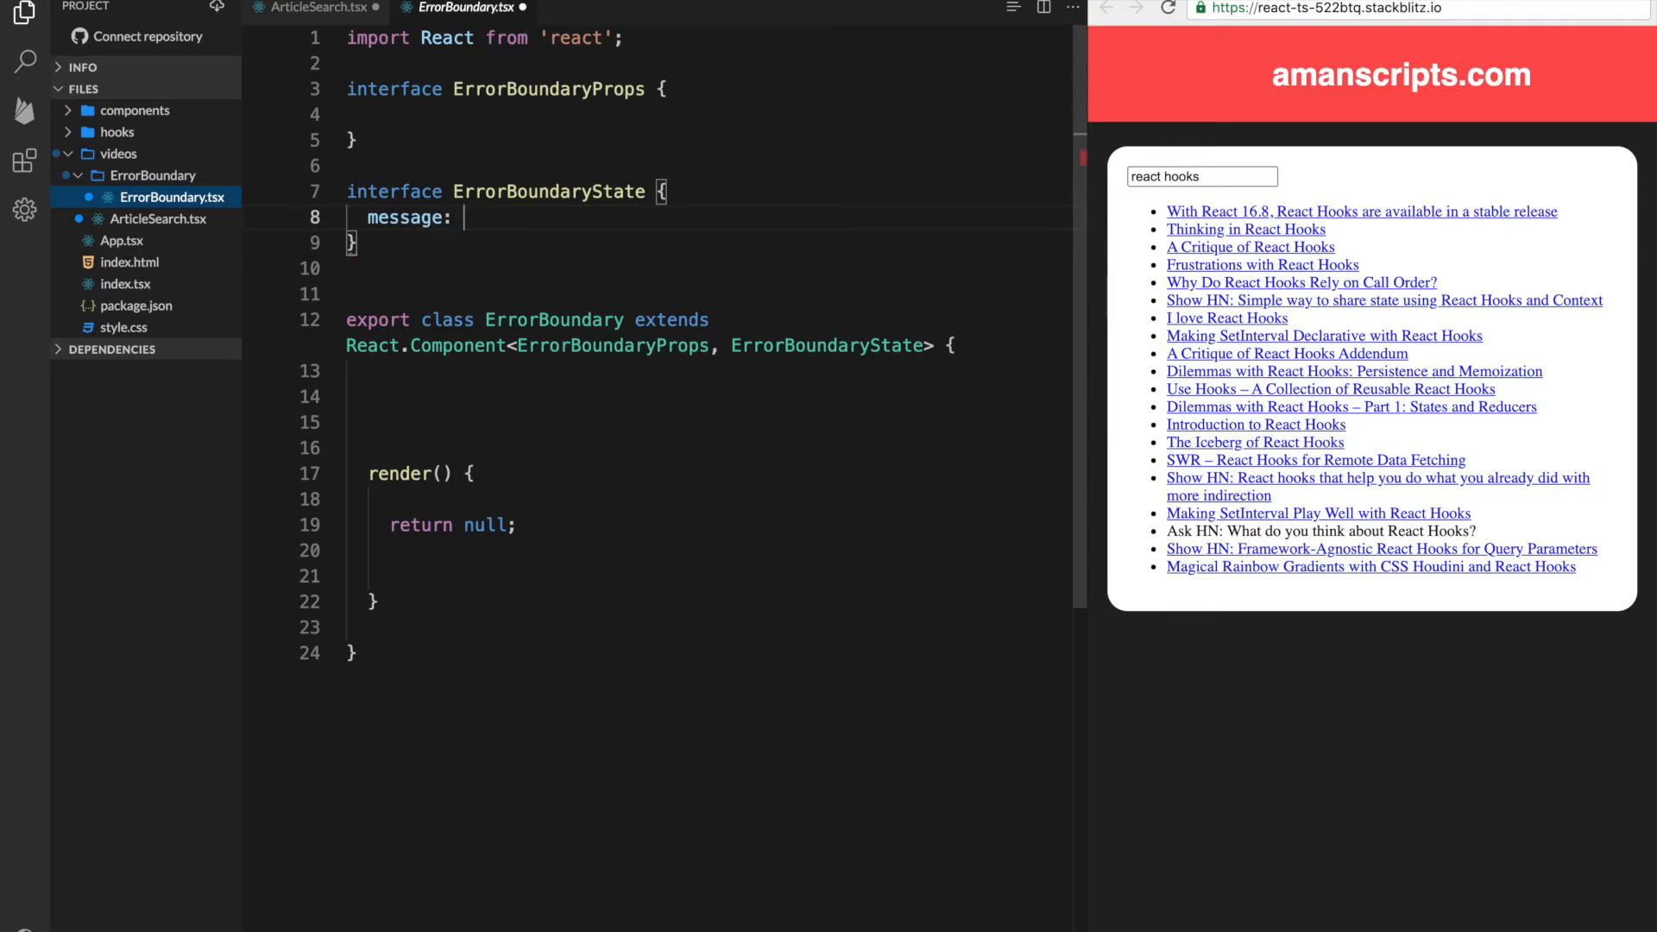
pyautogui.write('string;')
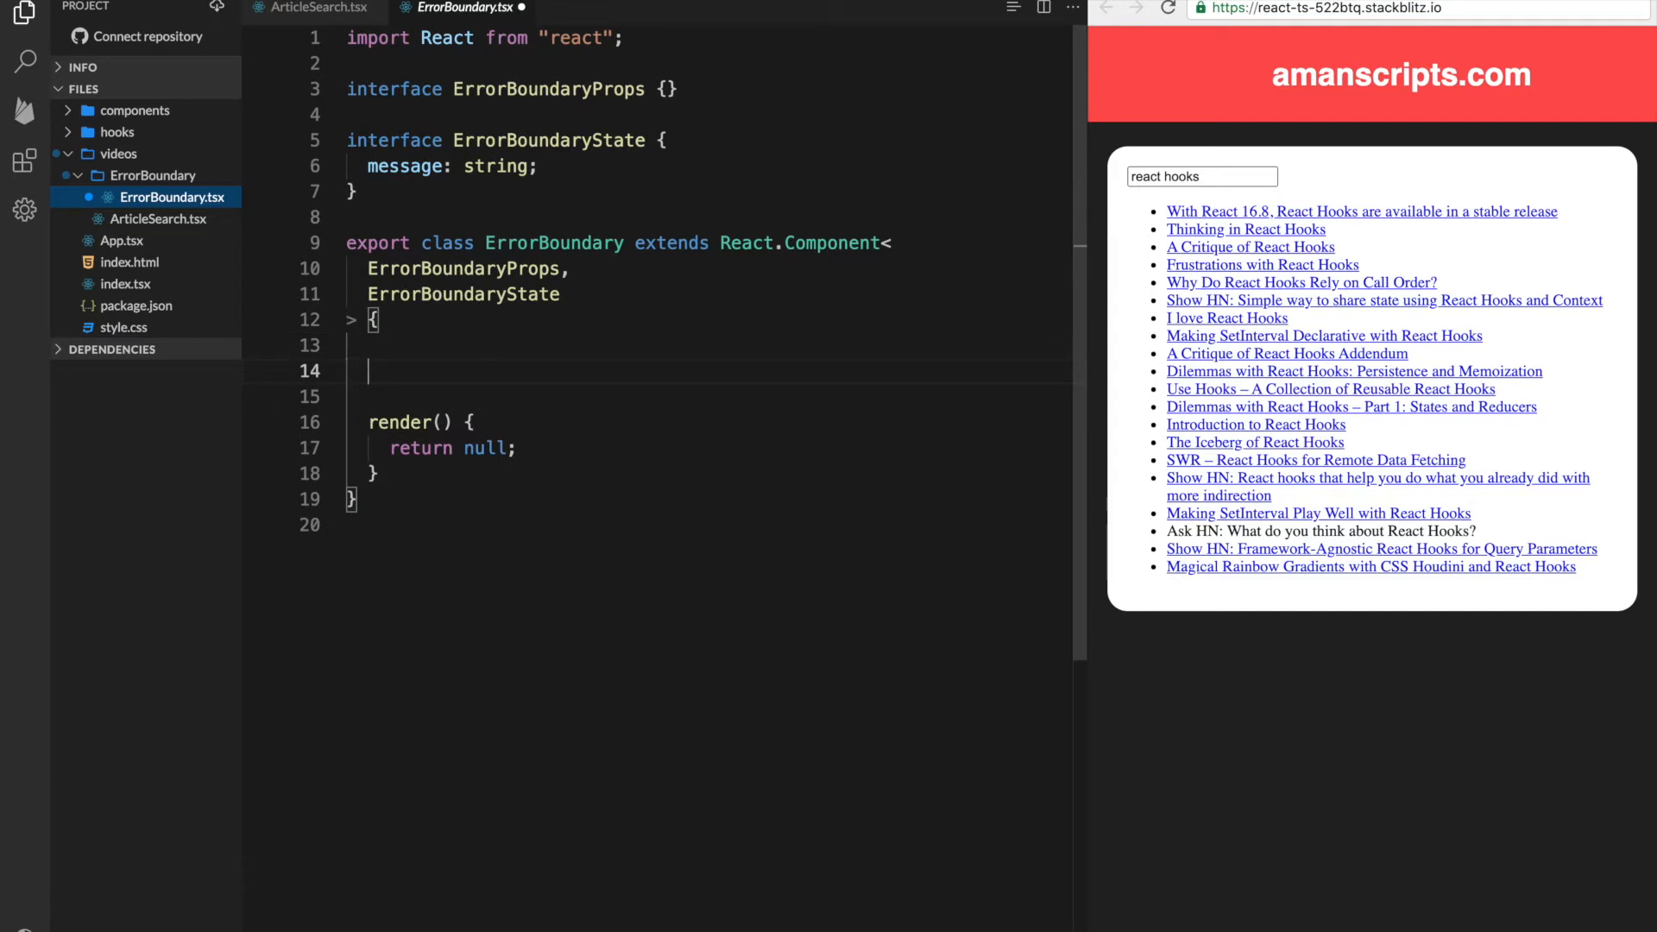
# Add a constructor calling super(props) and initializing state with message: ''
pyautogui.write('constructor(props) {')
pyautogui.write('this.state = {')
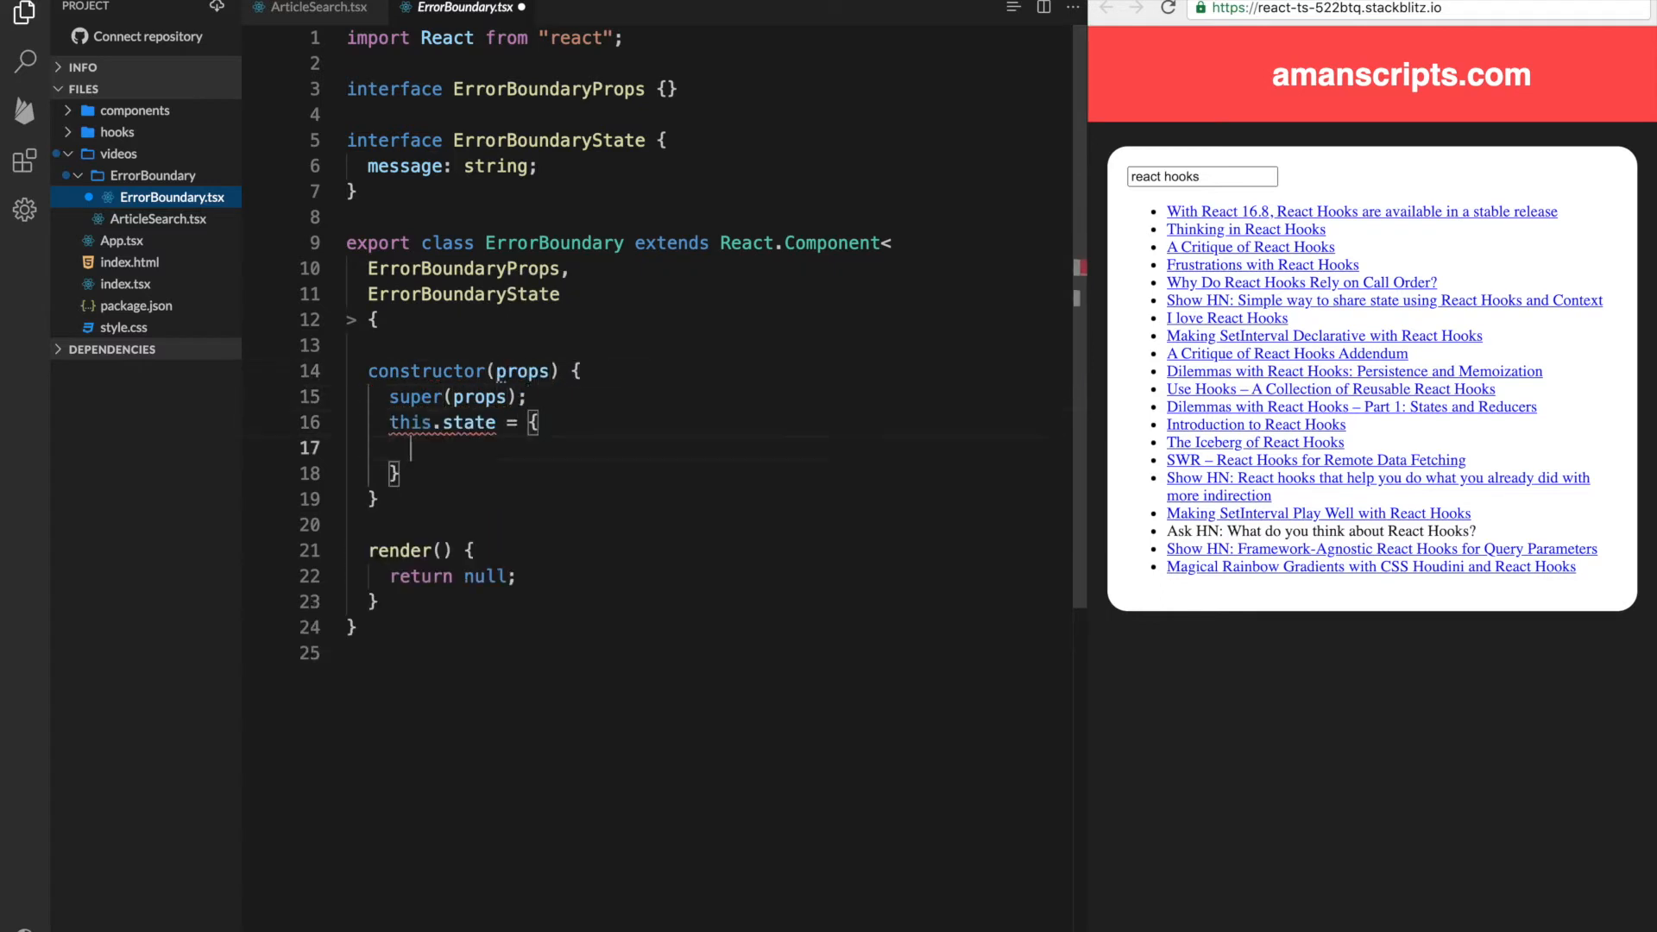
pyautogui.write('message: "')
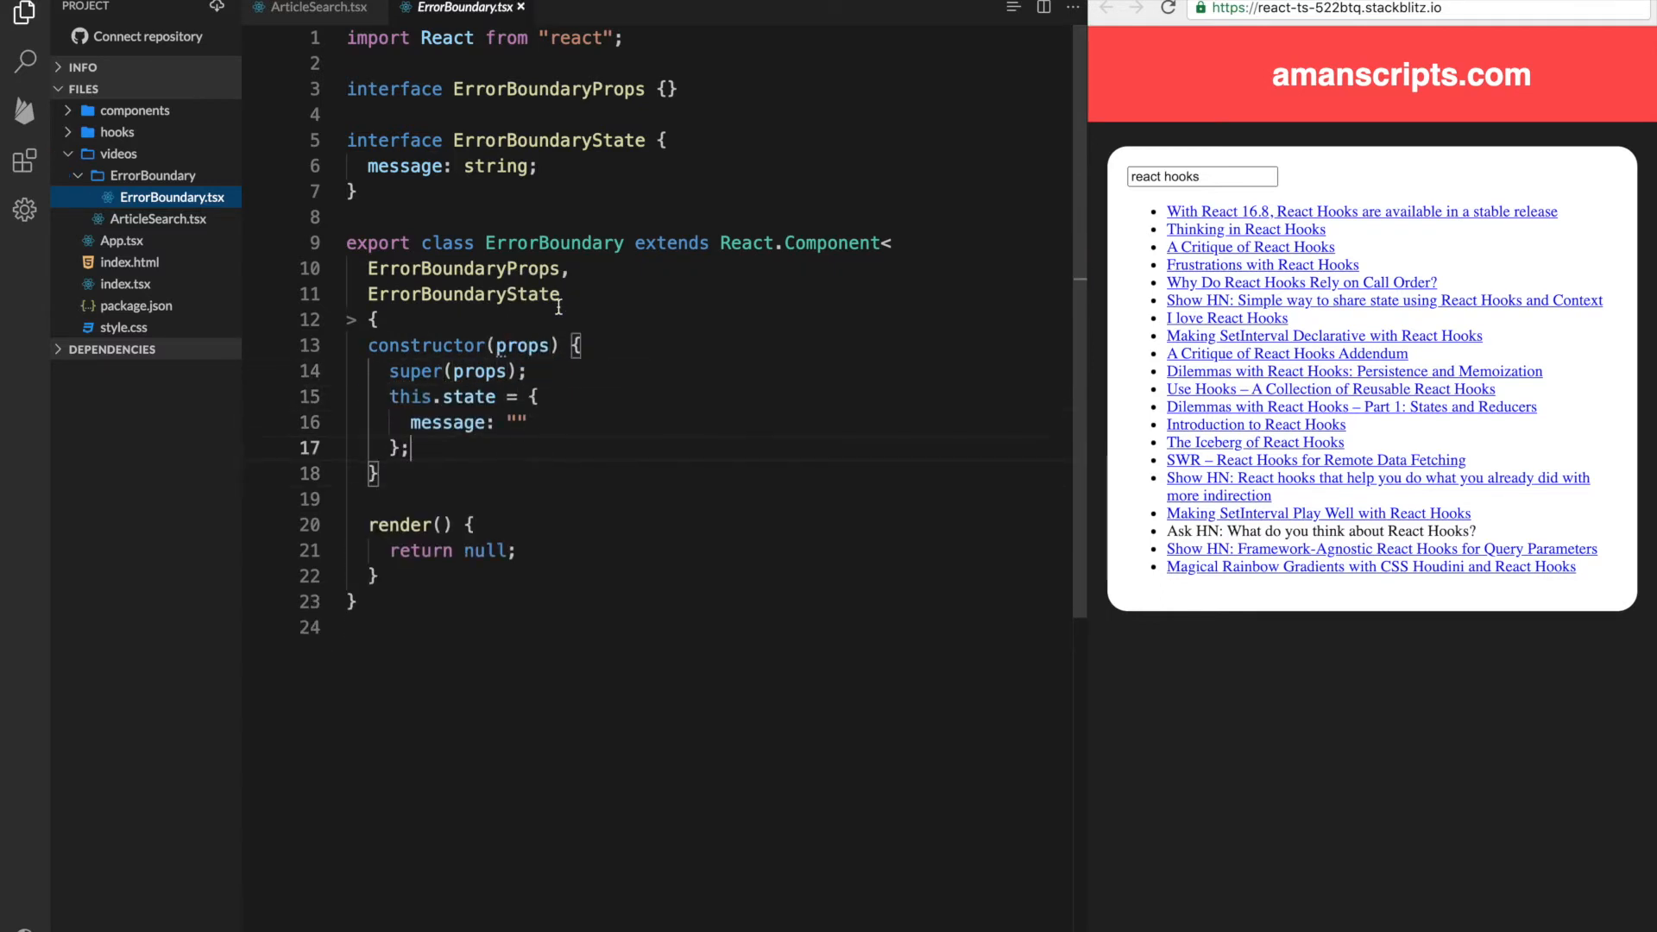
pyautogui.scroll(-3)
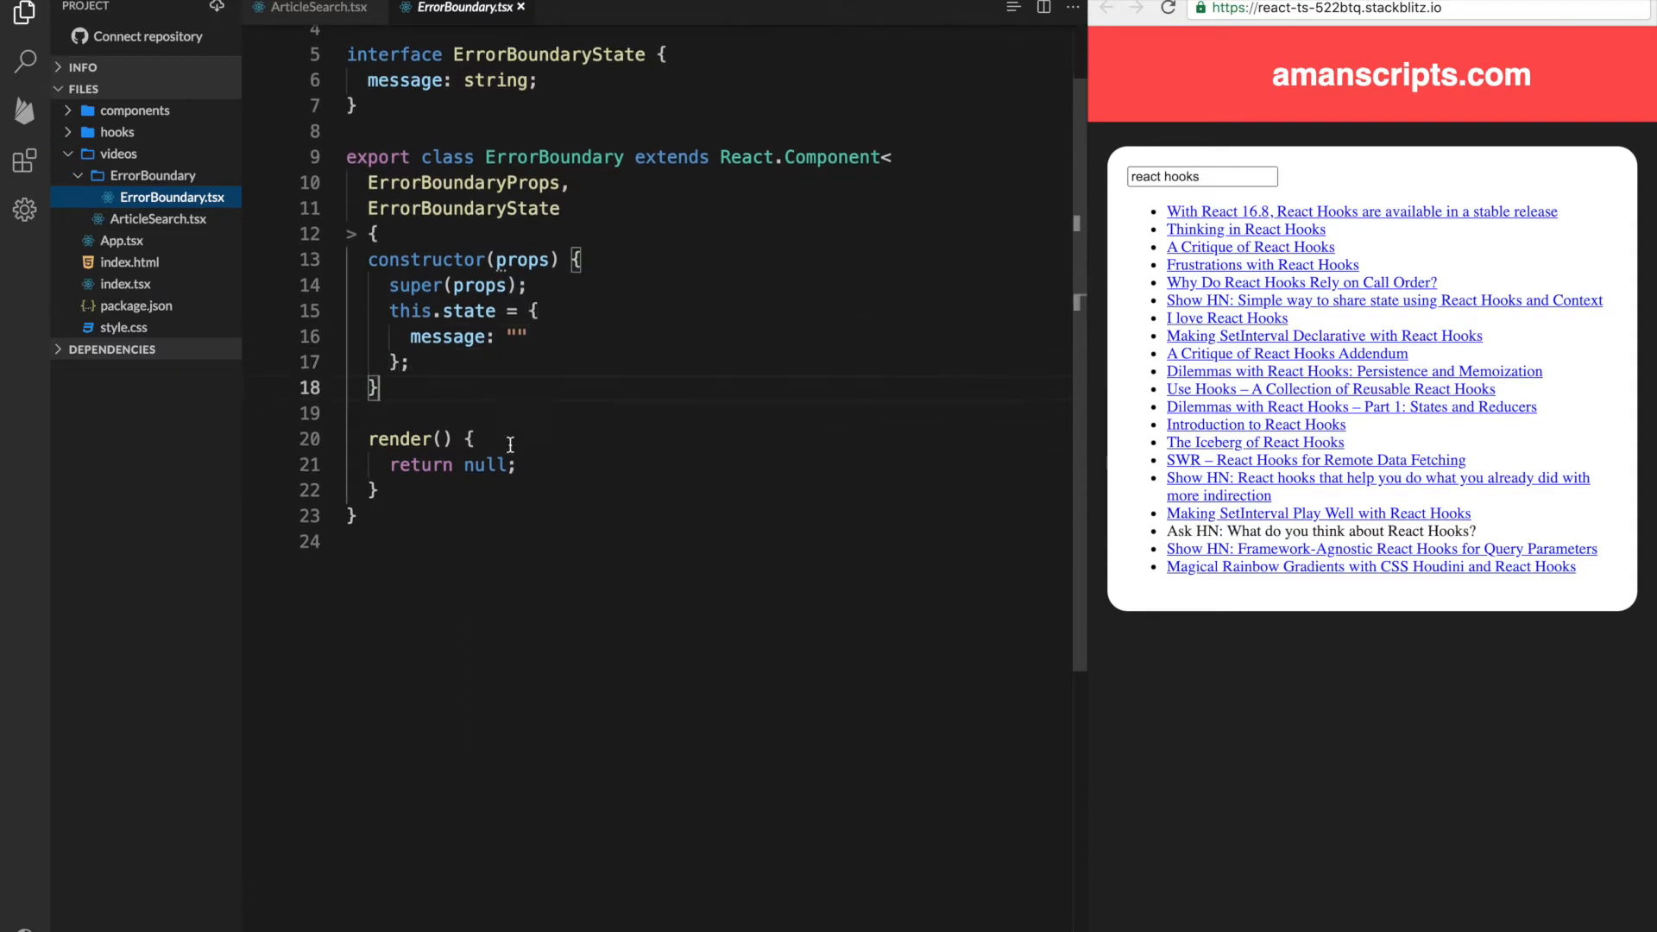
pyautogui.tripleClick(444, 464)
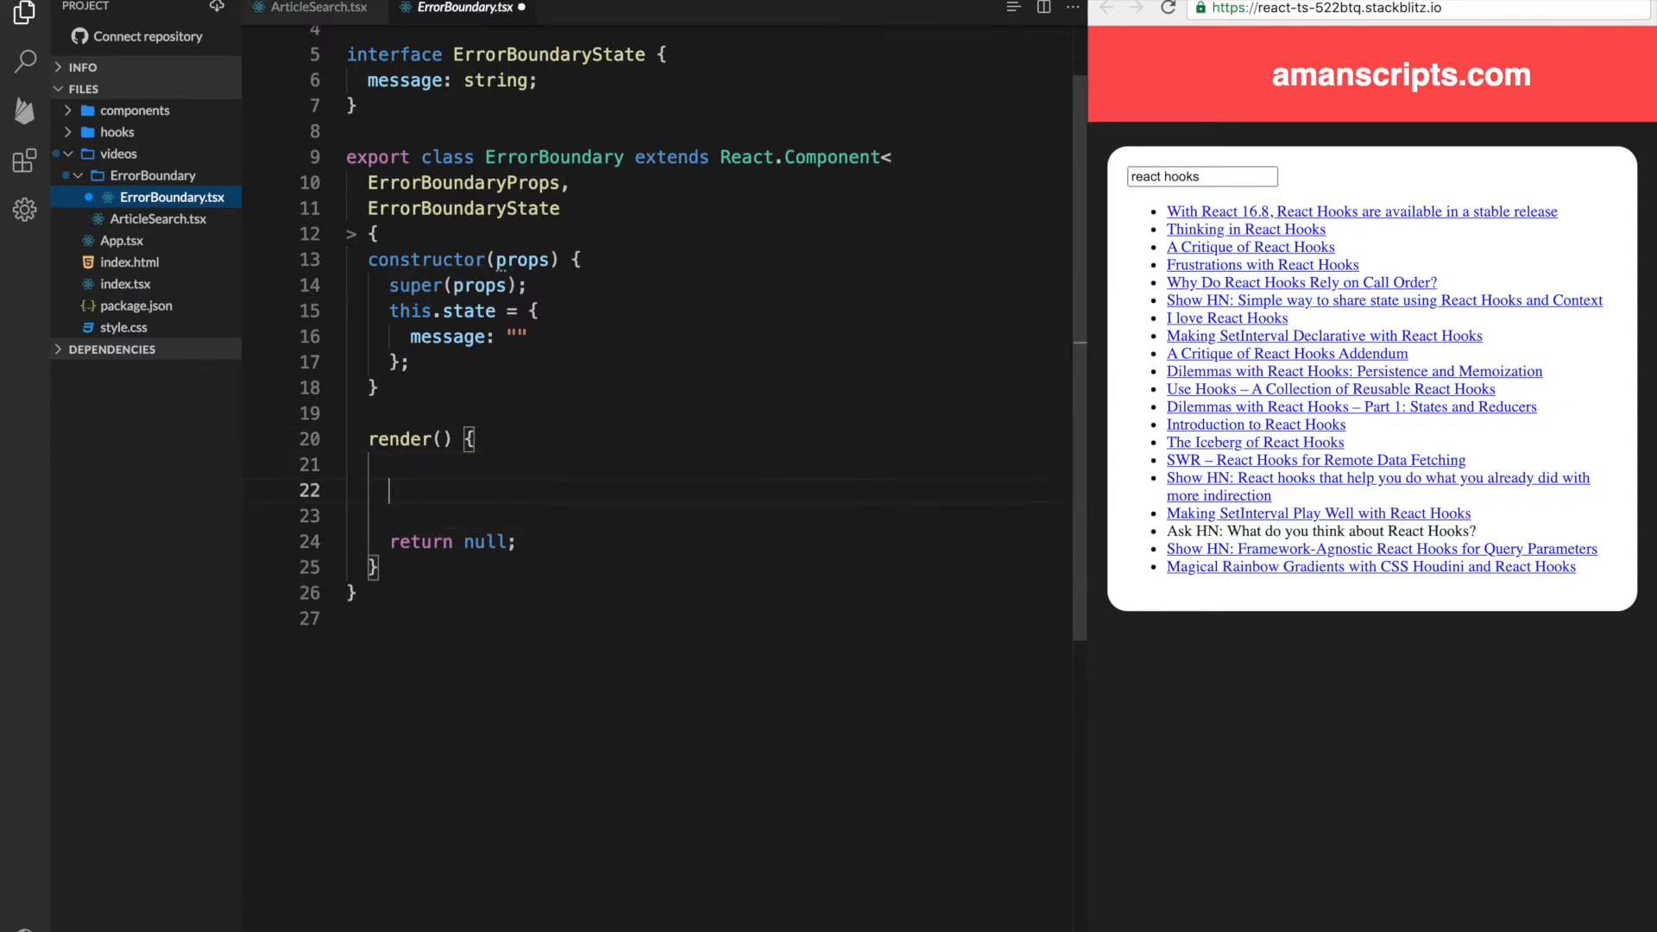
# Add an if (this.state.message) branch with an // Error placeholder comment
pyautogui.write('if (')
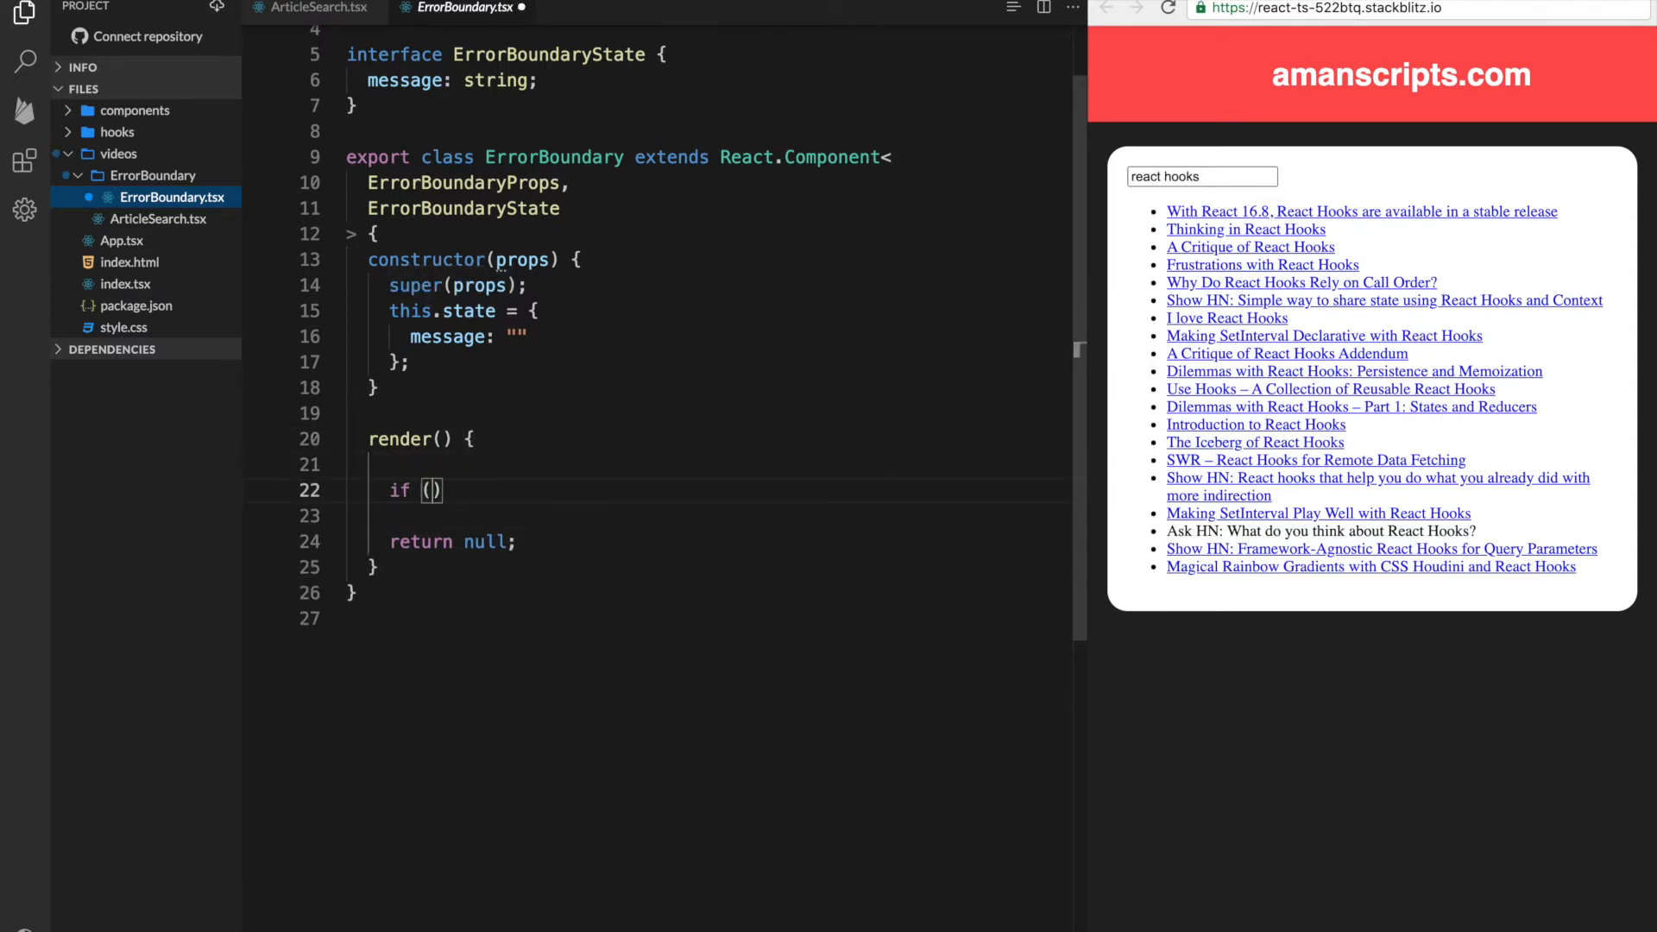
pyautogui.write('this.statt')
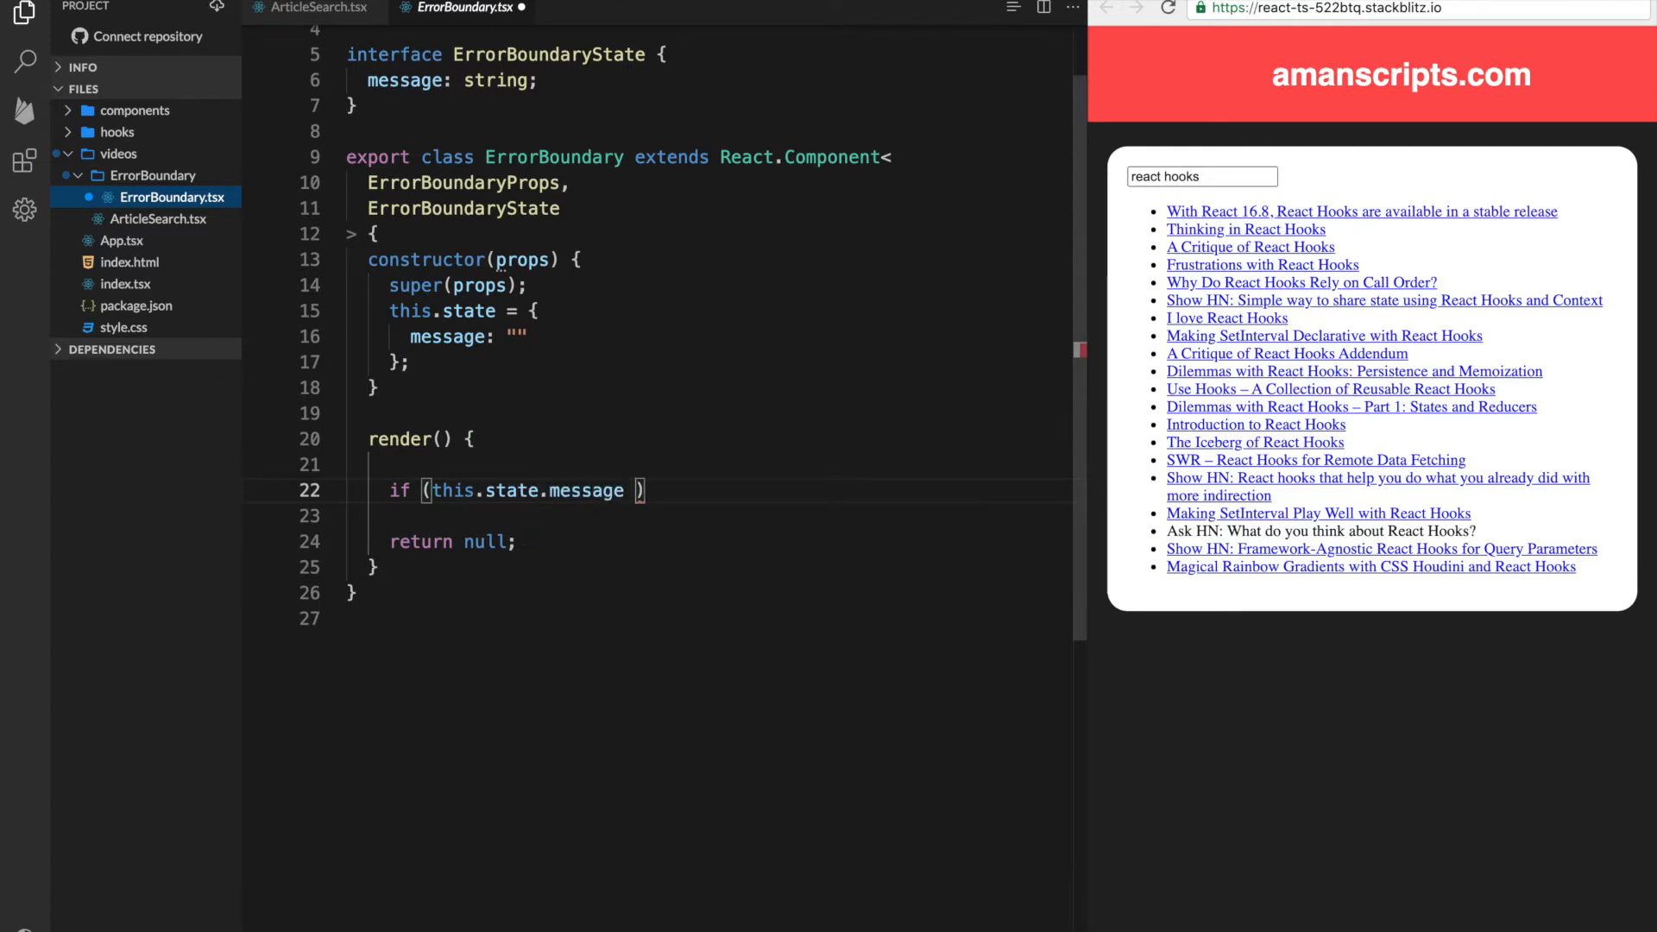
pyautogui.write('{')
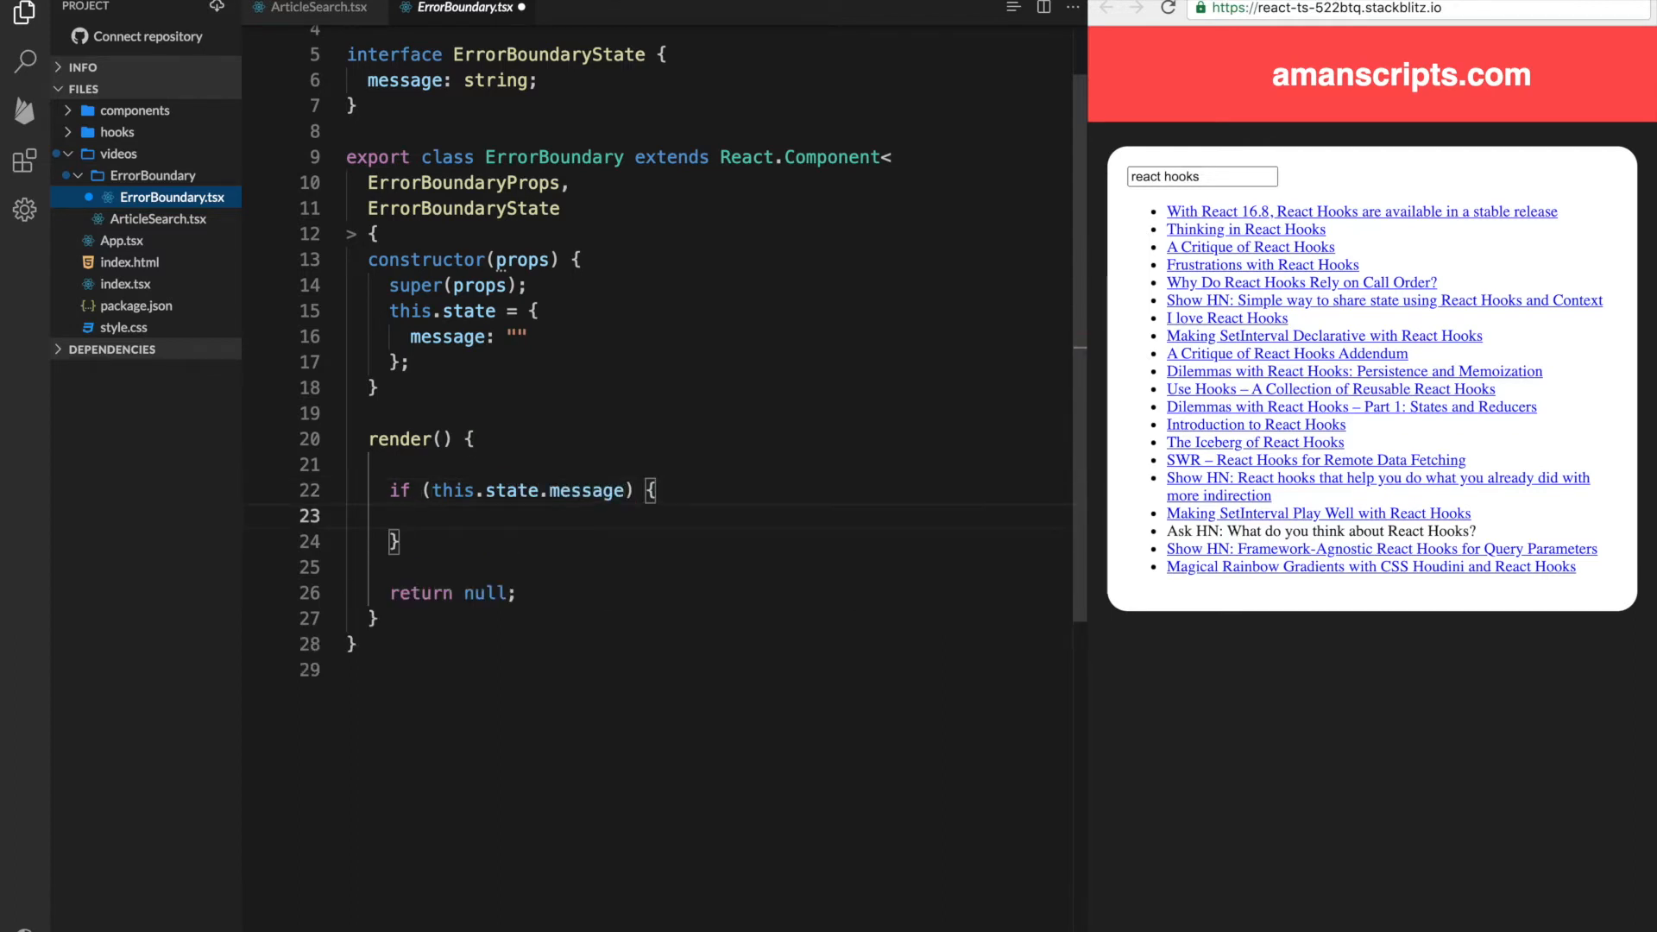
pyautogui.write('?/')
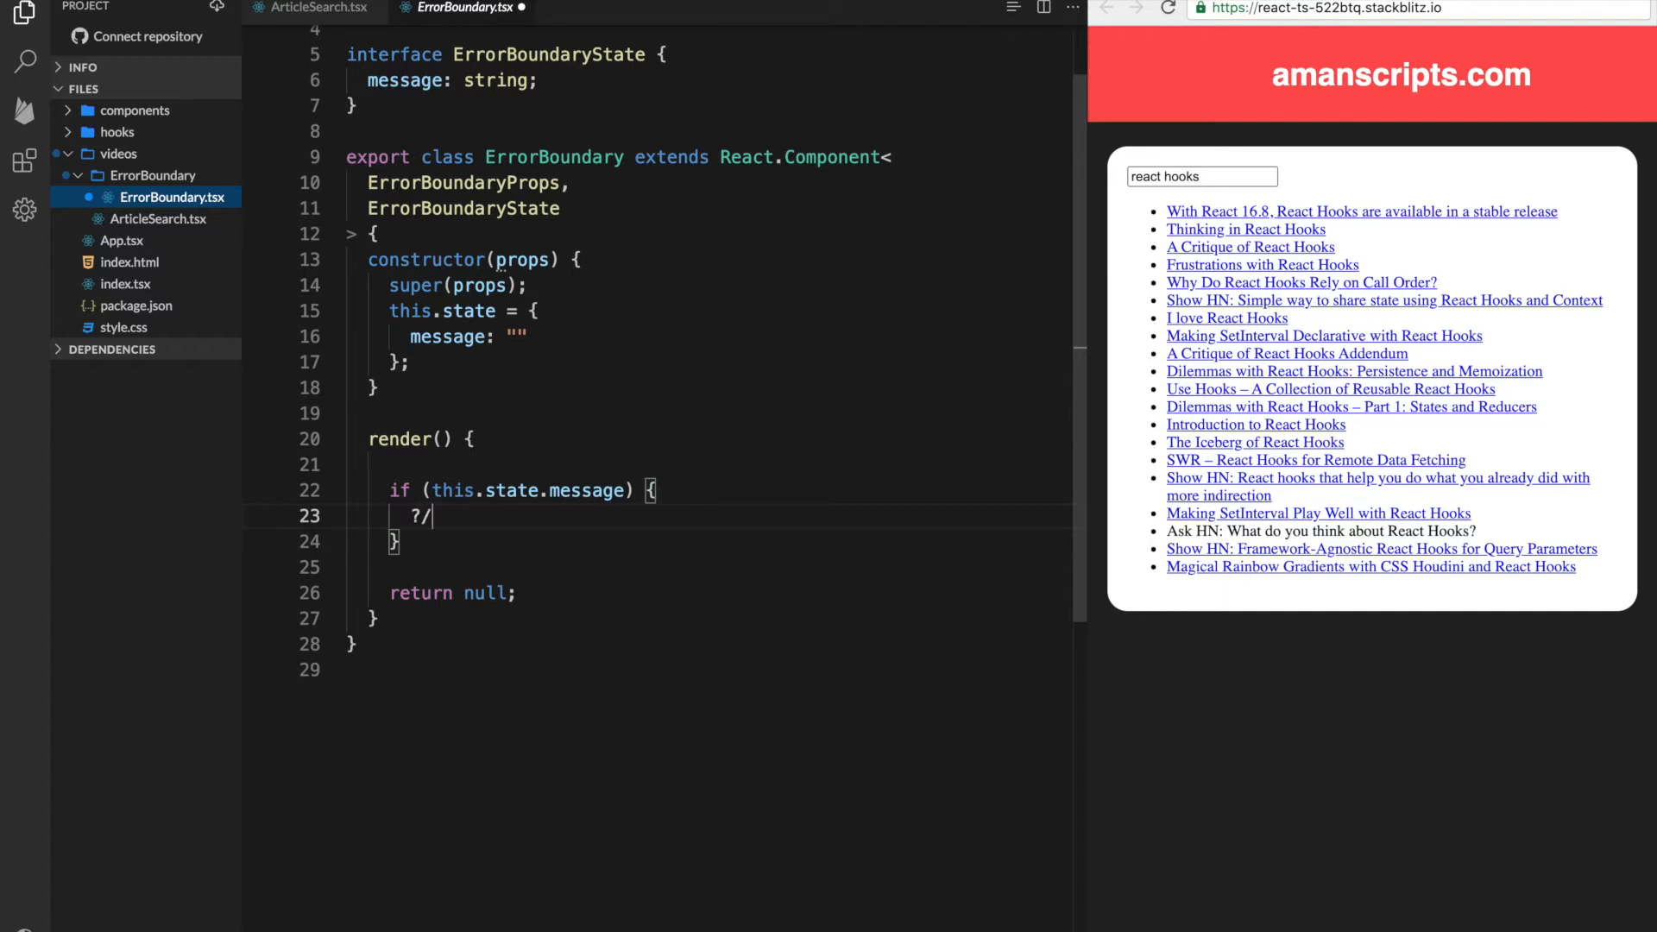
pyautogui.write('// E')
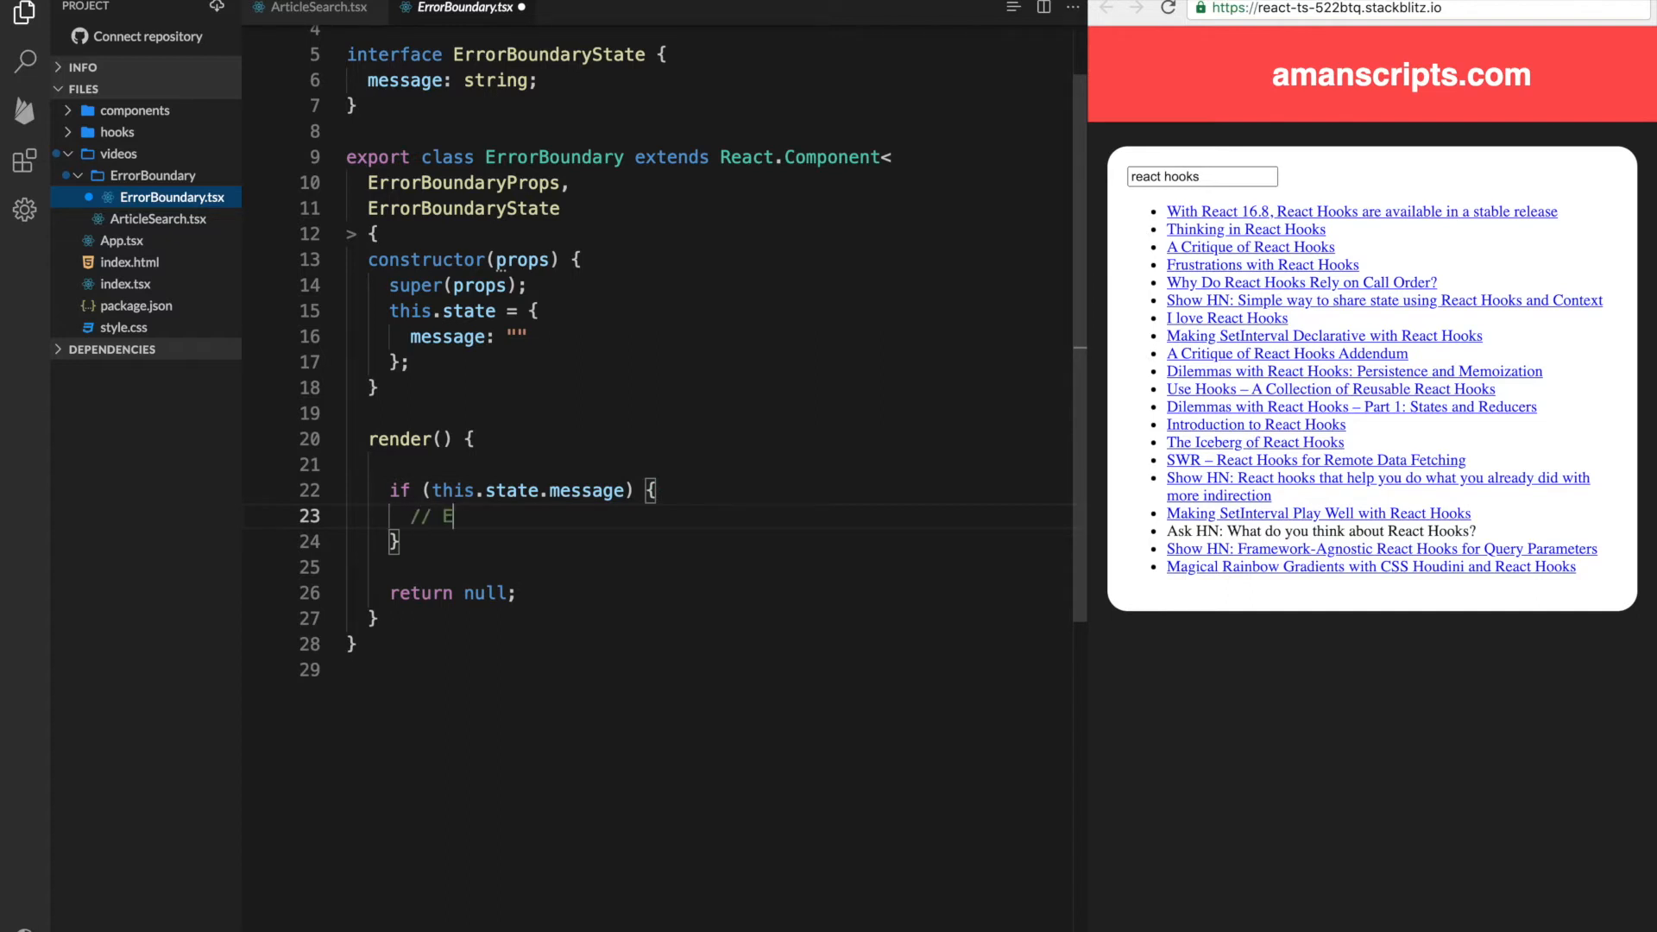
pyautogui.write('rror')
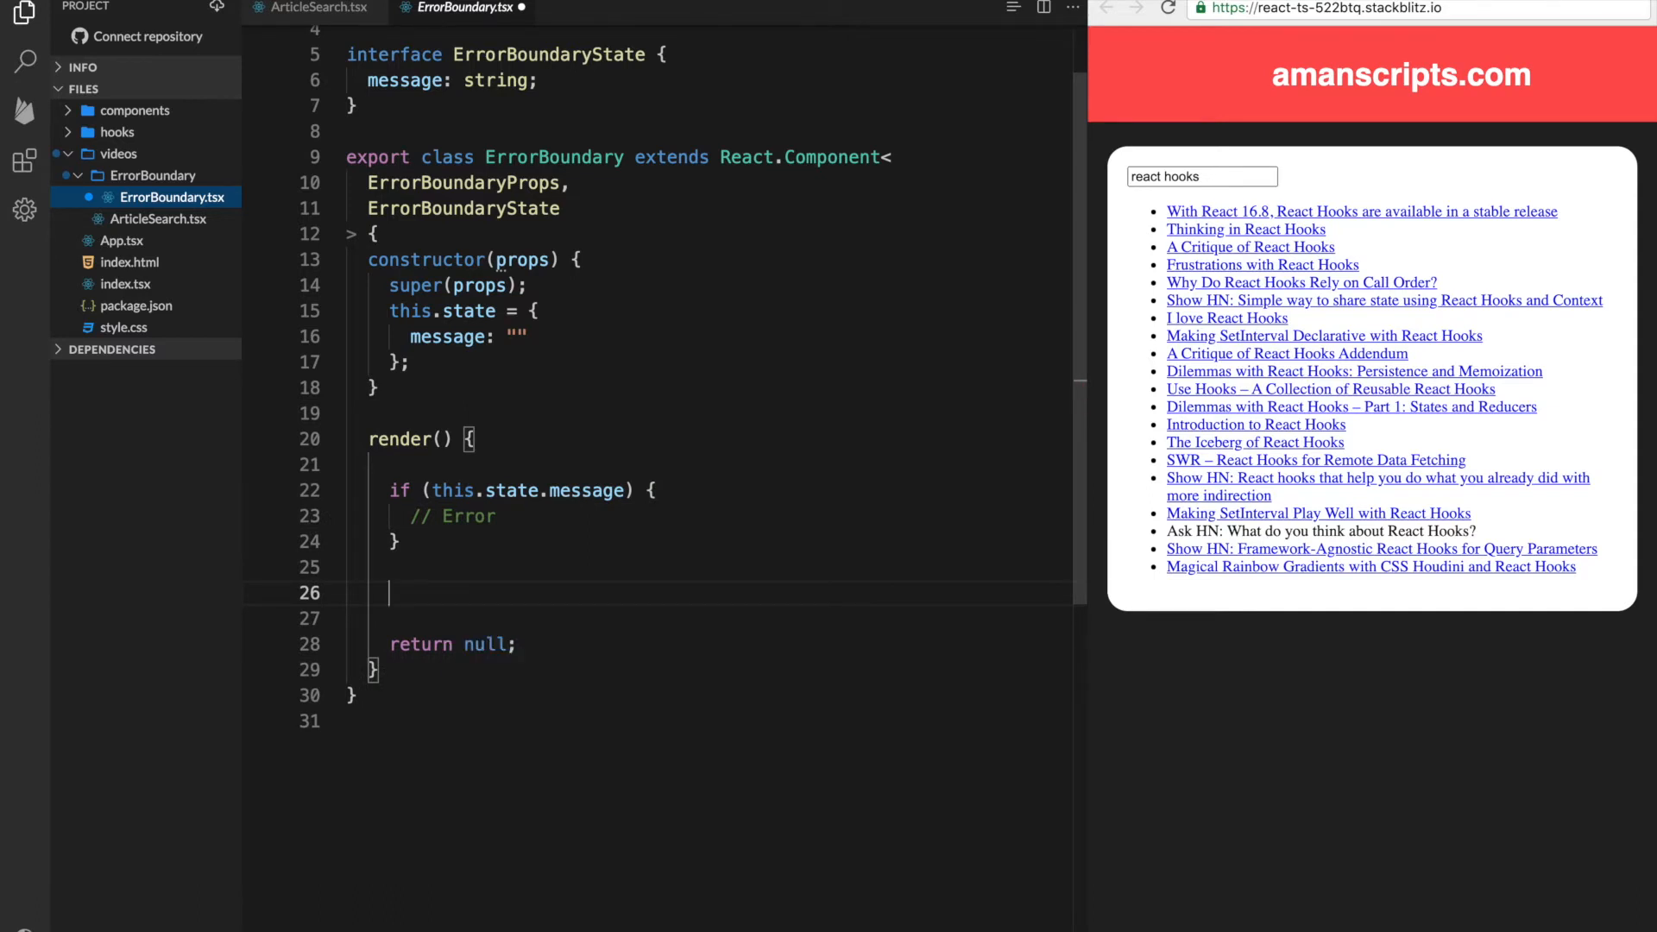
# Return this.props.children from render instead of null
pyautogui.write('return this')
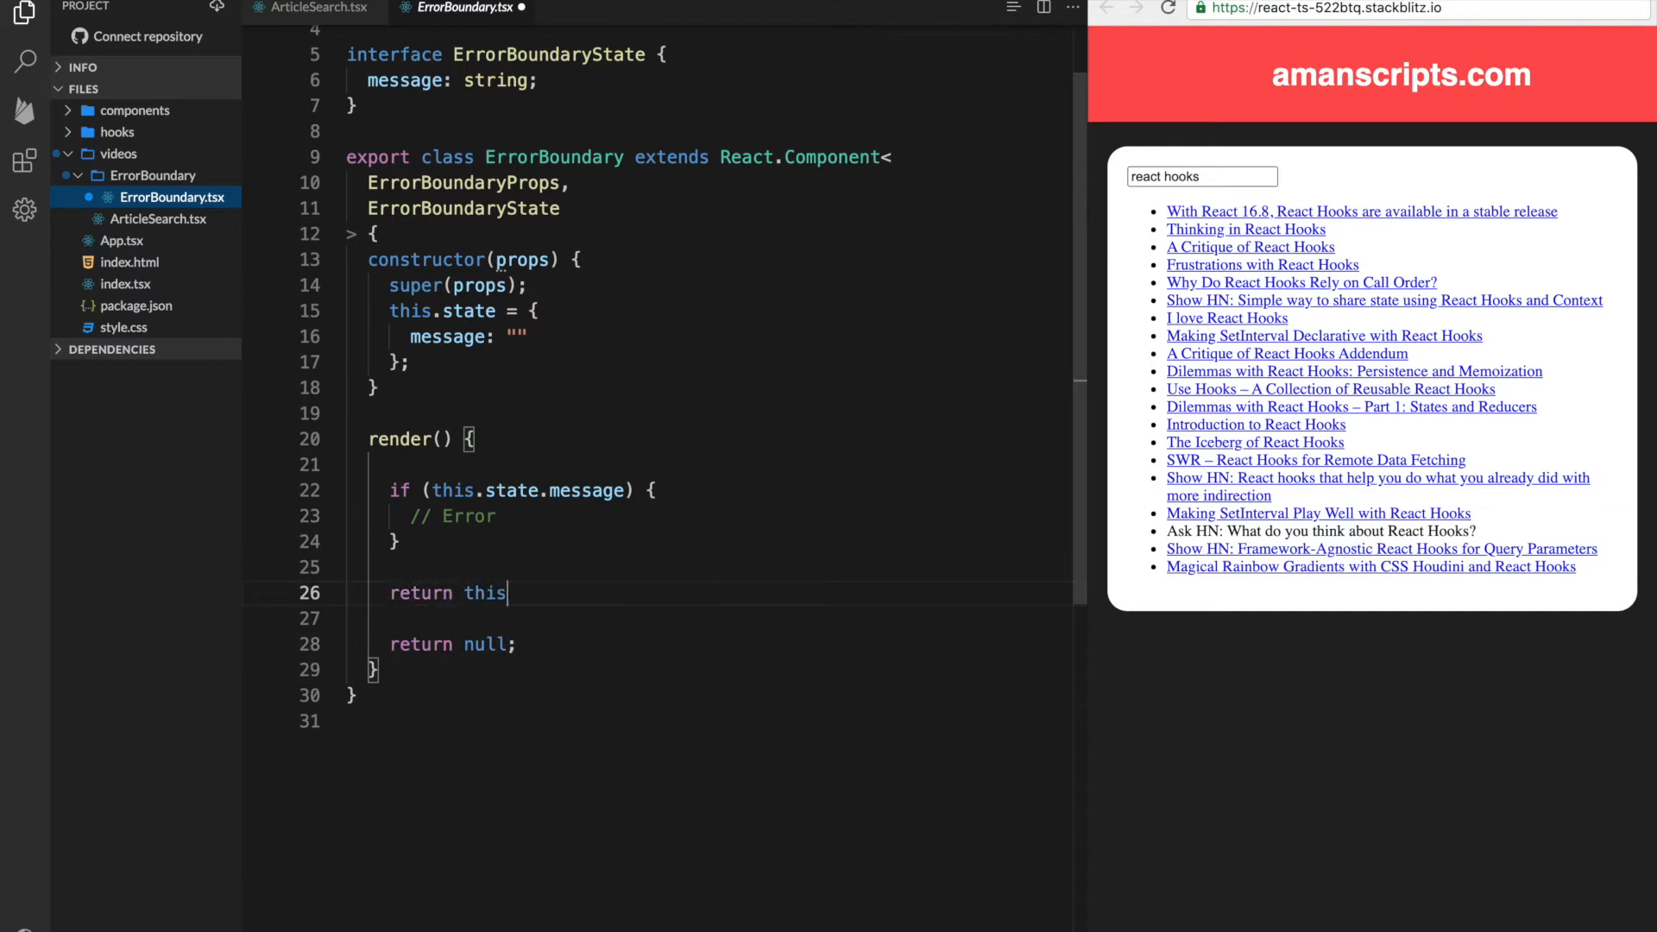
pyautogui.write('.props.children;')
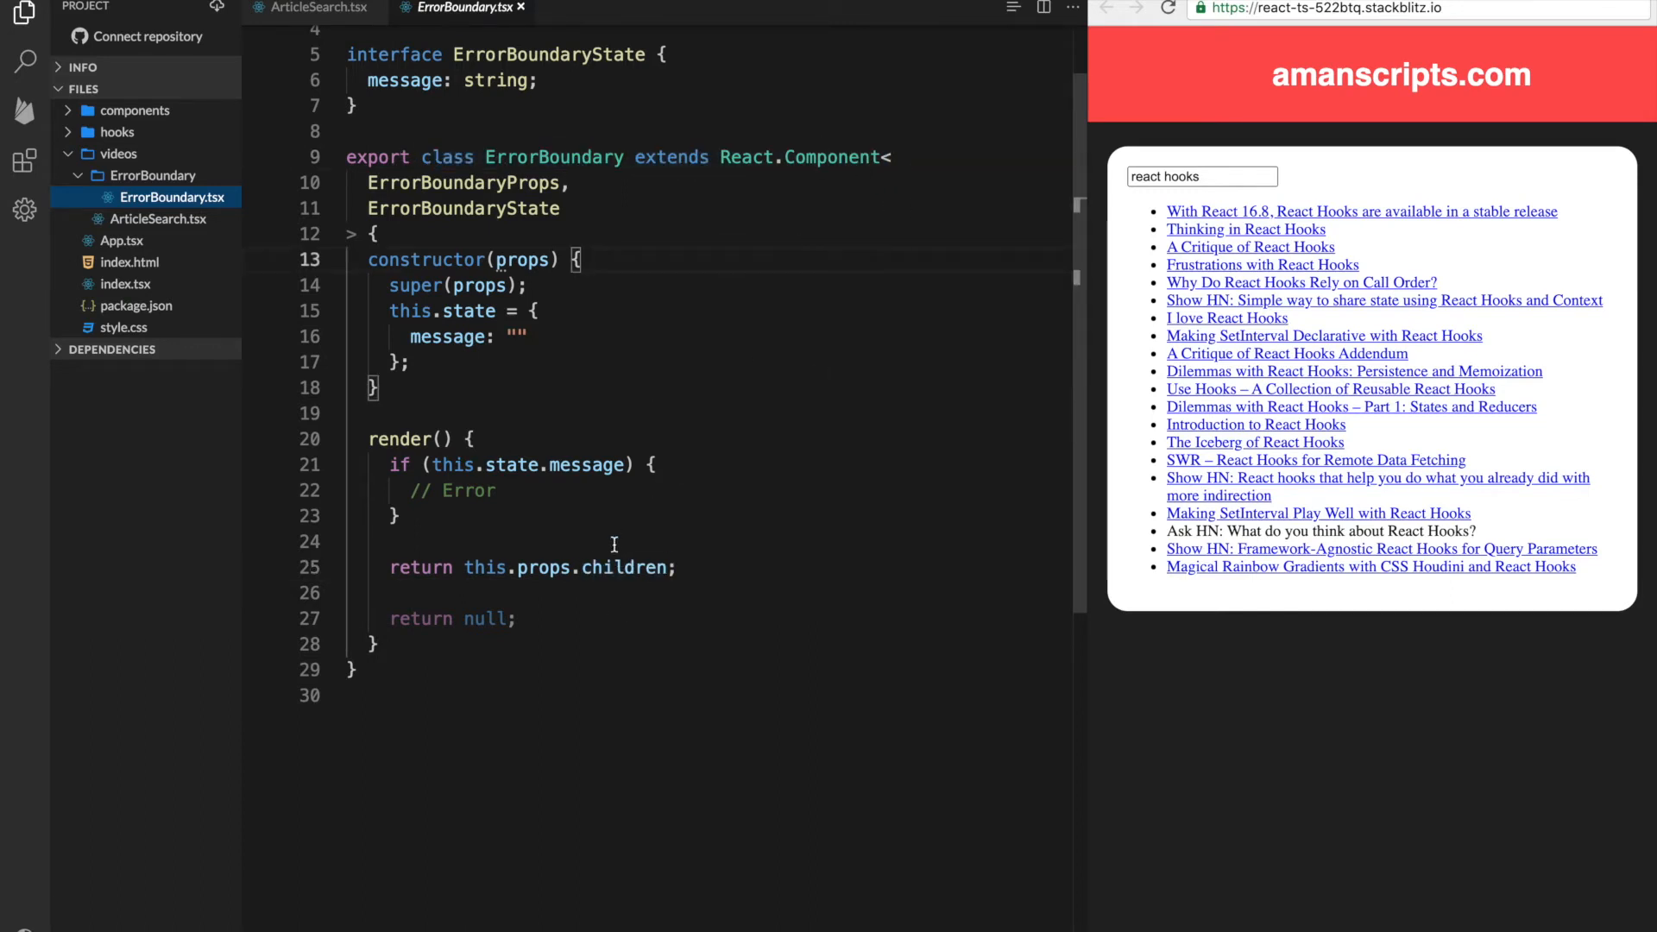
pyautogui.moveTo(831, 157)
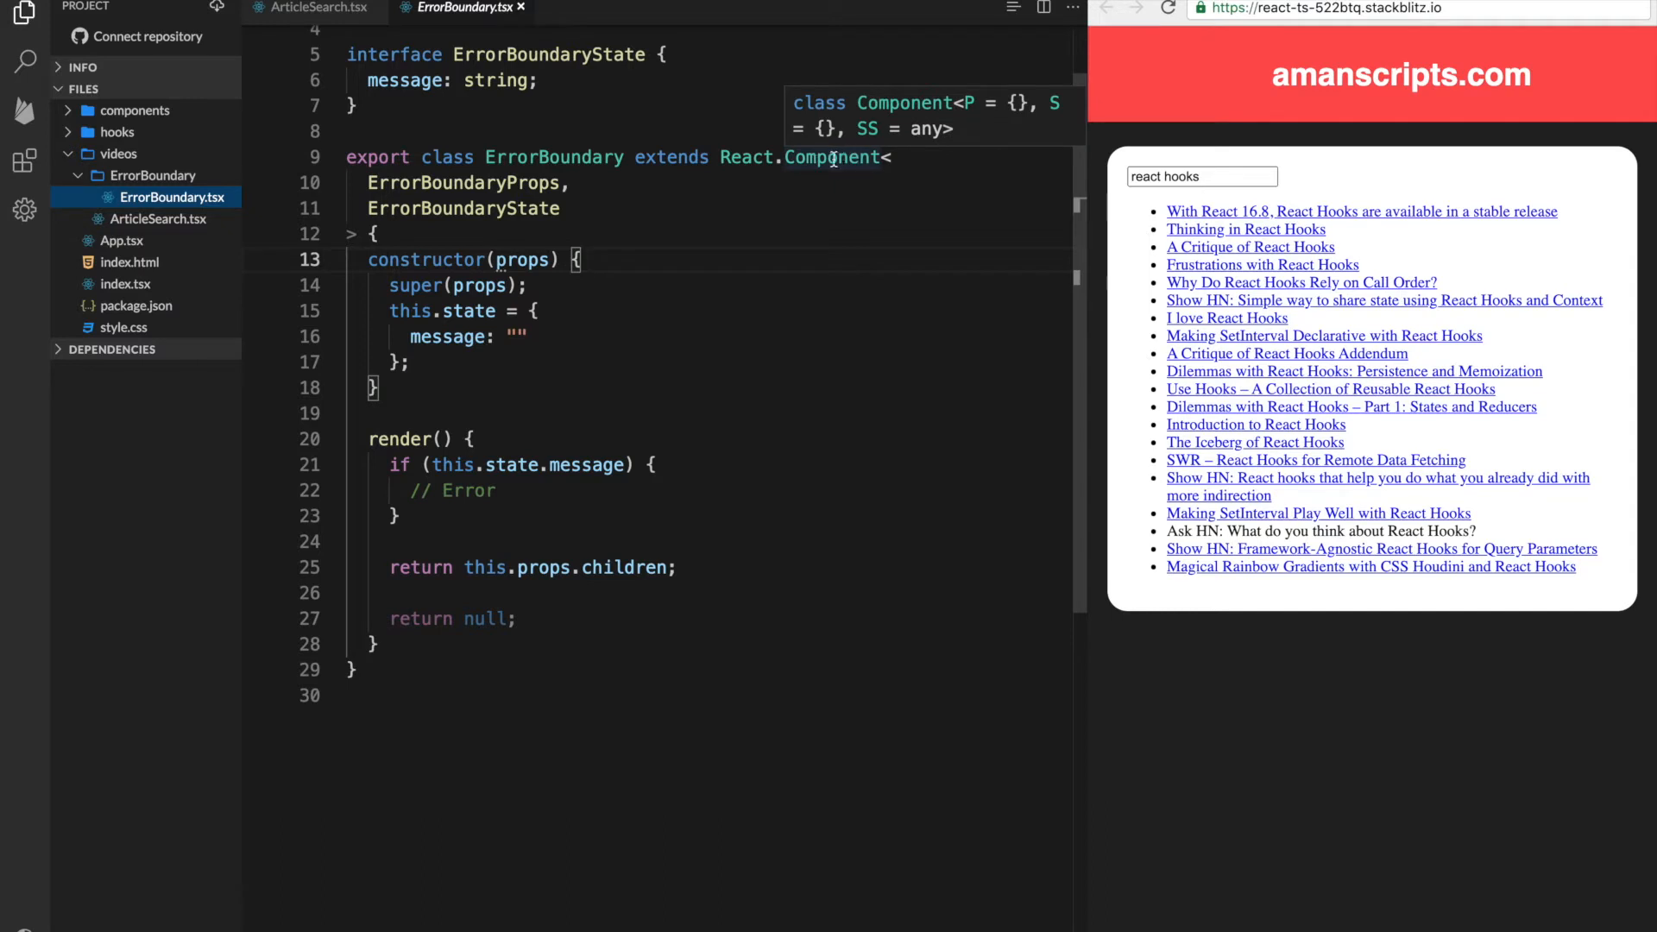
pyautogui.moveTo(582, 607)
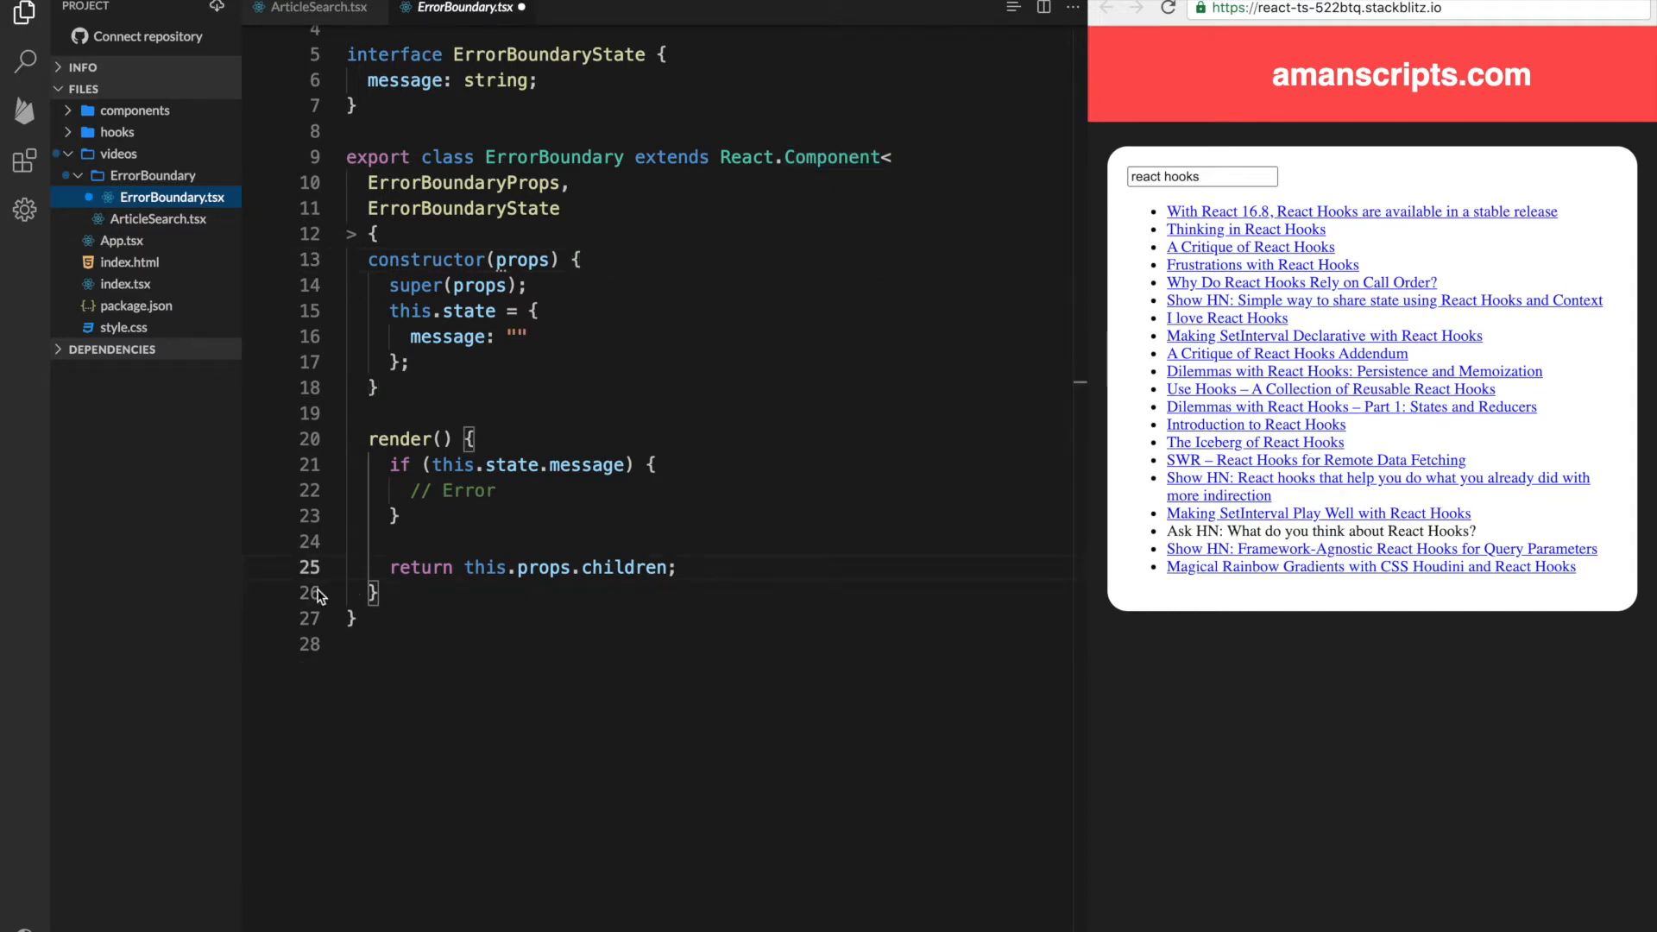
pyautogui.click(496, 490)
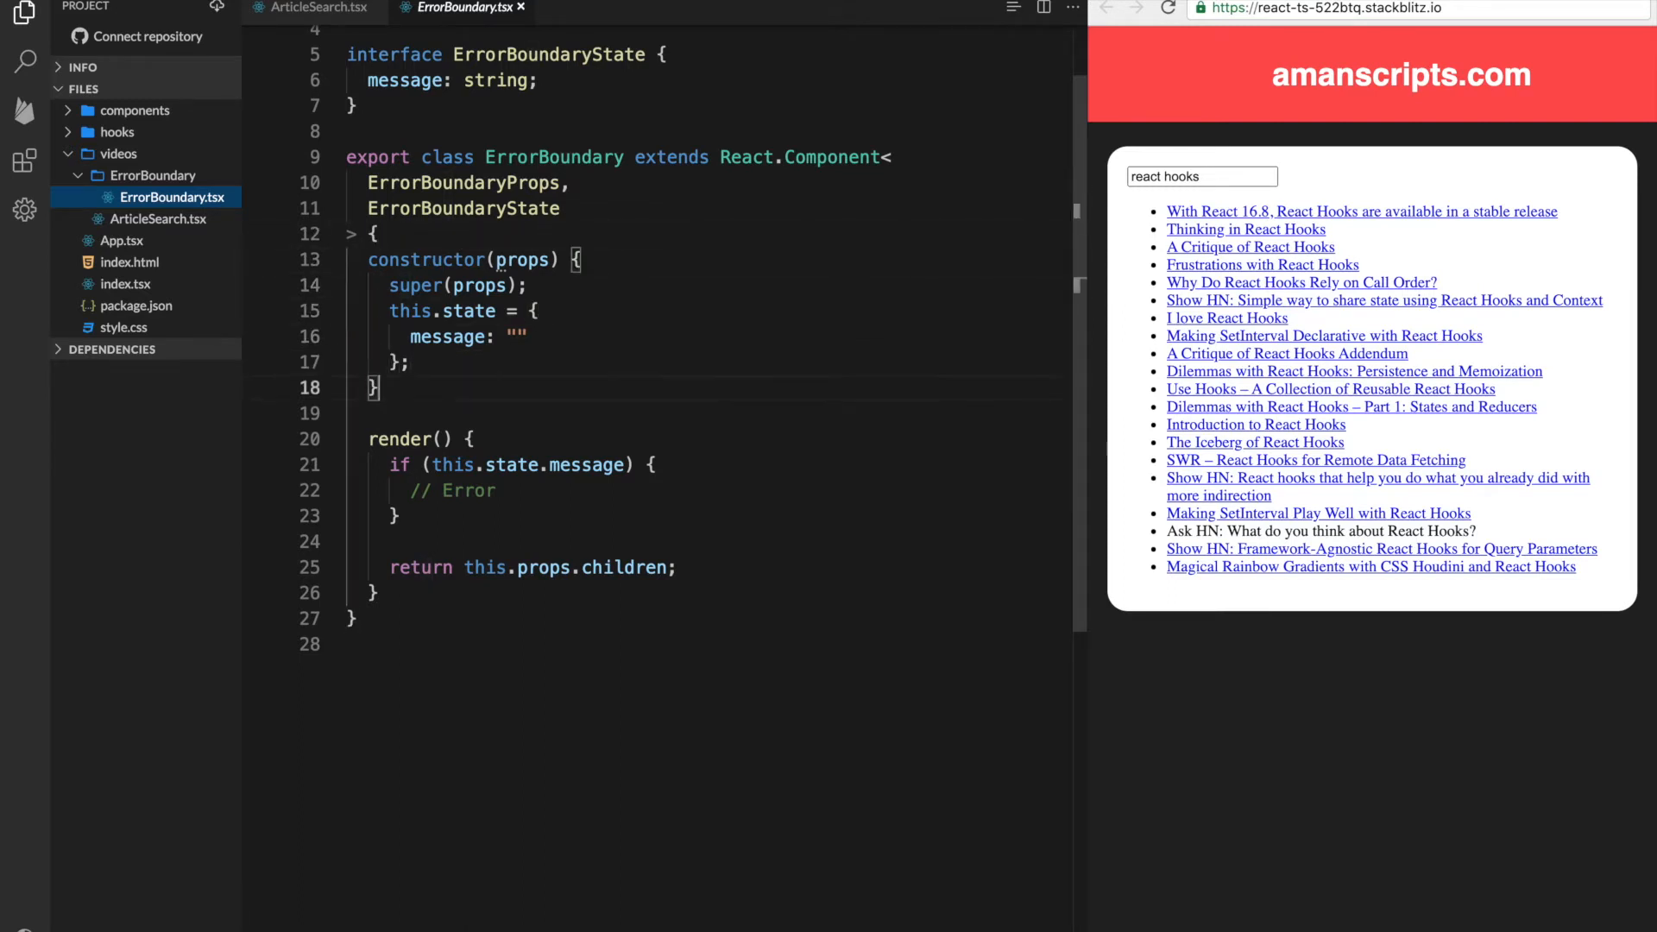
# Add an empty static getDerivedStateFromError(error) method
pyautogui.write('static getDrei')
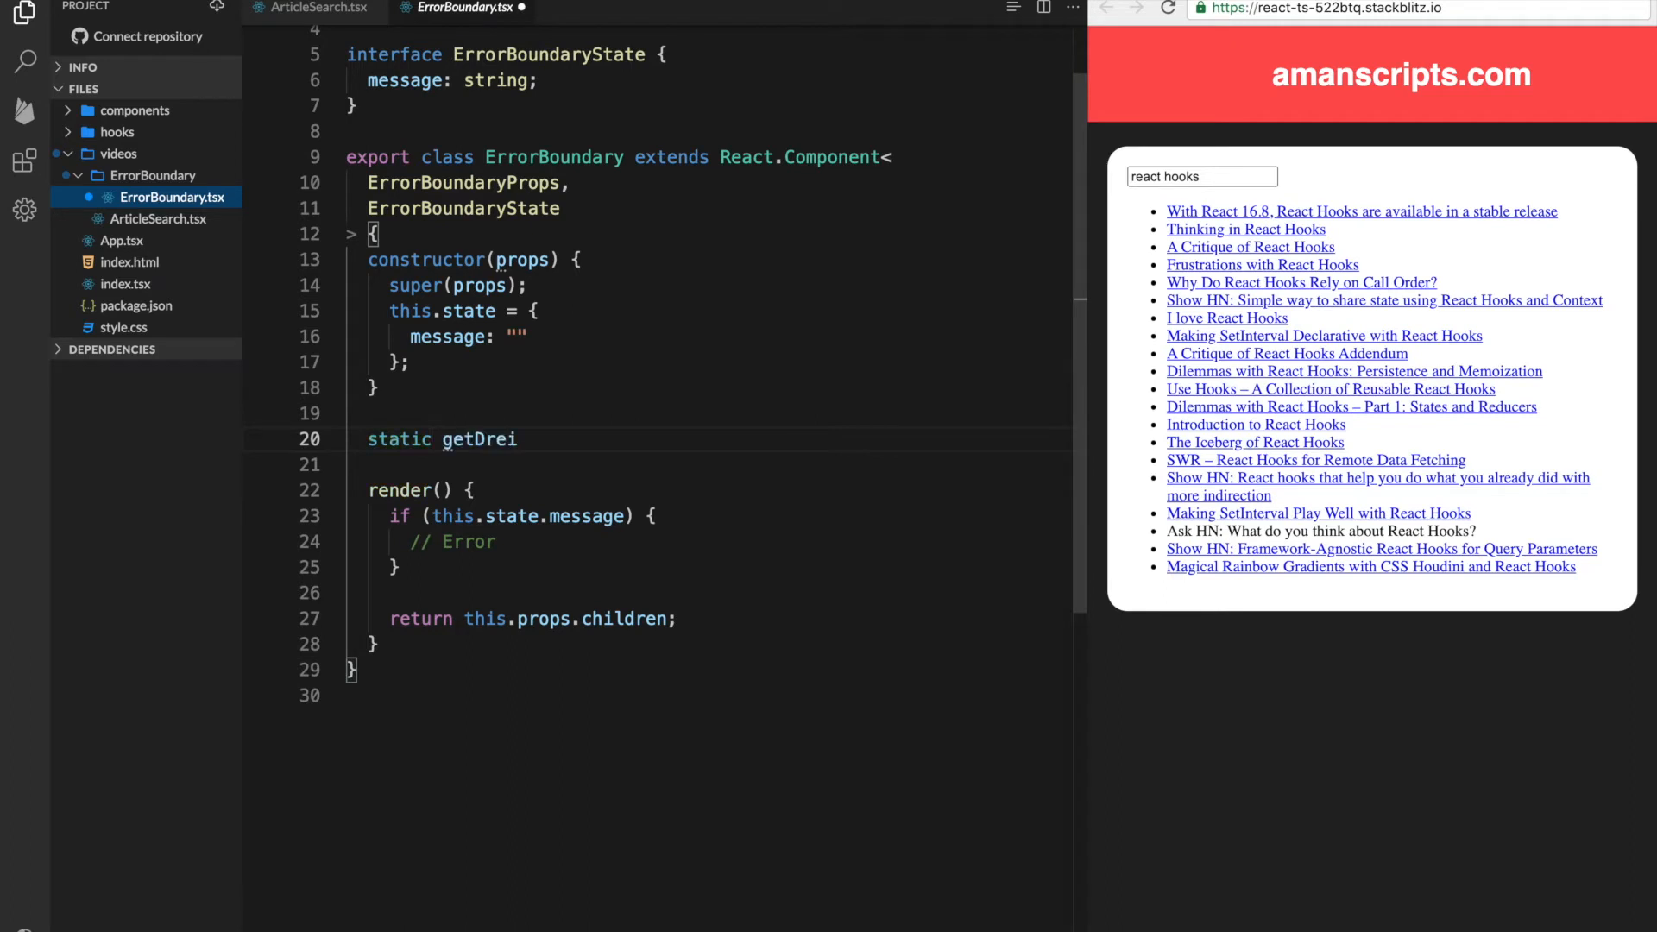
pyautogui.press('backspace')
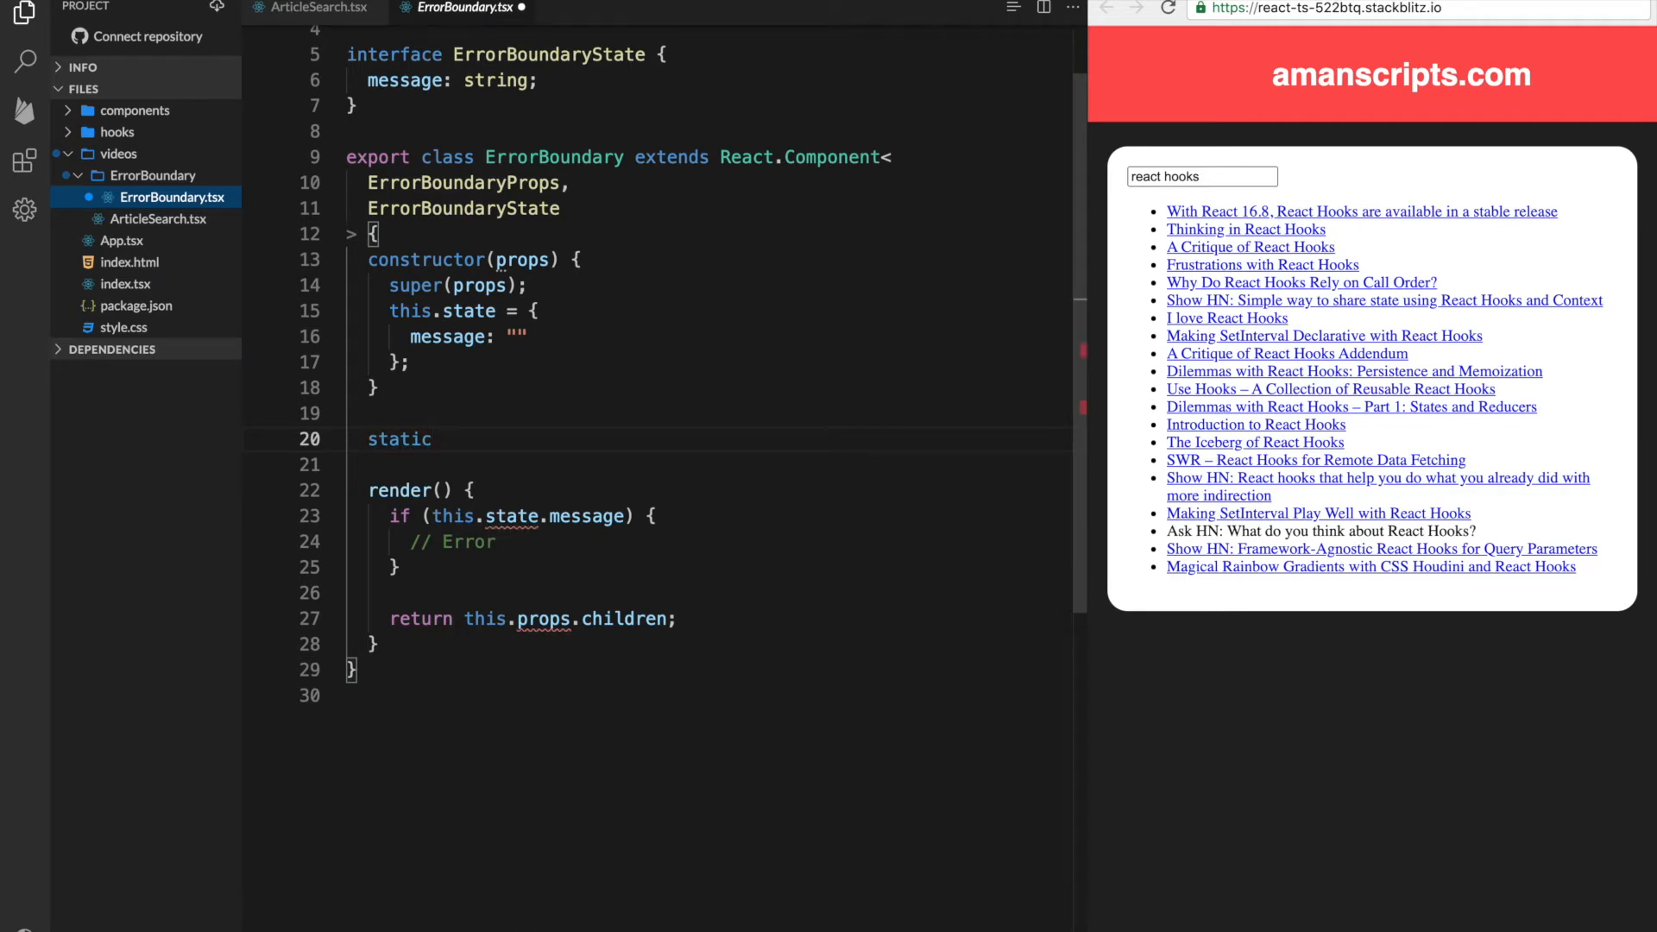
pyautogui.write('getDerivedStateFromError() {')
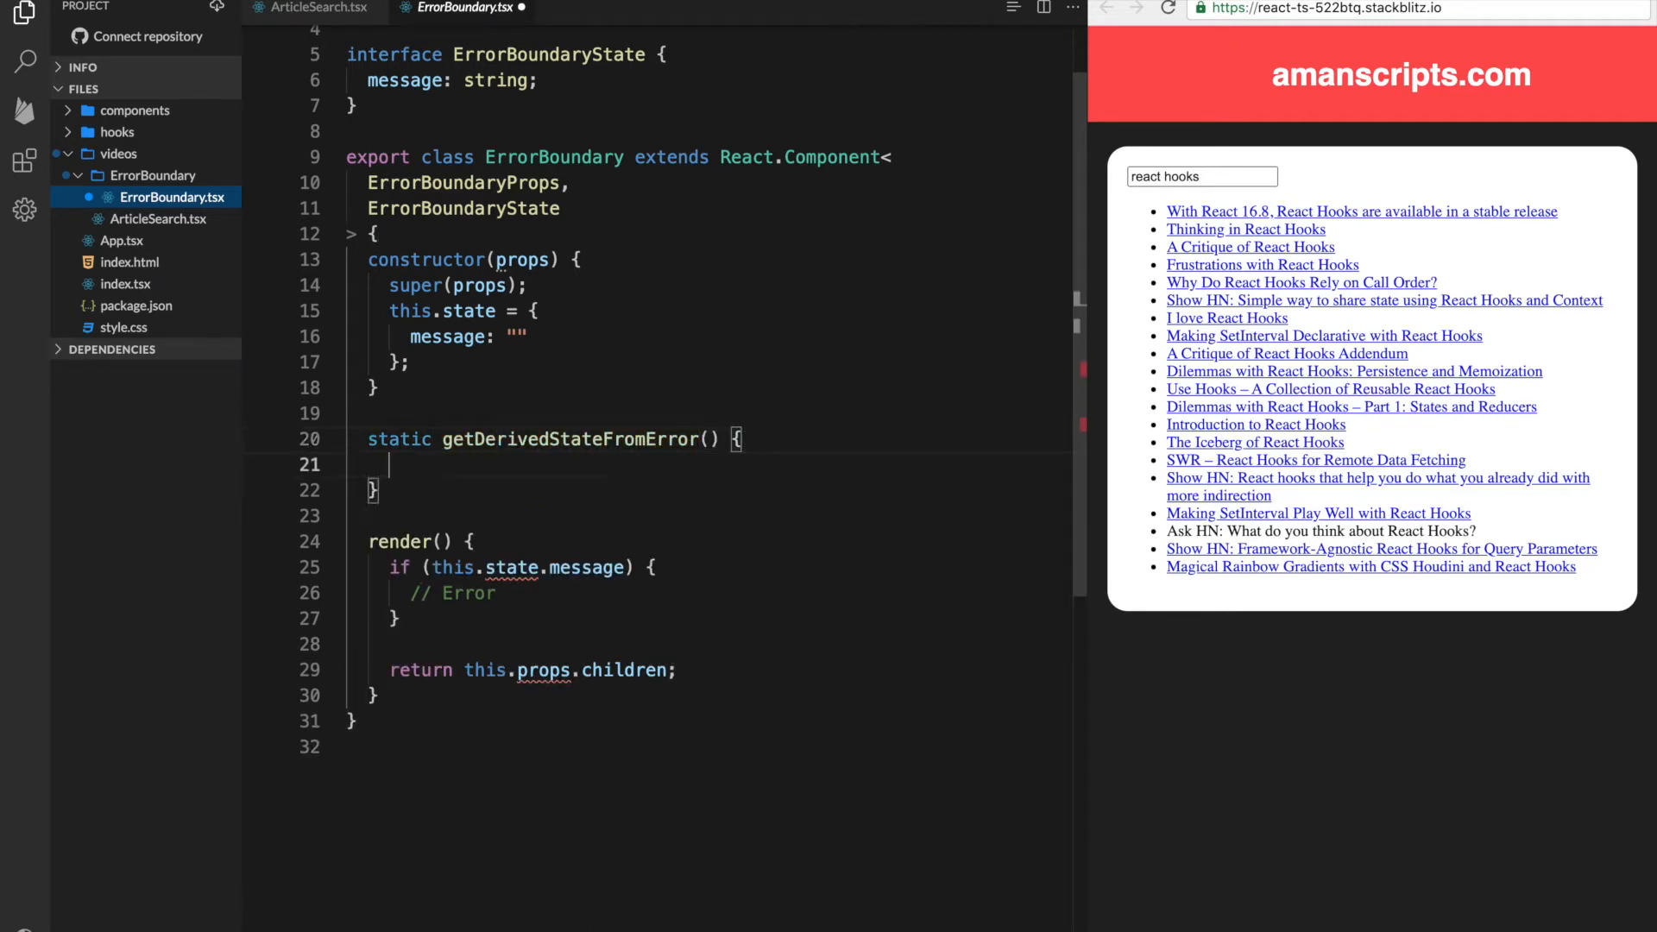
pyautogui.click(709, 439)
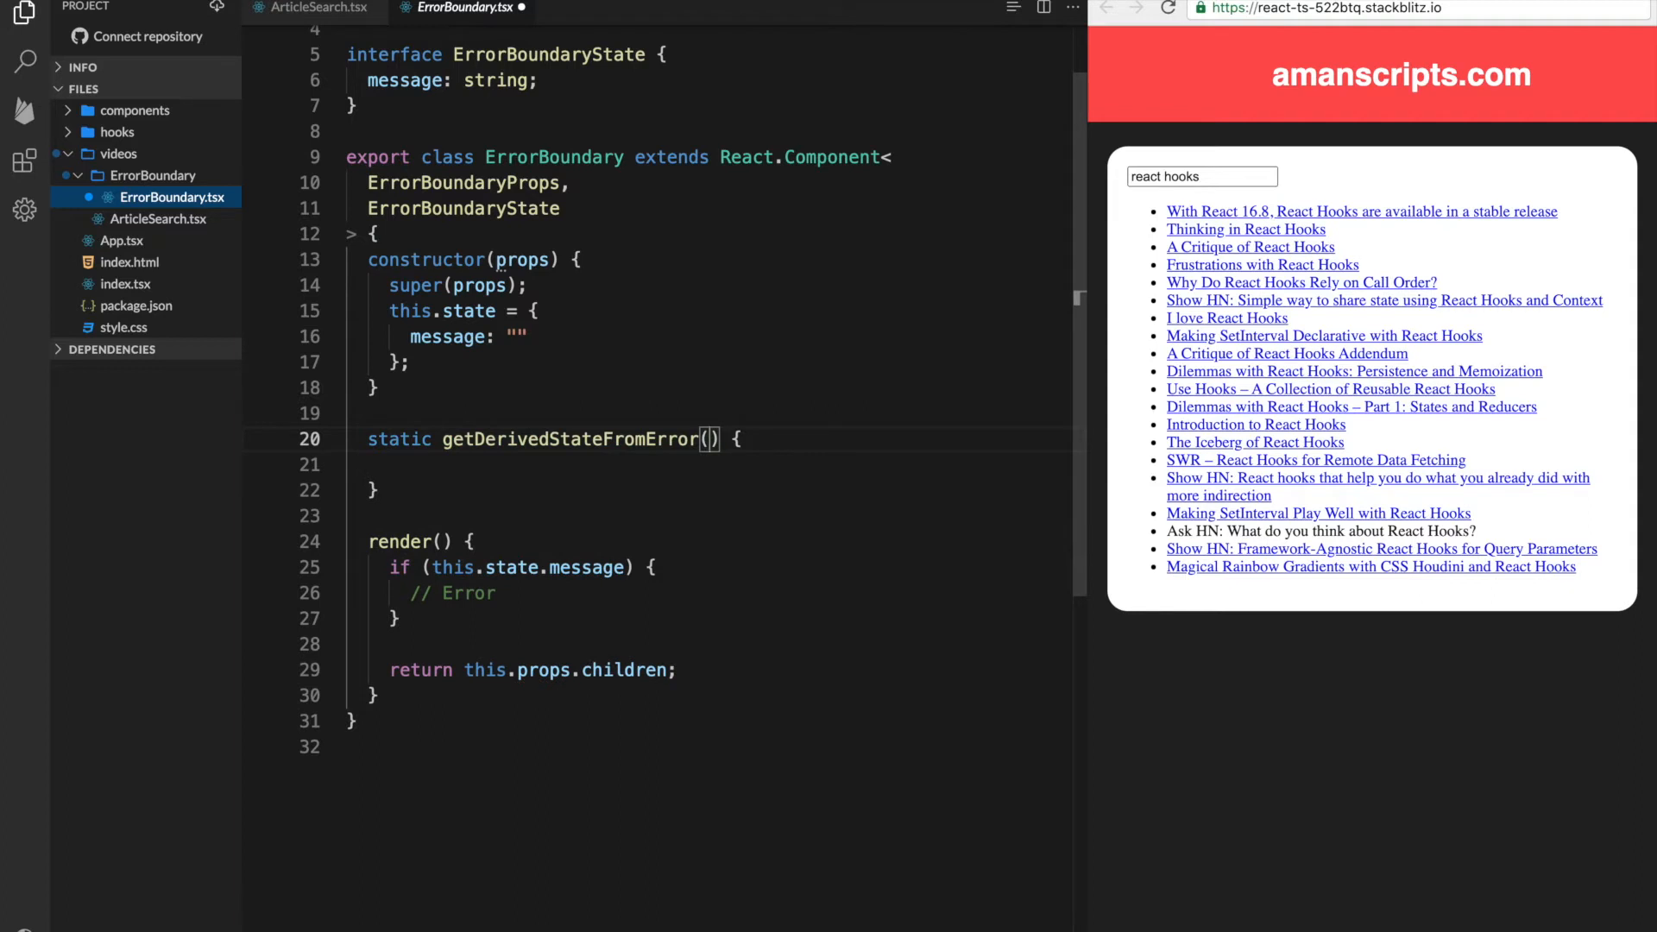
pyautogui.write('error')
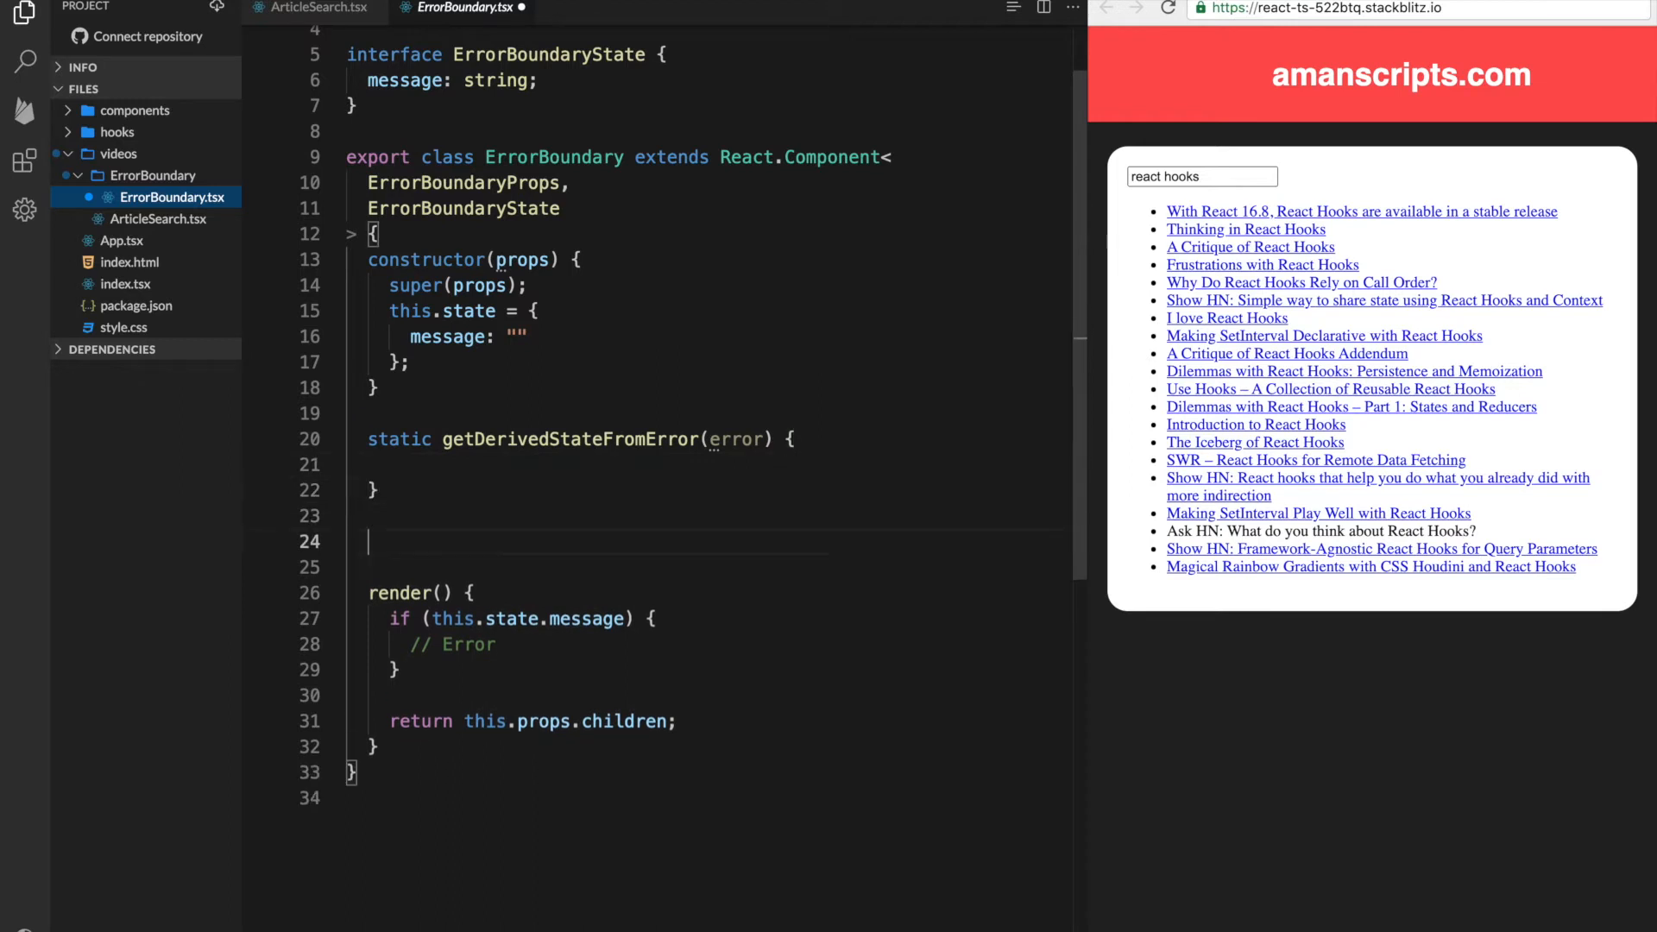
# Add an empty componentDidCatch(error) method
pyautogui.write('componentDidCatch')
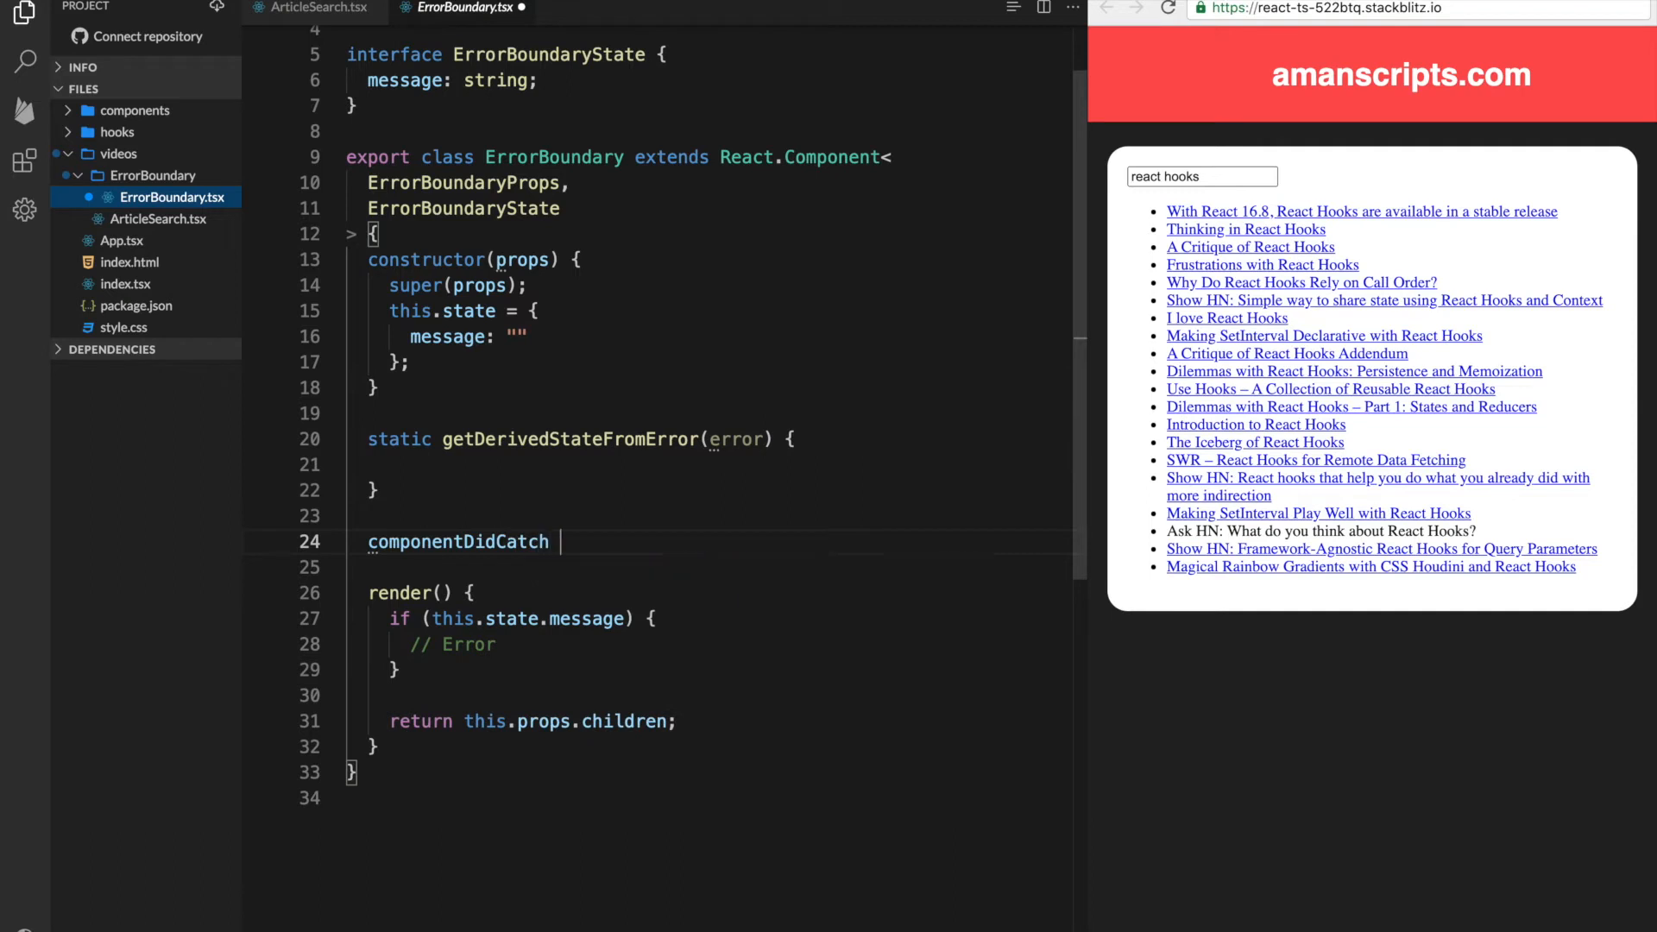
pyautogui.write('() {')
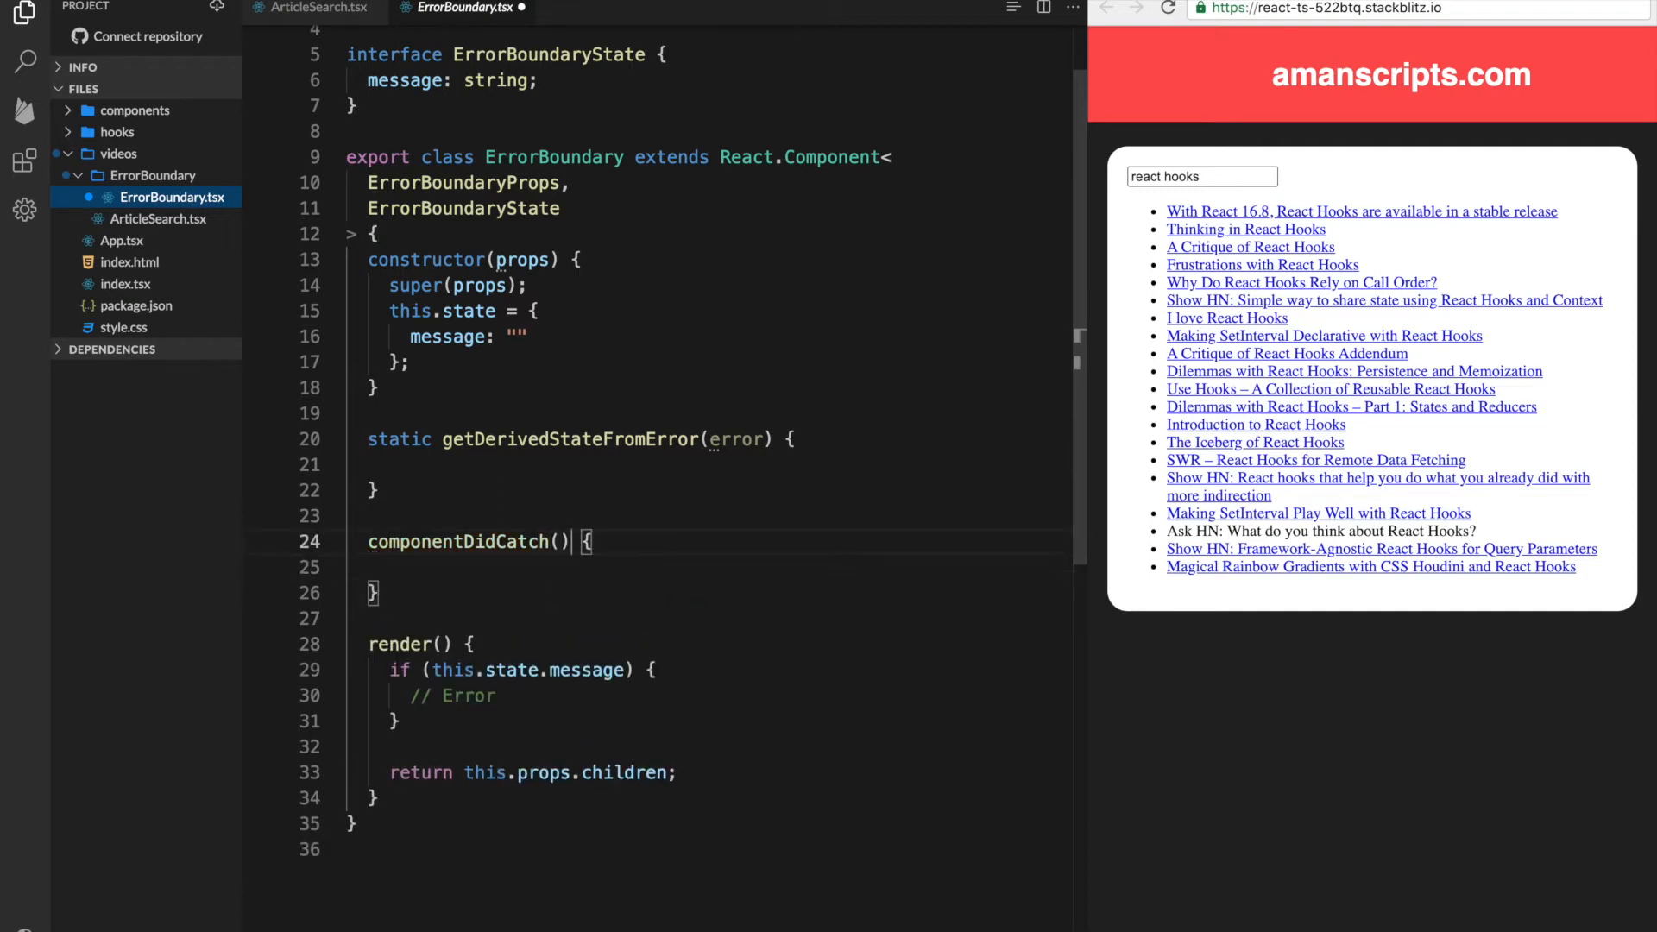
pyautogui.write('error, error')
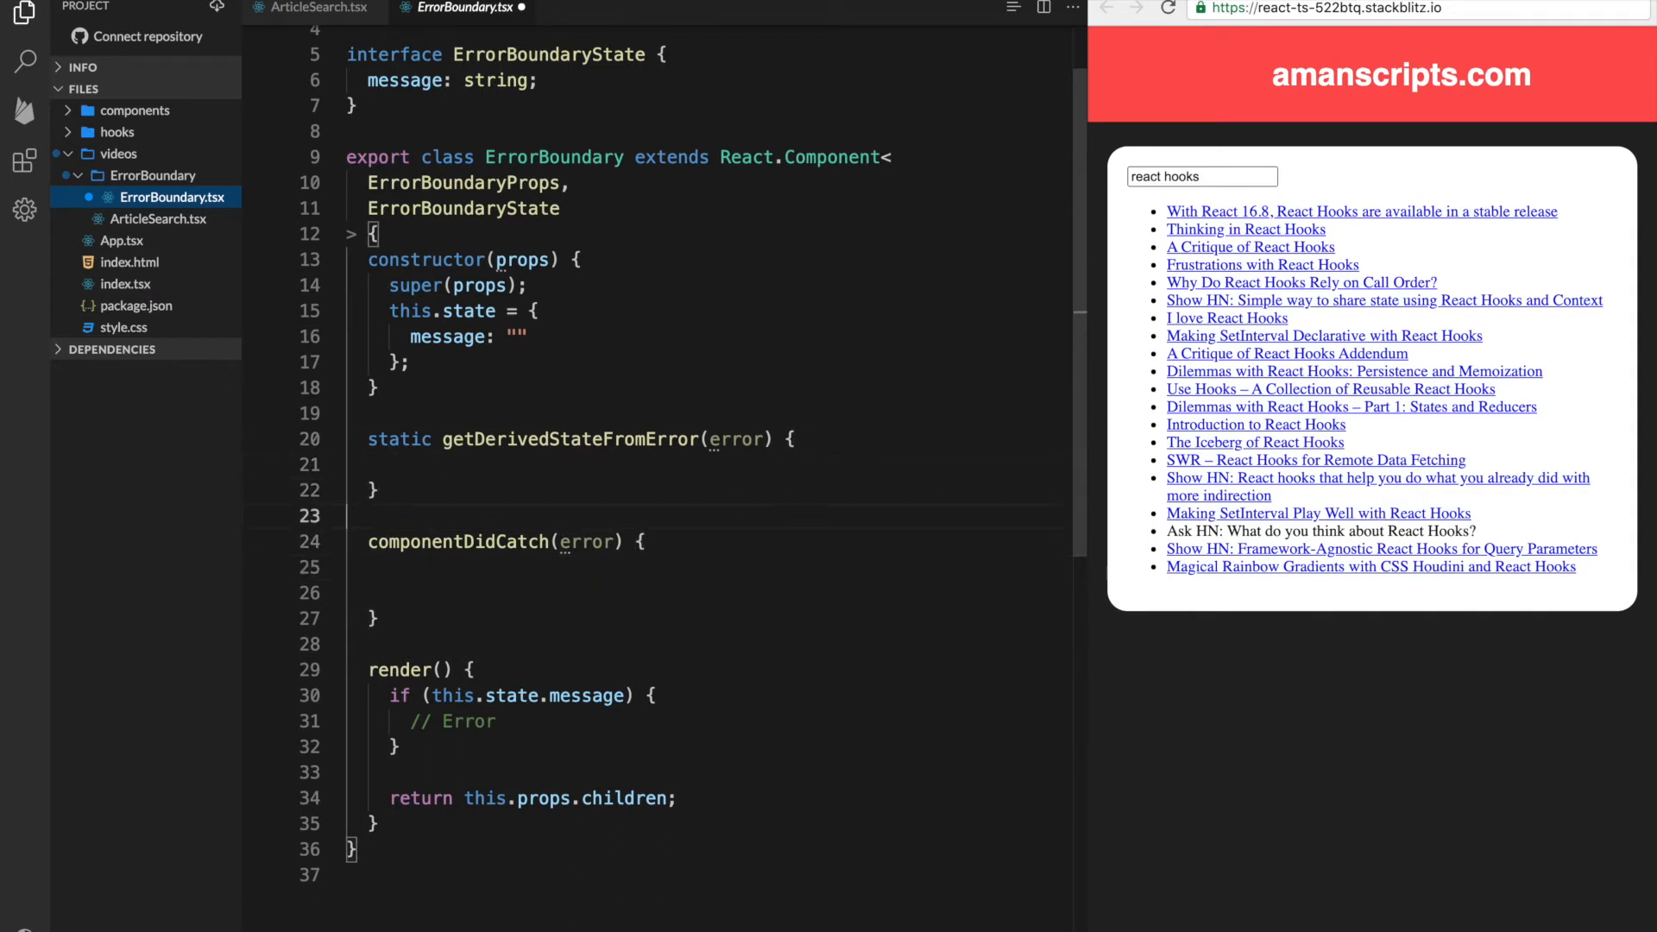
# Make getDerivedStateFromError return { message: error.message }
pyautogui.click(456, 464)
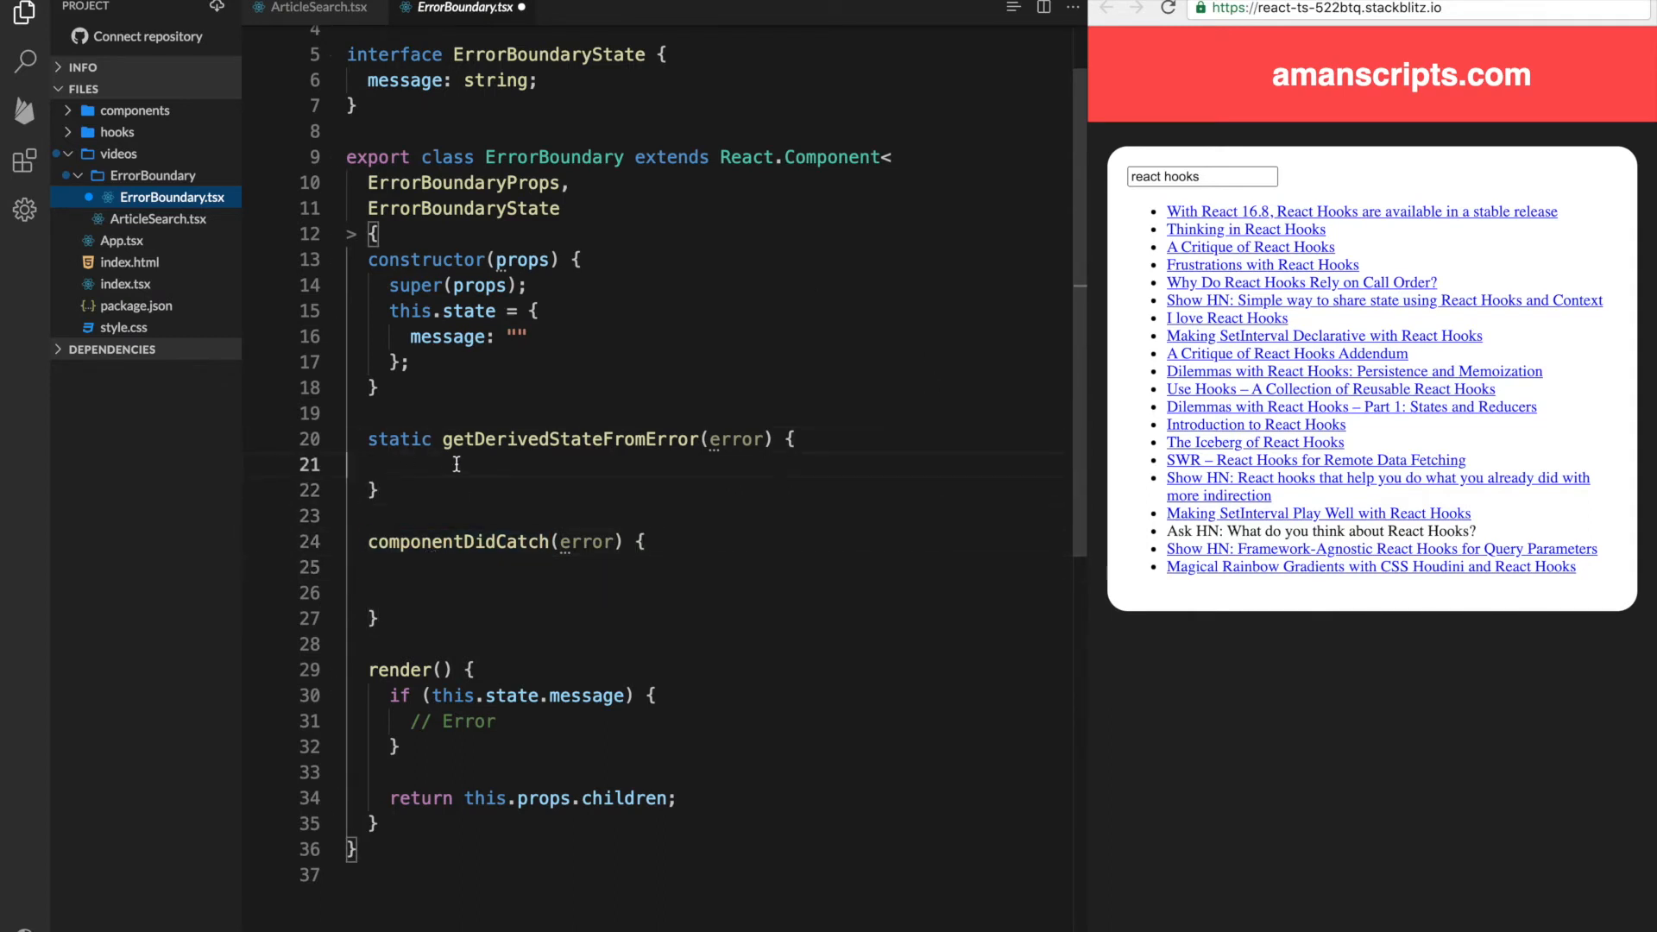
pyautogui.click(395, 464)
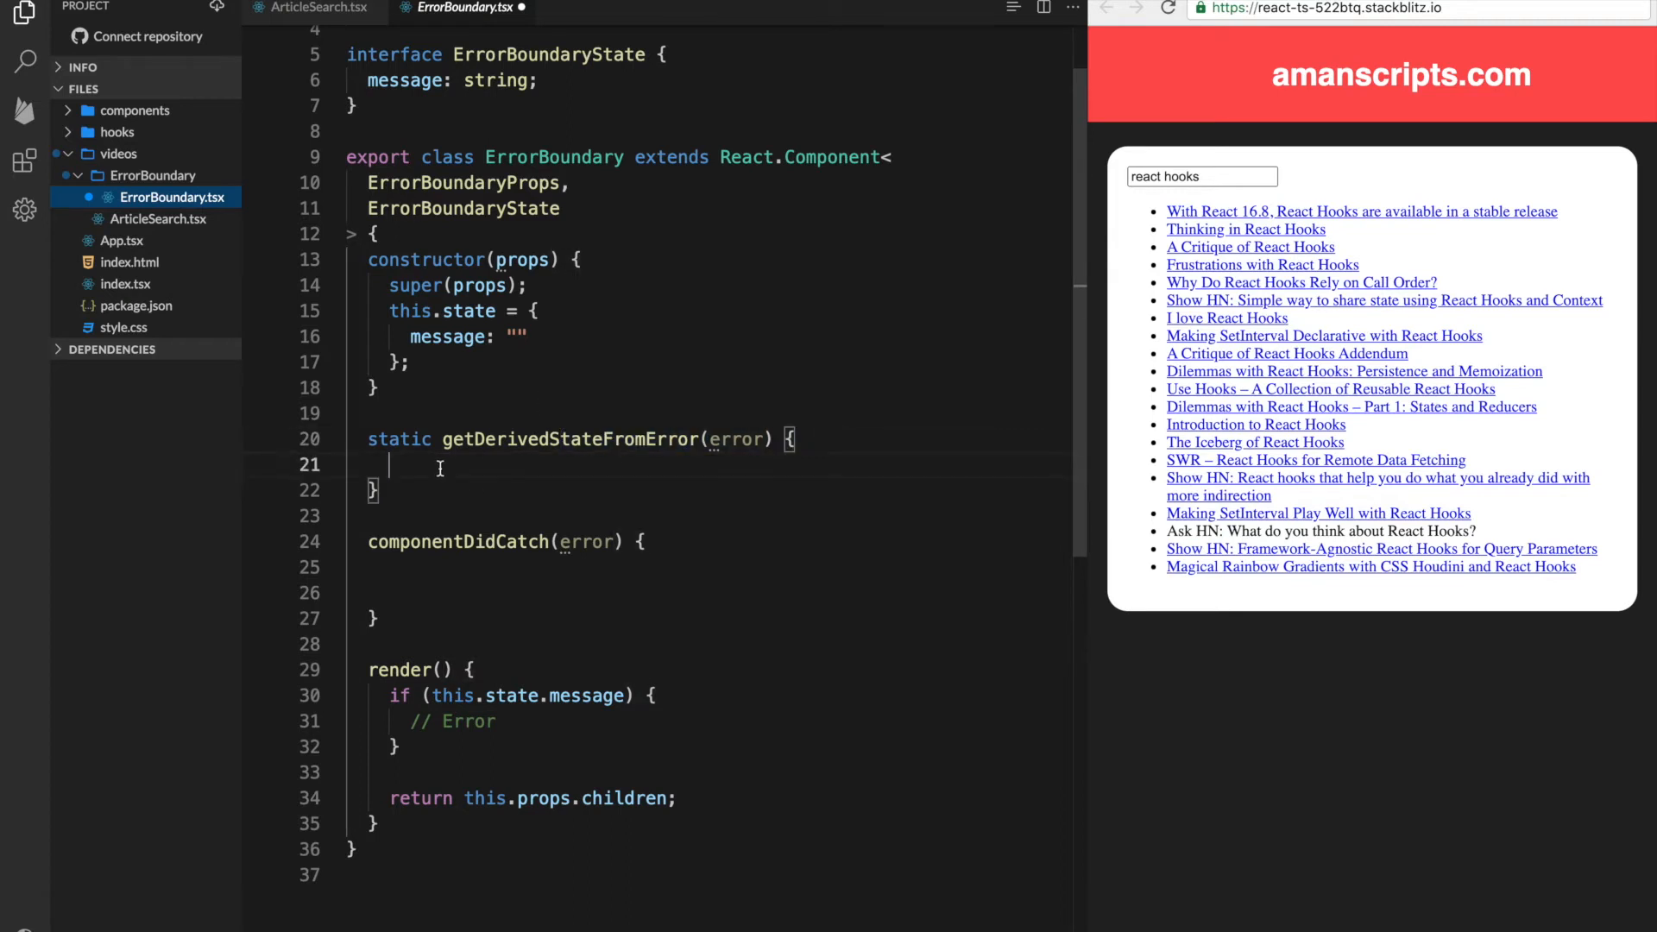
pyautogui.moveTo(429, 373)
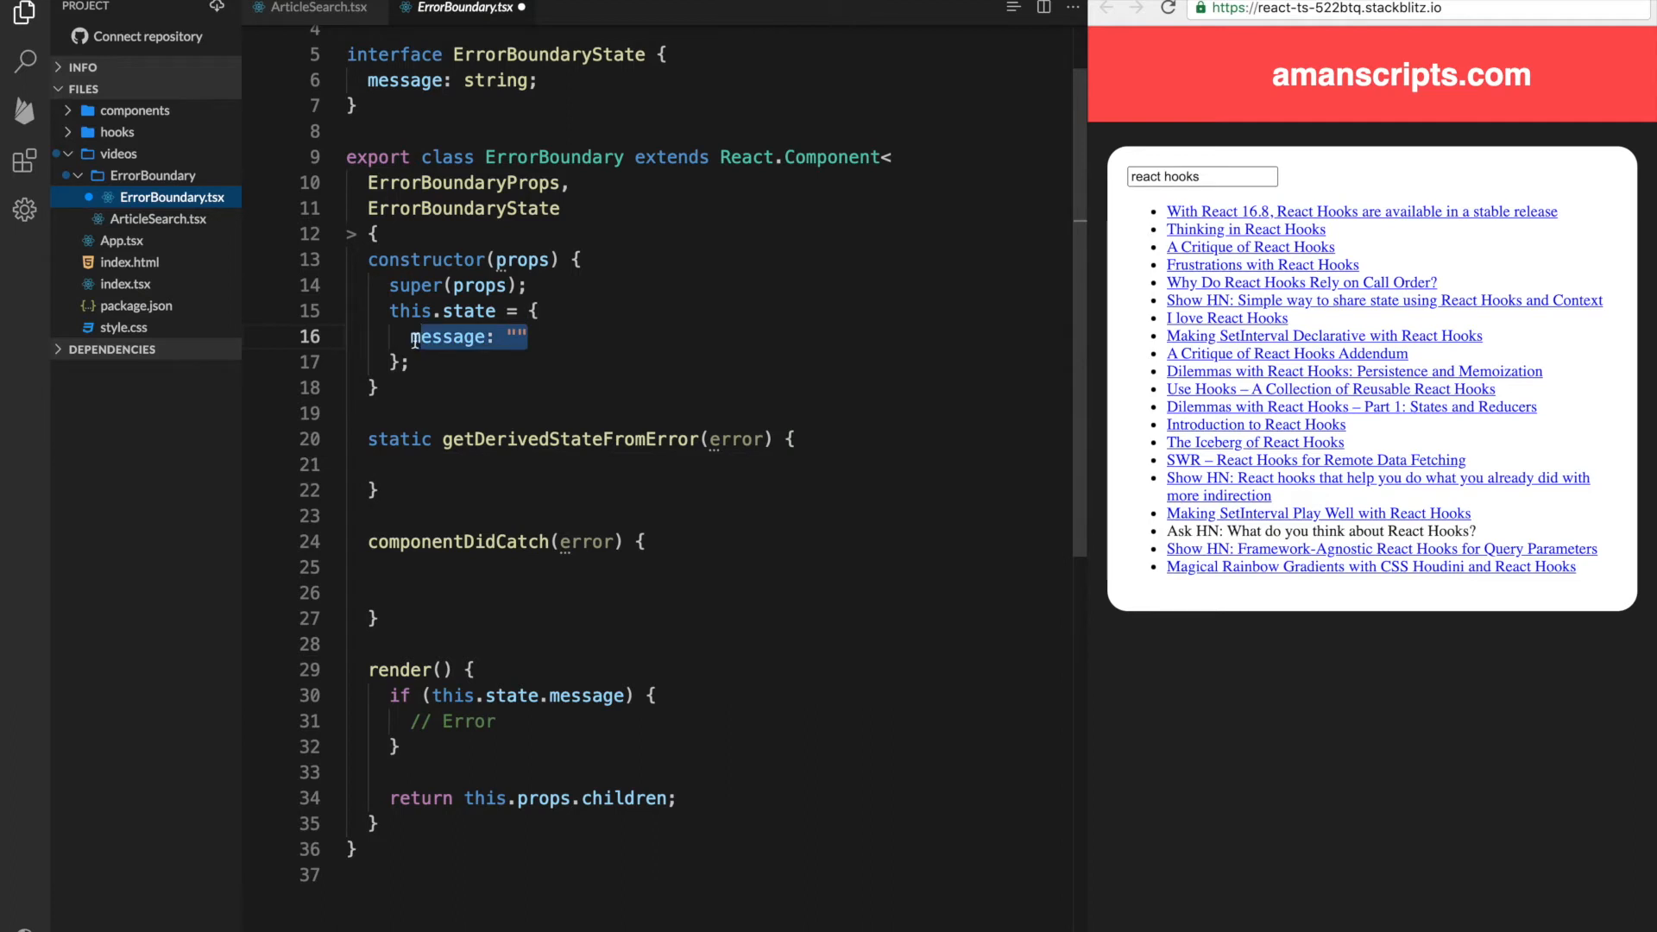
pyautogui.write('return {}')
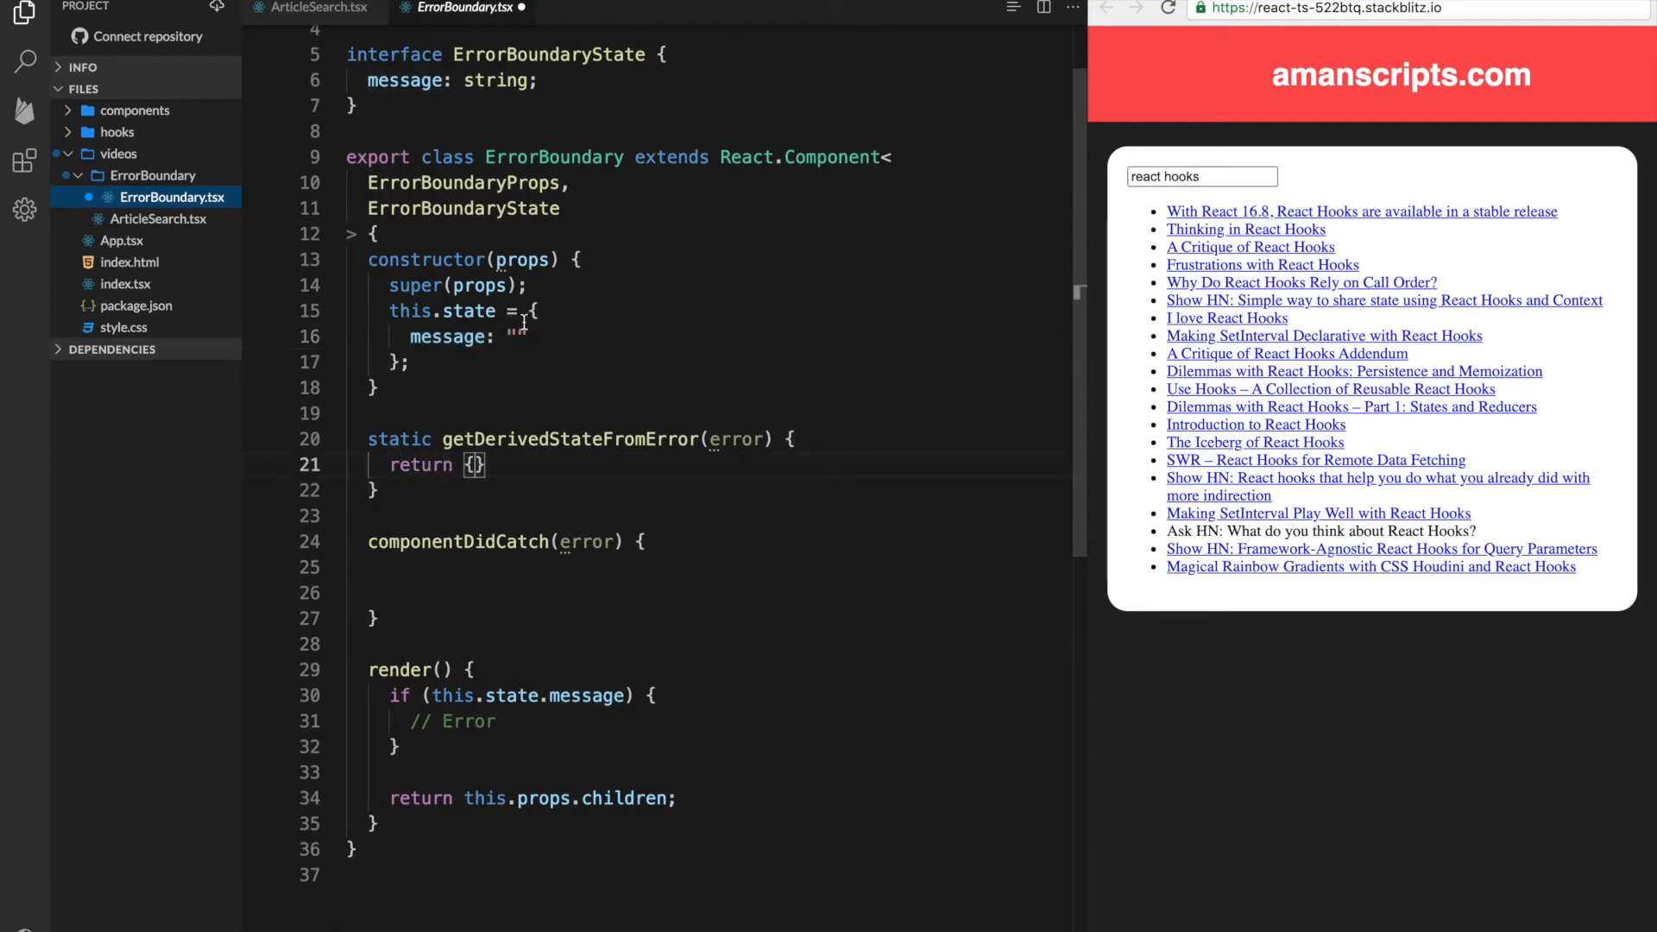
pyautogui.write('message:')
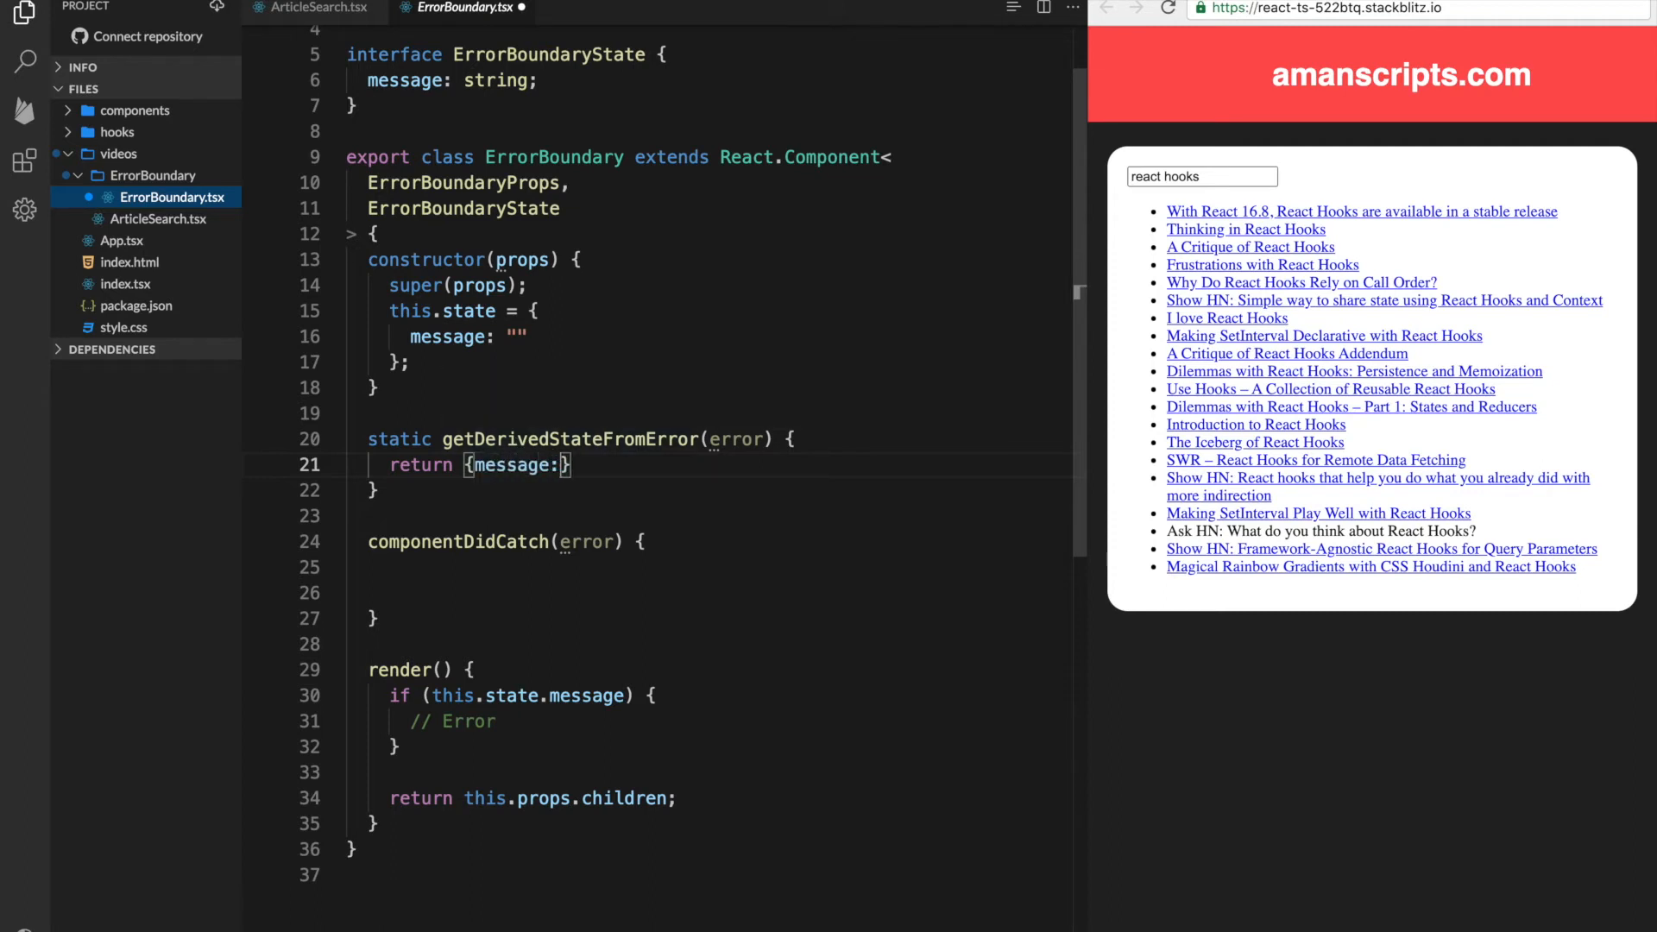
pyautogui.write('error.message')
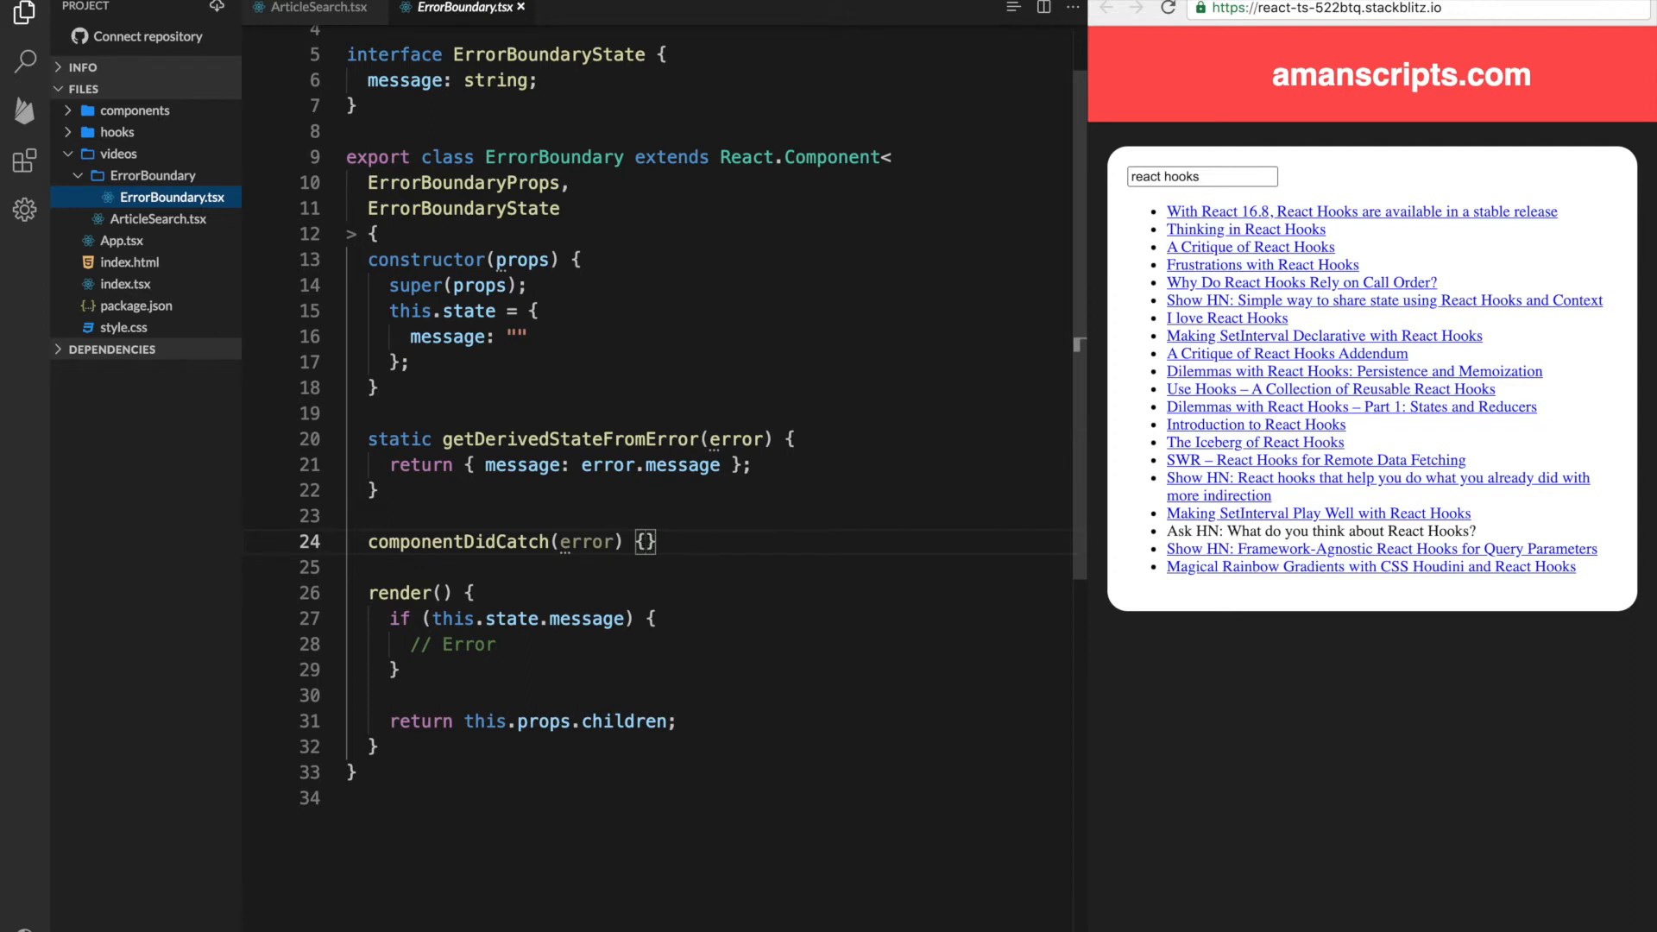
pyautogui.press('Enter')
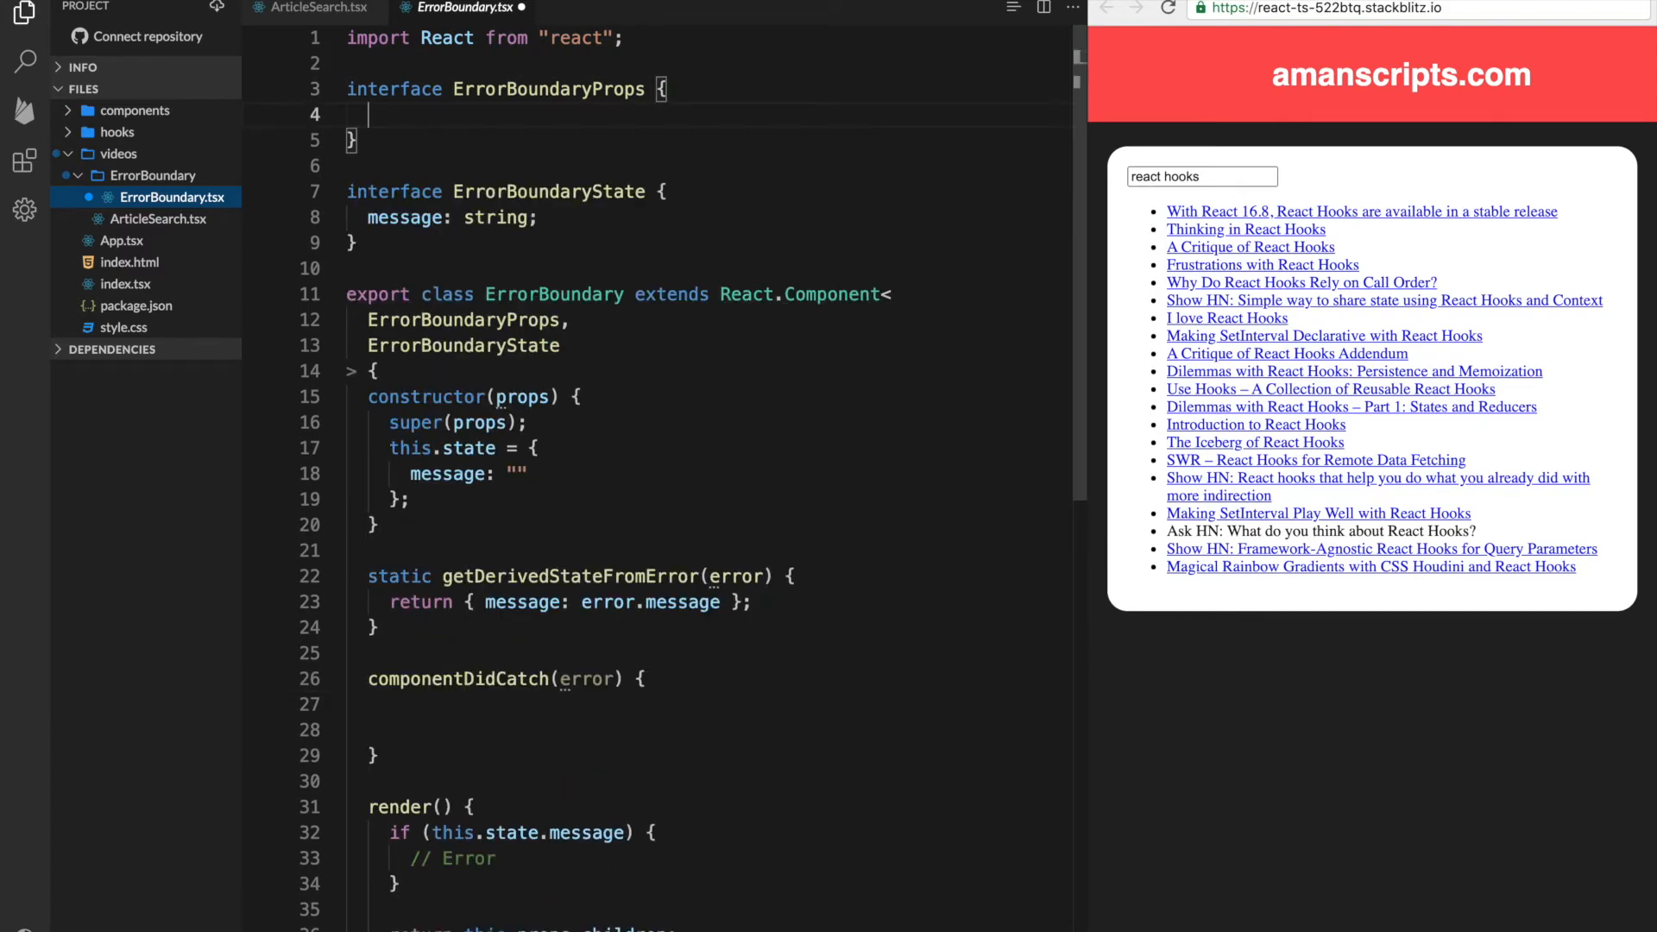
# Add optional onError?: (error: Error) => void to ErrorBoundaryProps
pyautogui.write('on')
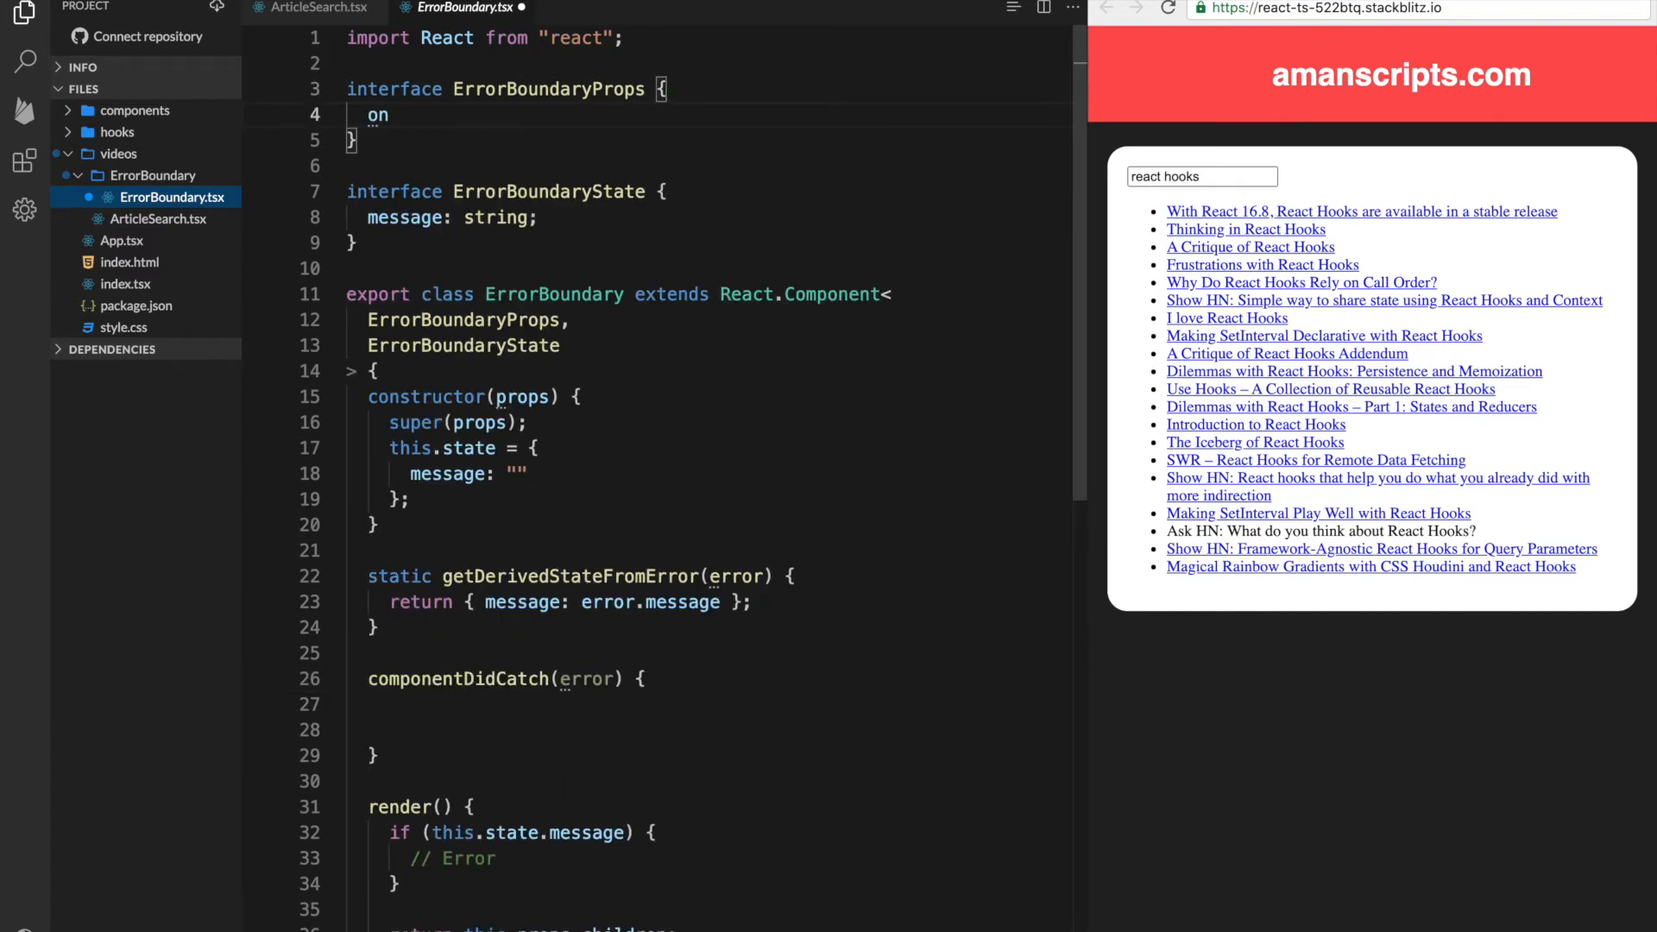
pyautogui.write('Error: (()')
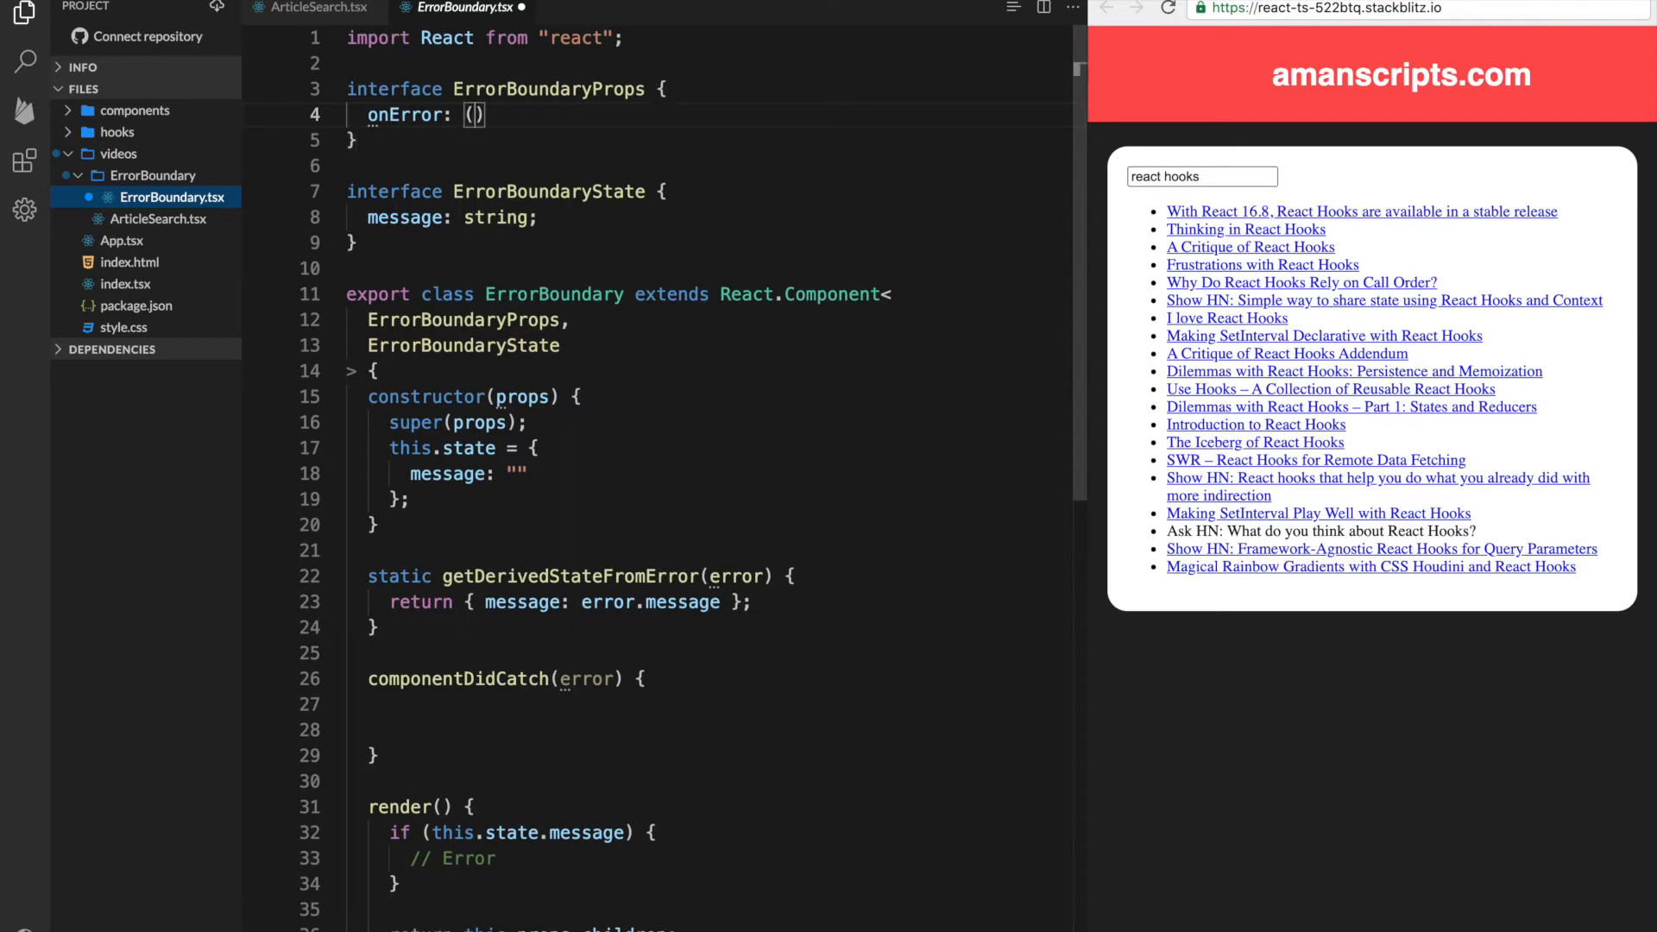
pyautogui.write('error:')
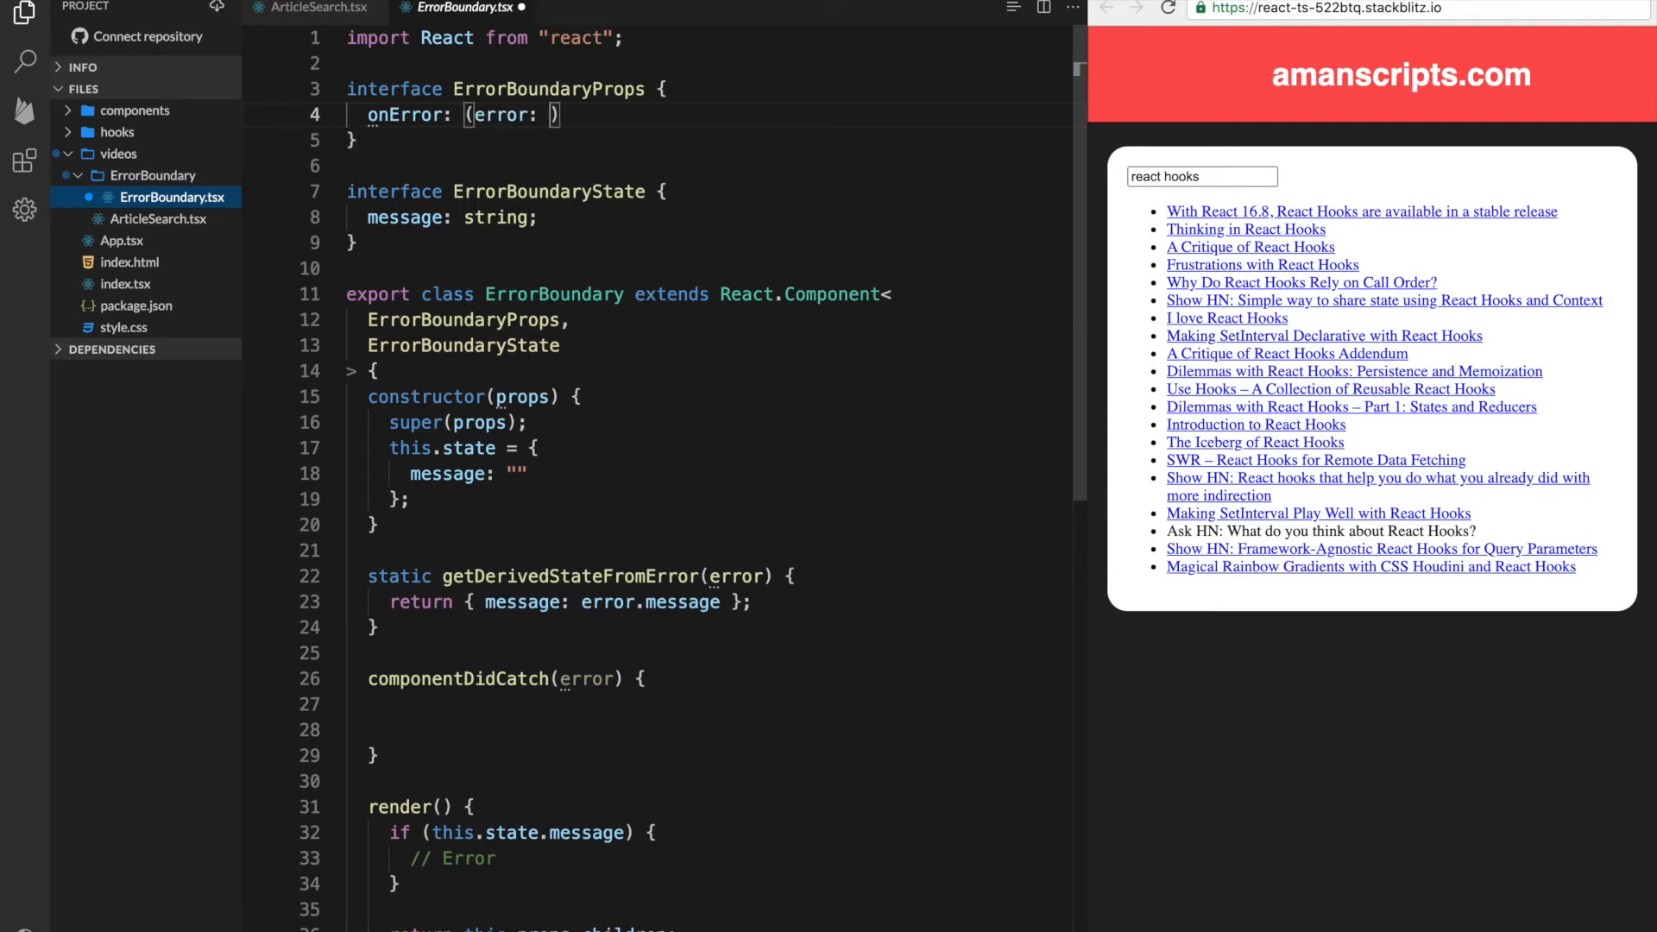
pyautogui.write('Error) => v')
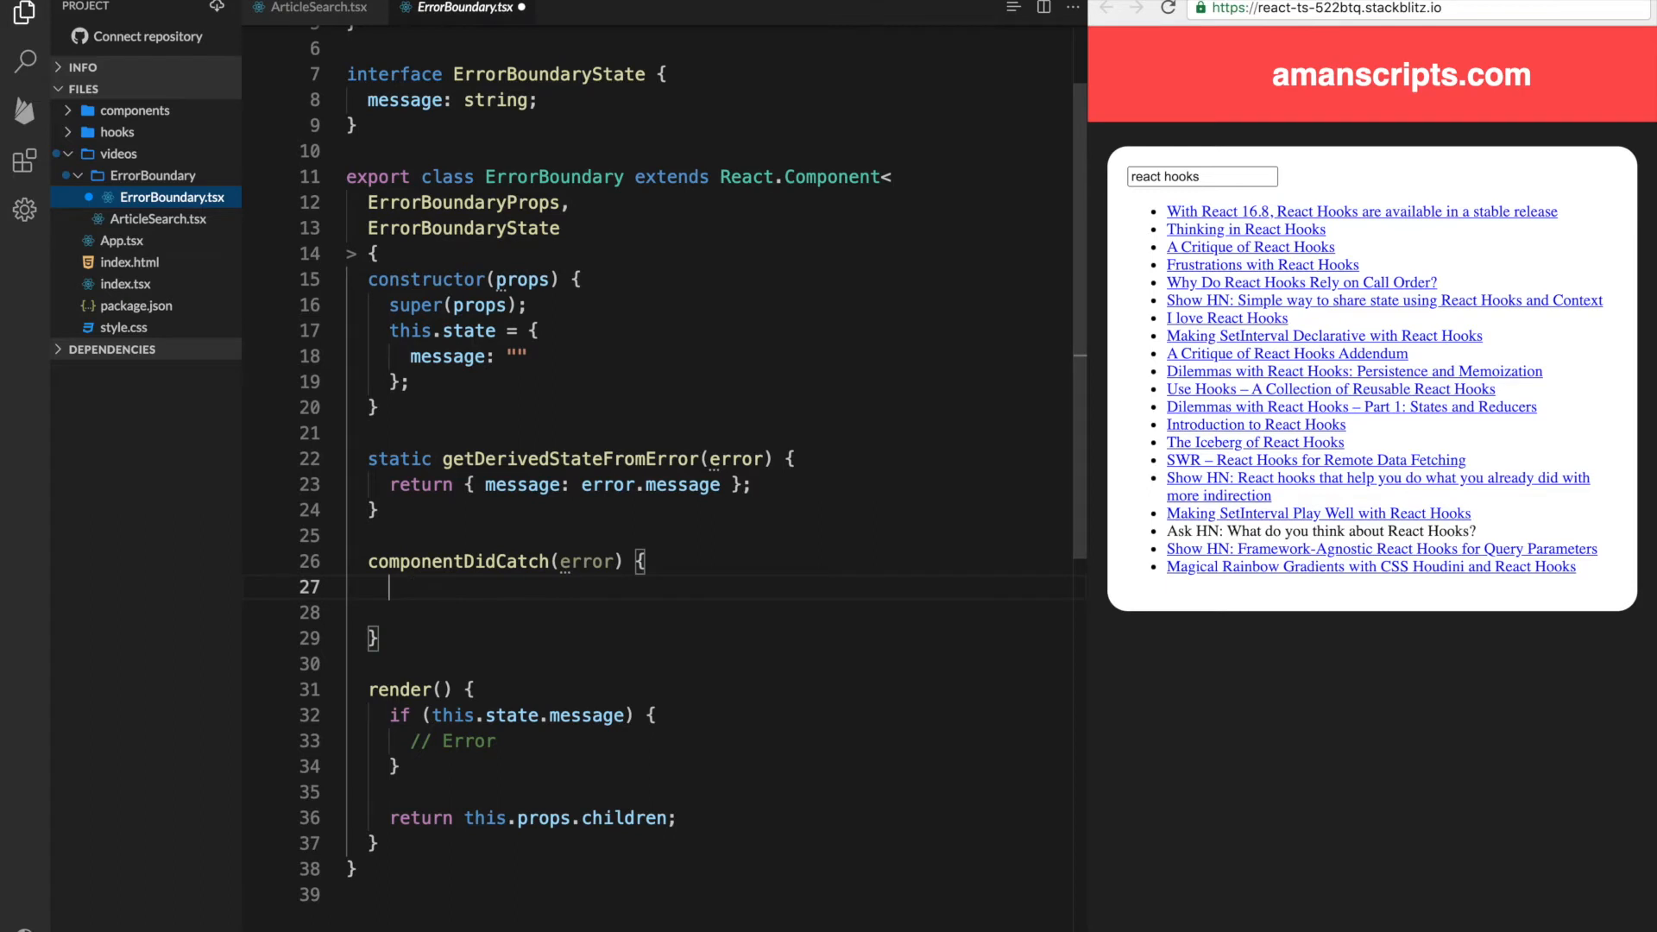
# In componentDidCatch, call this.props.onError(error) when it is provided
pyautogui.write('if')
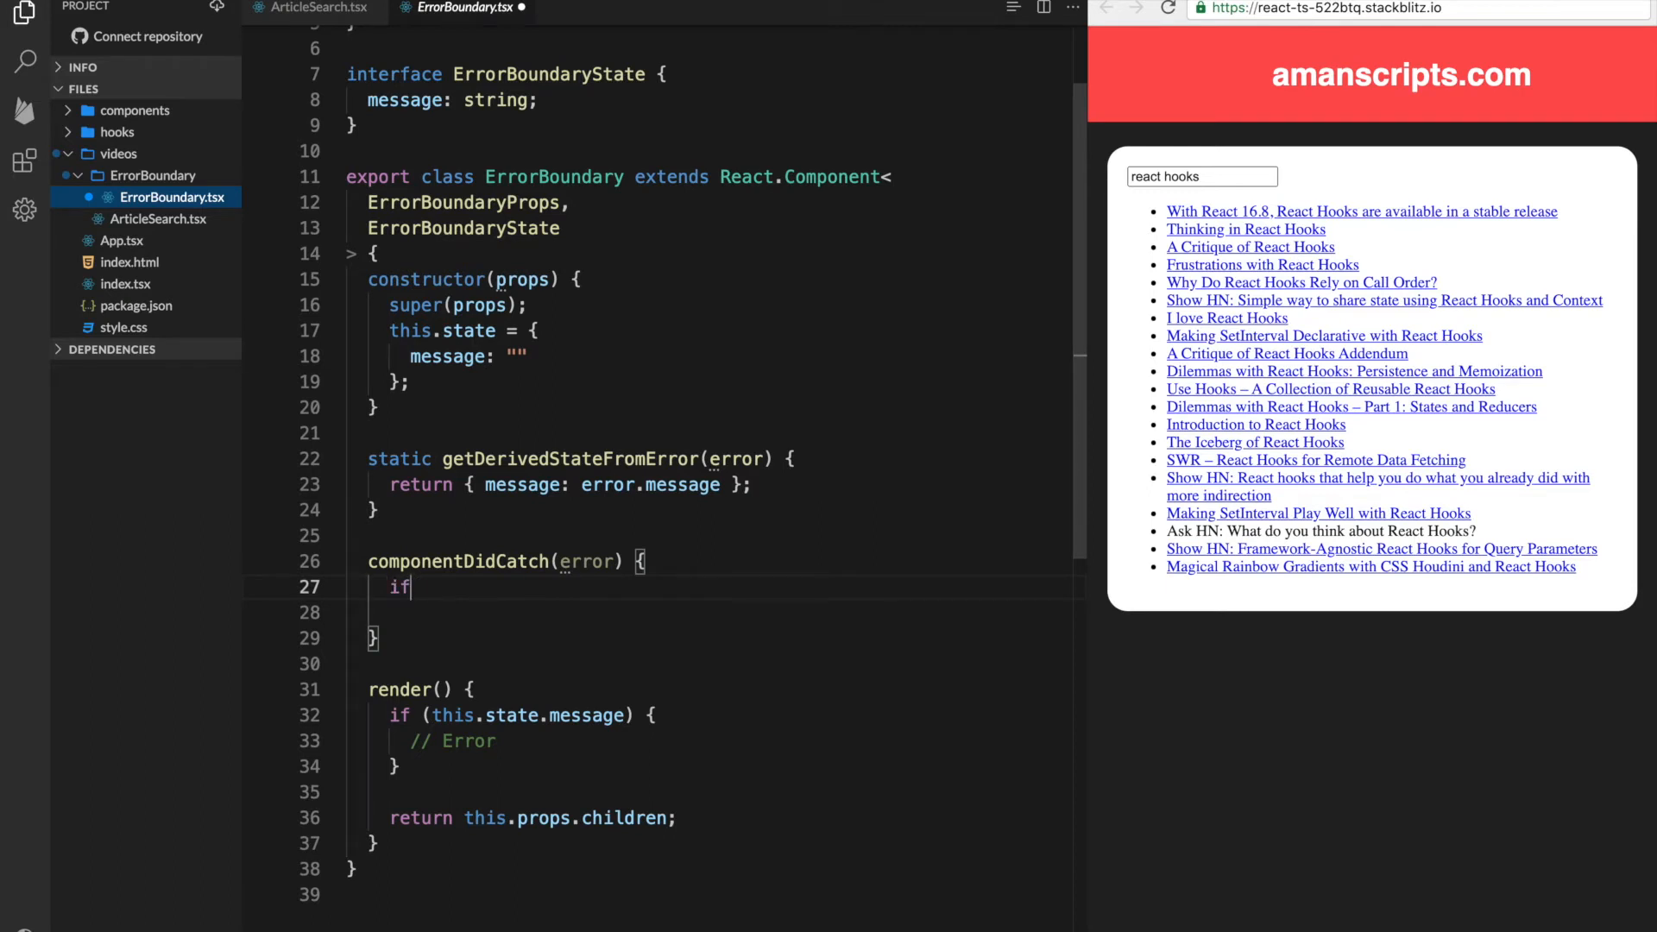
pyautogui.write('()')
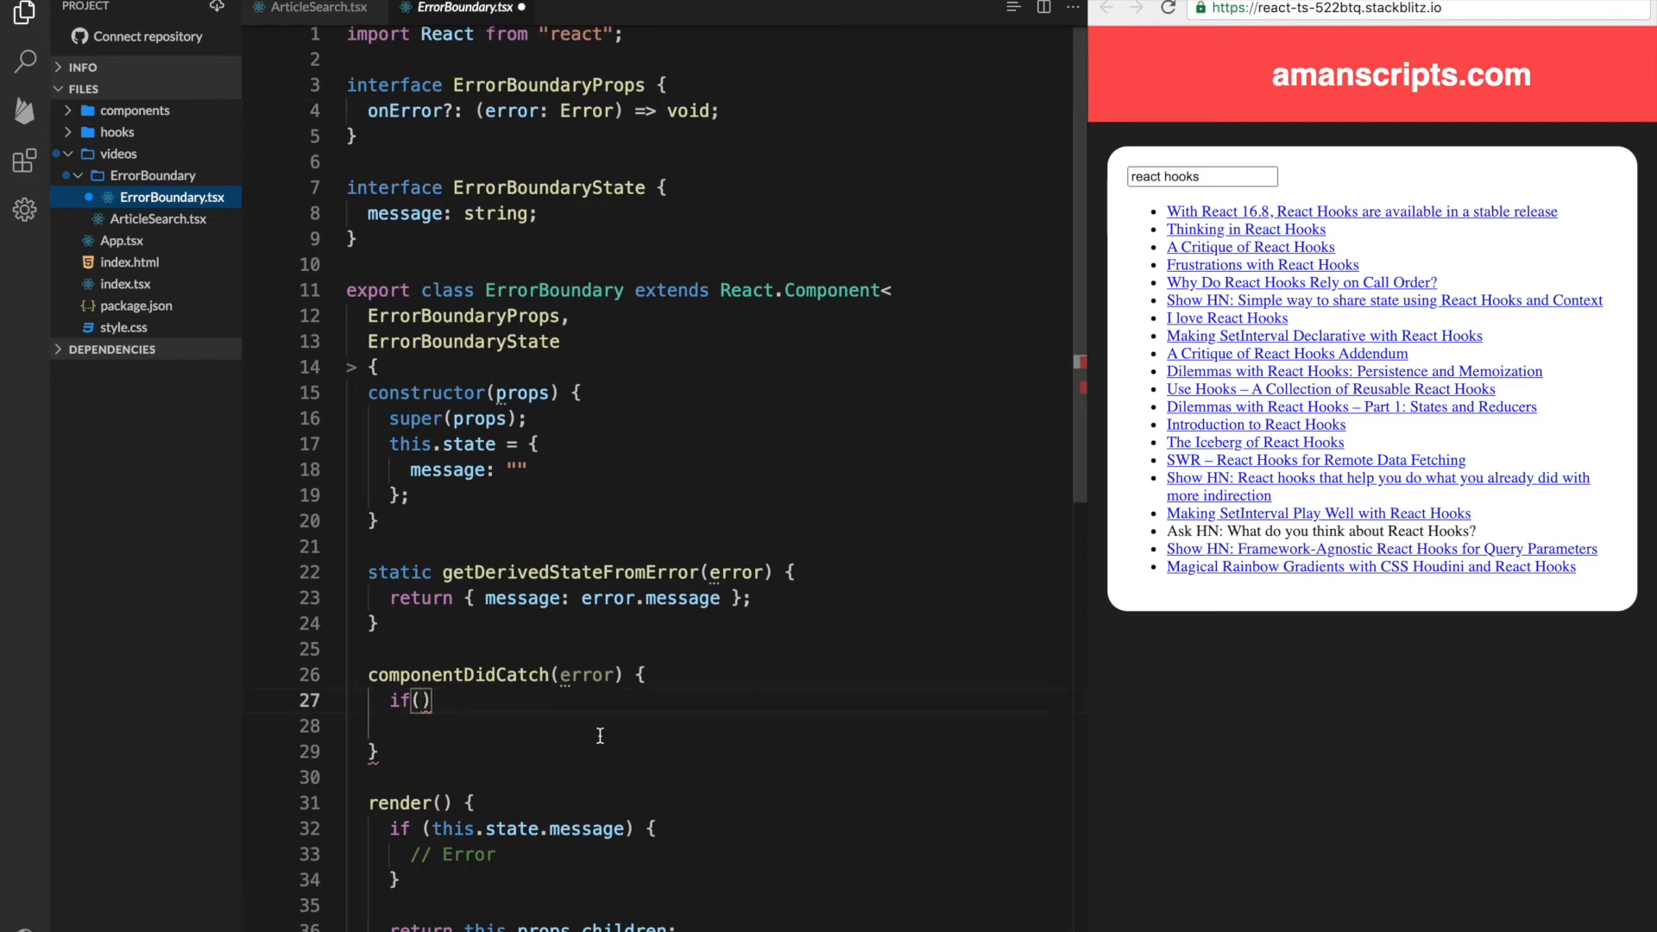
pyautogui.write('this.props.onError) {')
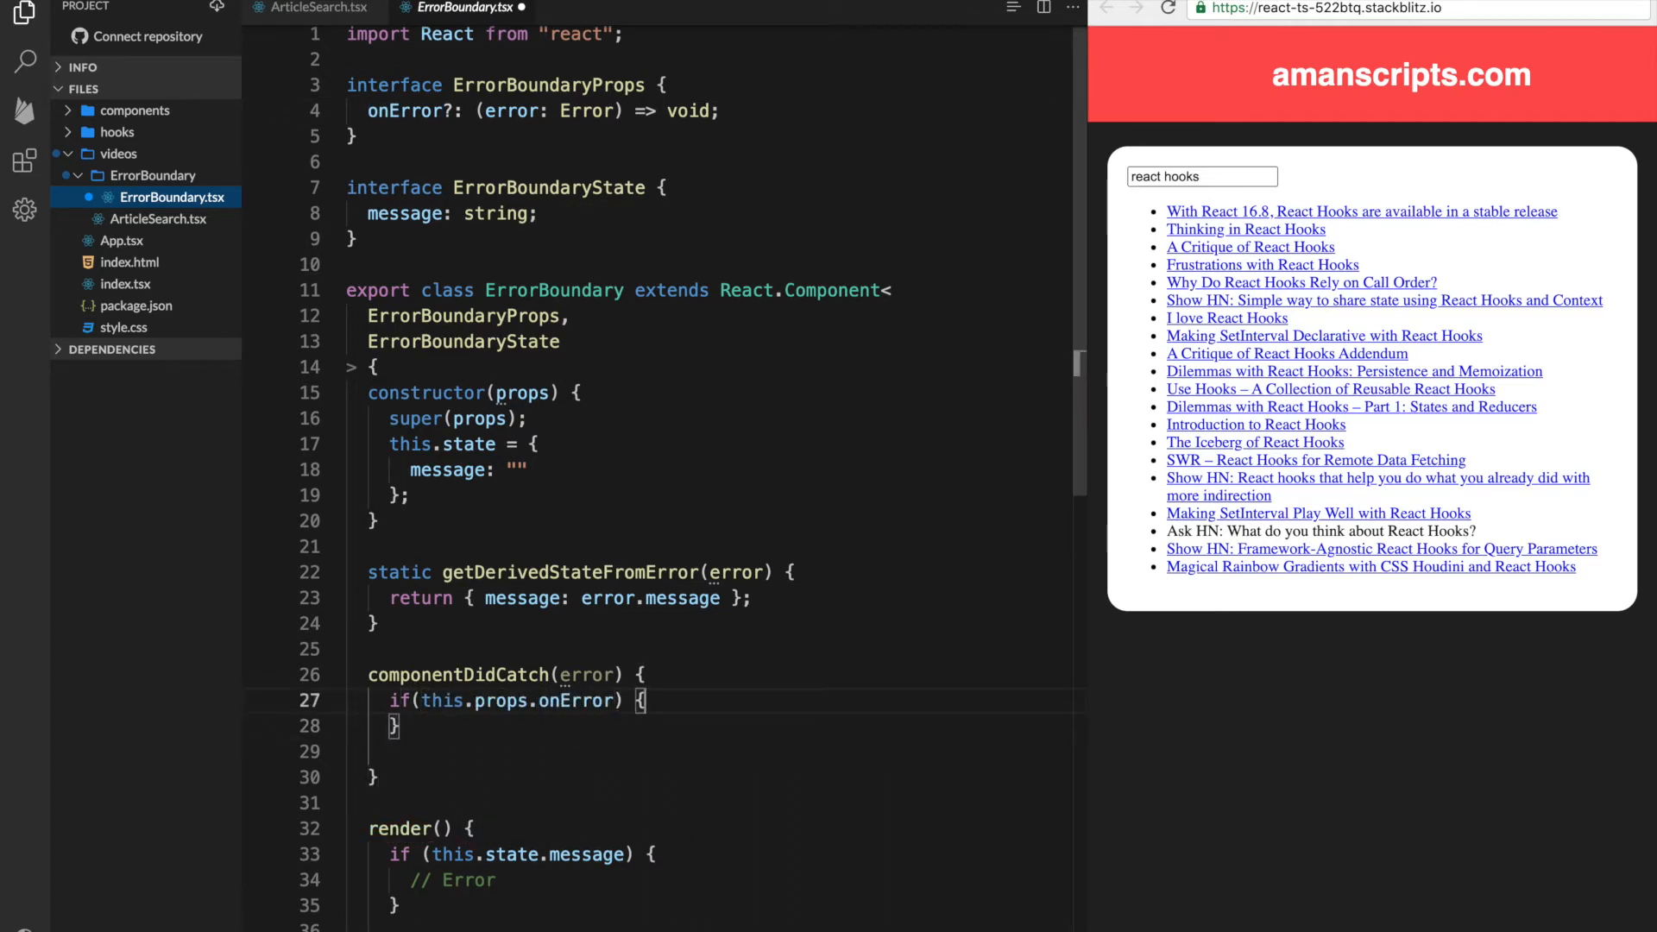
pyautogui.write('this.props.onError(e);')
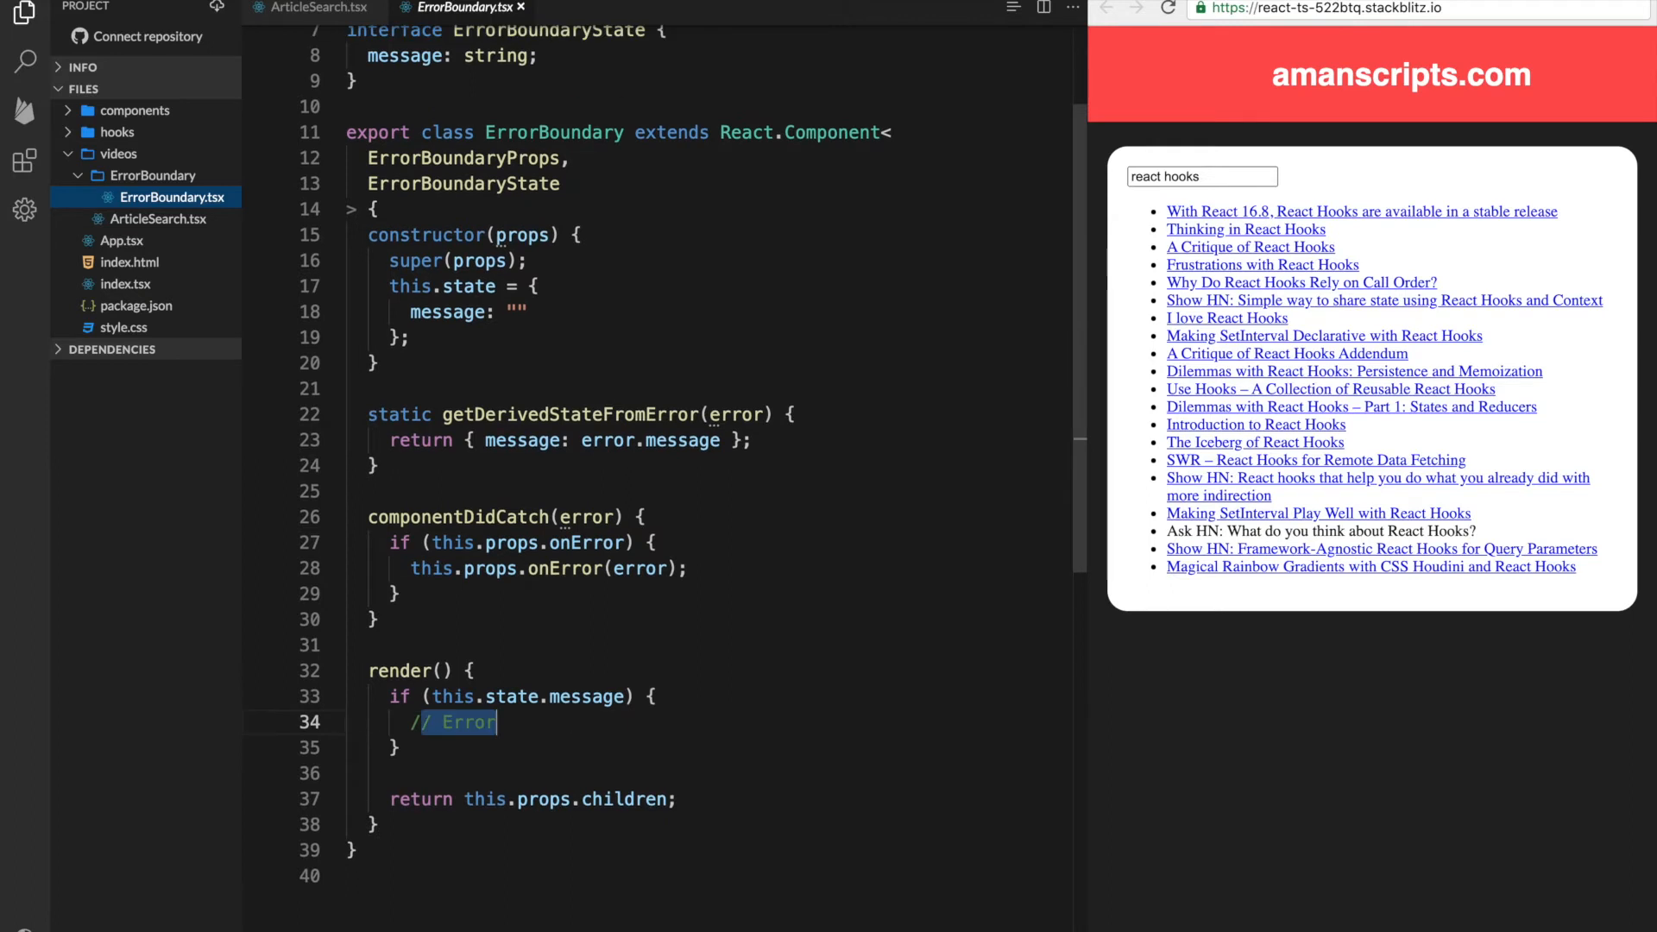
# Return an error-message div containing a div showing this.state.message
pyautogui.write('return')
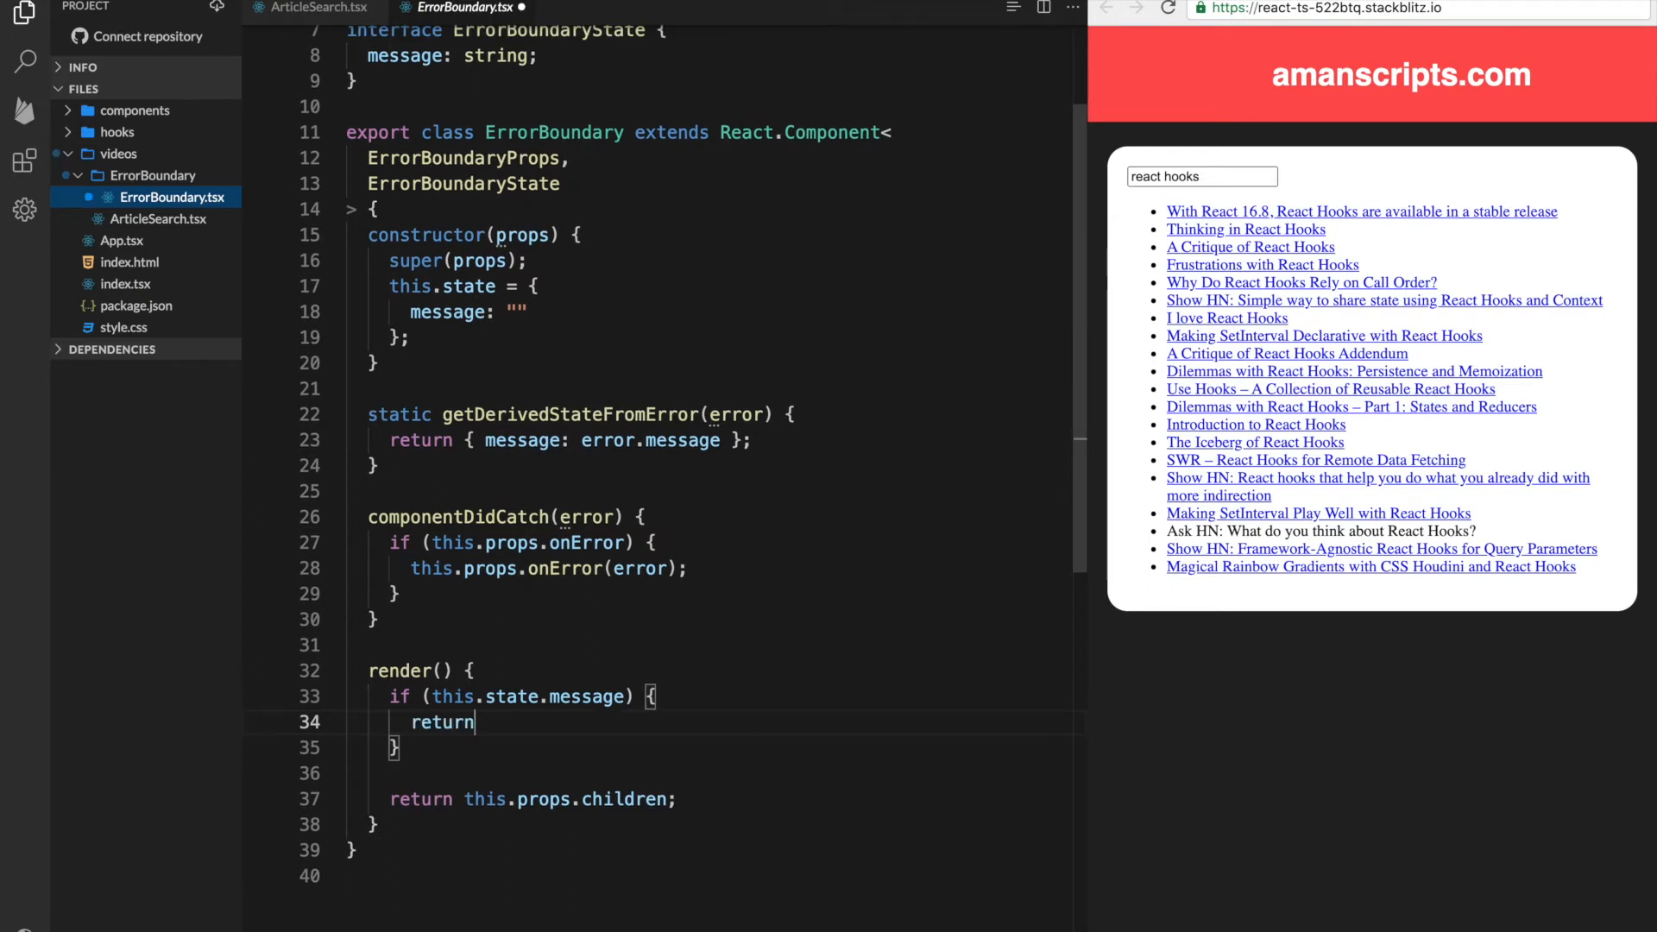
pyautogui.write('<')
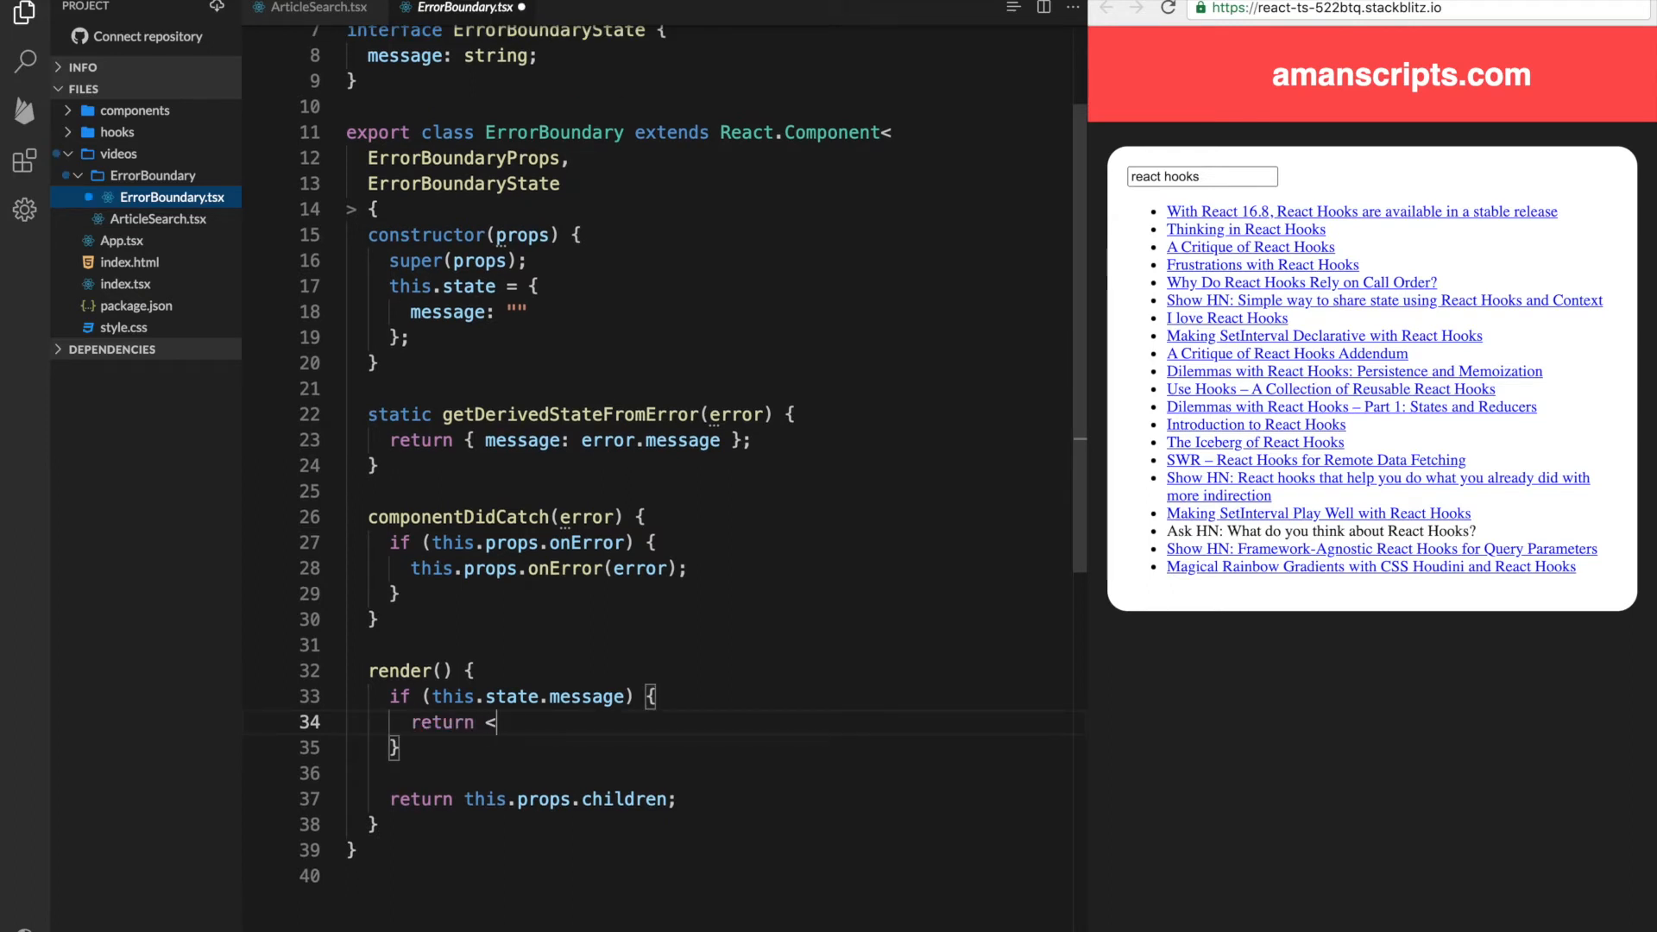
pyautogui.write('div className="error-message">')
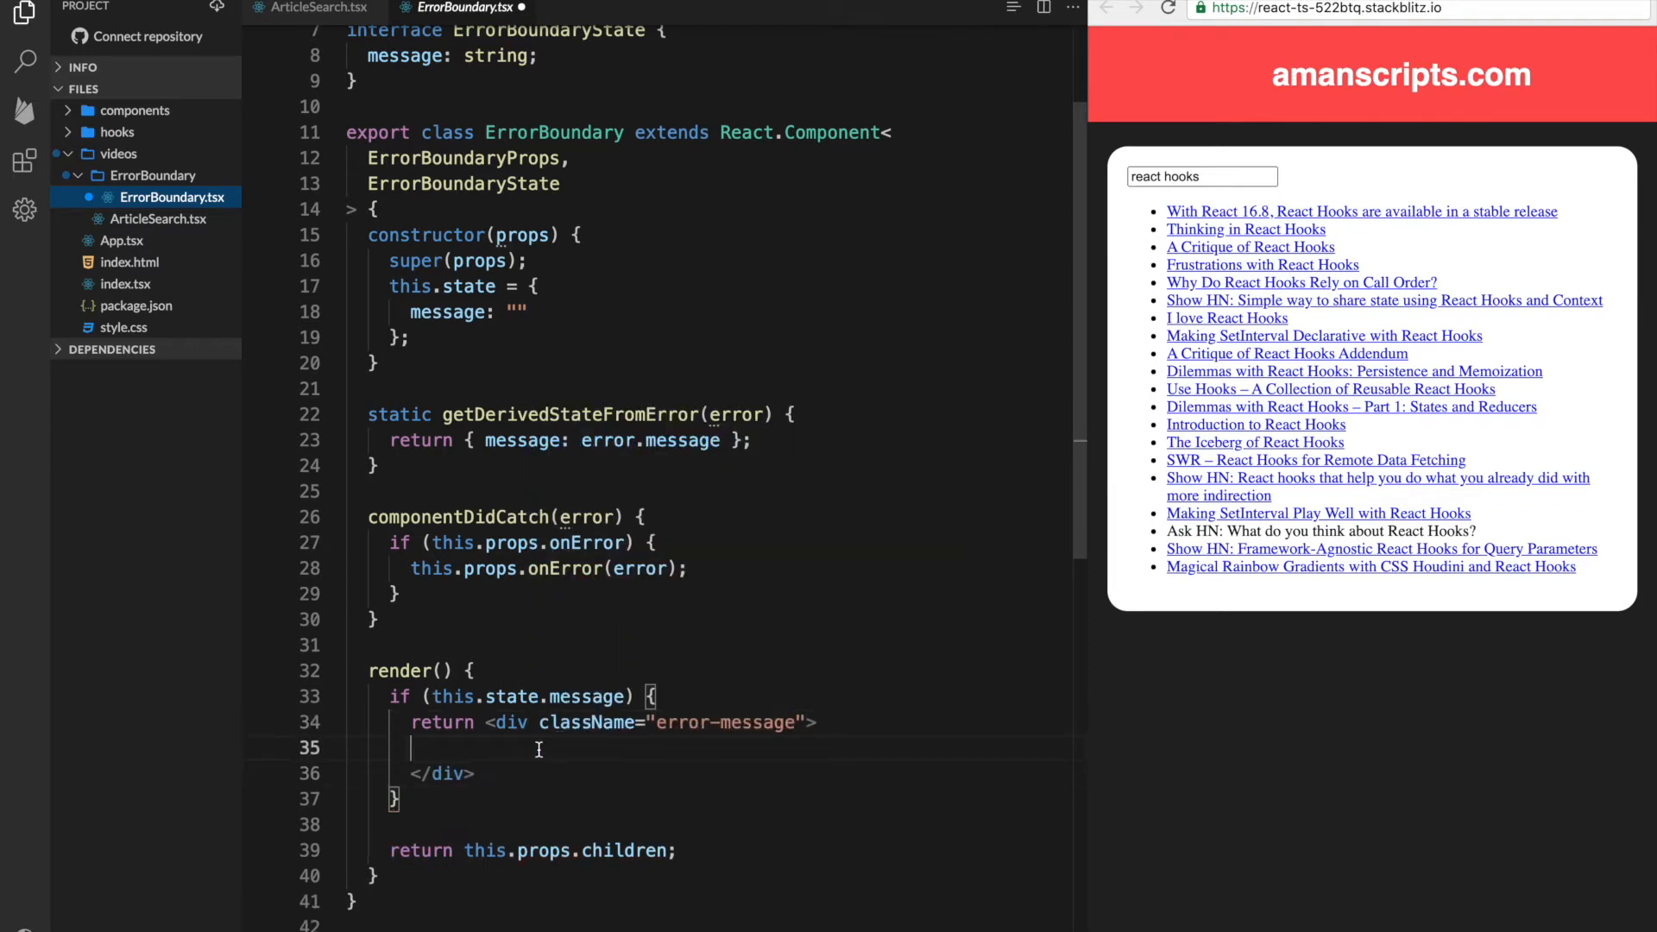
pyautogui.write('<d')
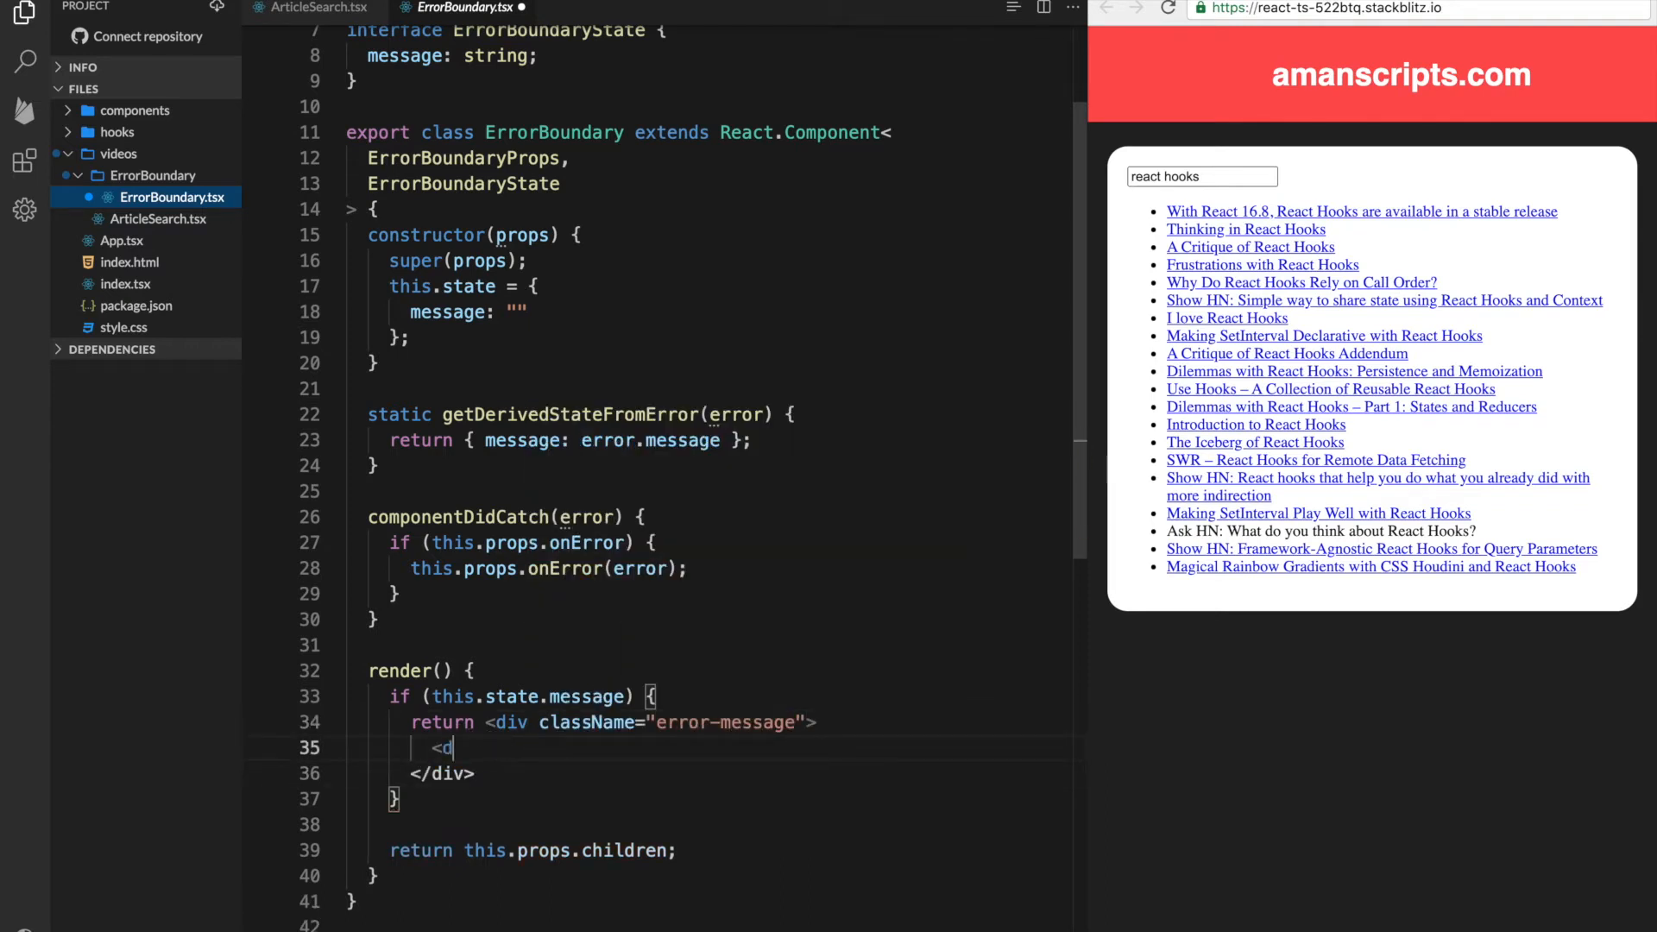
pyautogui.write('iv>{}')
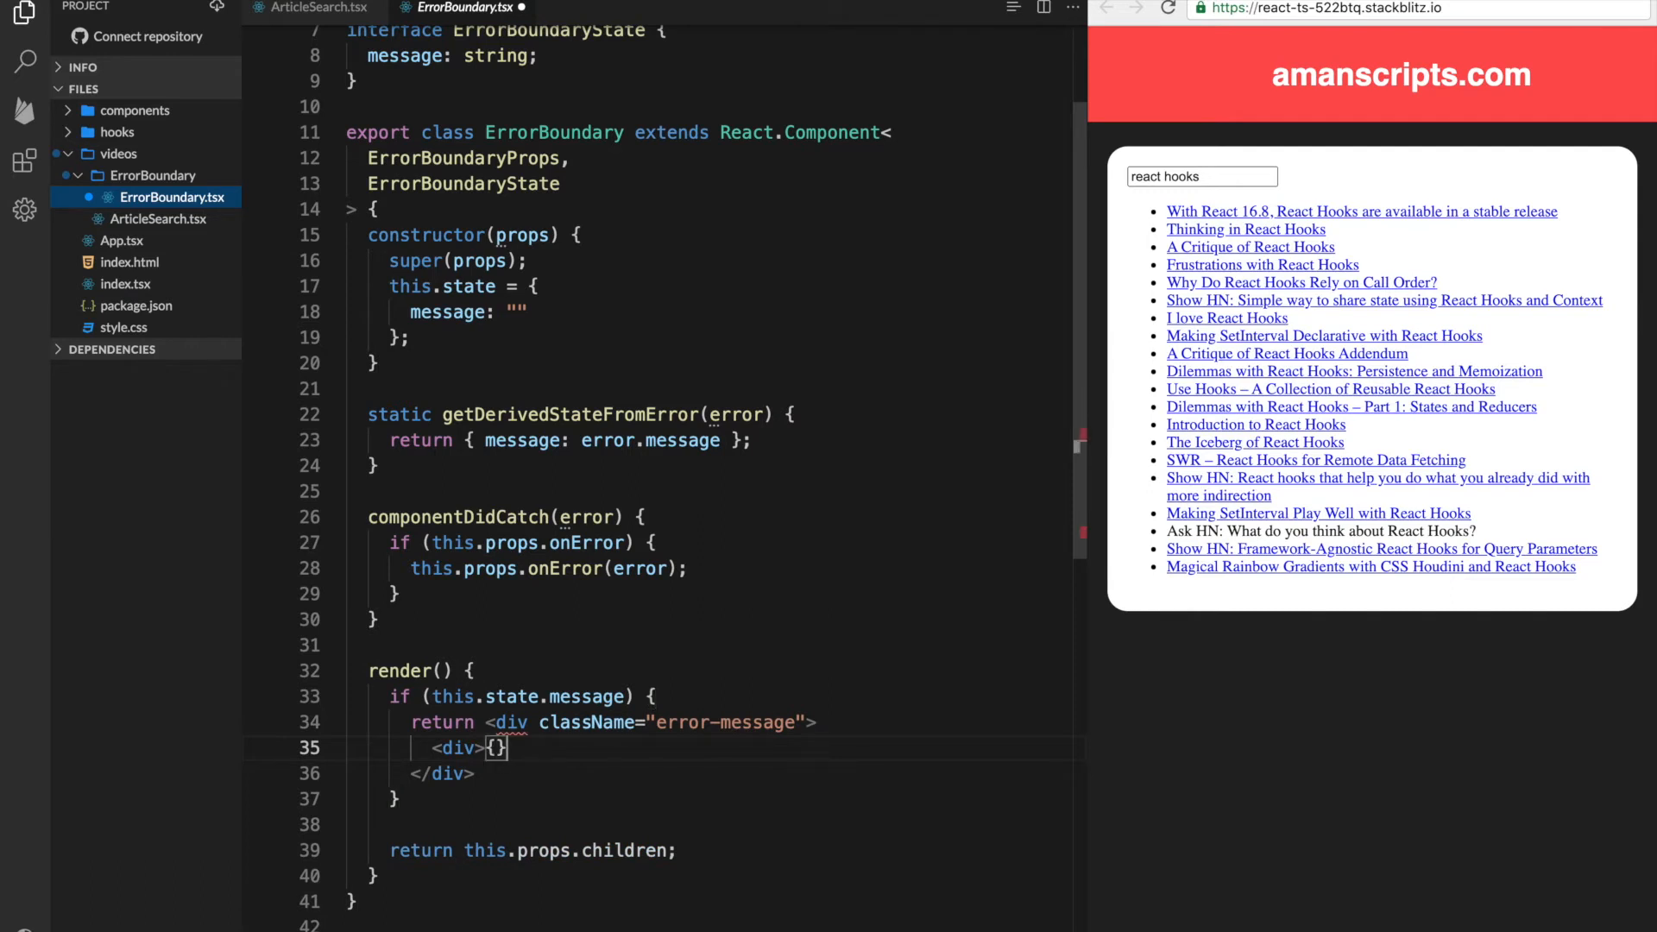
pyautogui.write('this.state.message')
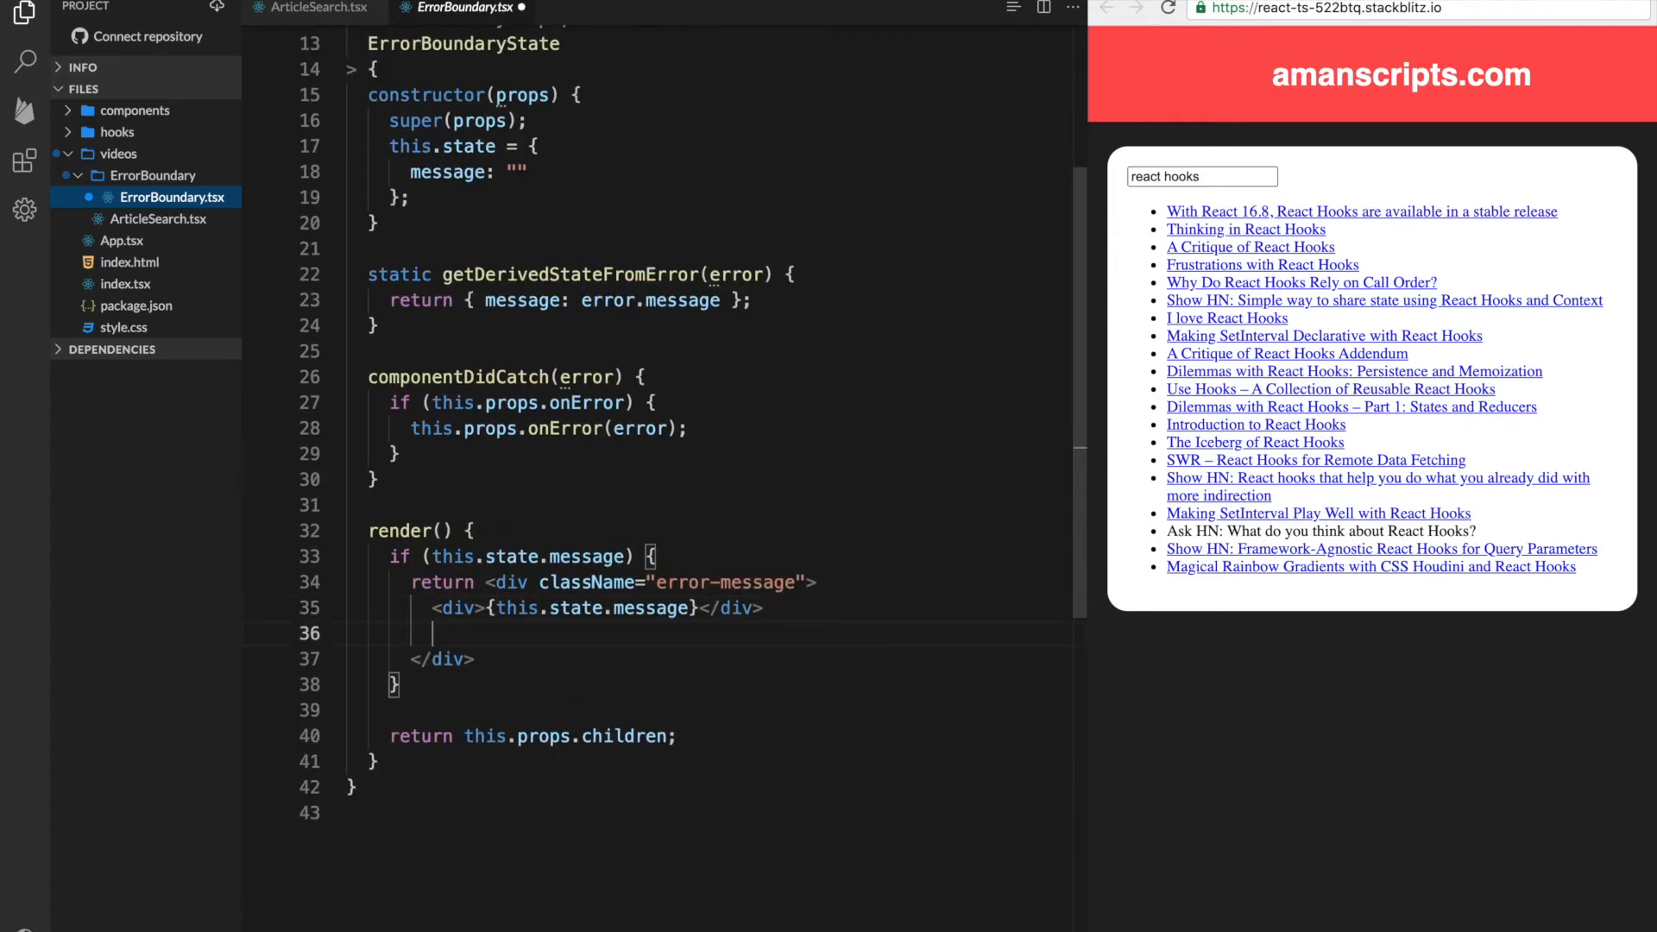
# Add a button with an empty onClick handler inside the error-message div
pyautogui.write('<button>')
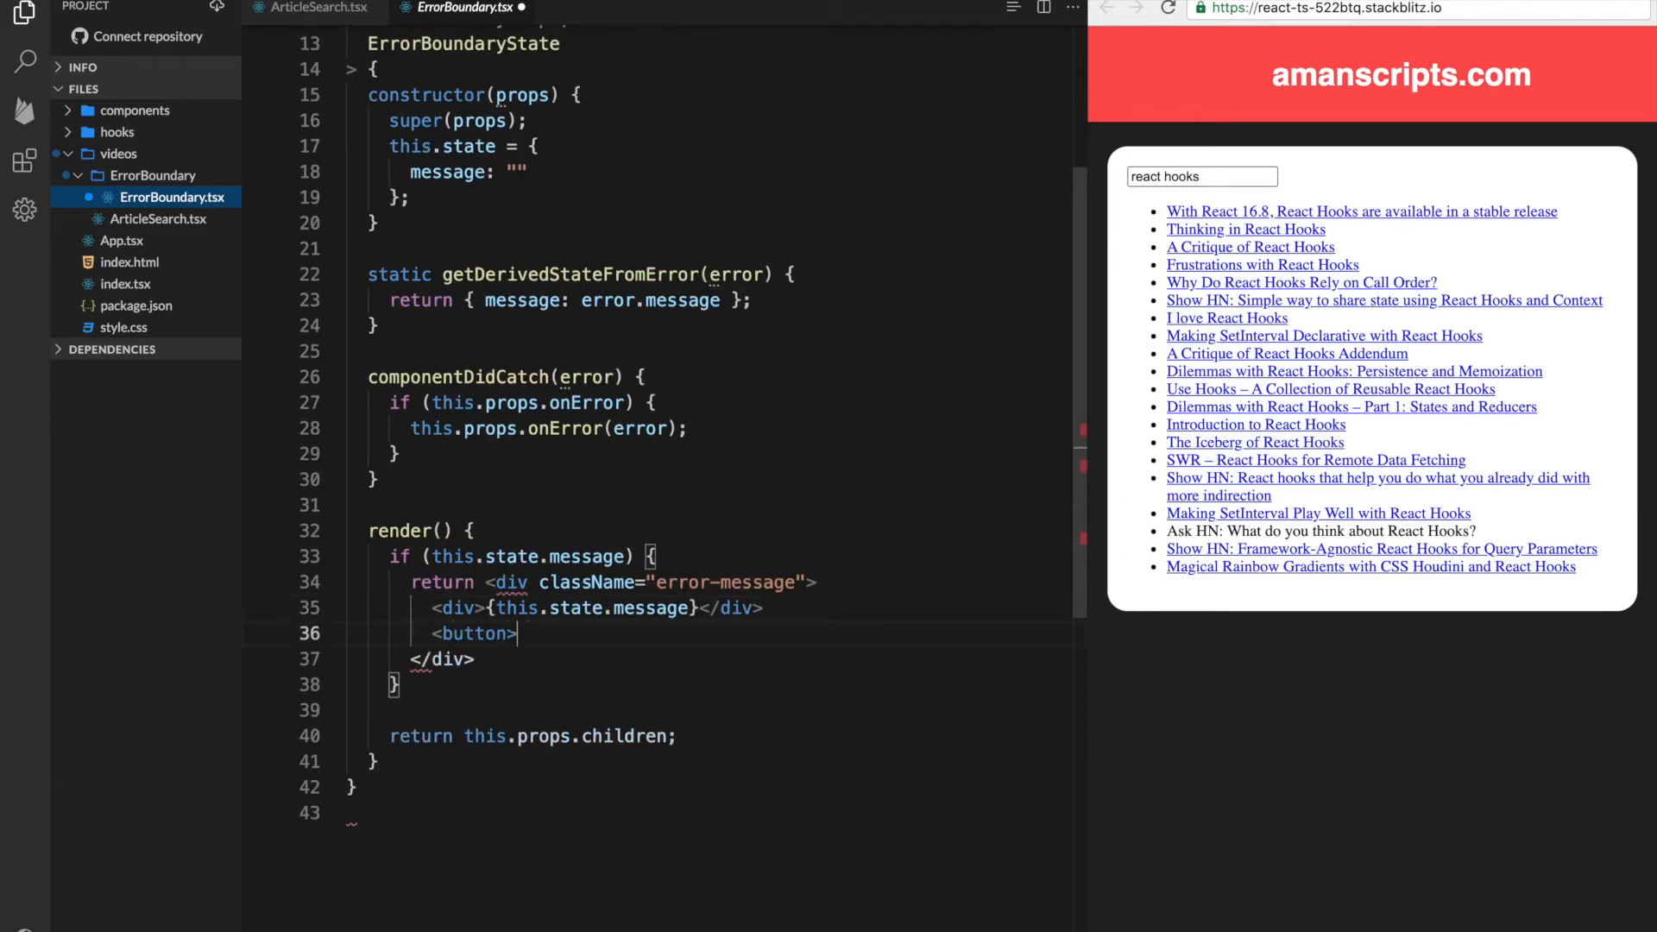
pyautogui.write('</buttons')
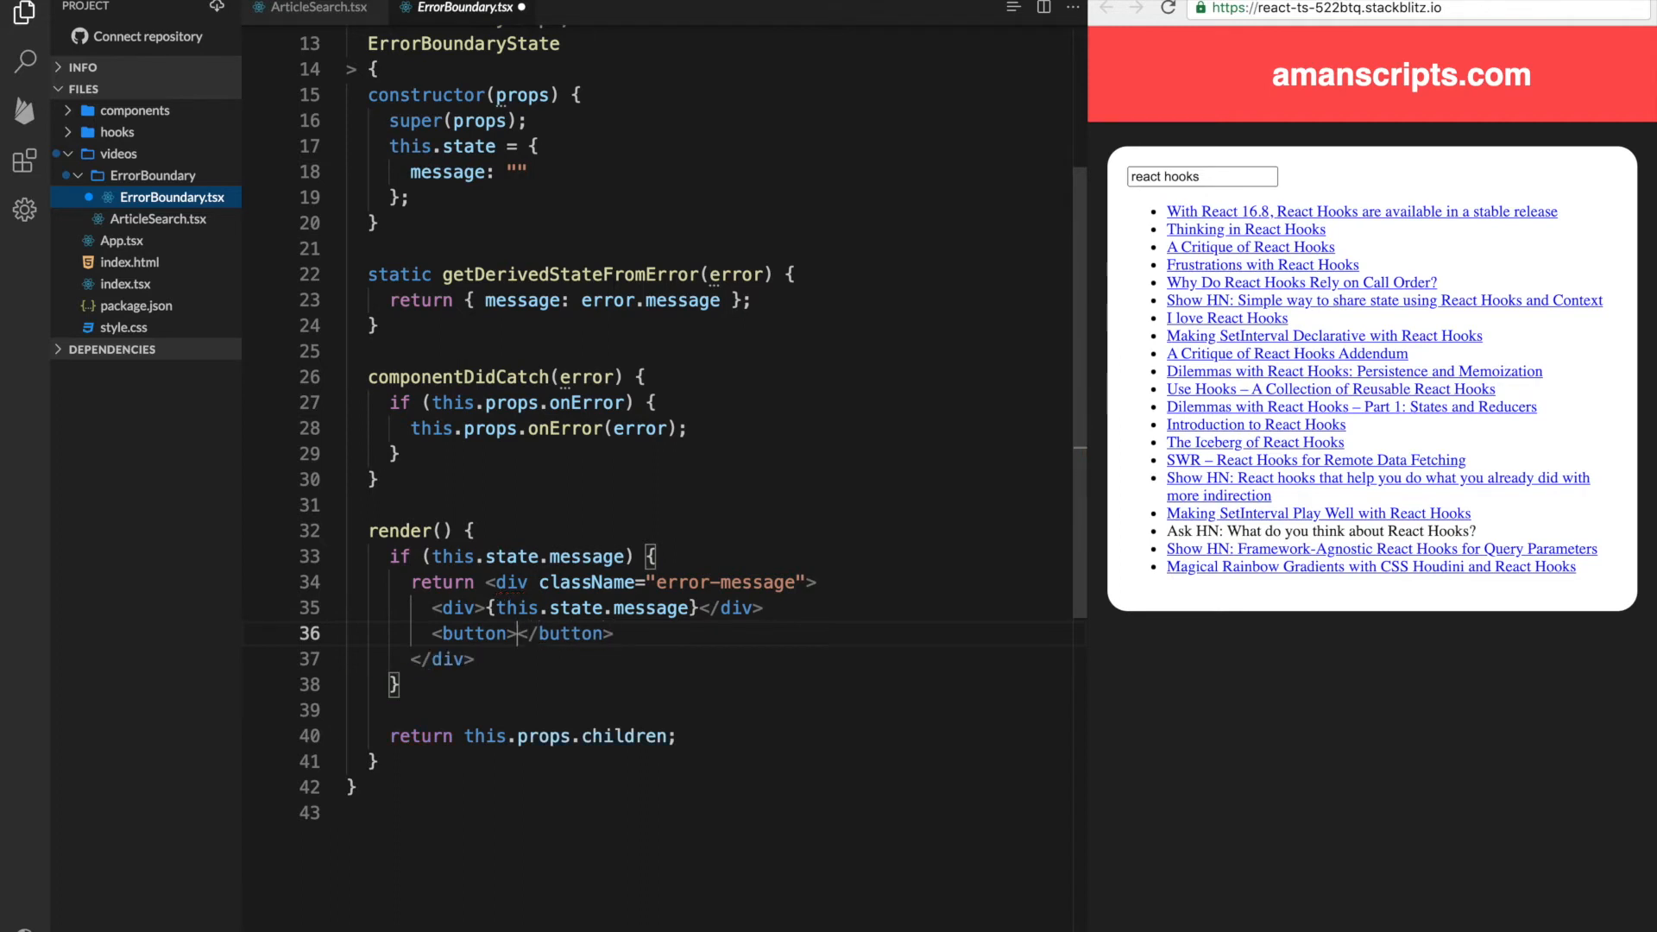
pyautogui.write('onClickc')
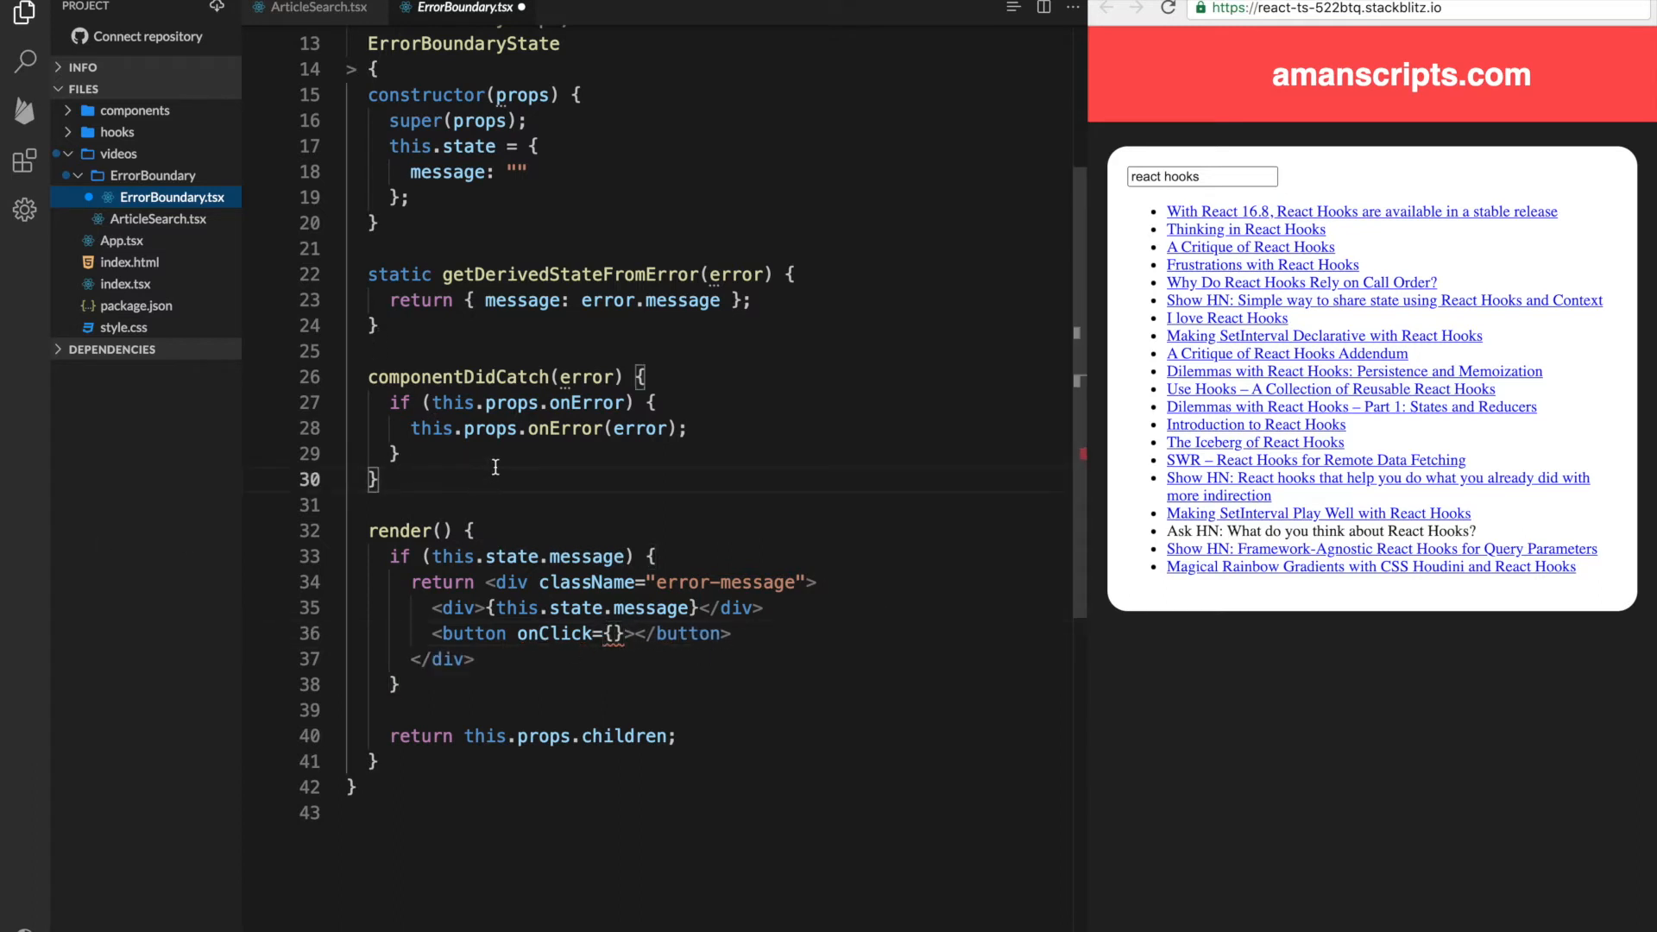
pyautogui.write('h')
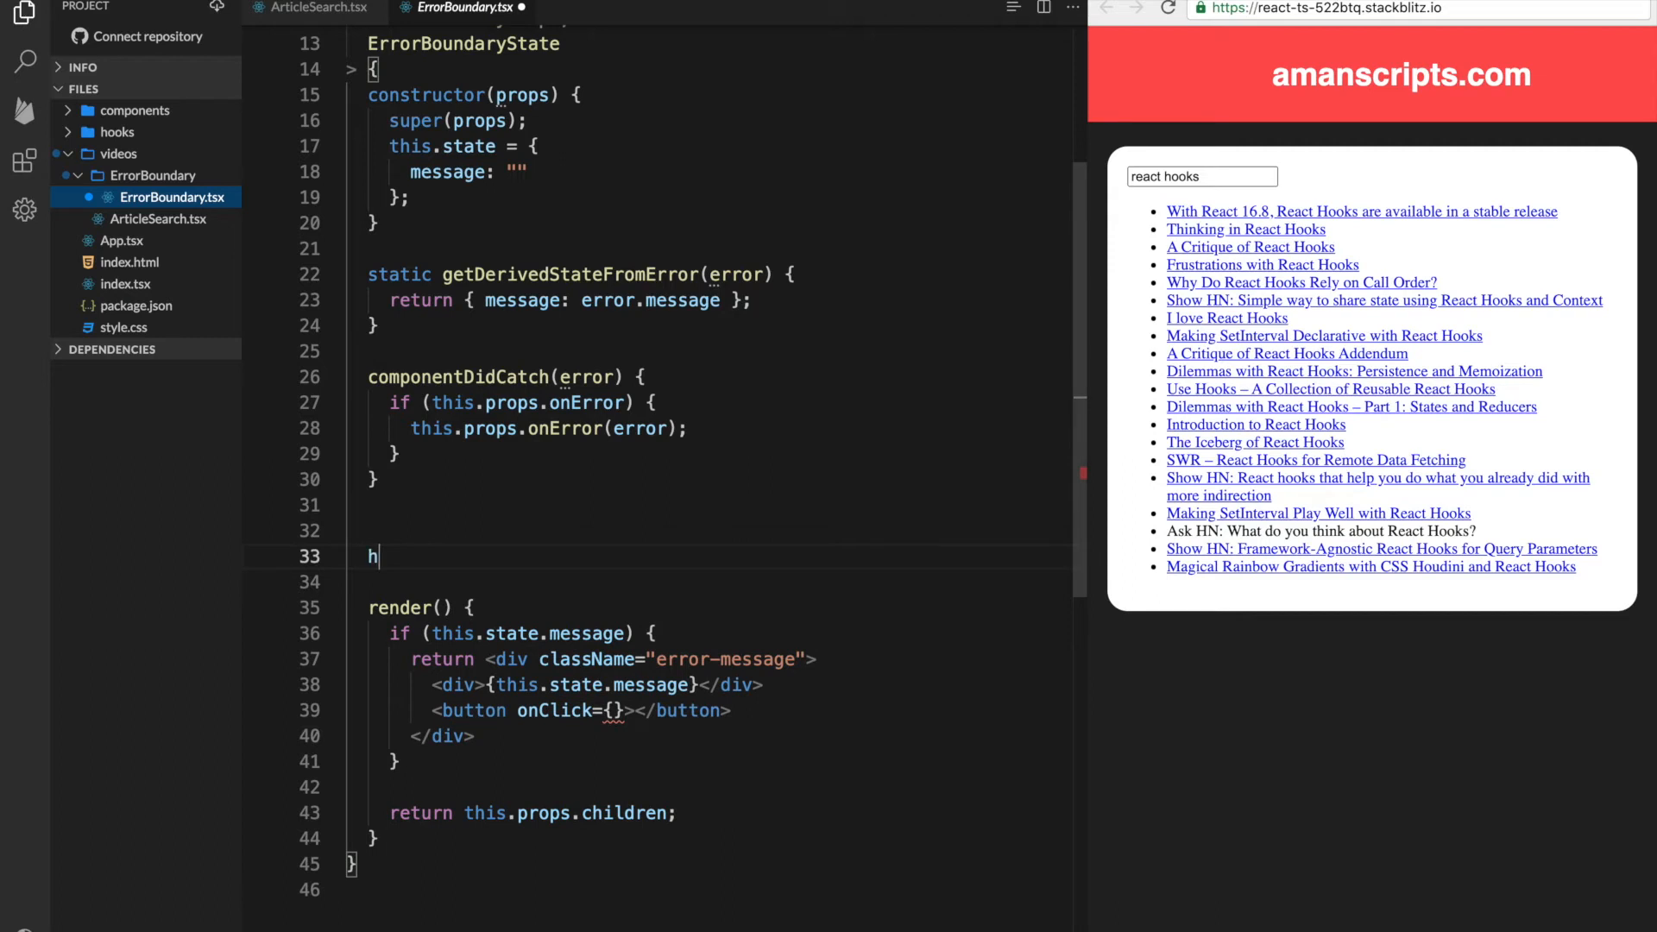
# Add a handleRetry arrow method that calls this.props.onRetry()
pyautogui.write('andleRetry = () => {')
pyautogui.write('};')
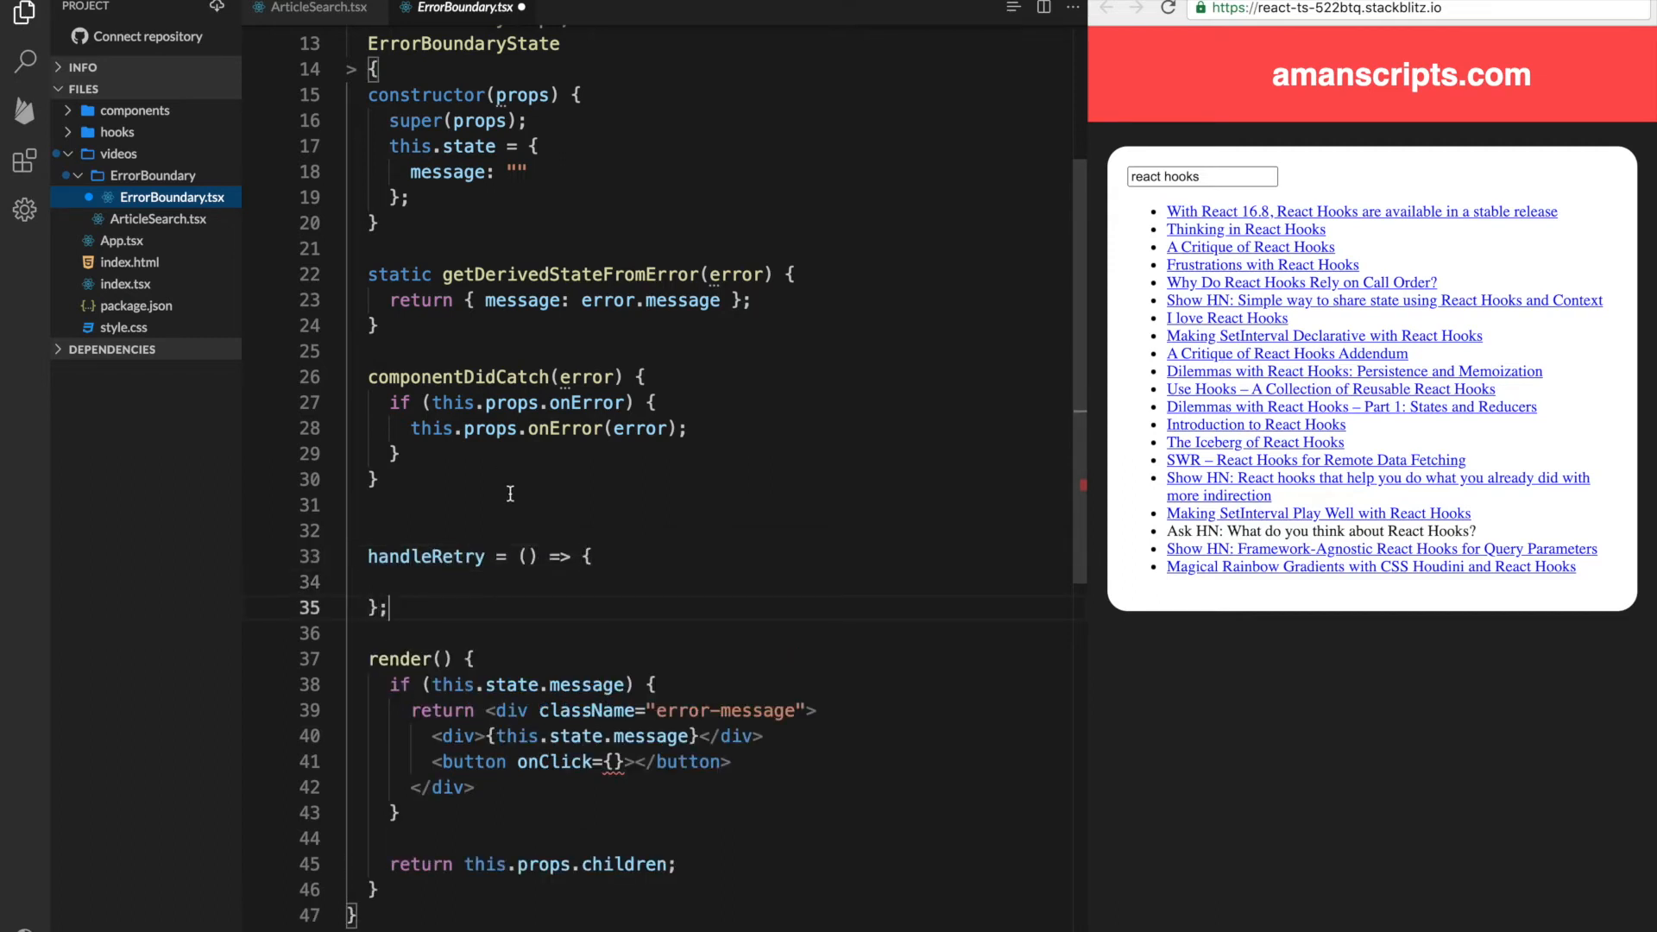
pyautogui.write('th')
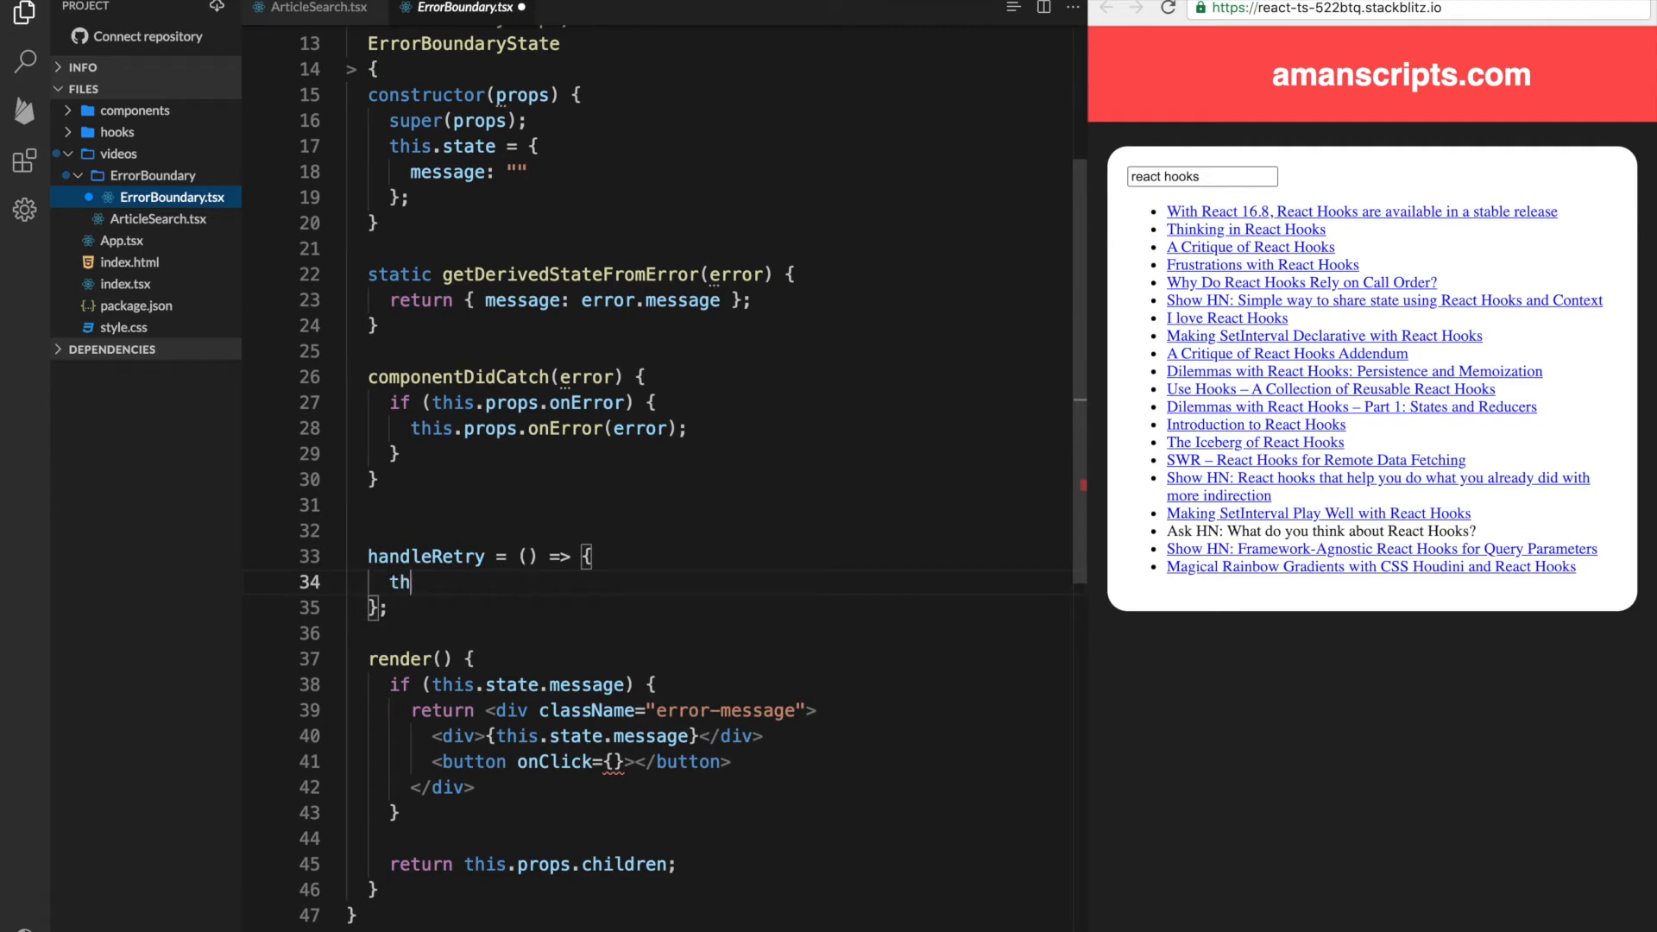
pyautogui.write('is.')
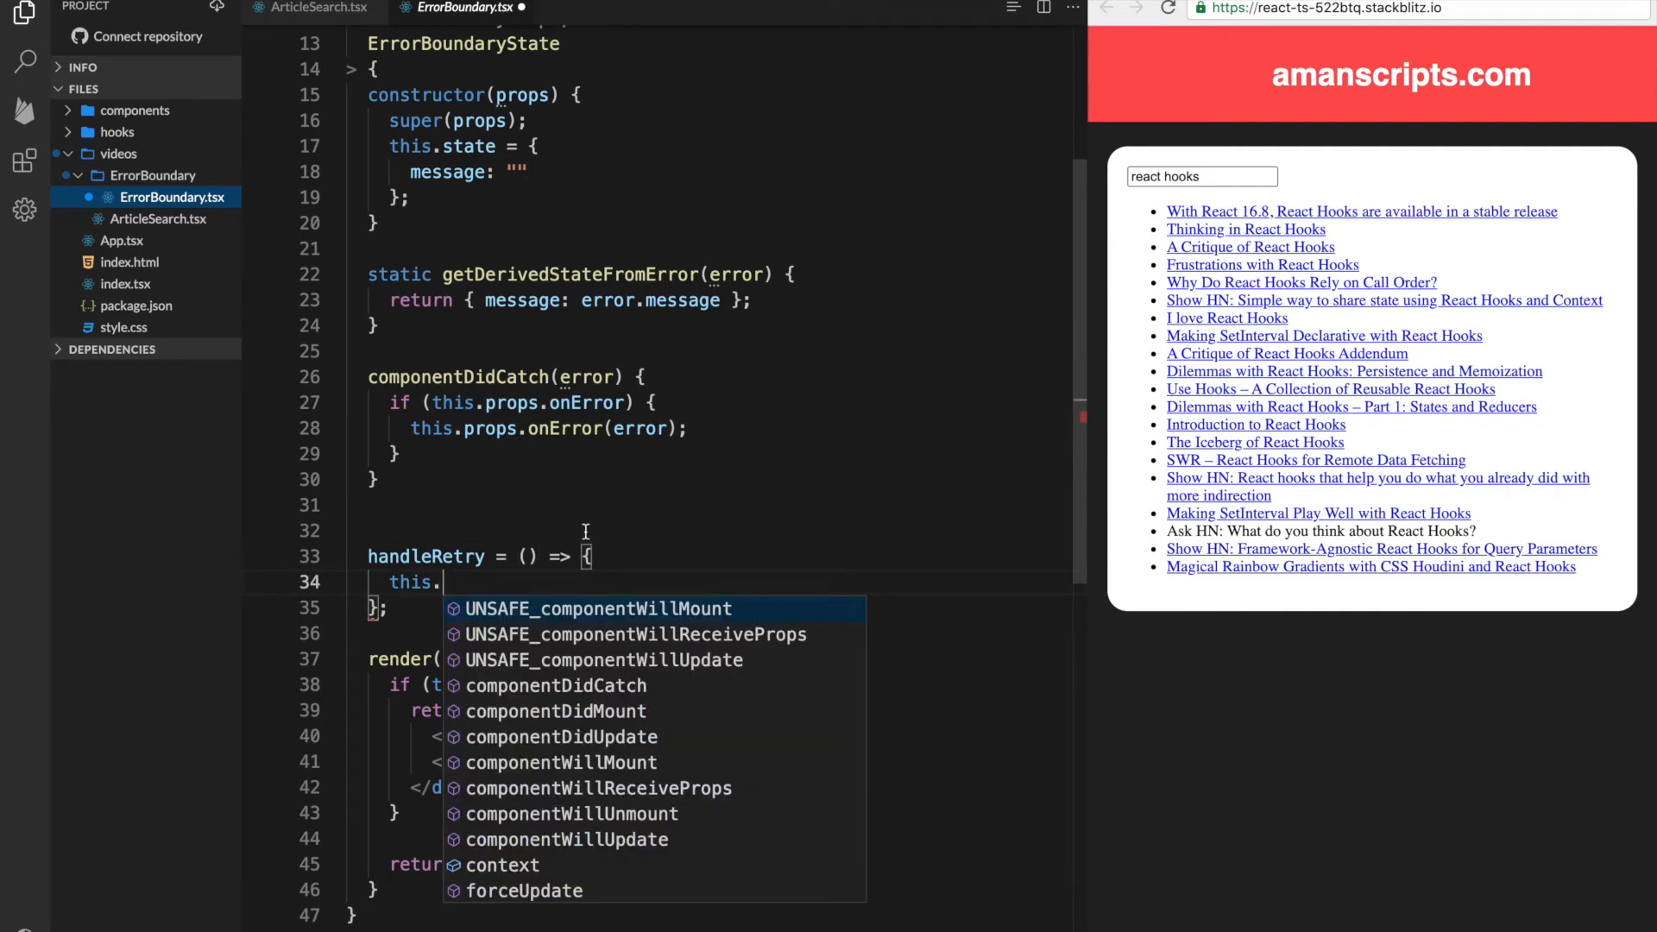
pyautogui.write('props.on')
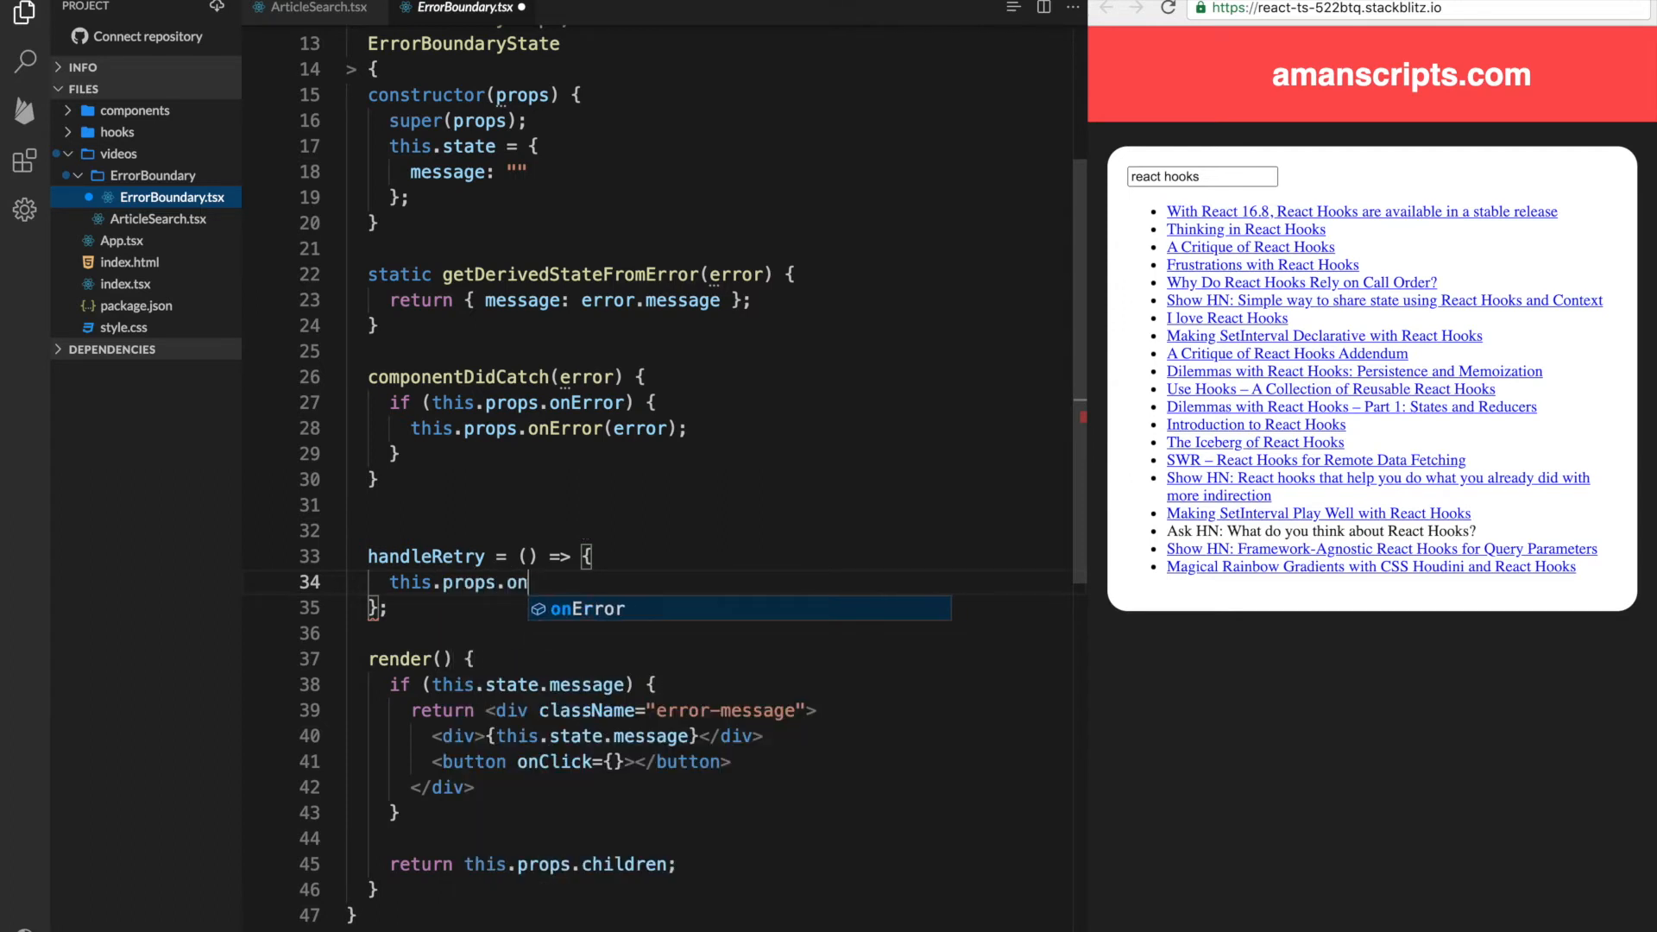
pyautogui.write('Retry(*)')
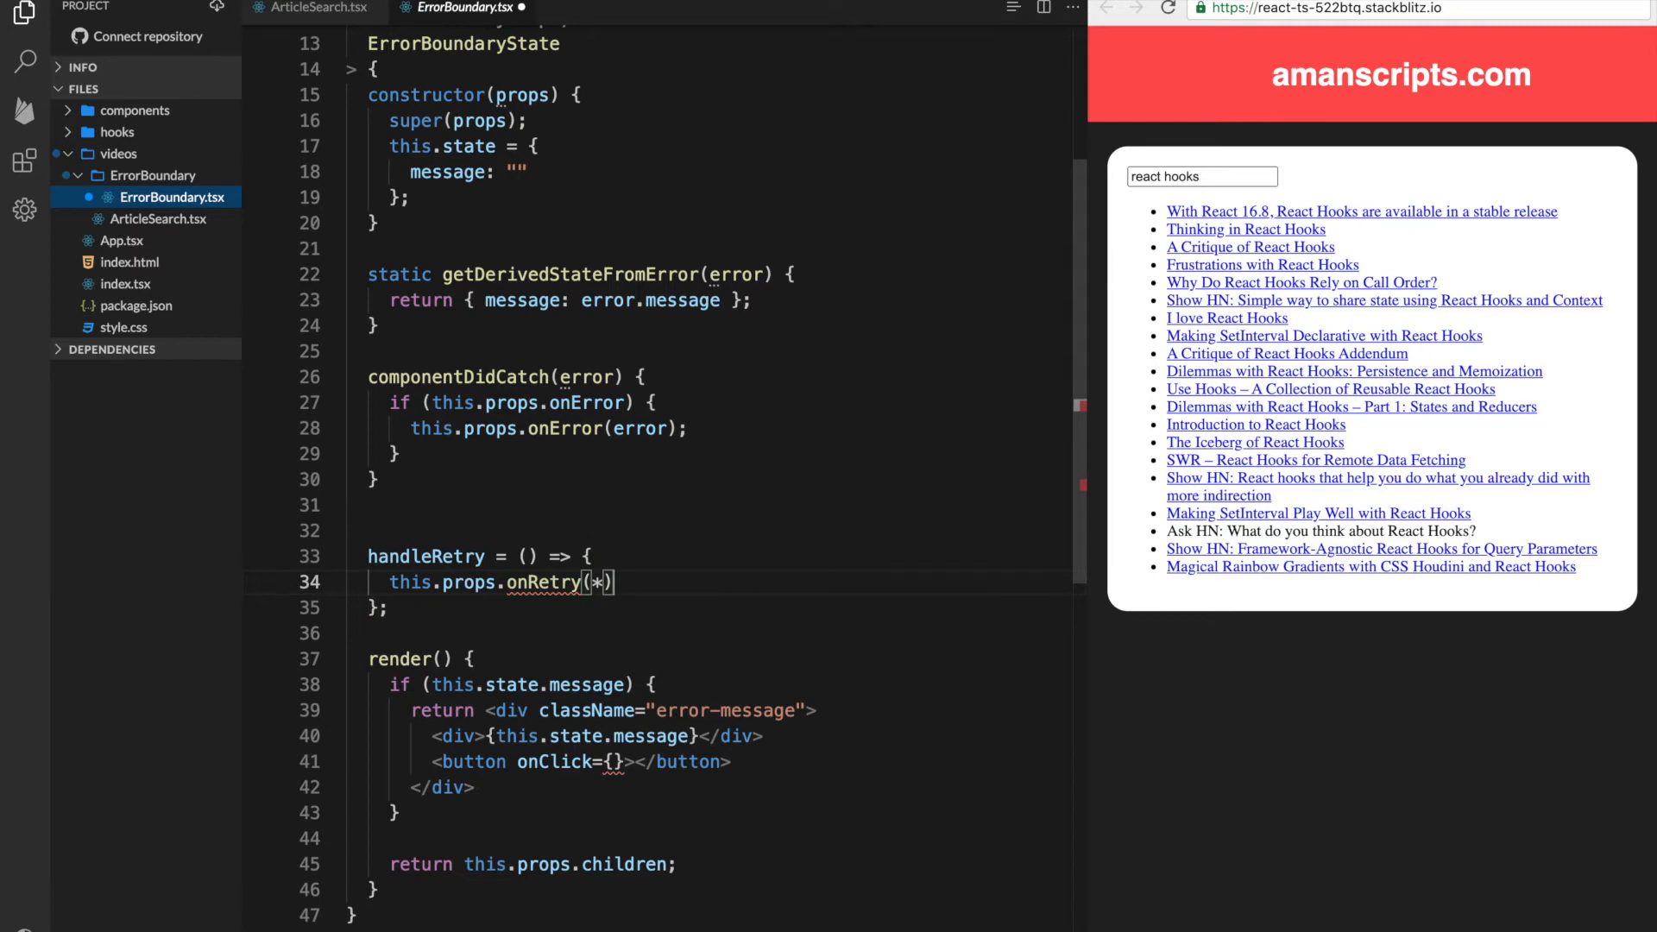
# Declare onRetry?: () => void on the ErrorBoundaryProps interface below onError
pyautogui.doubleClick(542, 582)
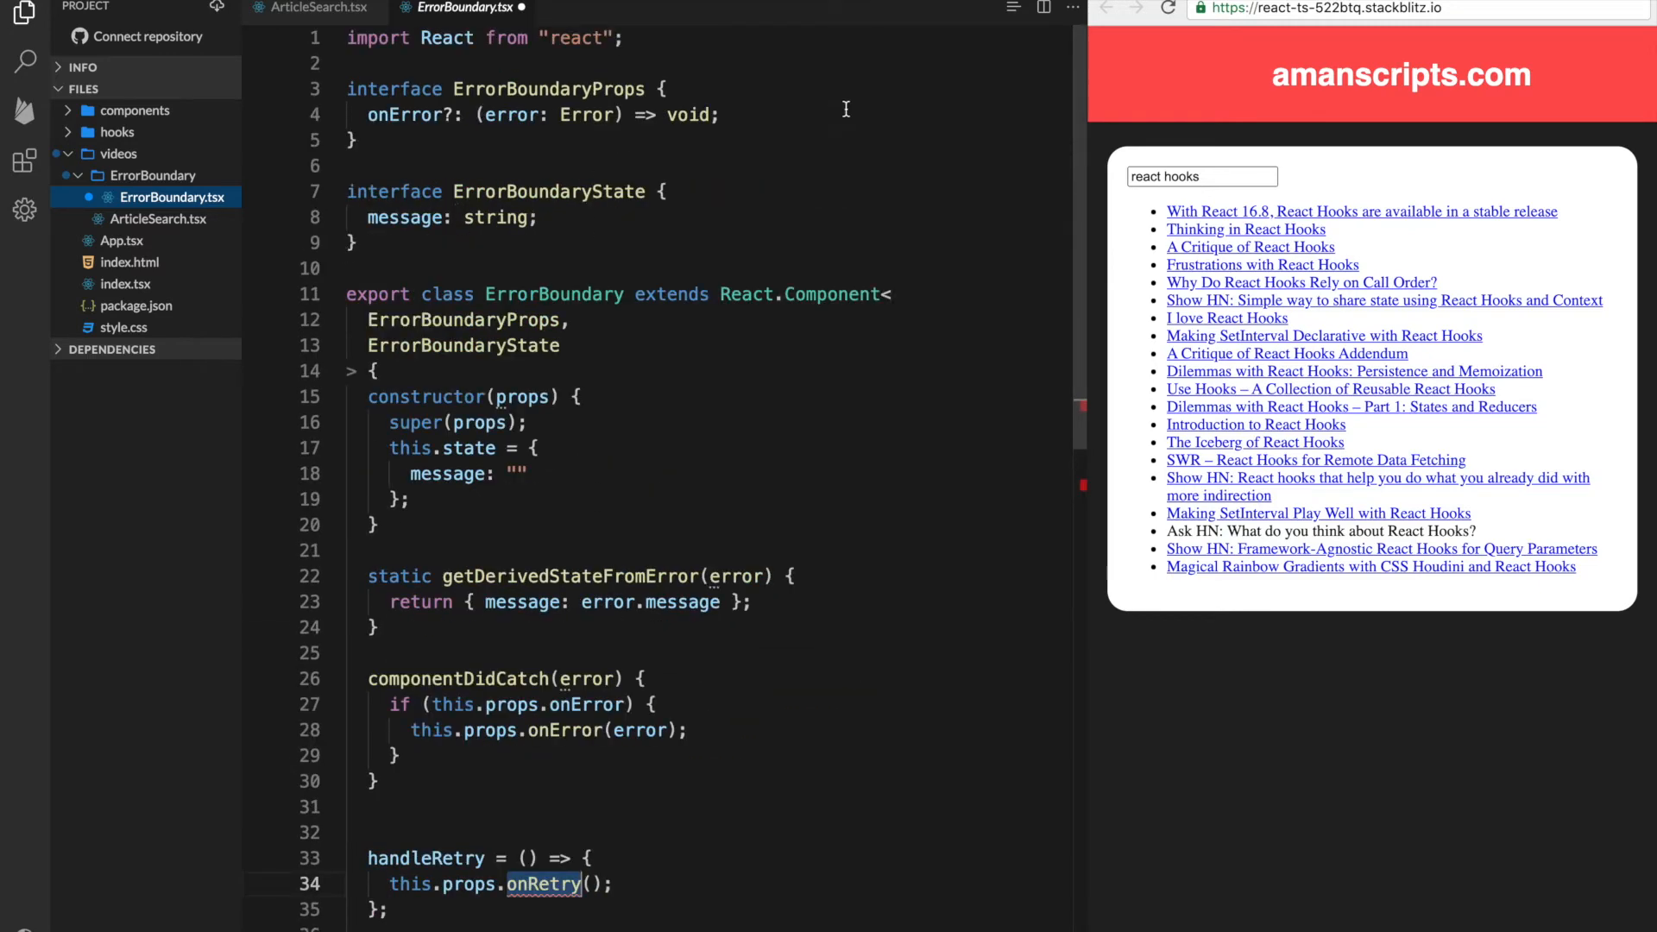
pyautogui.write('onRetry?')
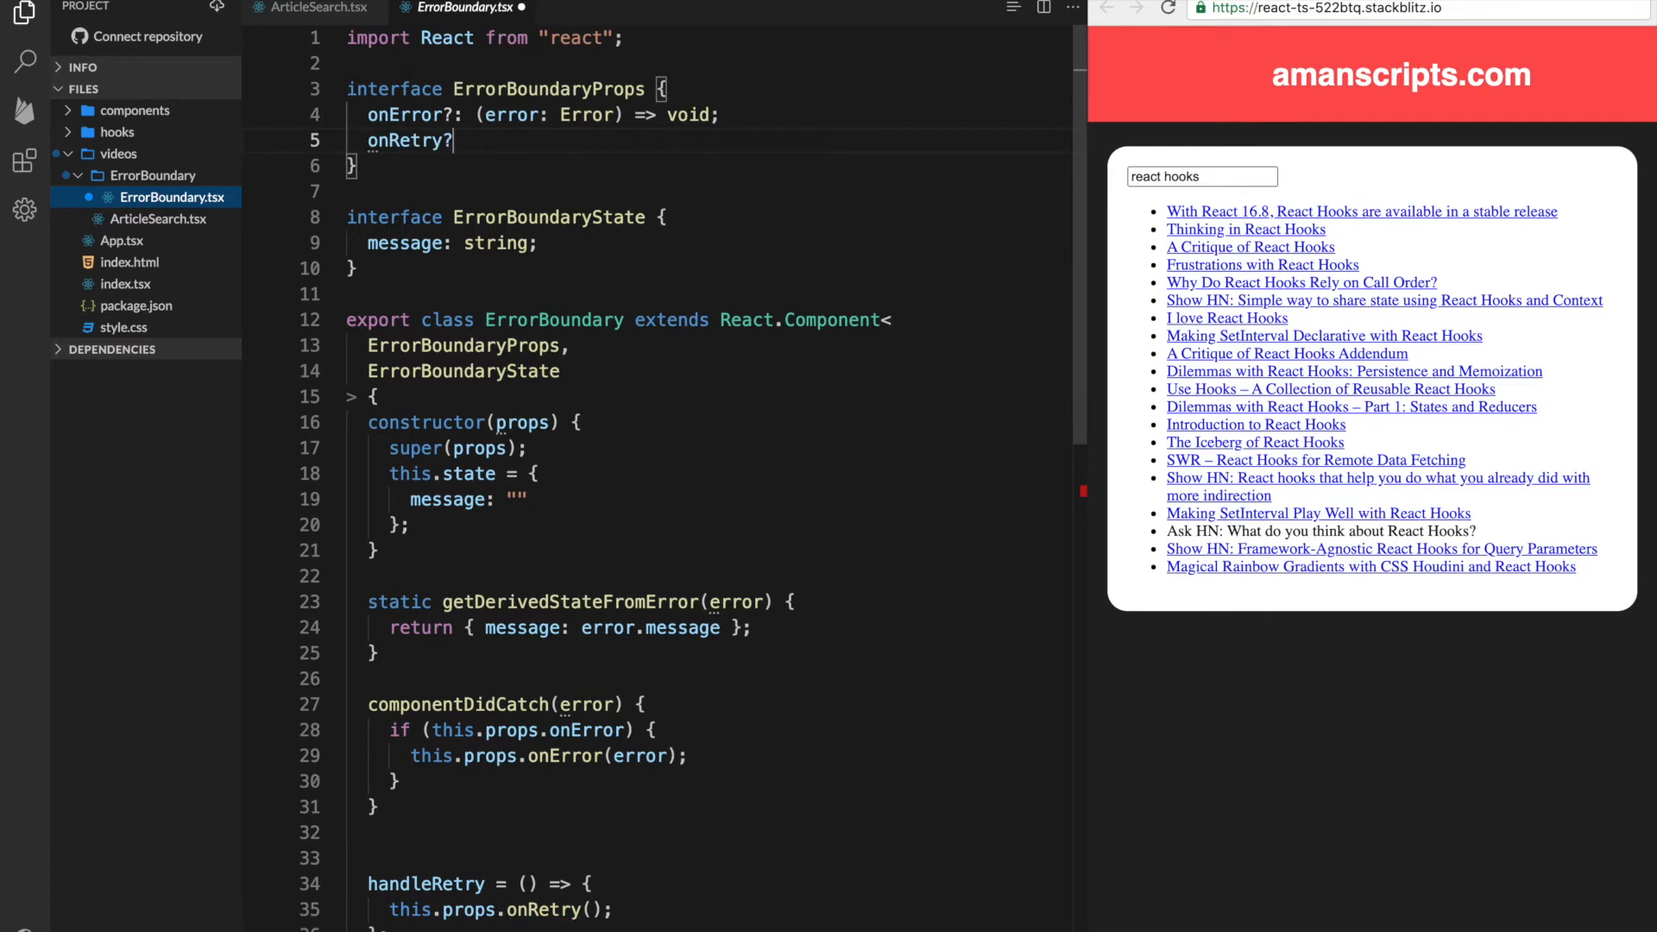
pyautogui.write(':')
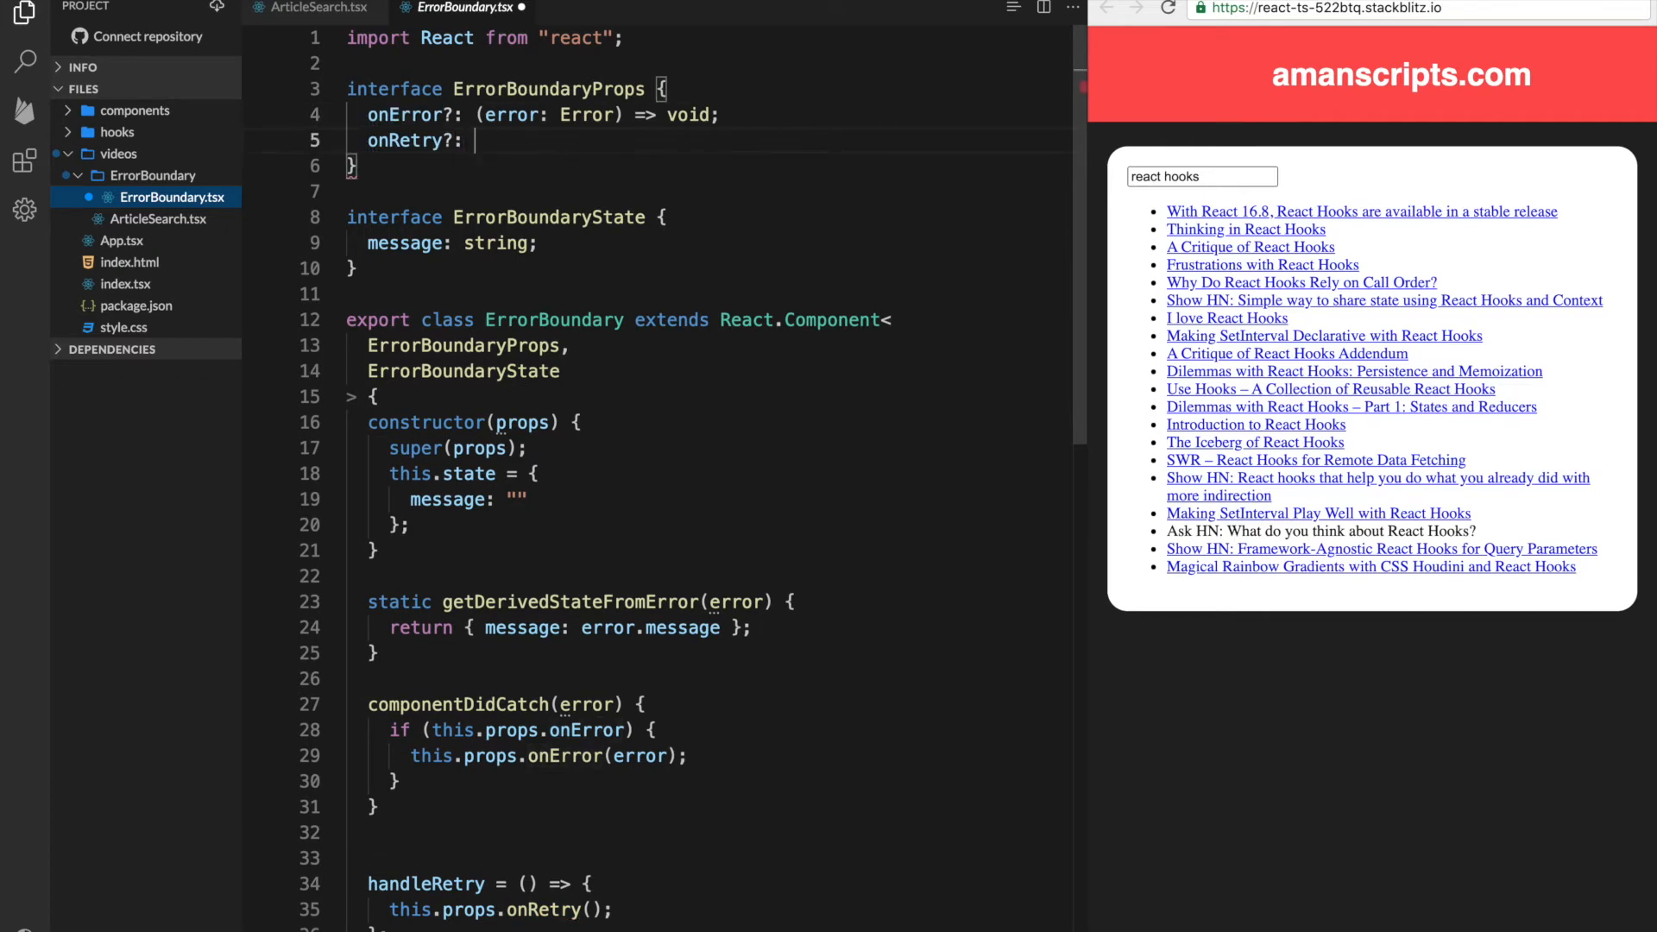
pyautogui.write('() =>')
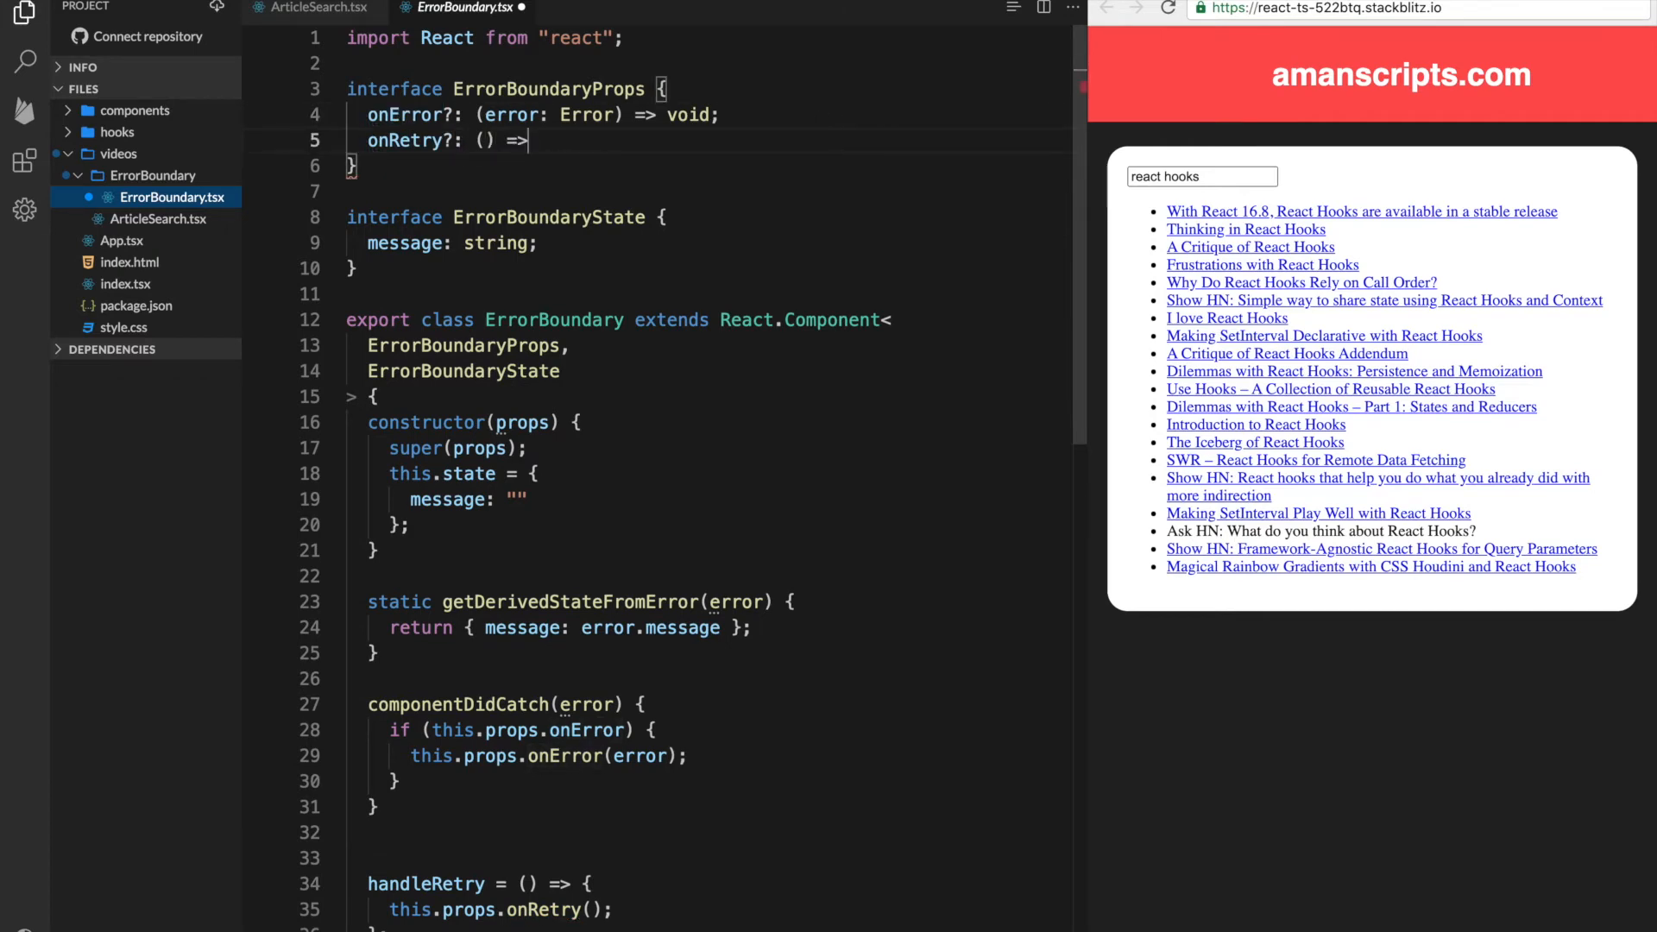
pyautogui.write('{}')
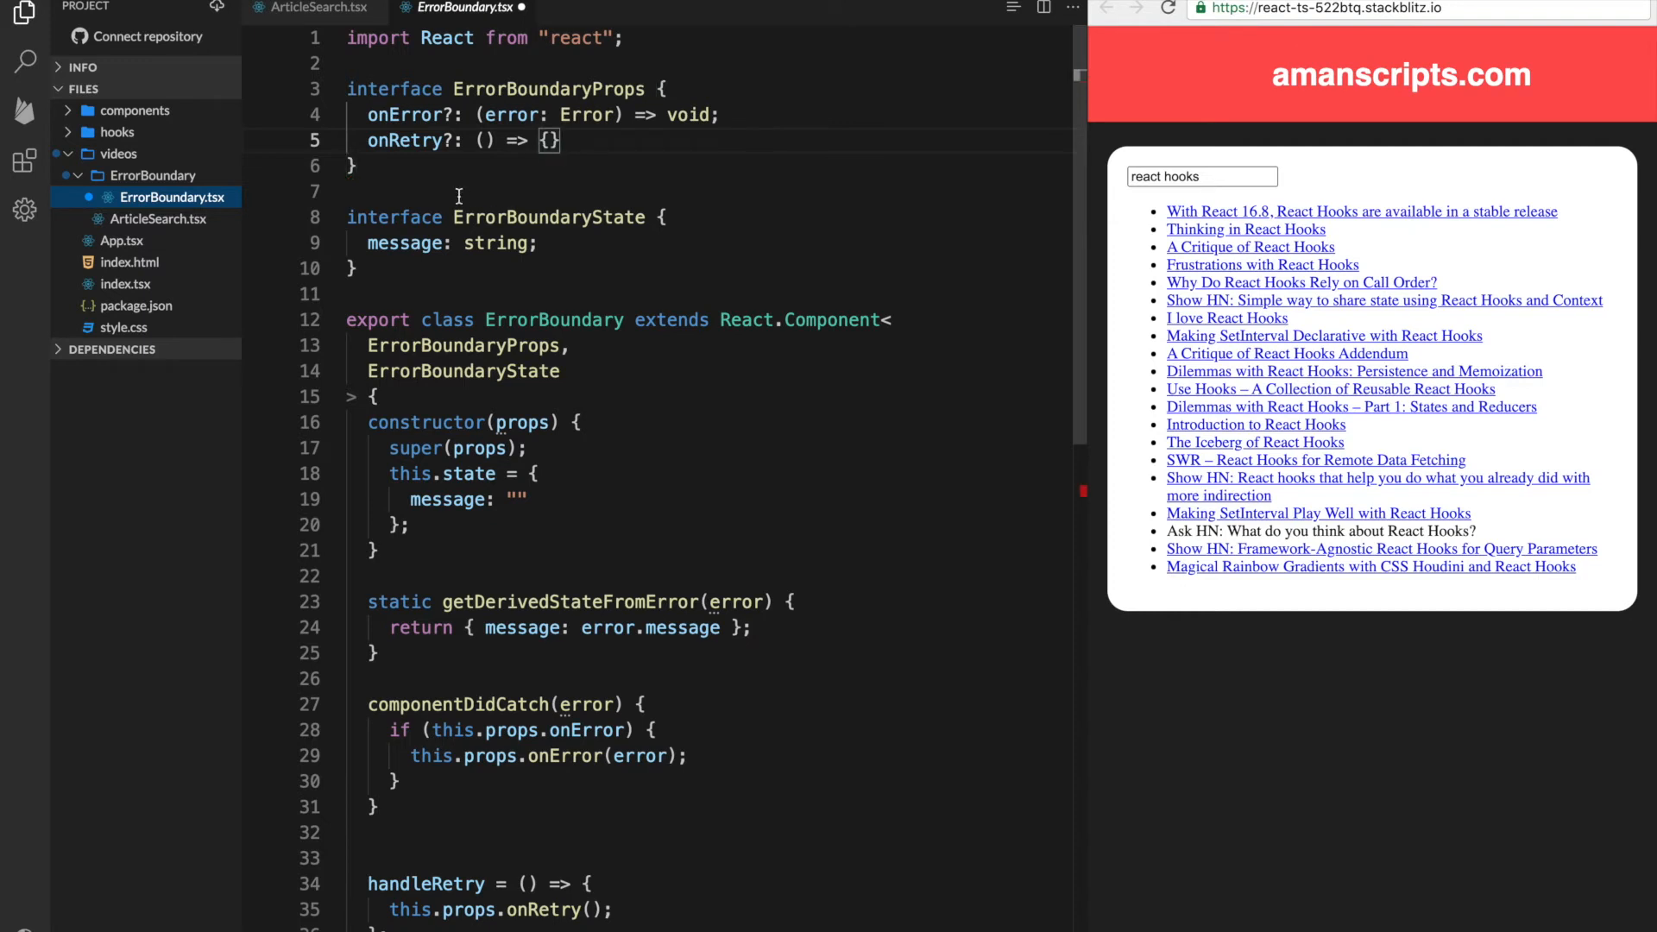
pyautogui.write('void;')
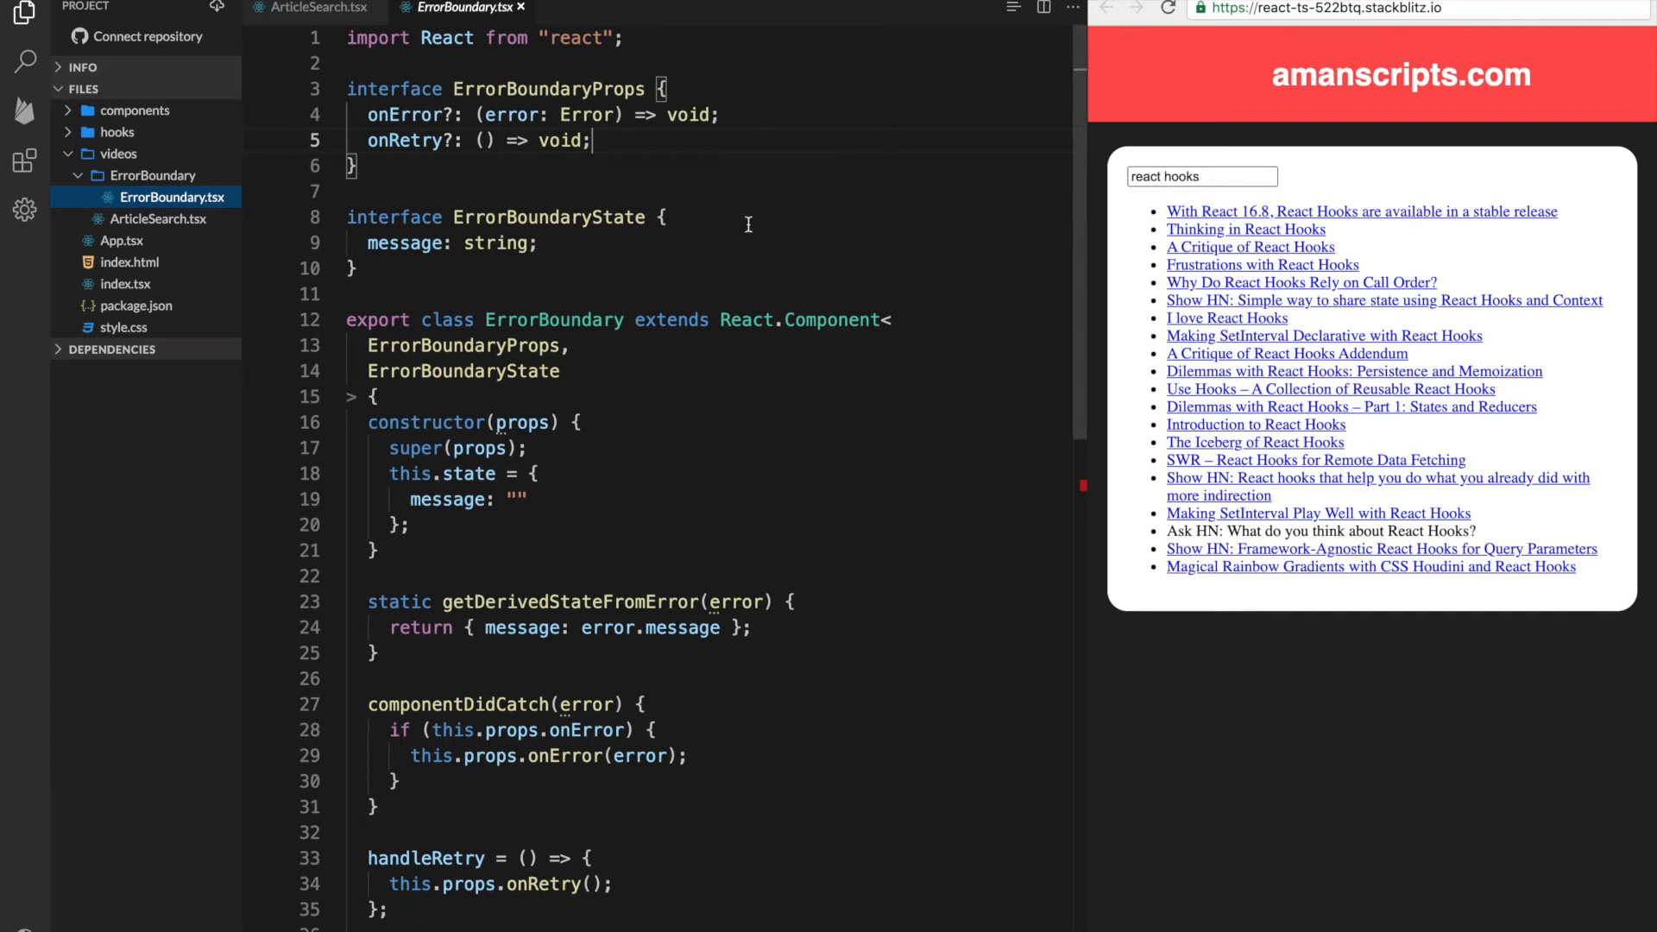
pyautogui.scroll(-3)
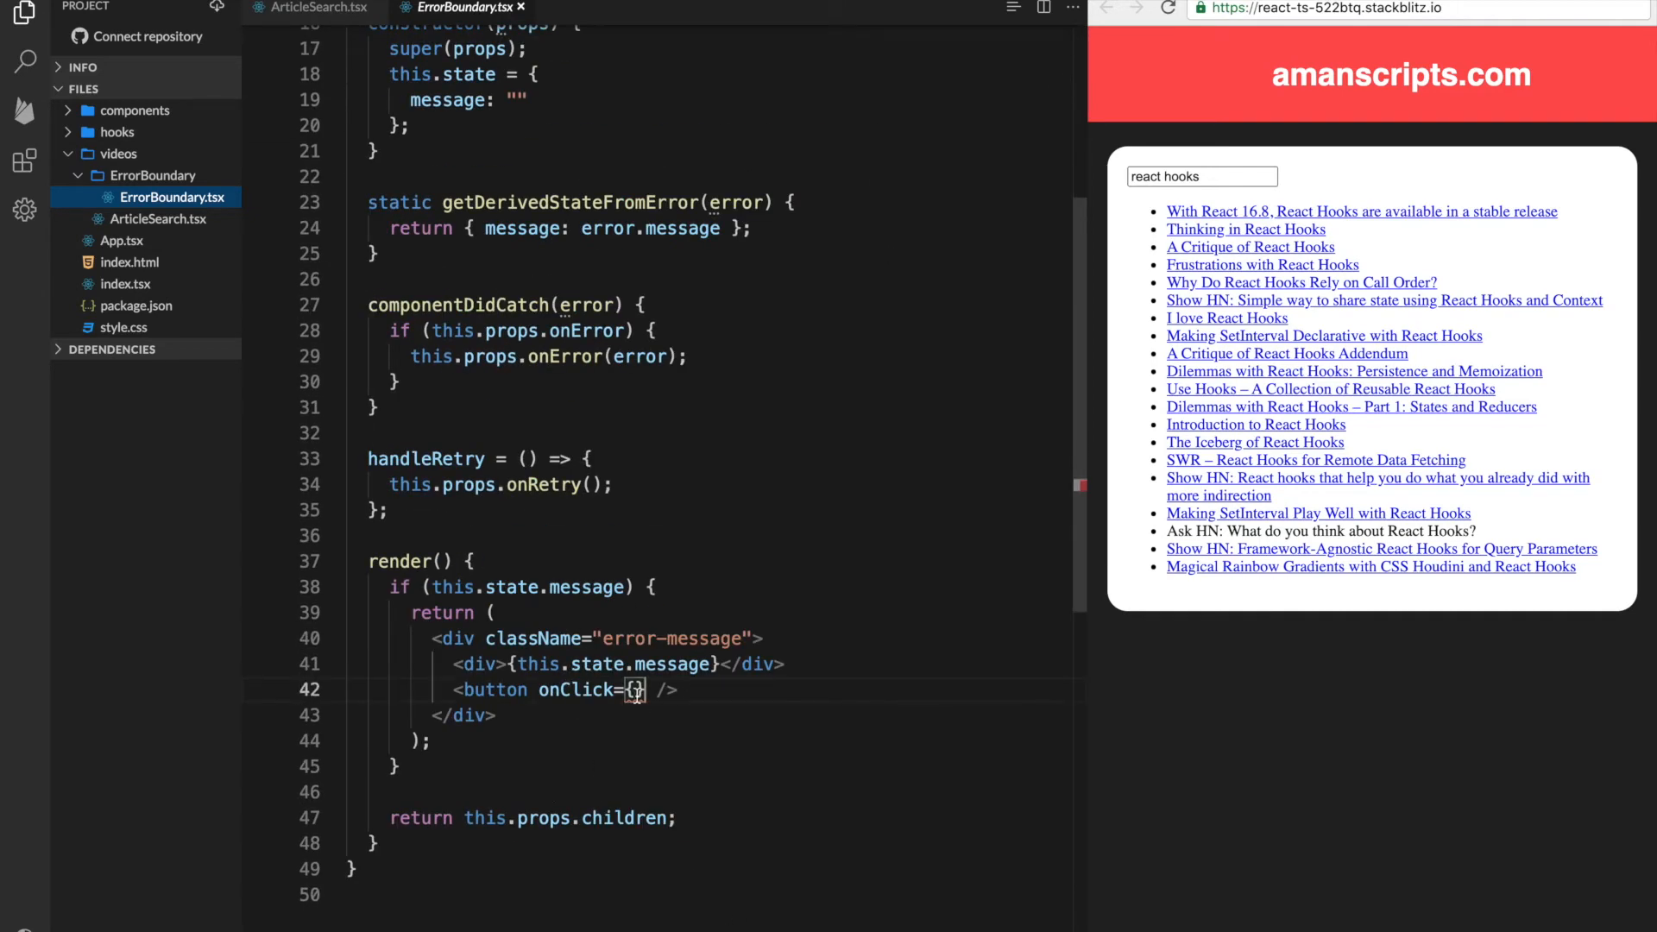
# Point the button's onClick to this.handleRetry and label it Try Again with a closing tag
pyautogui.write('thi')
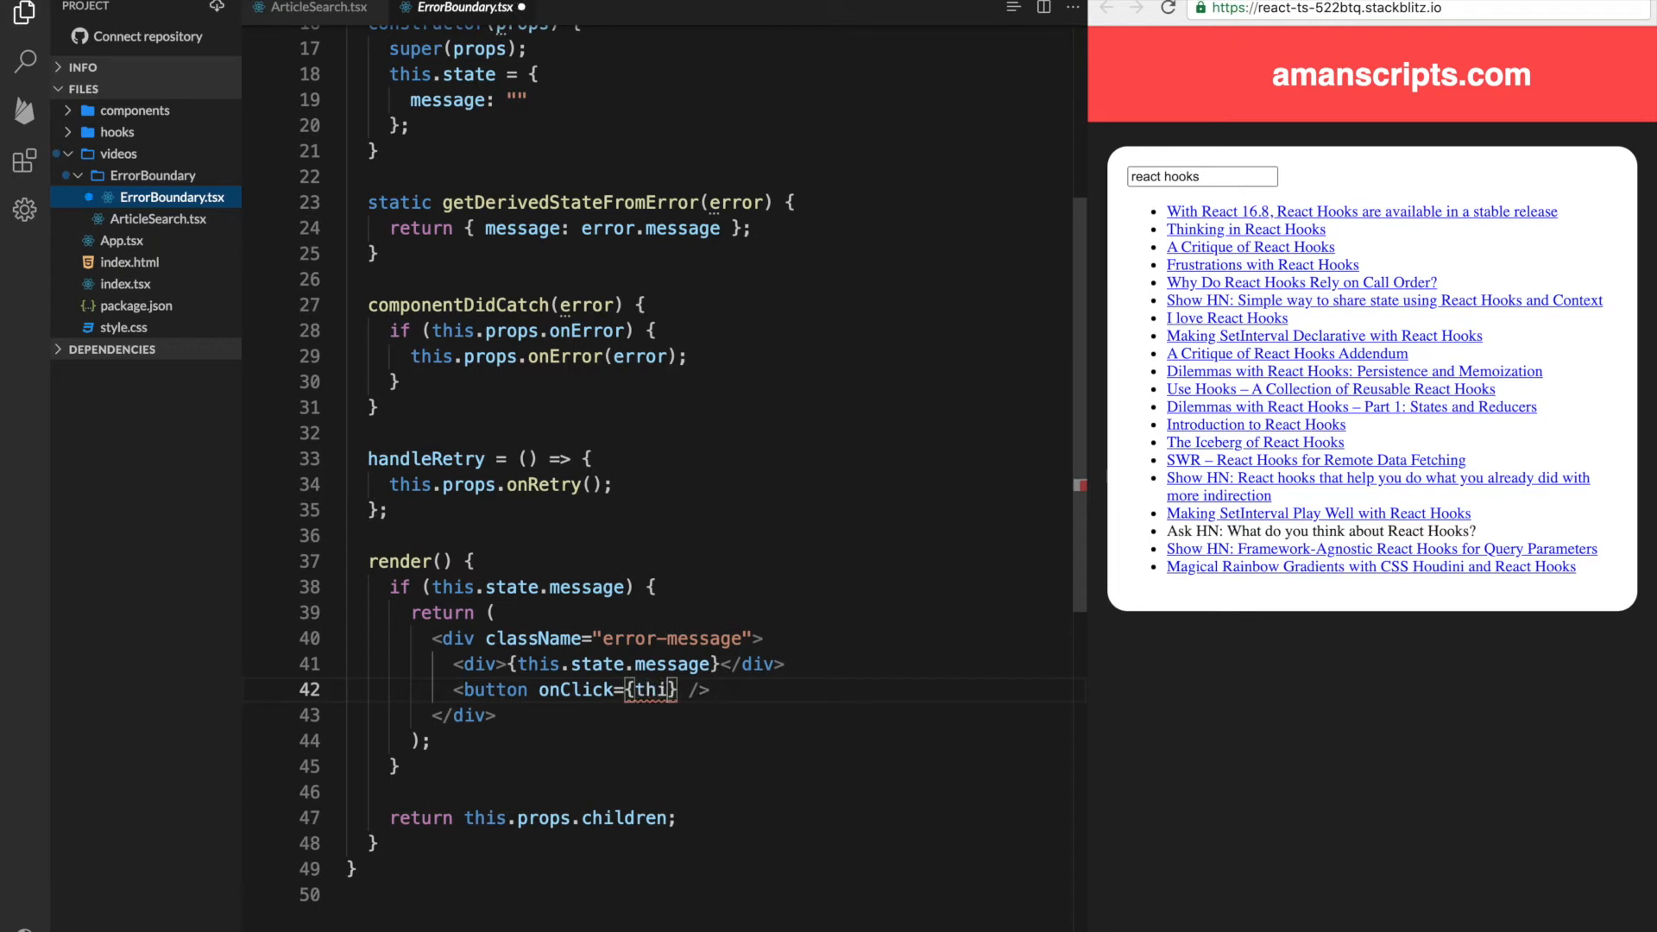
pyautogui.write('s.handleRetry')
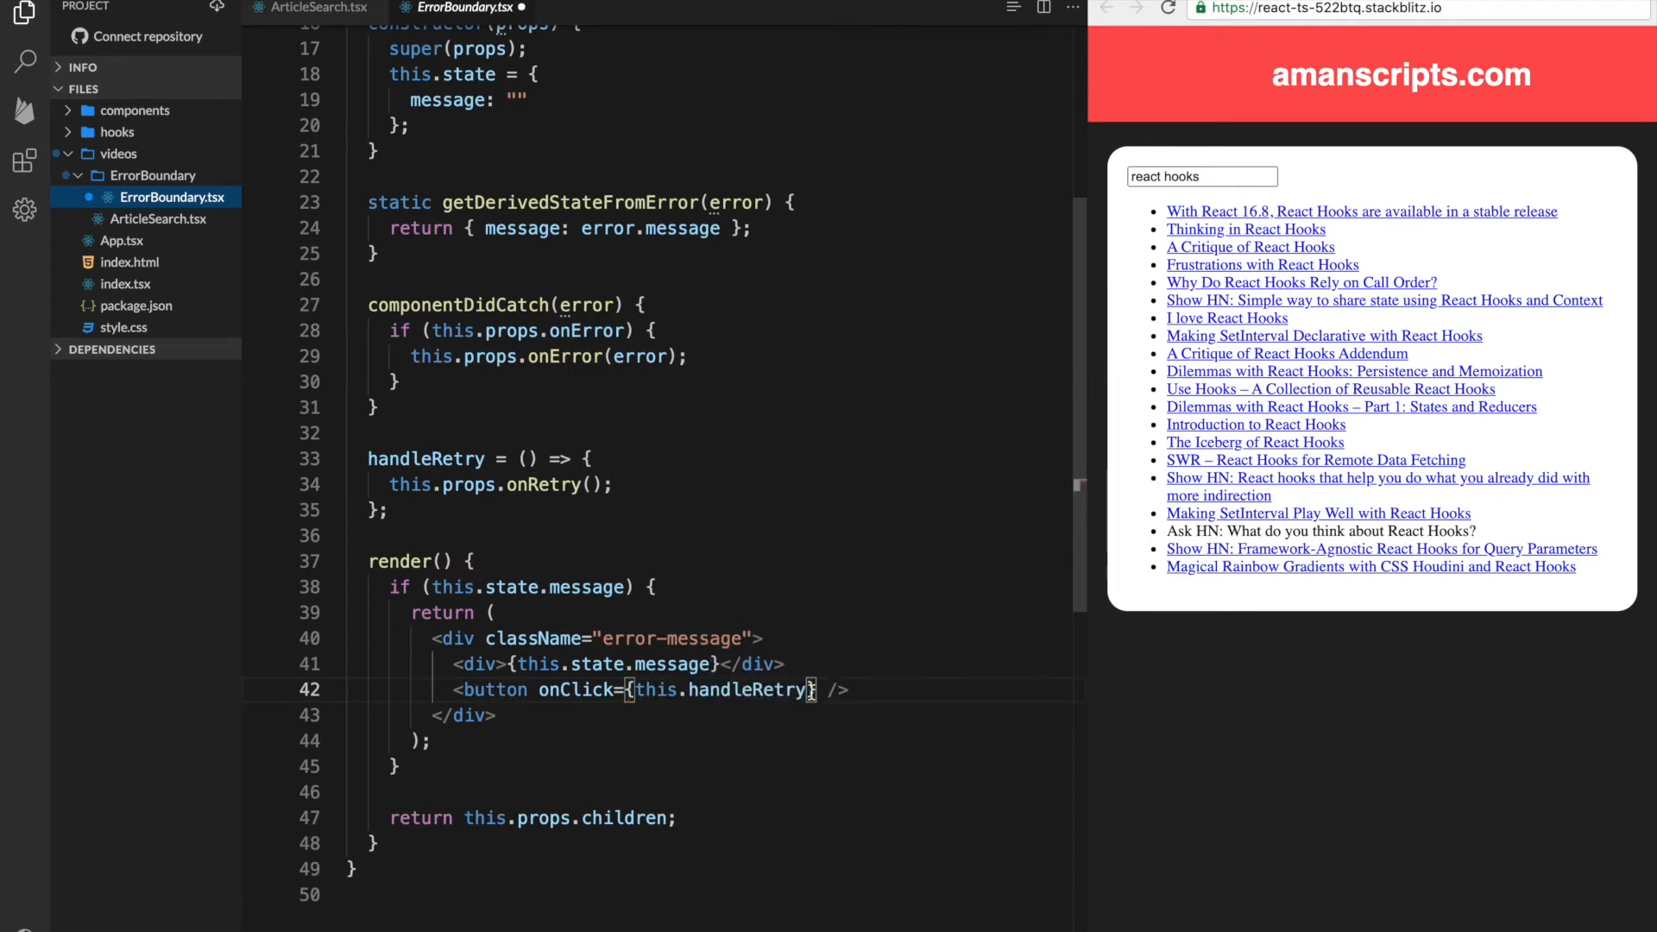
pyautogui.doubleClick(740, 690)
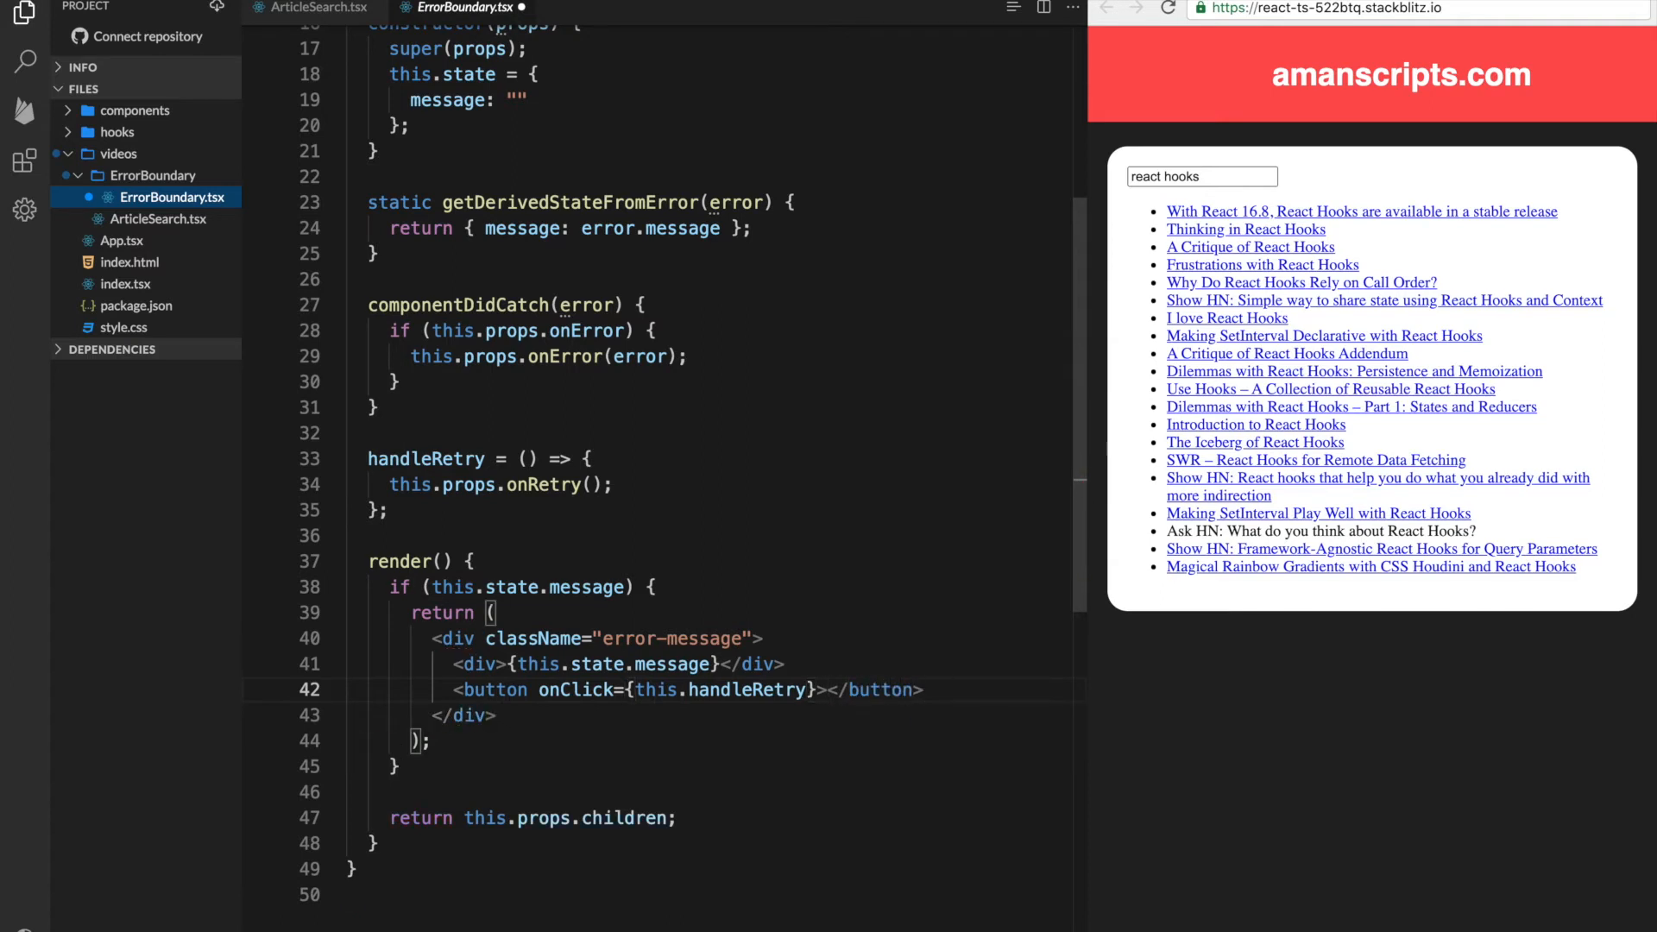
pyautogui.write('Try A')
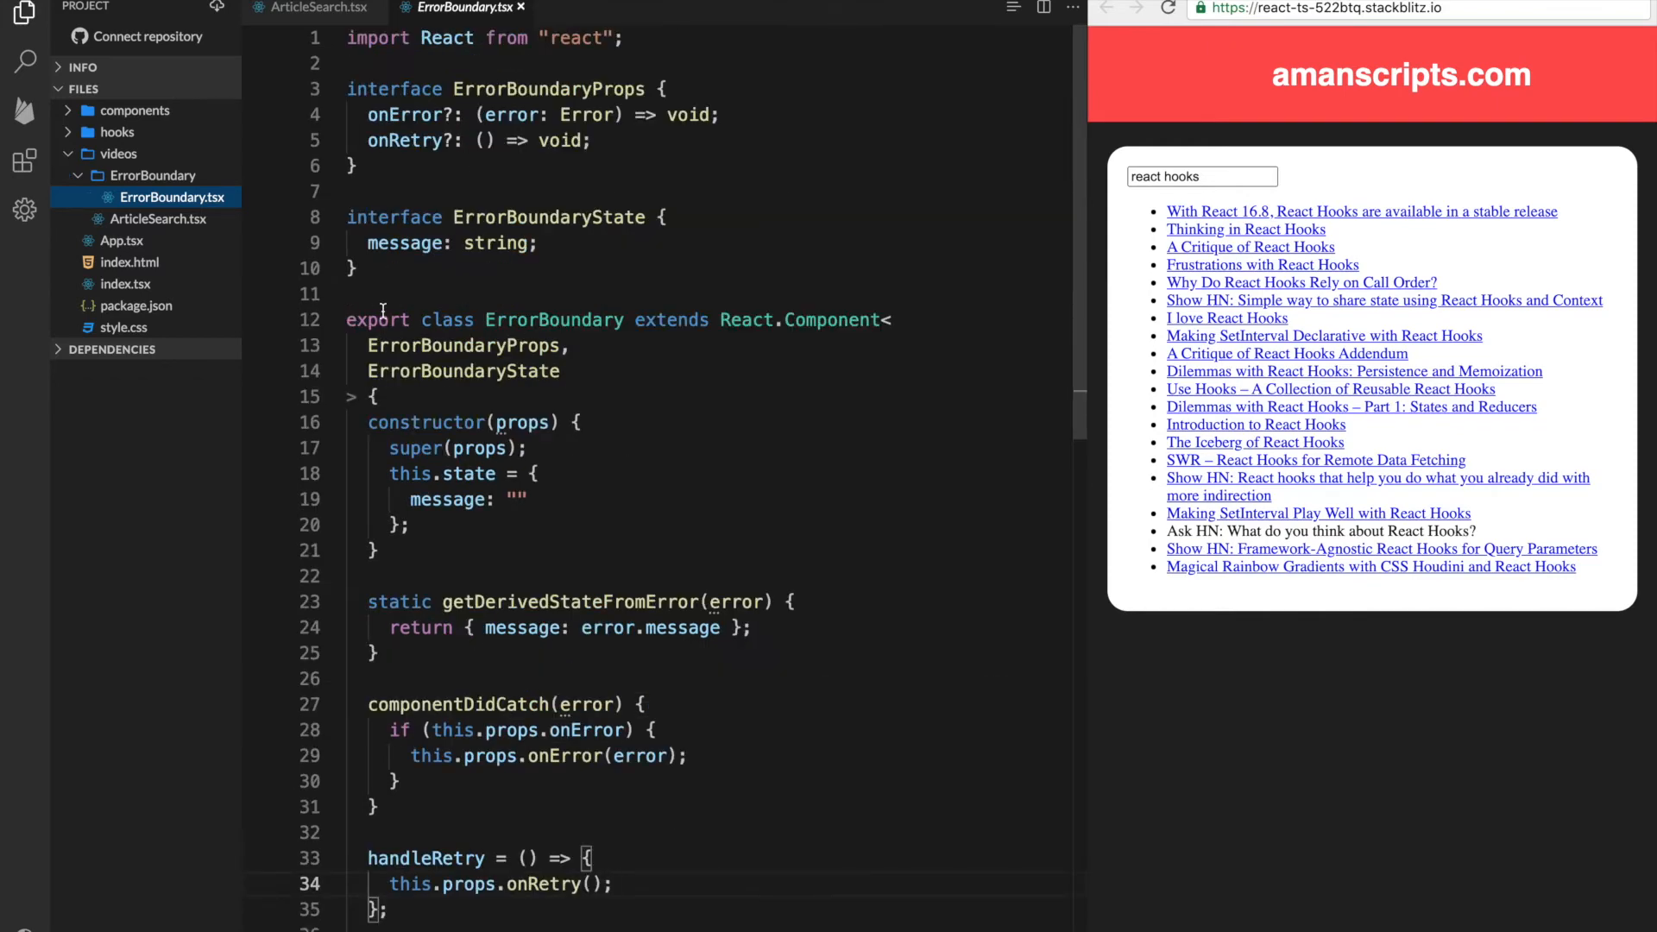
# Review the constructor, initial message state and the render condition in ErrorBoundary
pyautogui.doubleClick(554, 319)
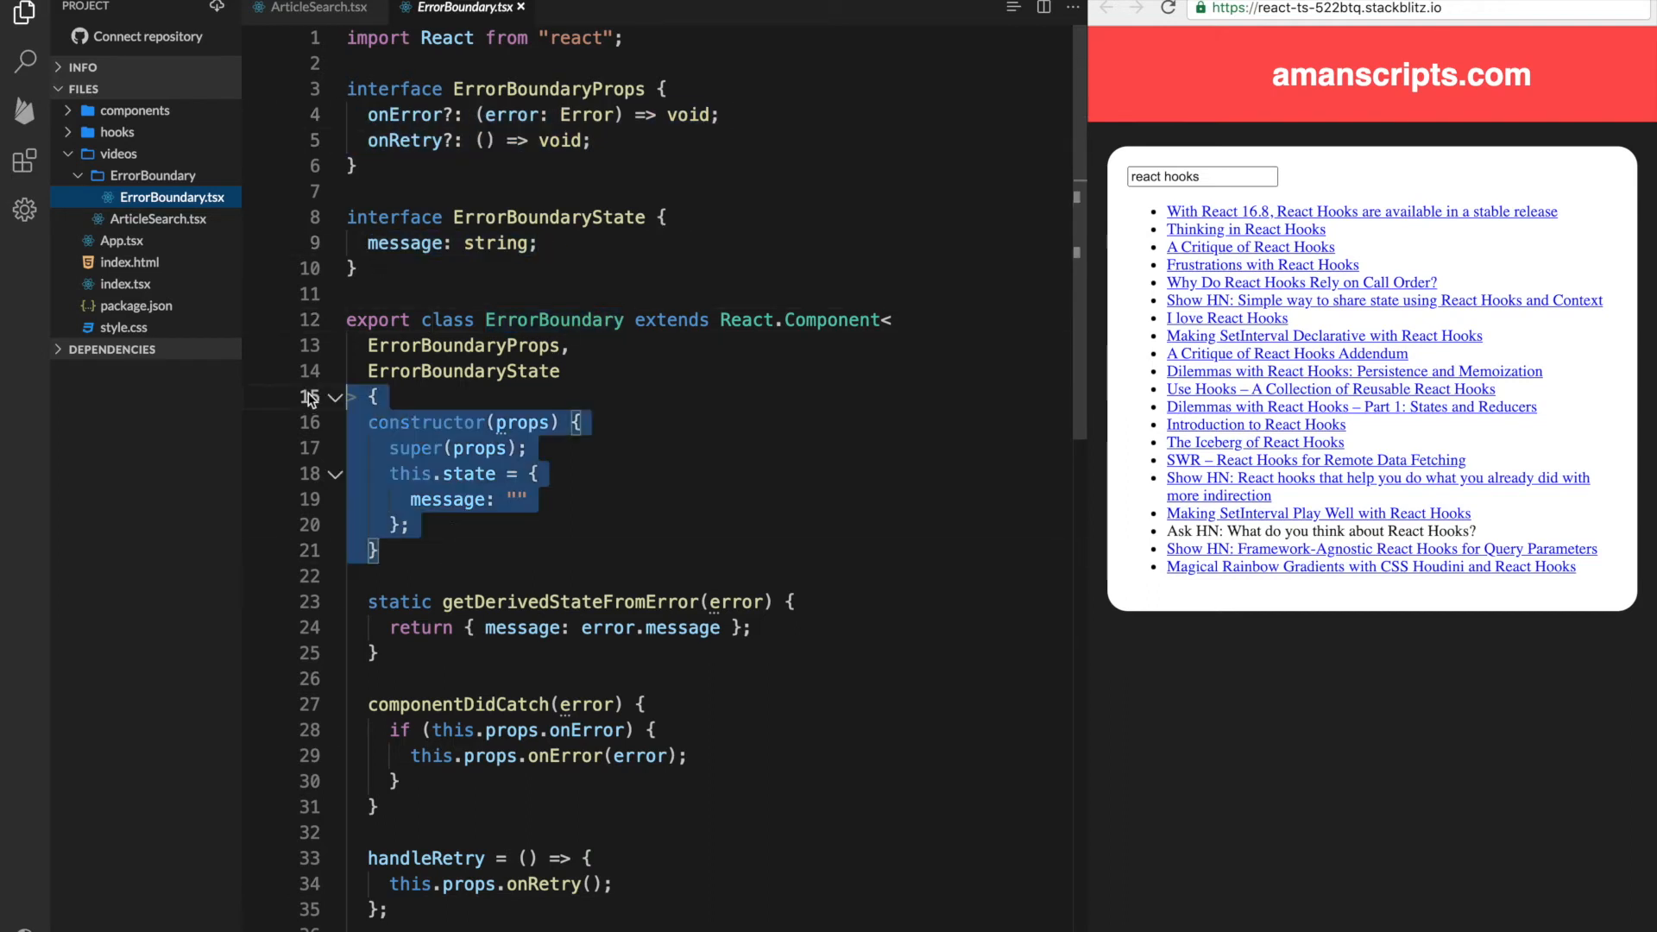
pyautogui.doubleClick(443, 498)
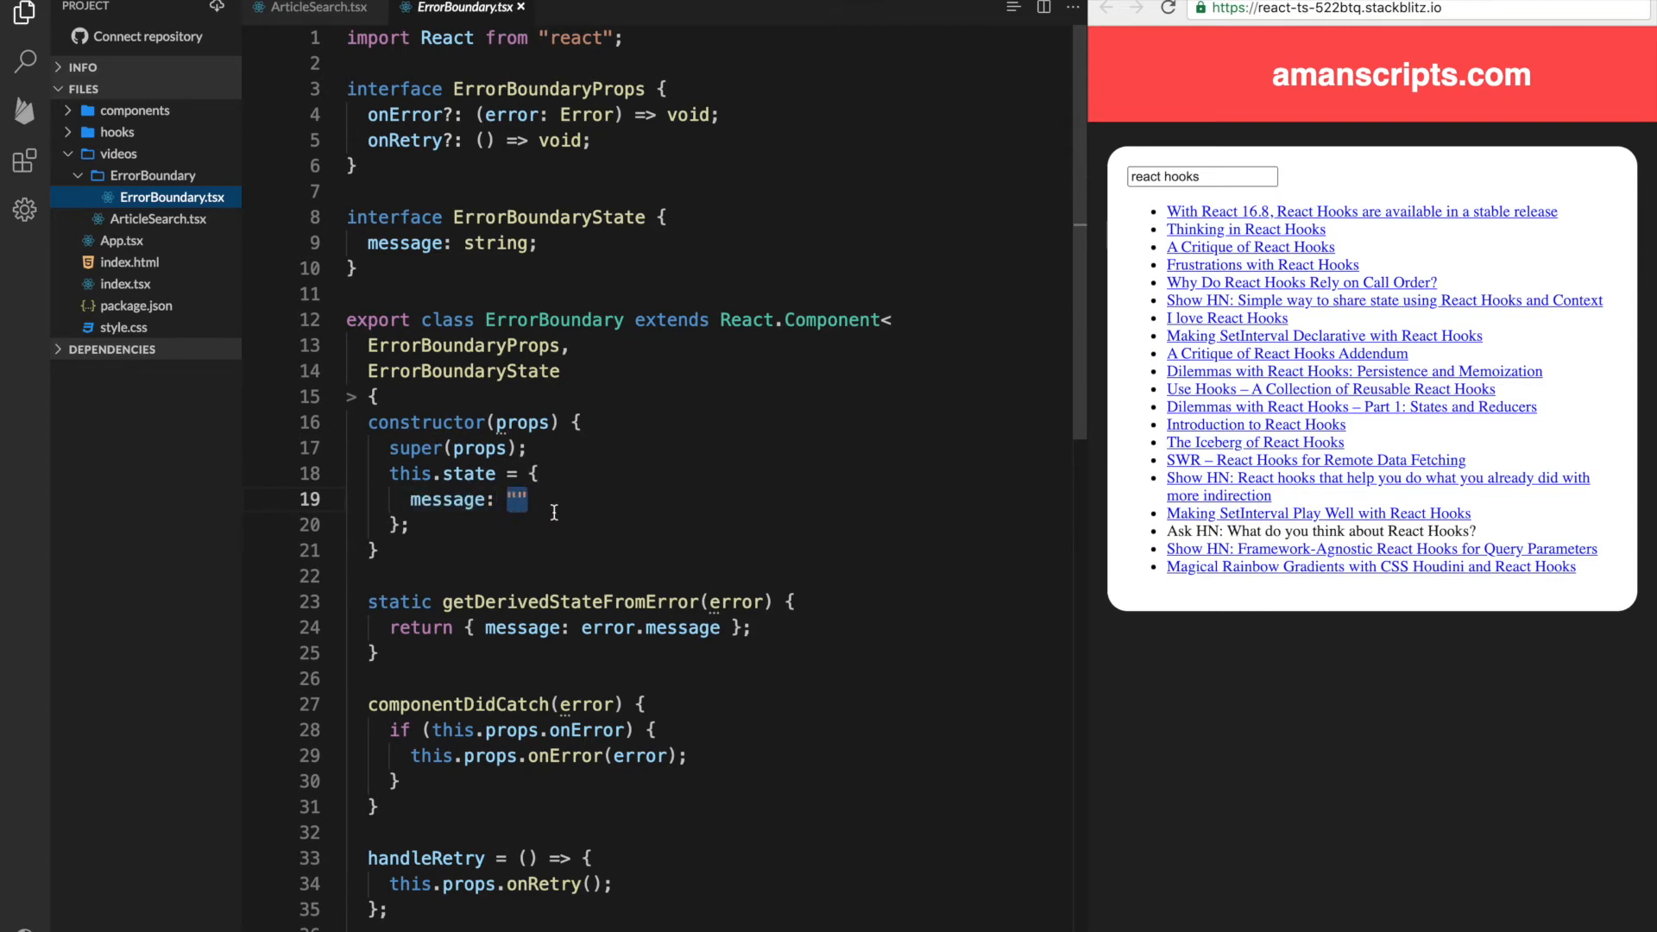
pyautogui.scroll(-3)
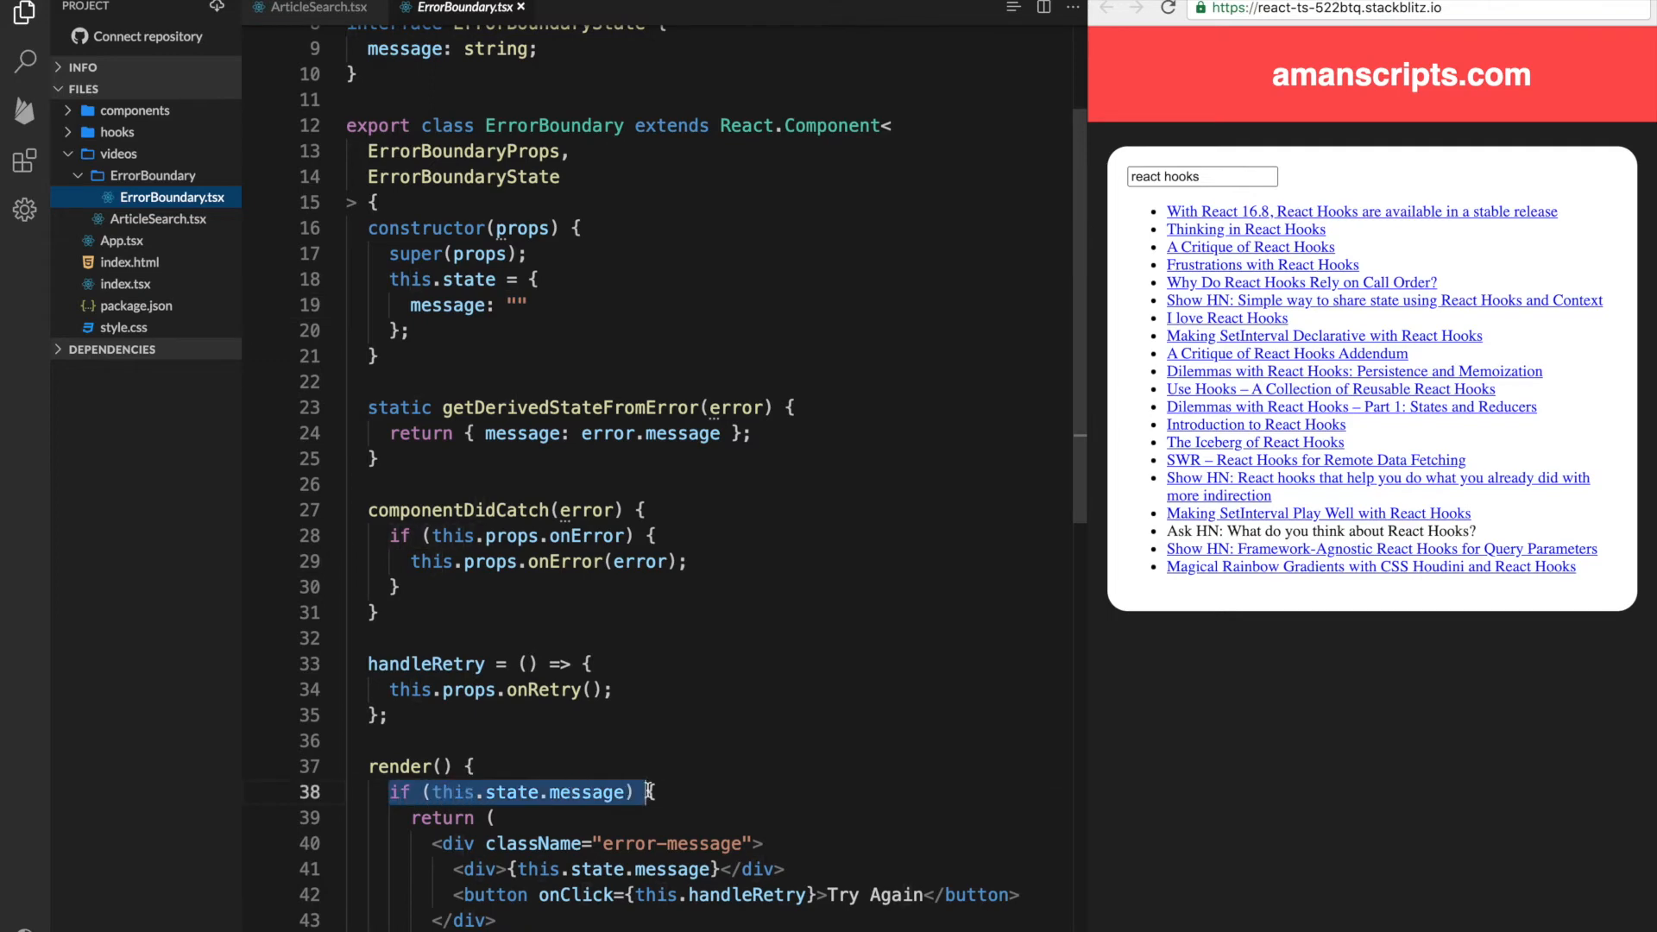
pyautogui.doubleClick(587, 792)
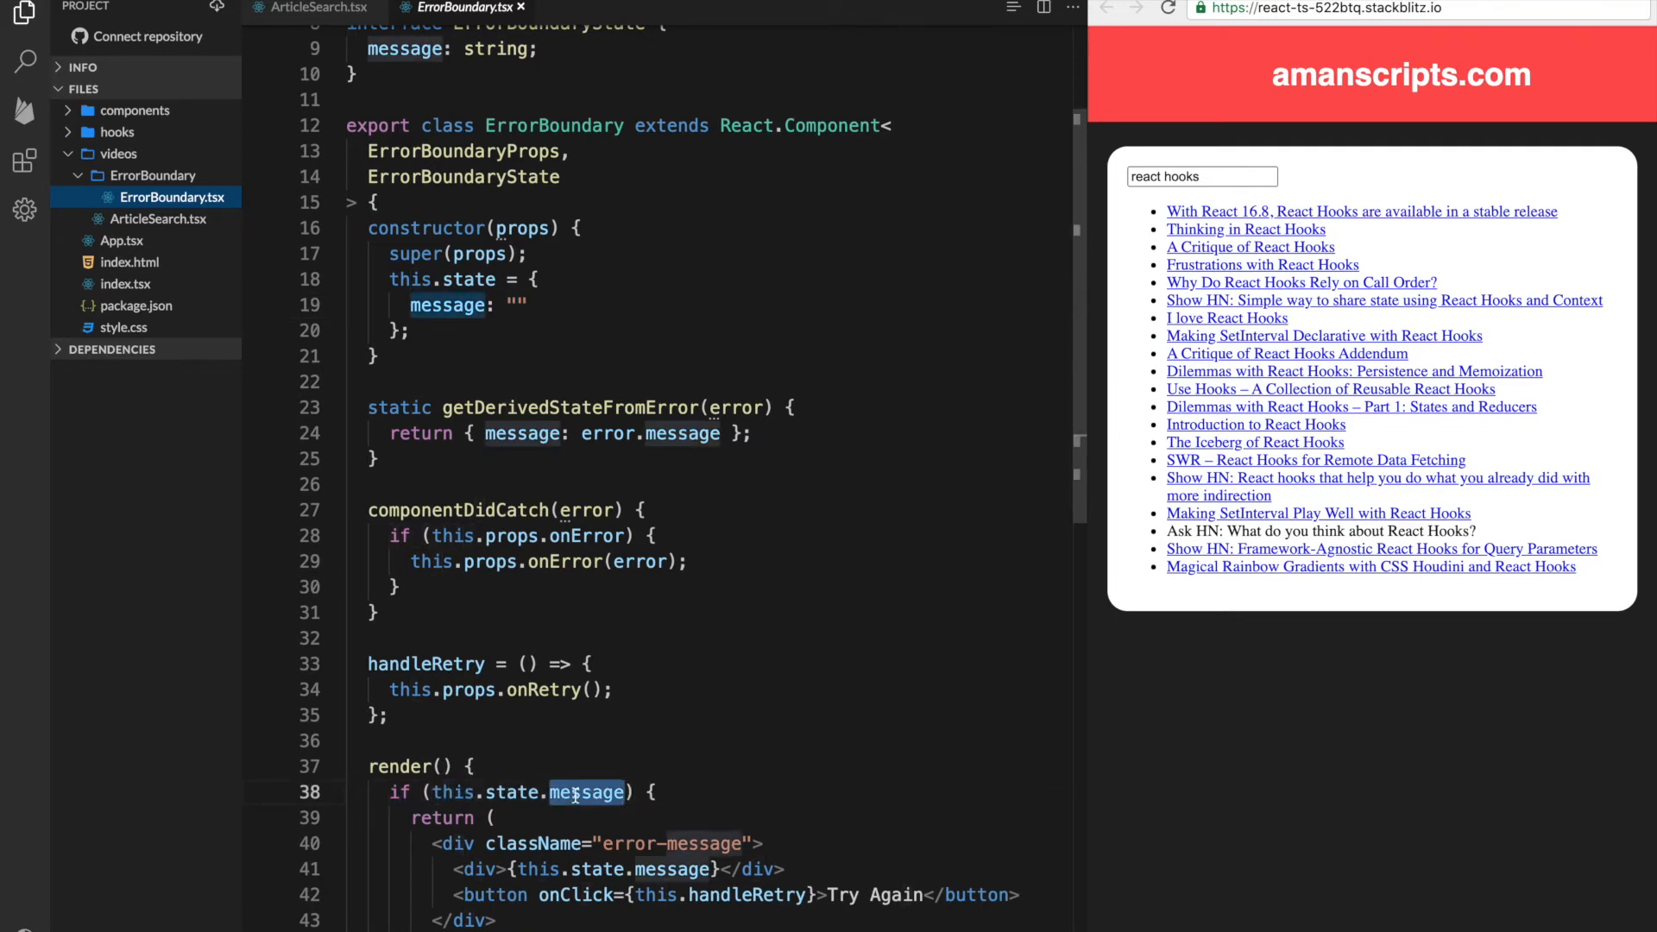
pyautogui.scroll(-3)
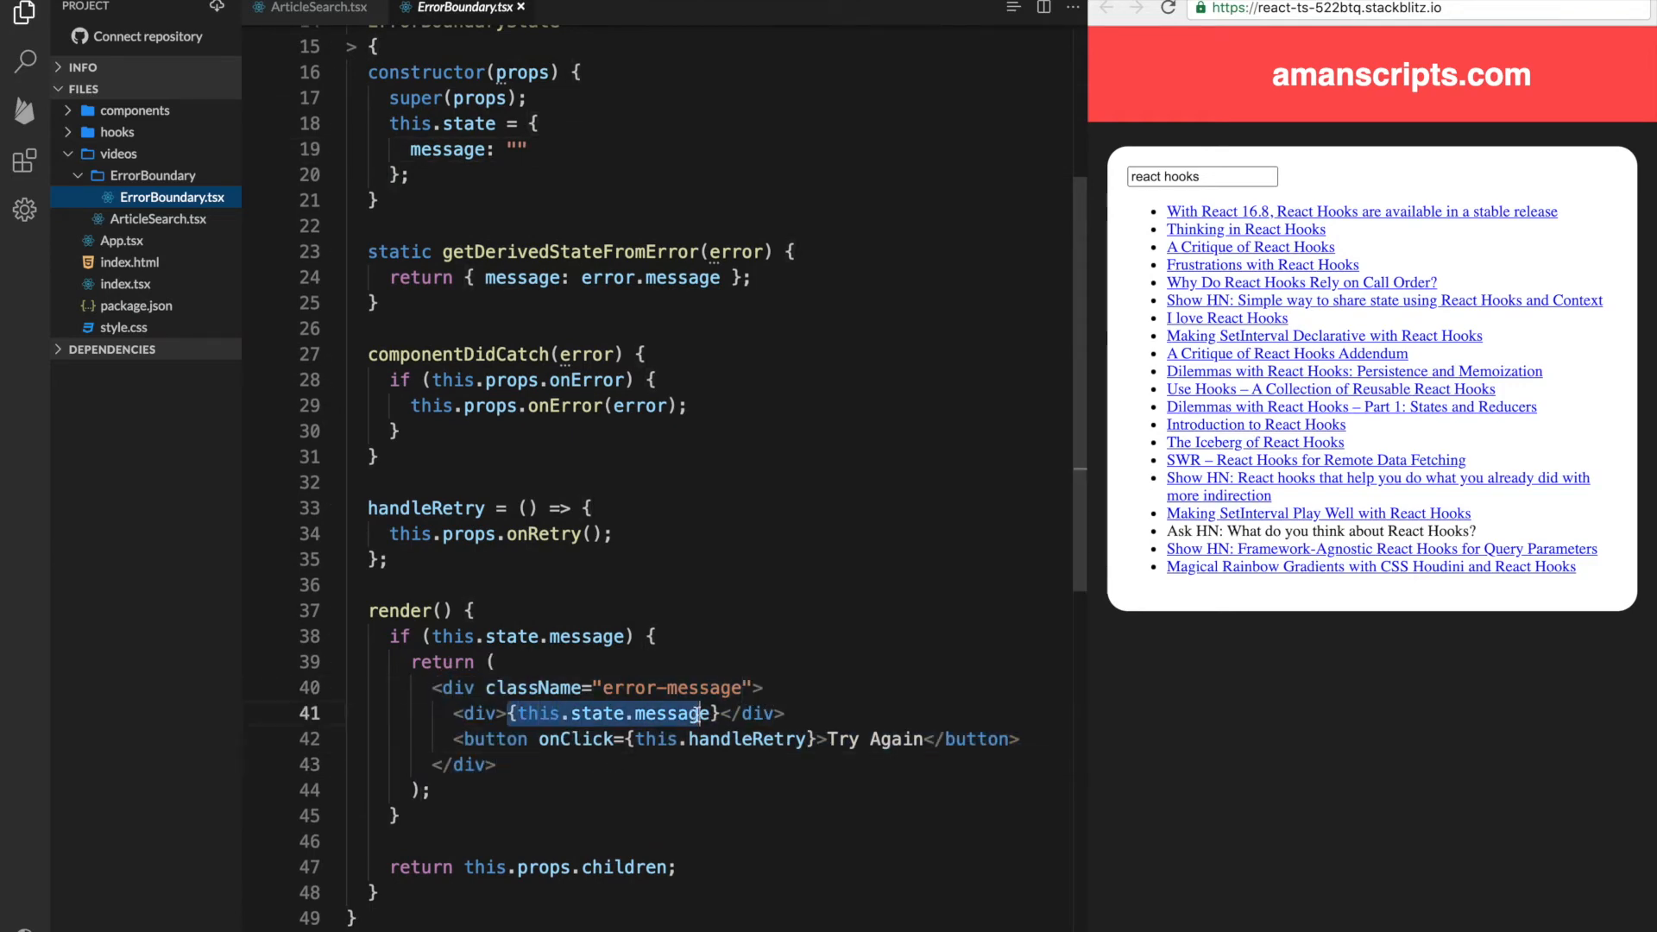
pyautogui.click(449, 739)
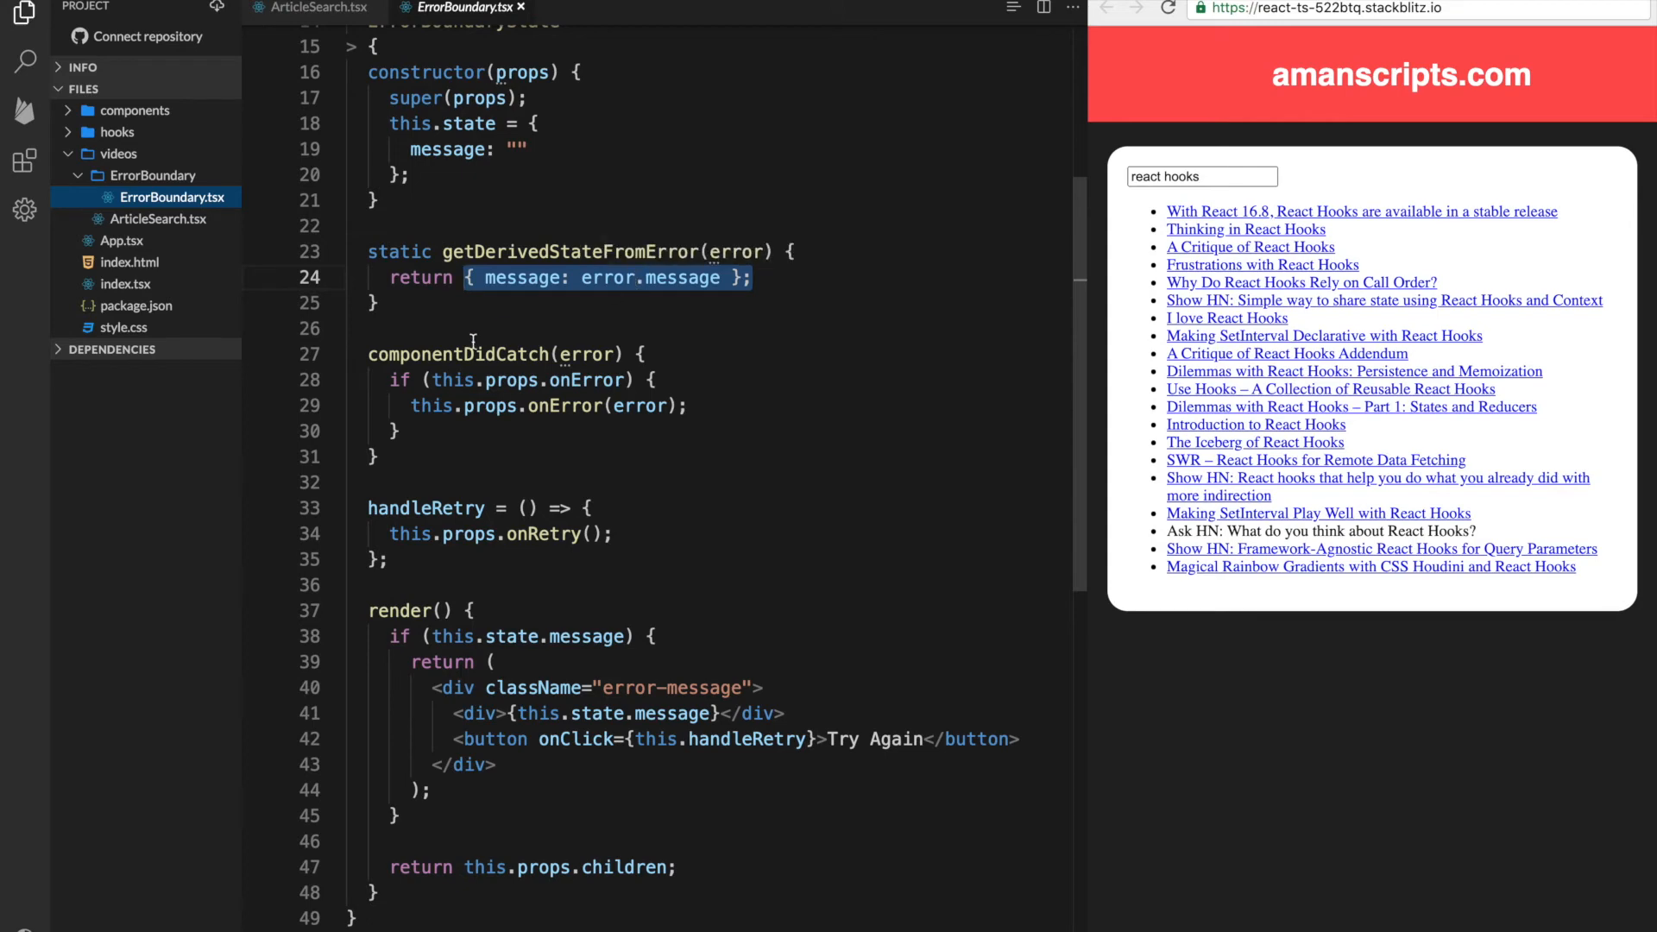
# Add a // log to server comment inside componentDidCatch's onError check, then move to App.tsx
pyautogui.doubleClick(460, 354)
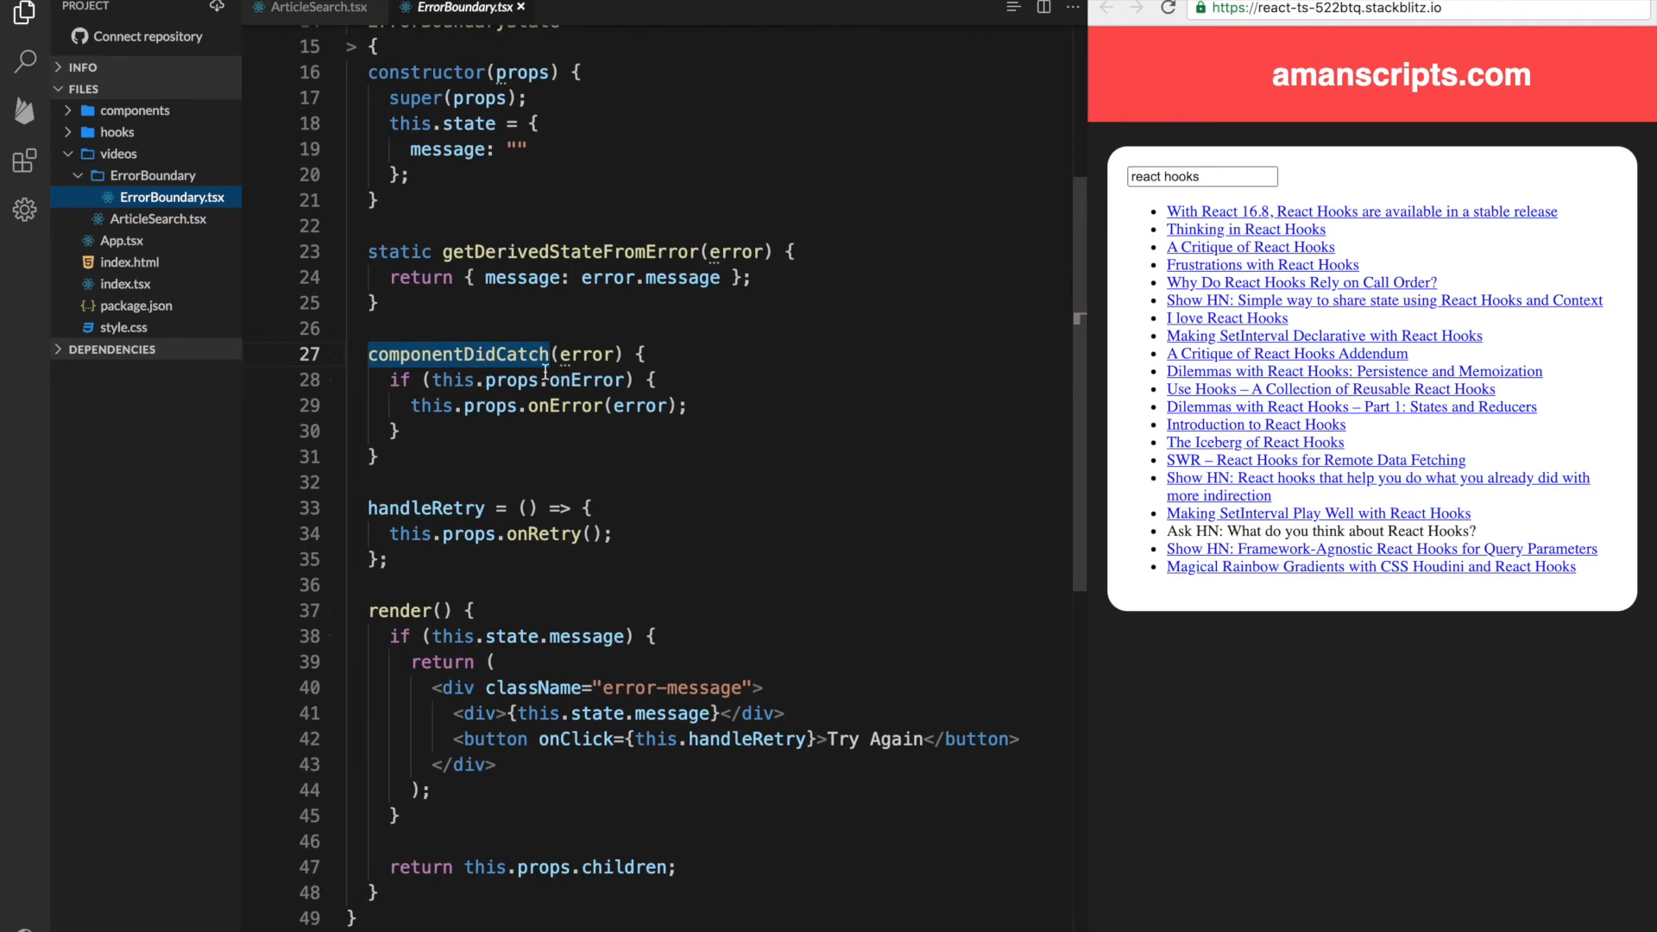
pyautogui.doubleClick(456, 353)
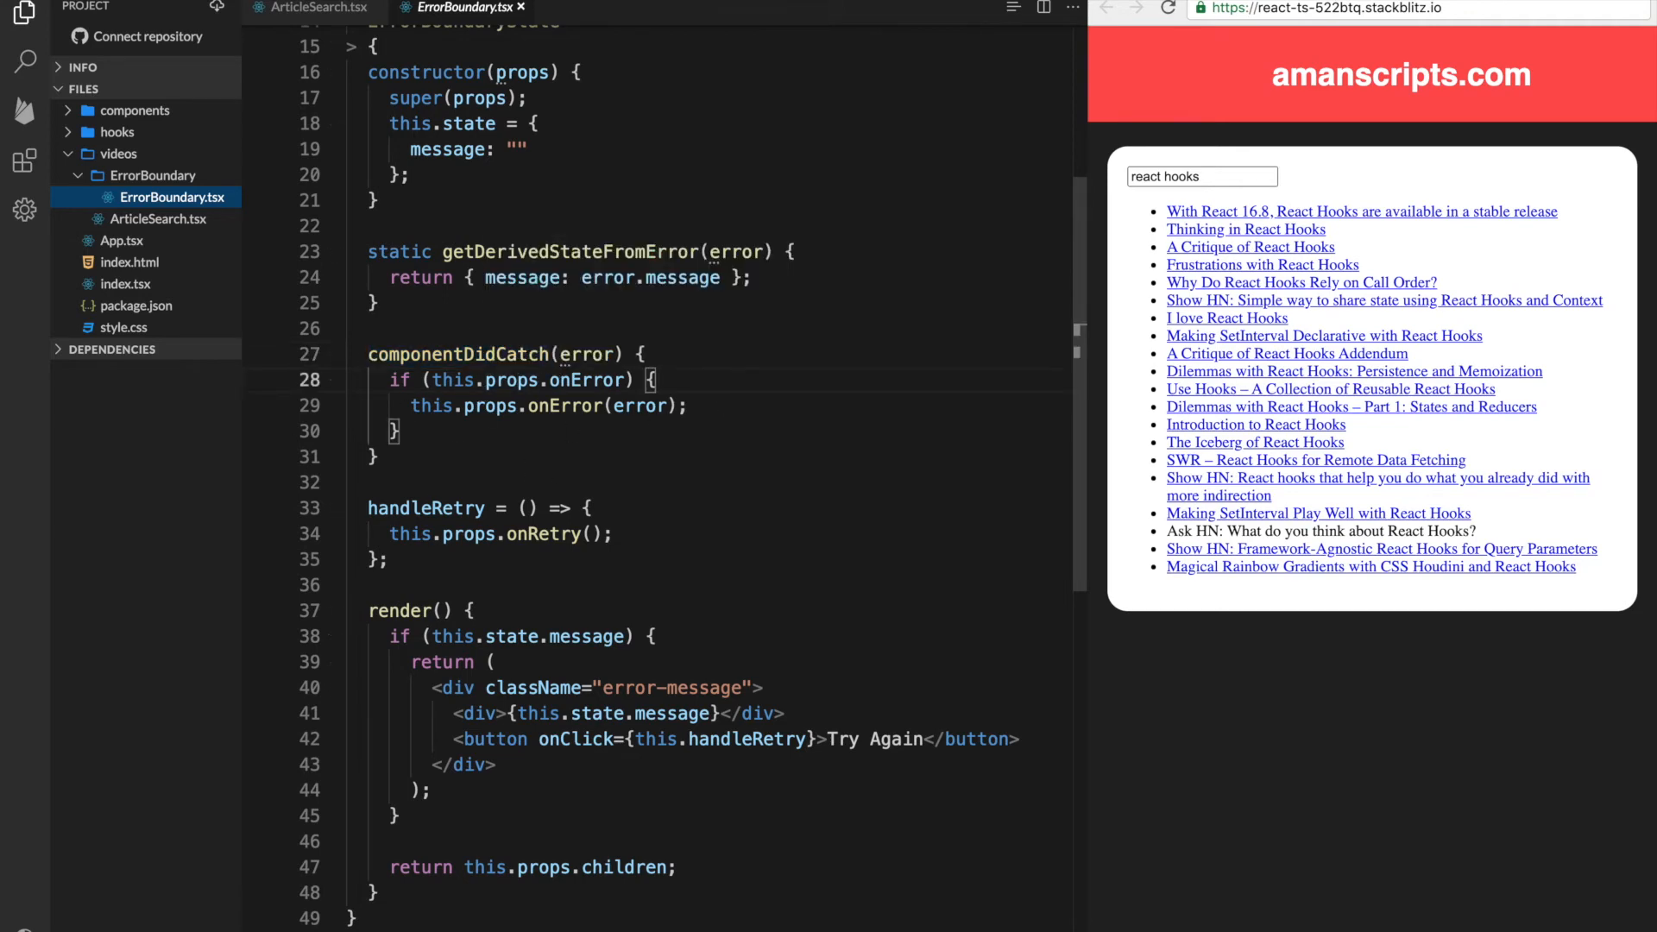
pyautogui.write('// log to server')
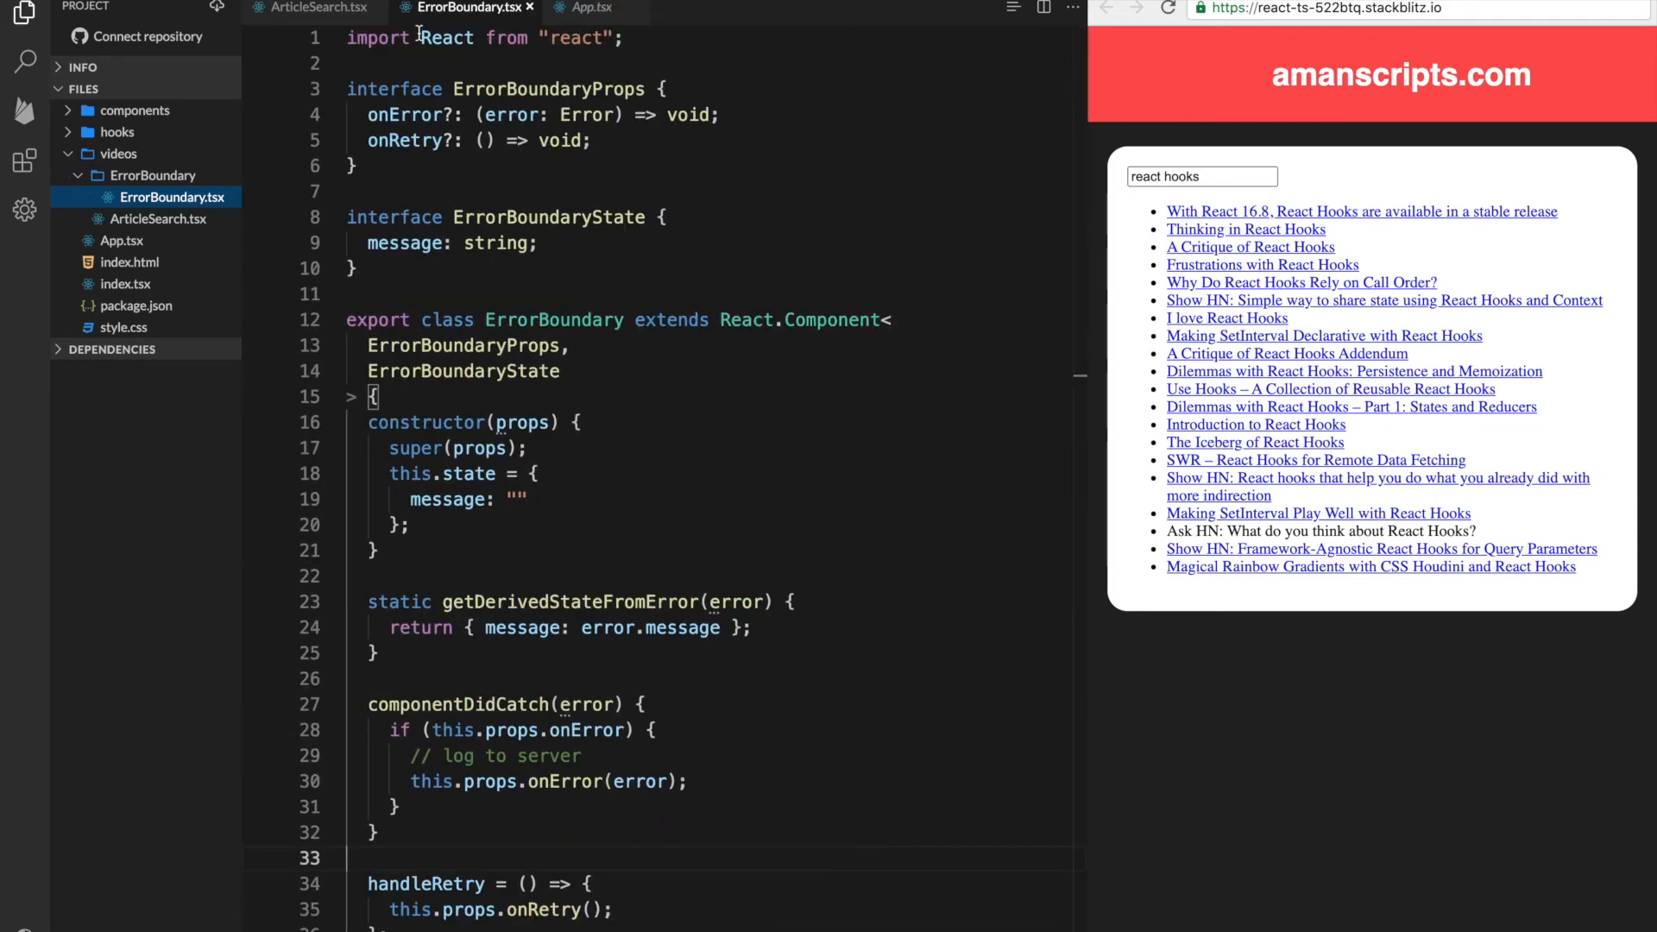
pyautogui.doubleClick(549, 88)
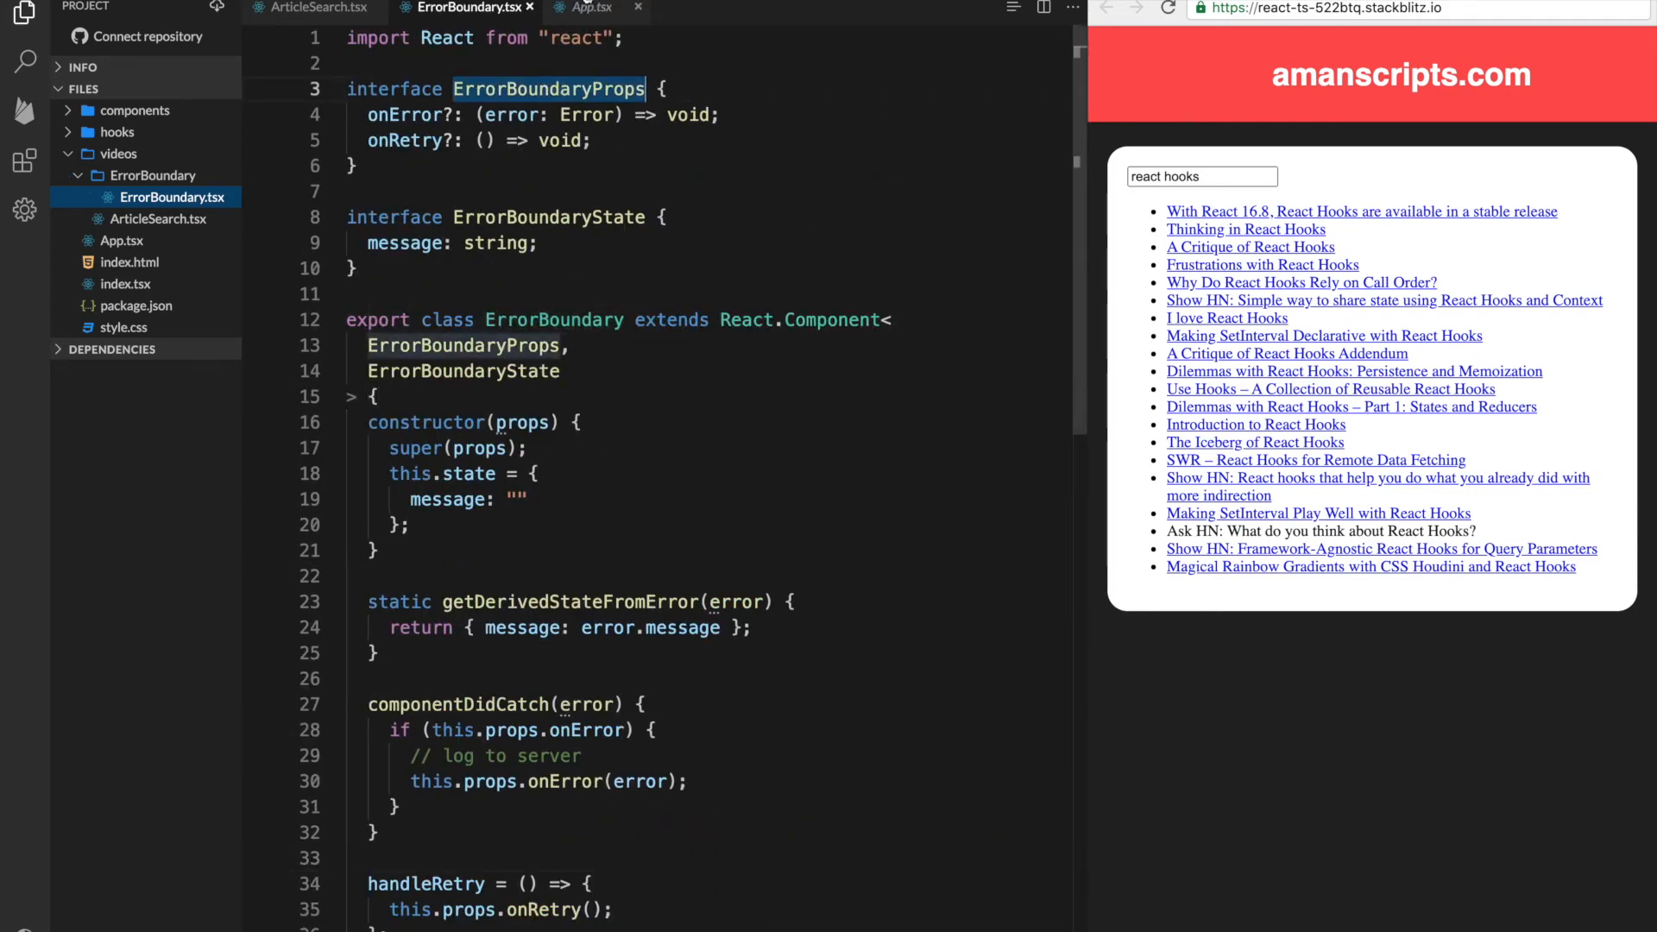
pyautogui.click(587, 9)
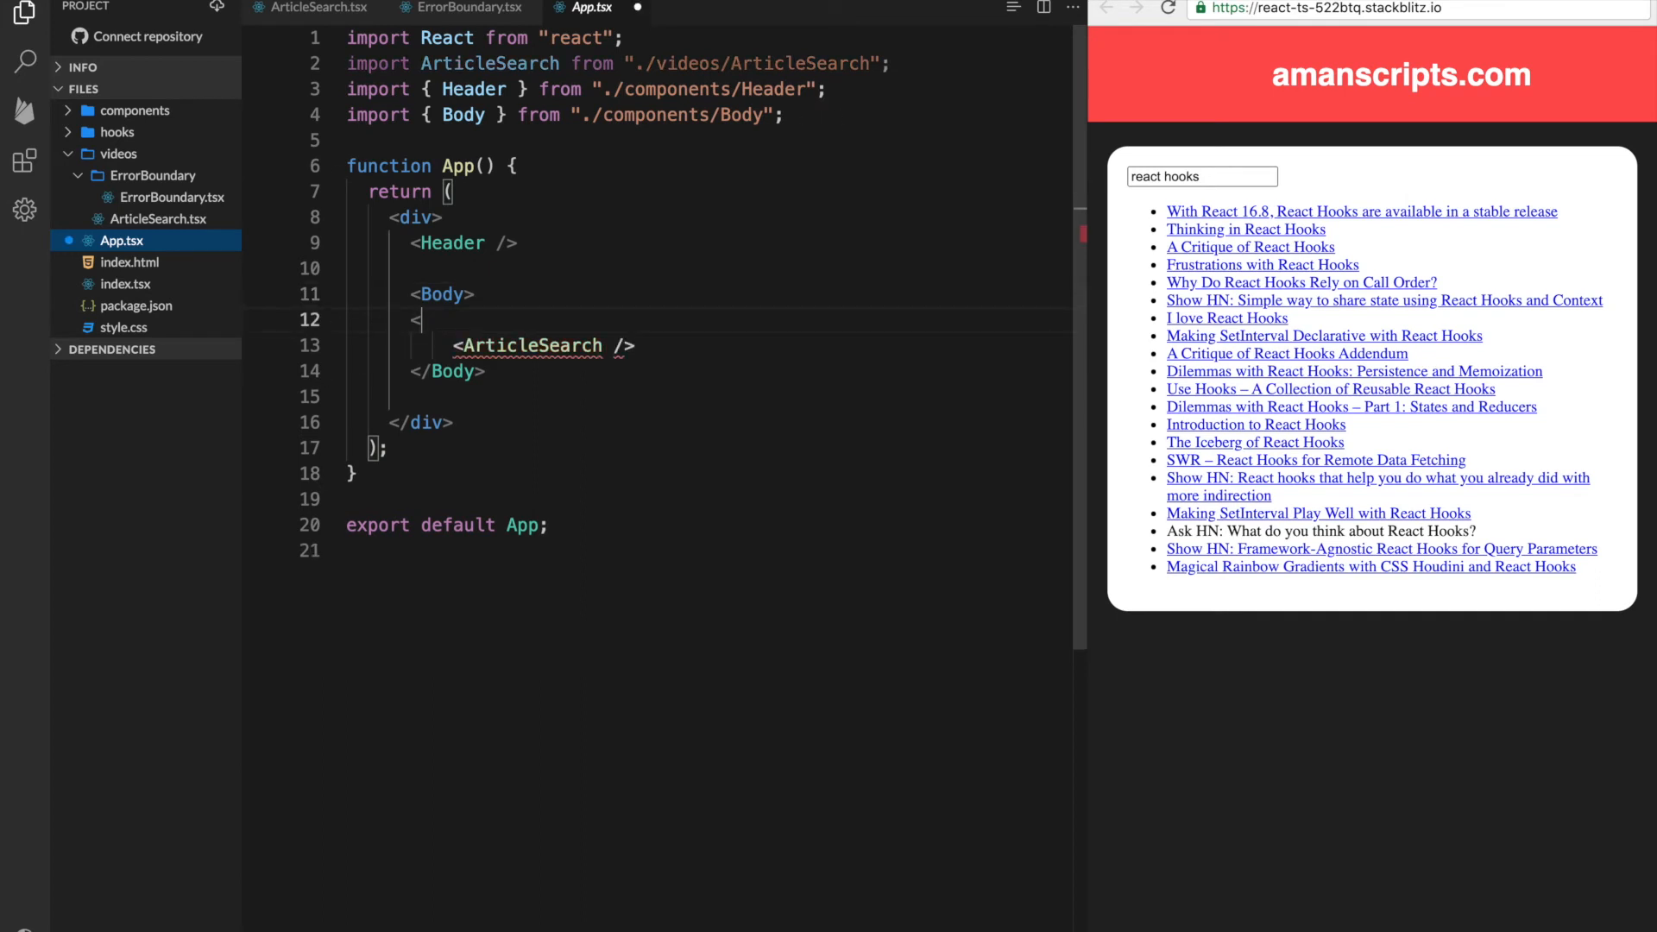
# Wrap <ArticleSearch /> in <ErrorBoundary> and import ErrorBoundary from ./videos/ErrorBoundary/ErrorBoundary
pyautogui.write('<ErrorBoundary>')
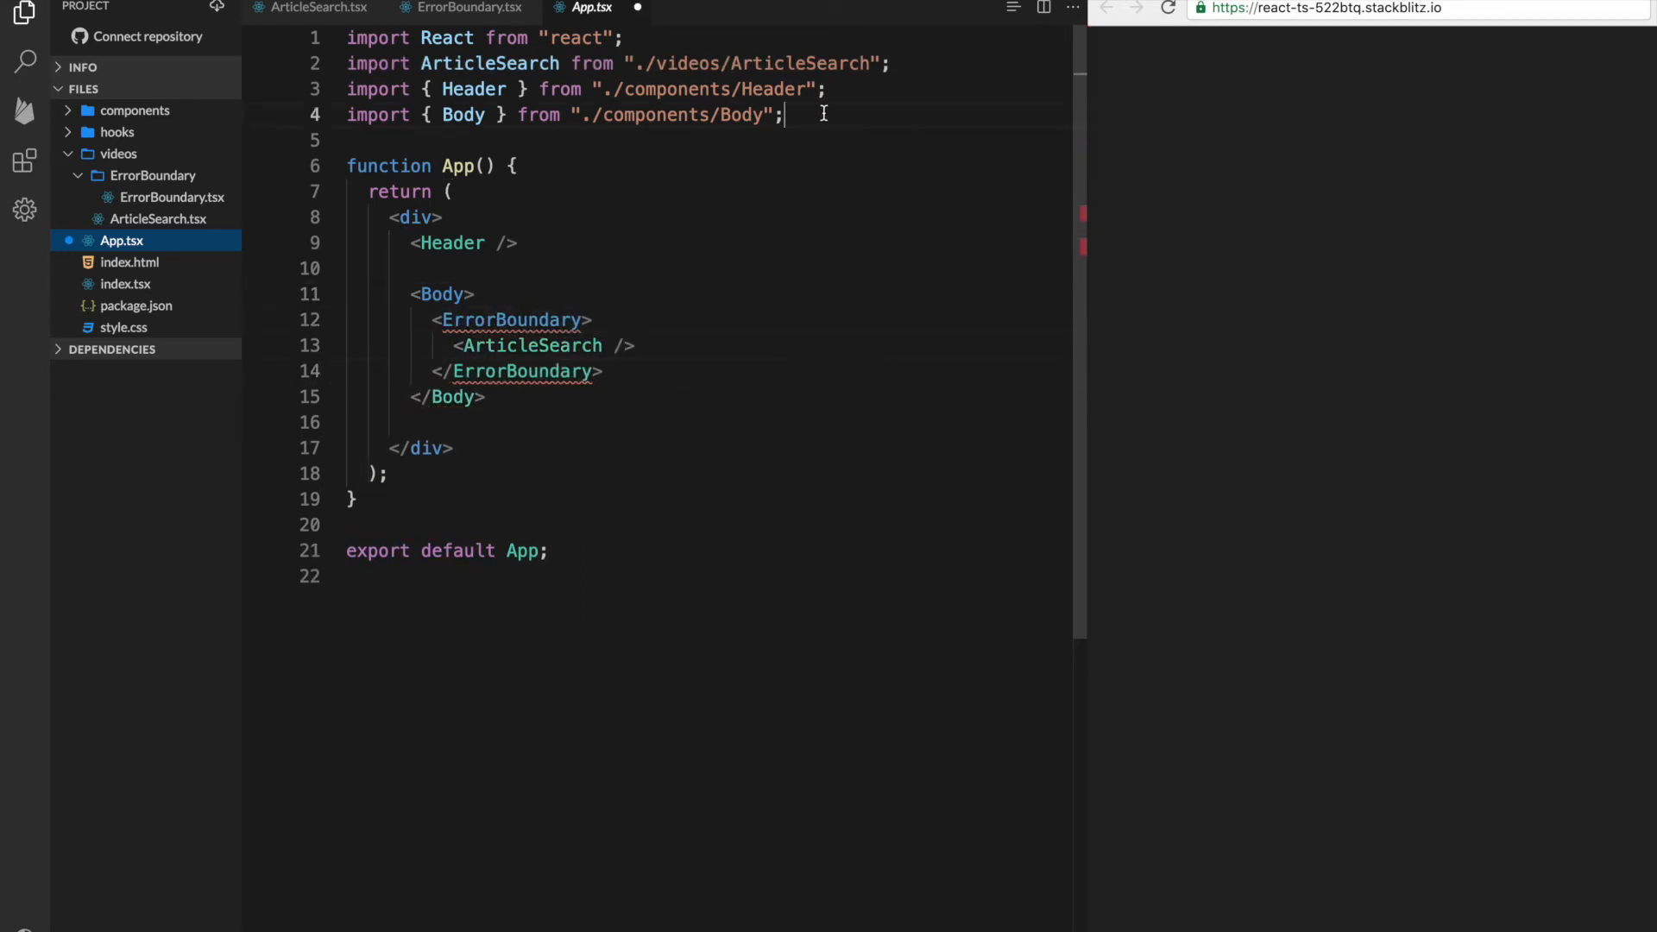
pyautogui.write('import {ErrorBoundary } from "./videos/ErrorBoundary/ErrorBoundary";')
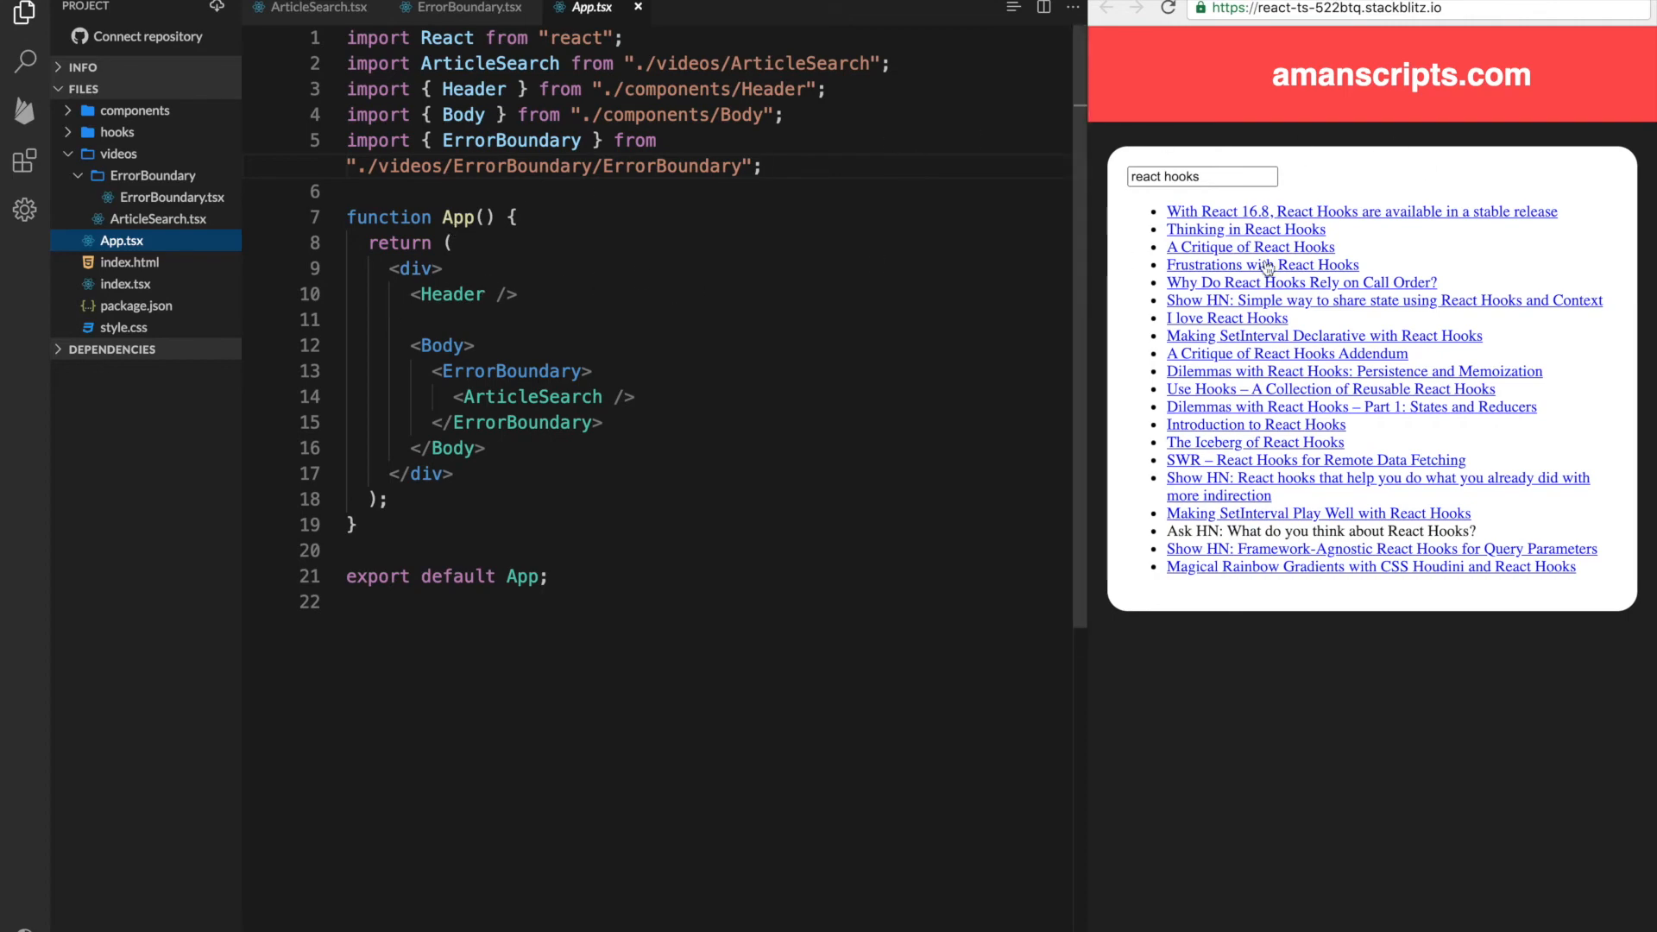
# Replace the preview search query with rwess so no articles are listed
pyautogui.click(1201, 176)
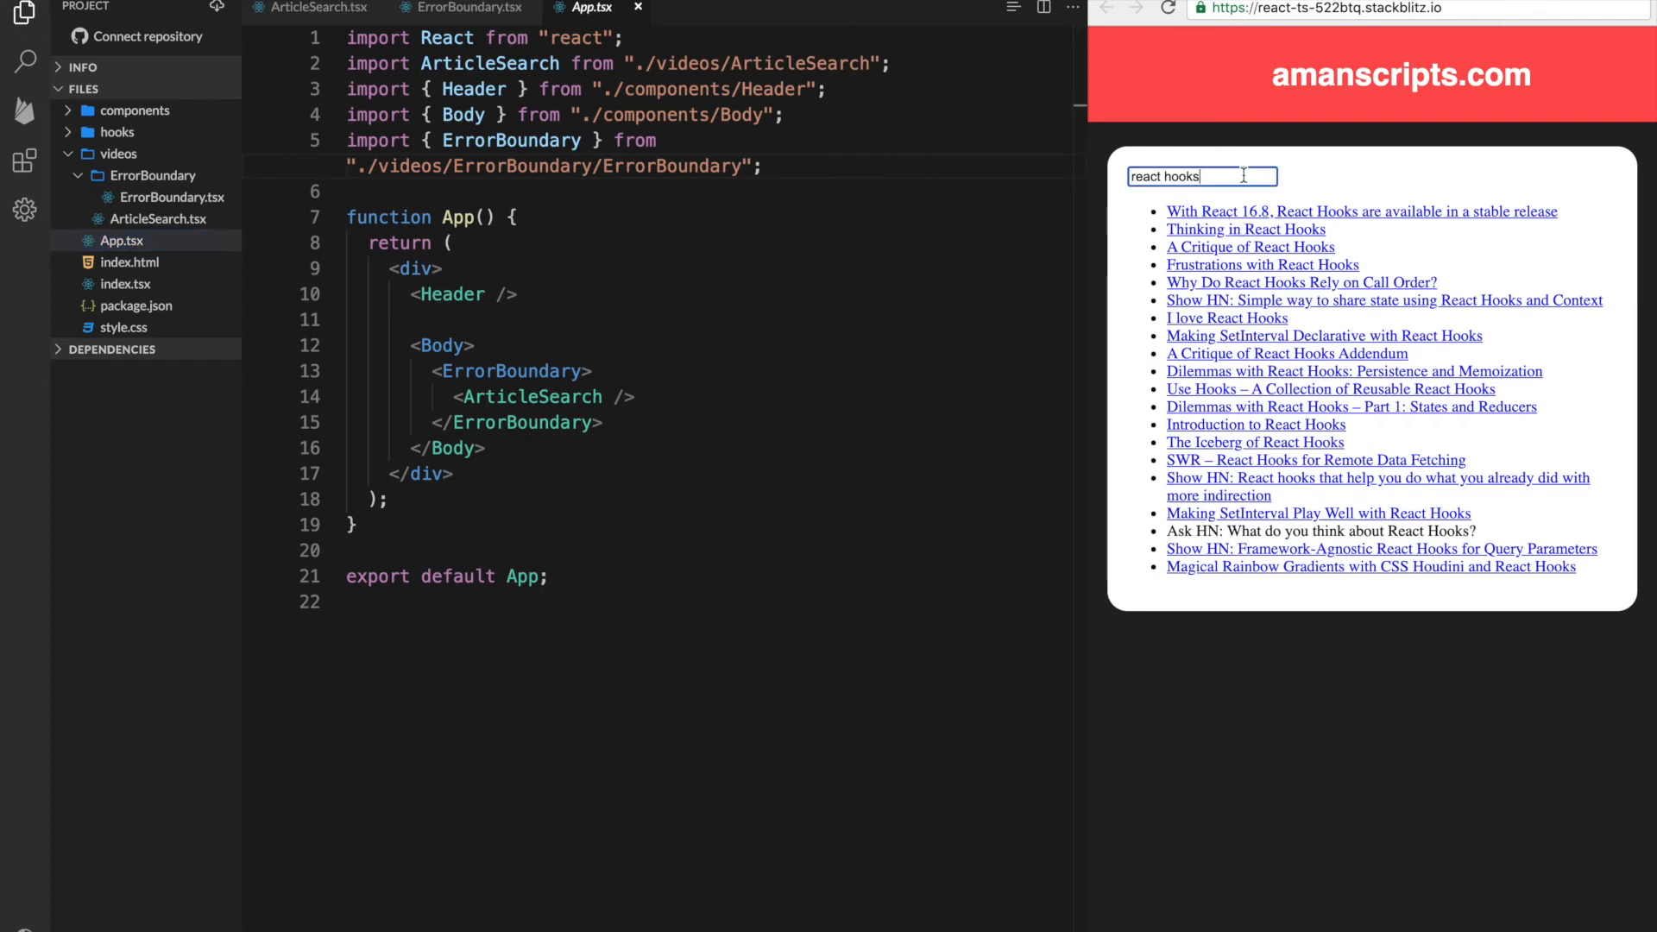
pyautogui.press('BackSpace')
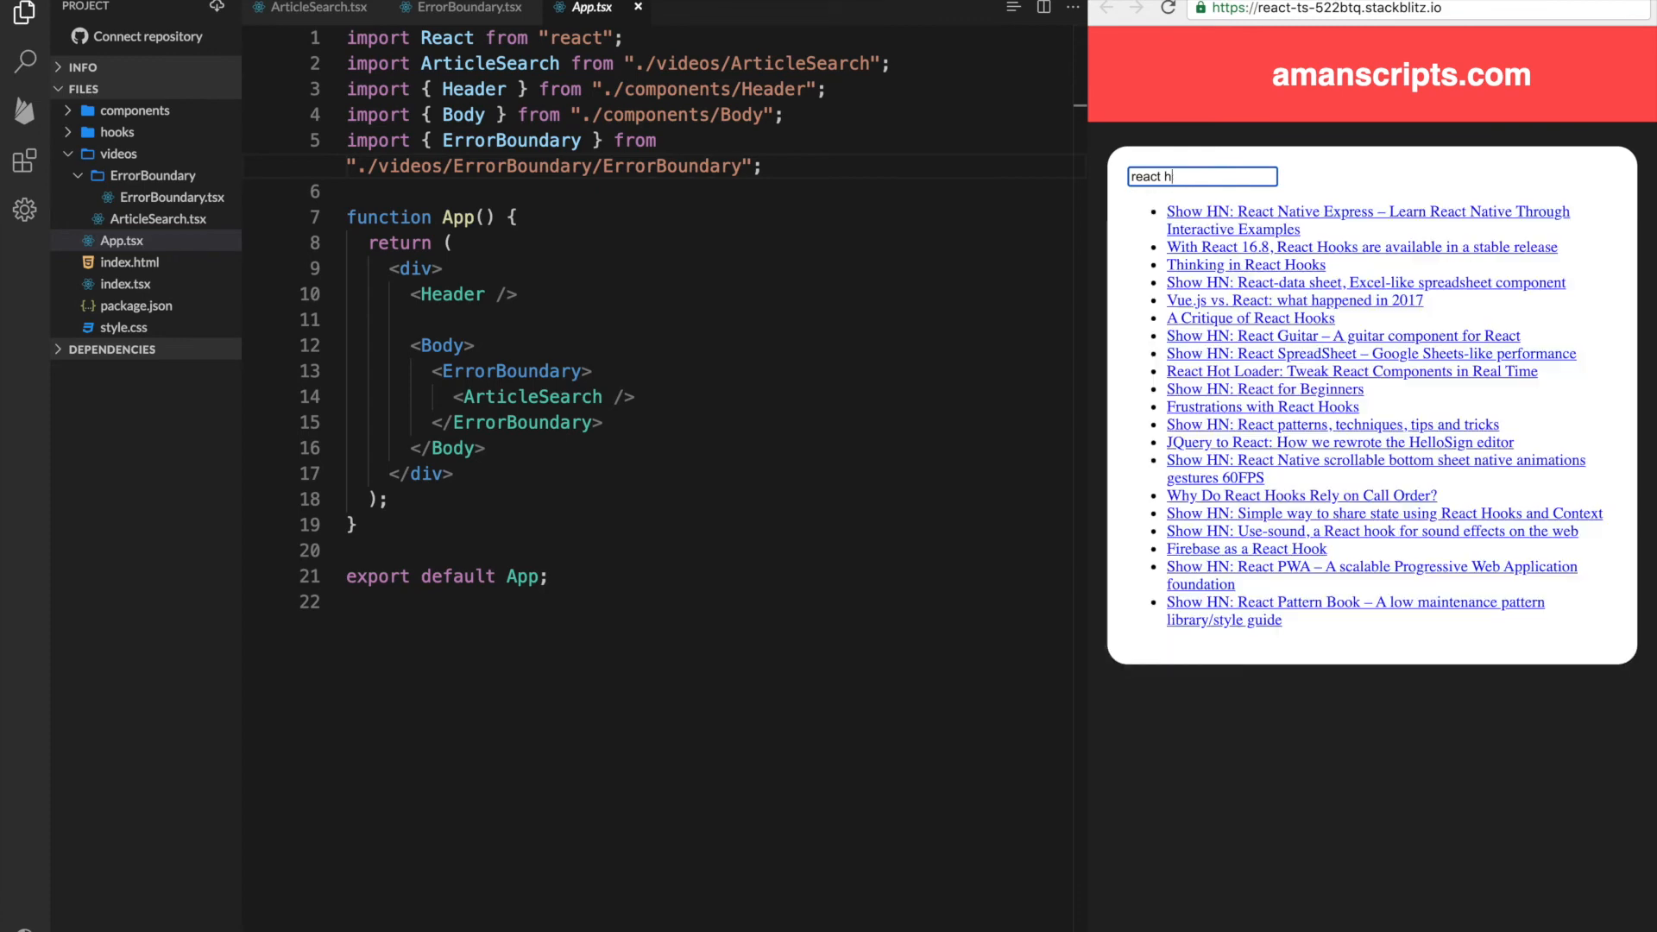
pyautogui.press('Backspace')
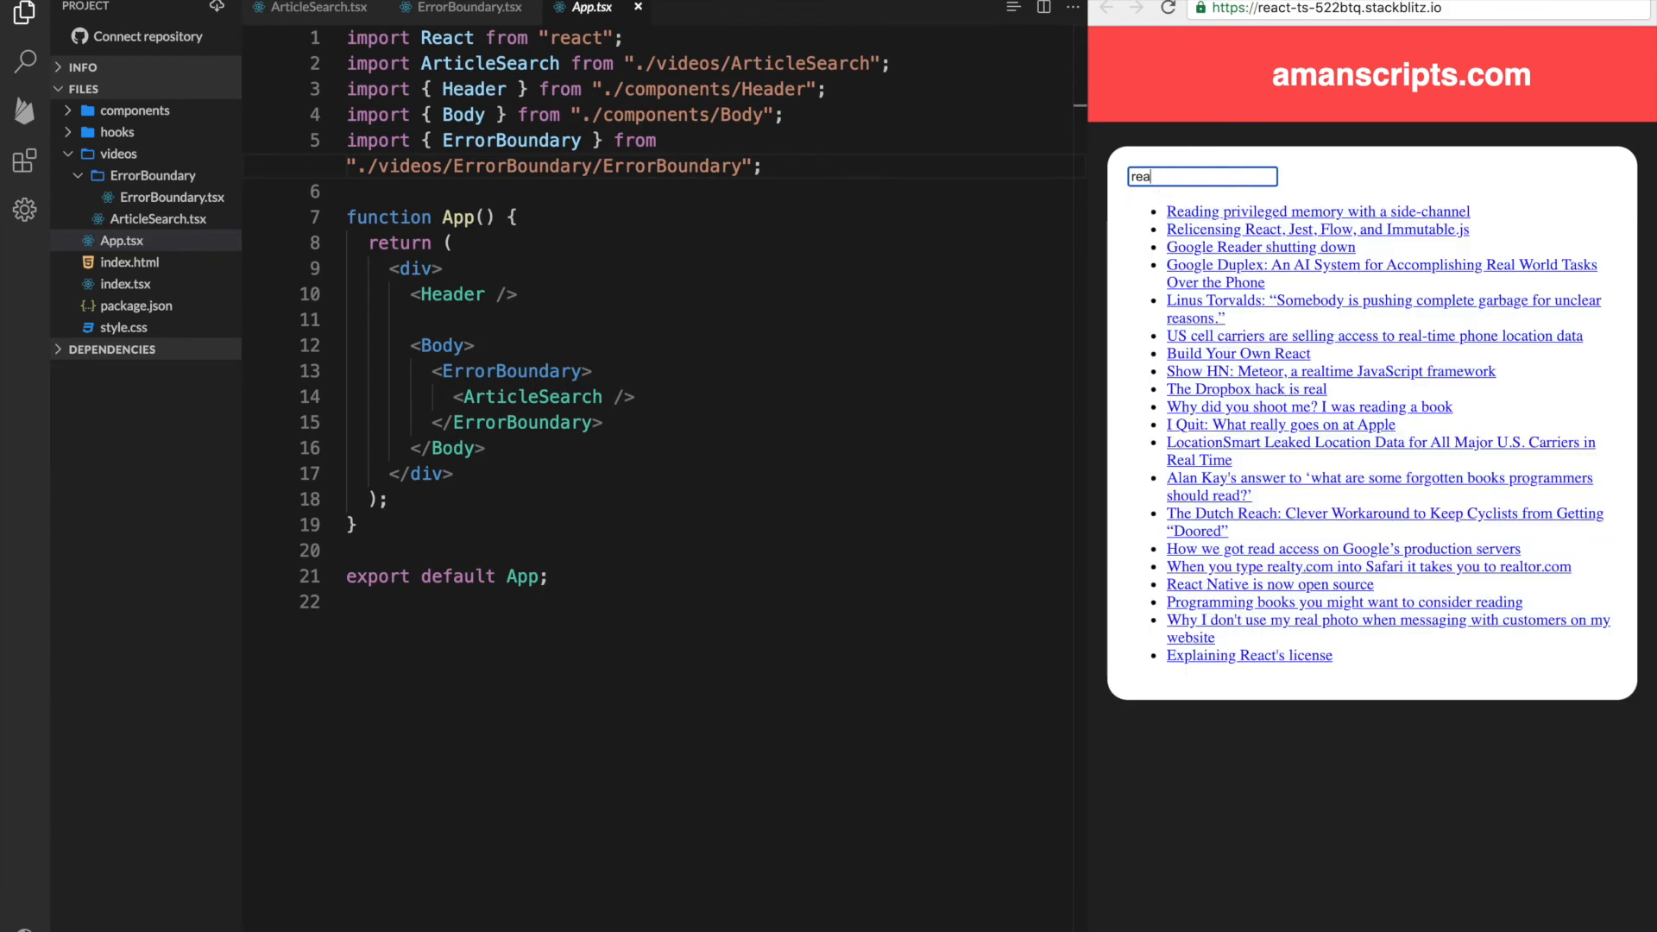
pyautogui.write('rwess')
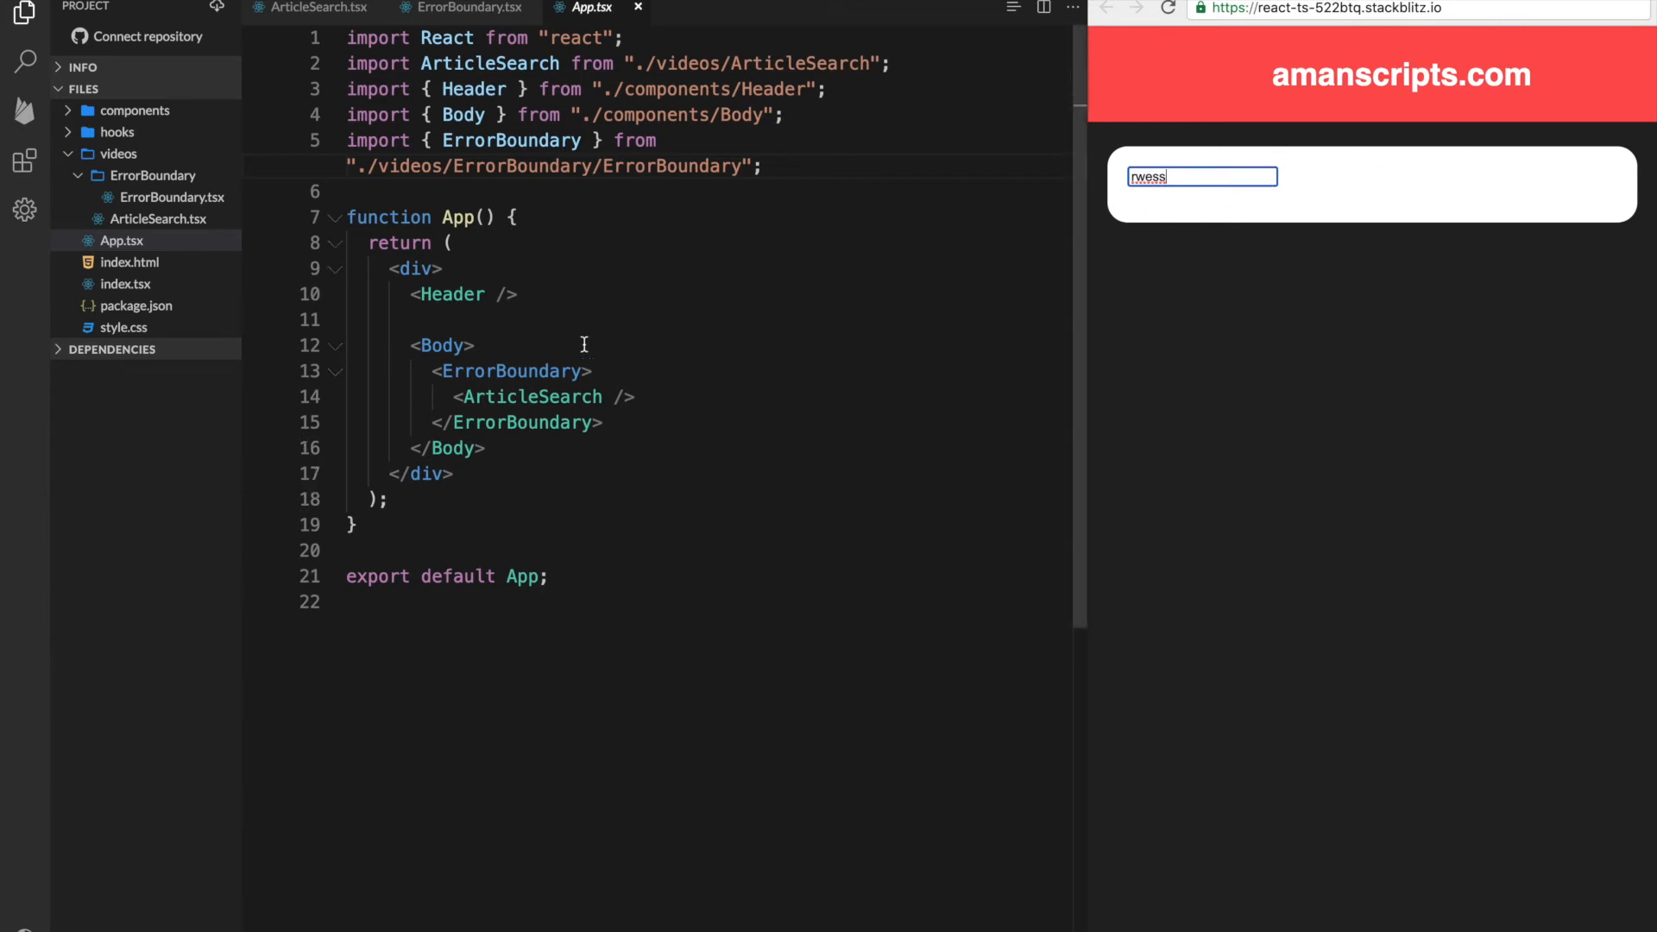
pyautogui.click(470, 8)
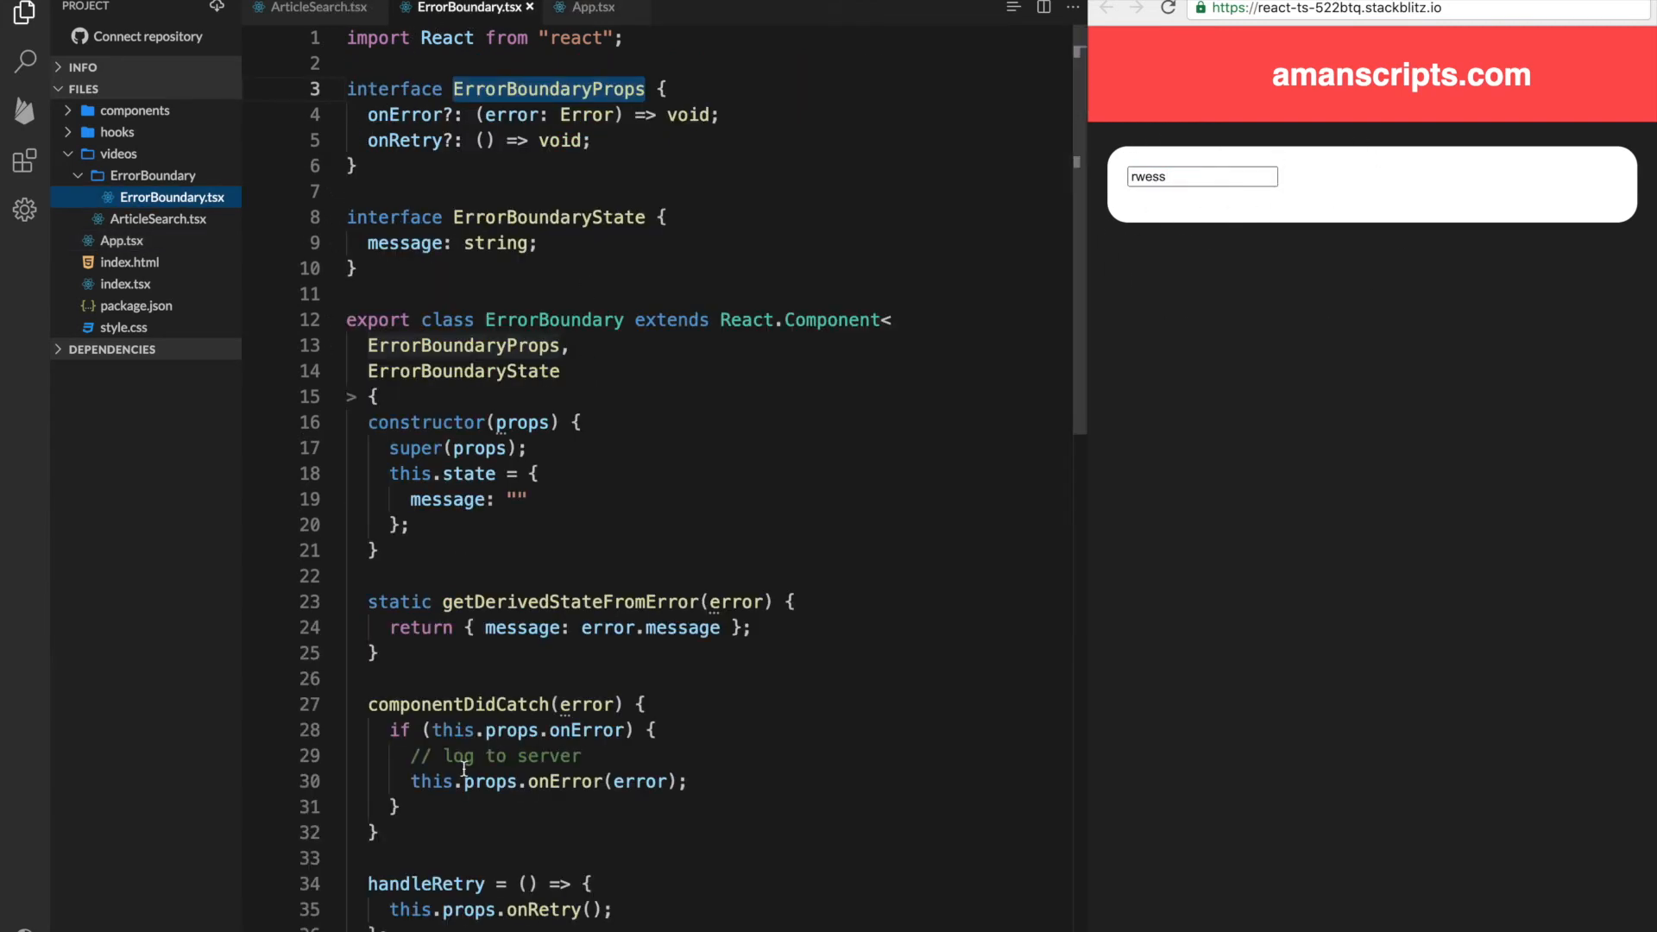
# Review getDerivedStateFromError's error parameter, then switch to ArticleSearch.tsx
pyautogui.scroll(-3)
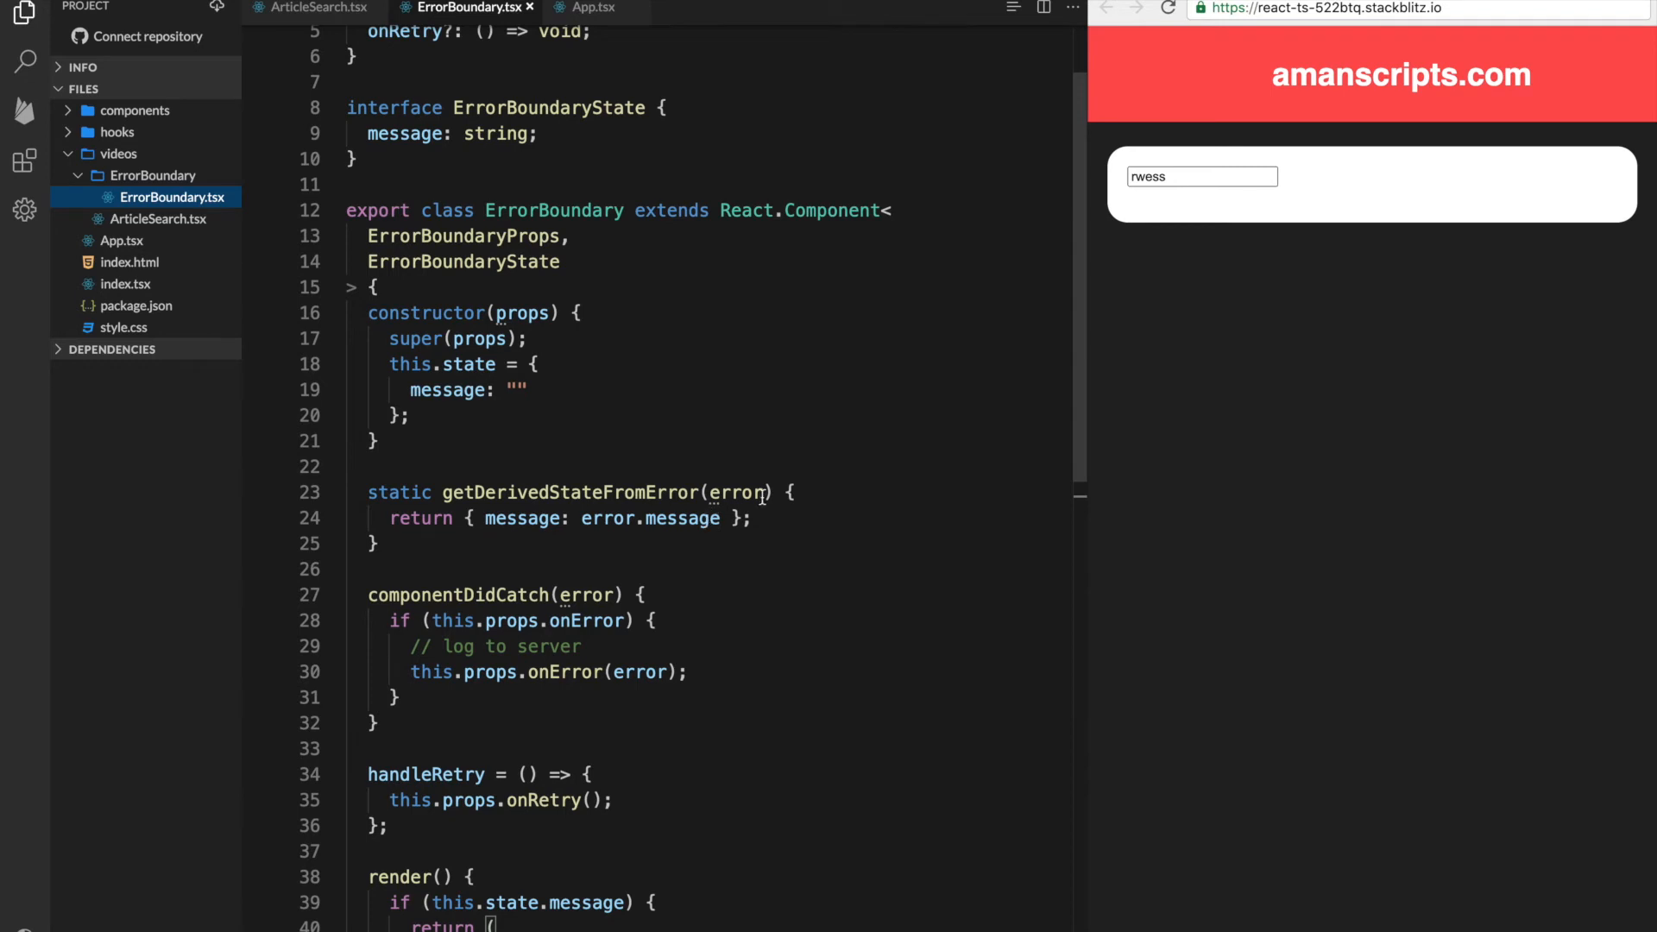
pyautogui.doubleClick(736, 492)
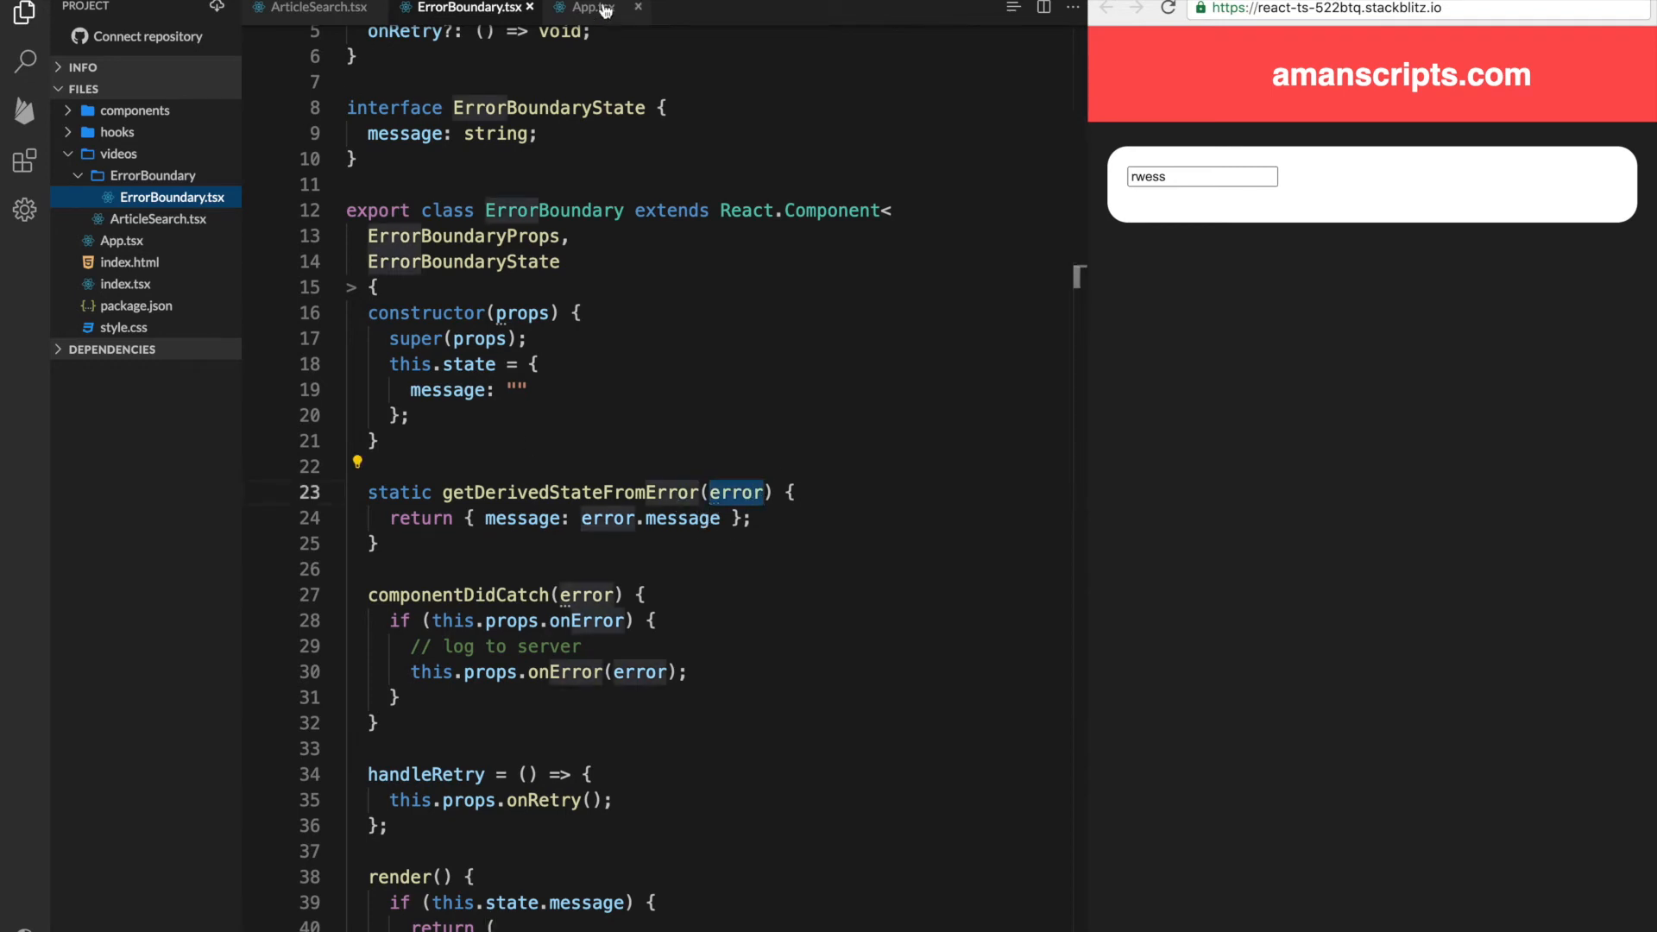
pyautogui.click(318, 9)
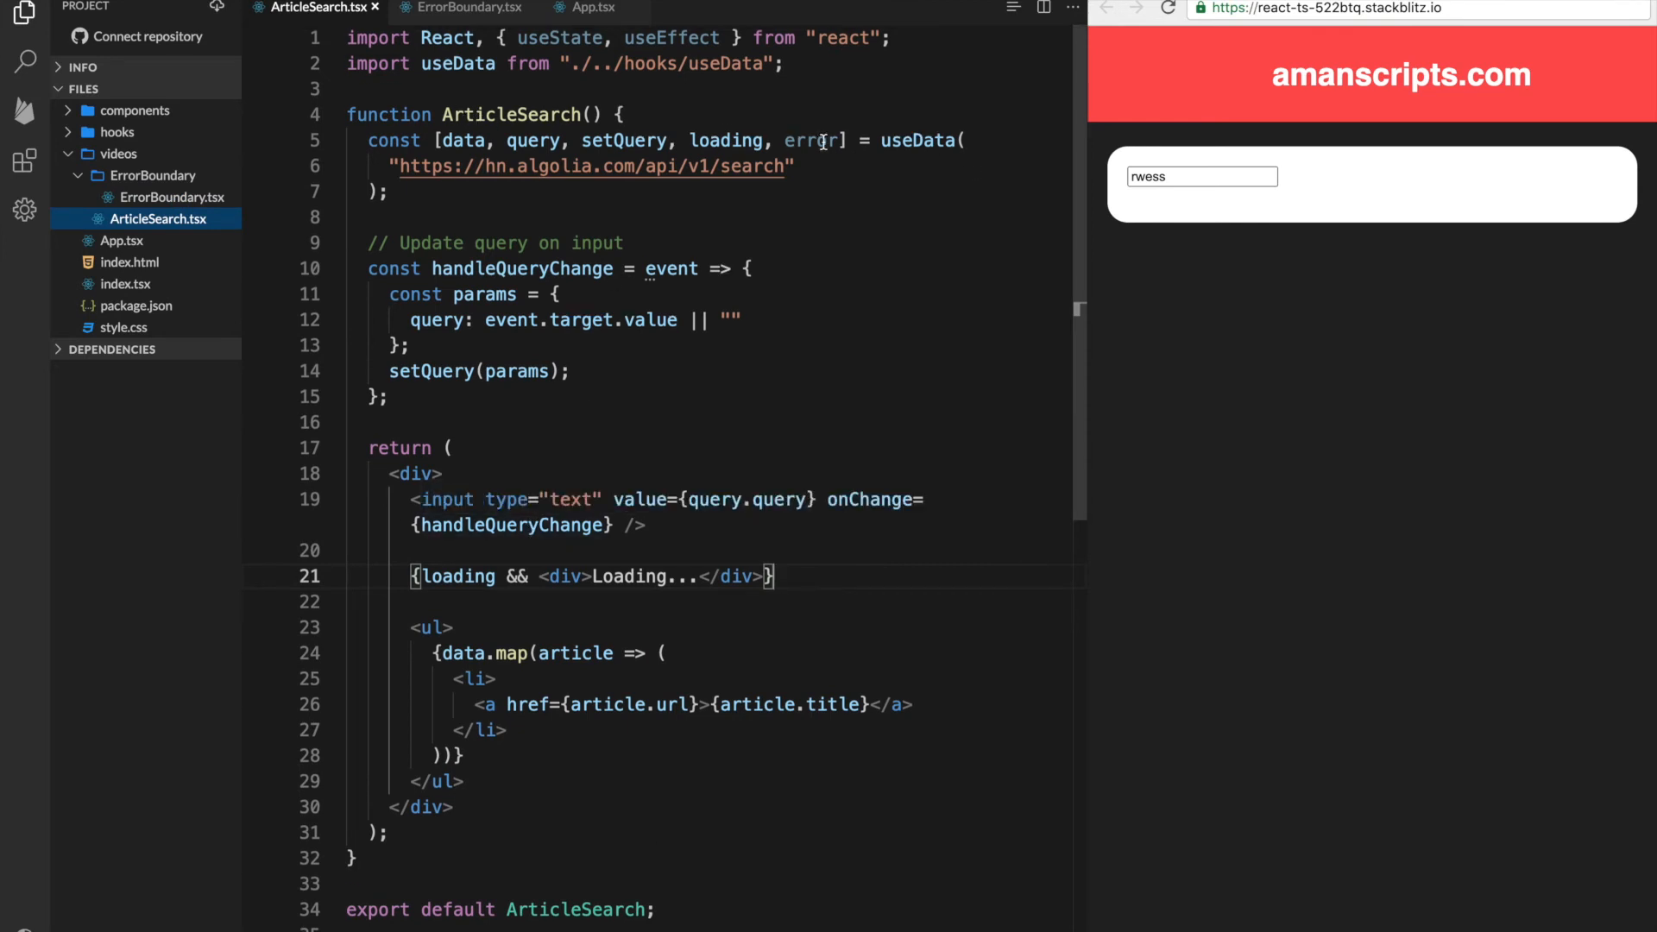
# Inspect error and useData, then place the cursor below handleQueryChange for new code
pyautogui.doubleClick(811, 140)
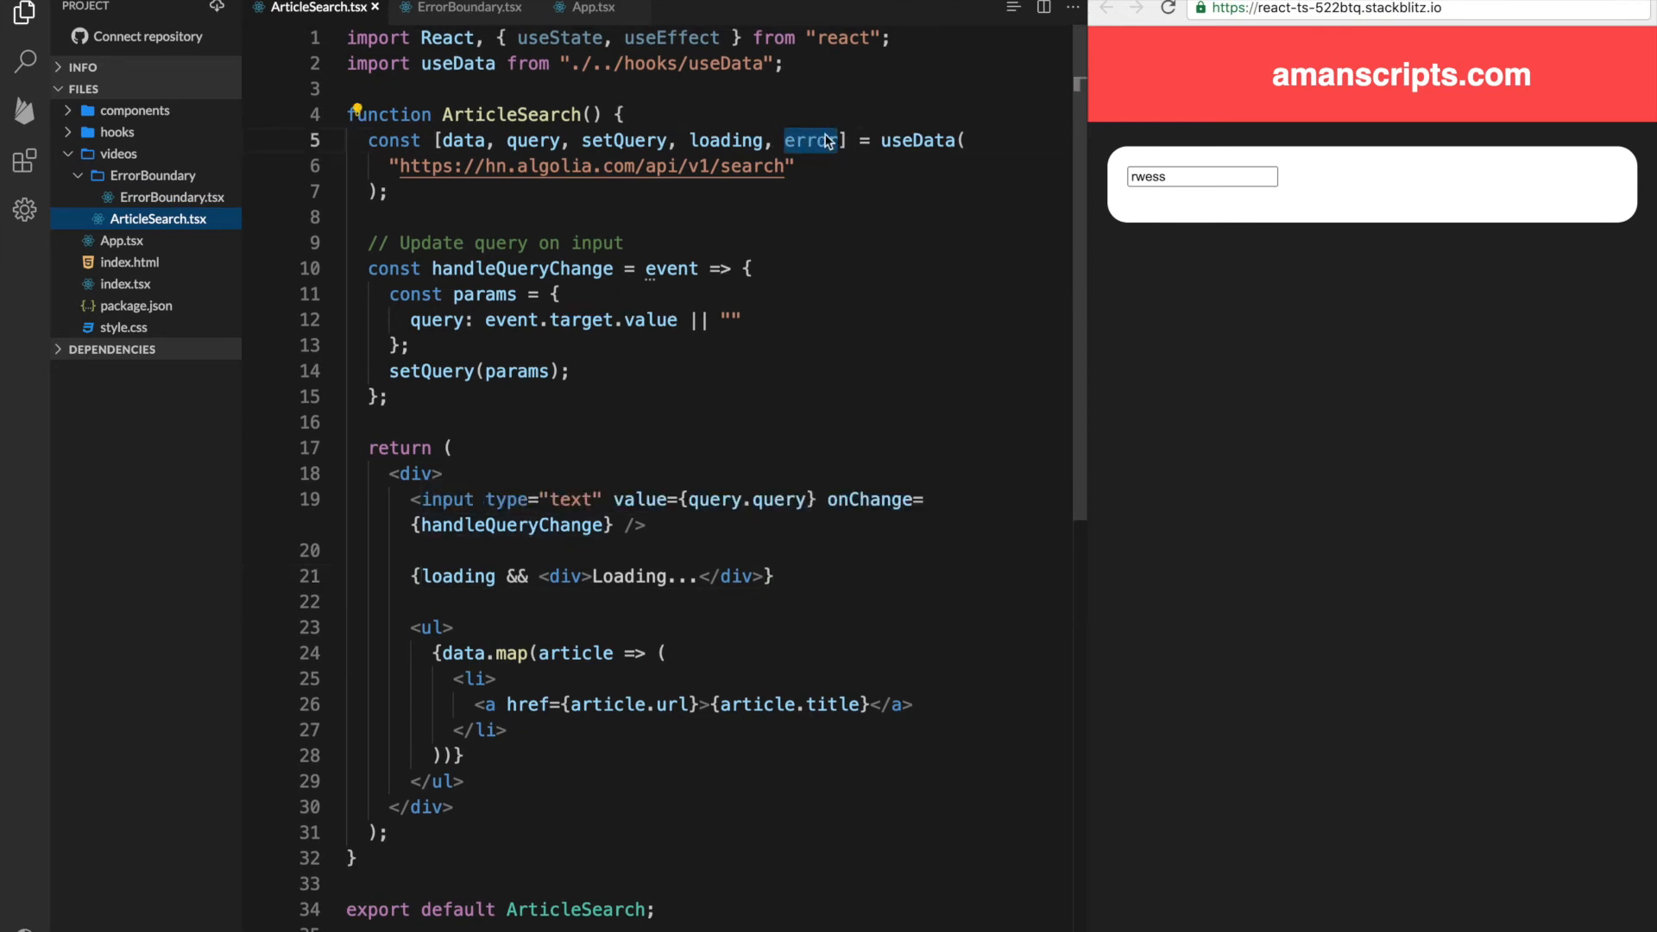
pyautogui.doubleClick(915, 140)
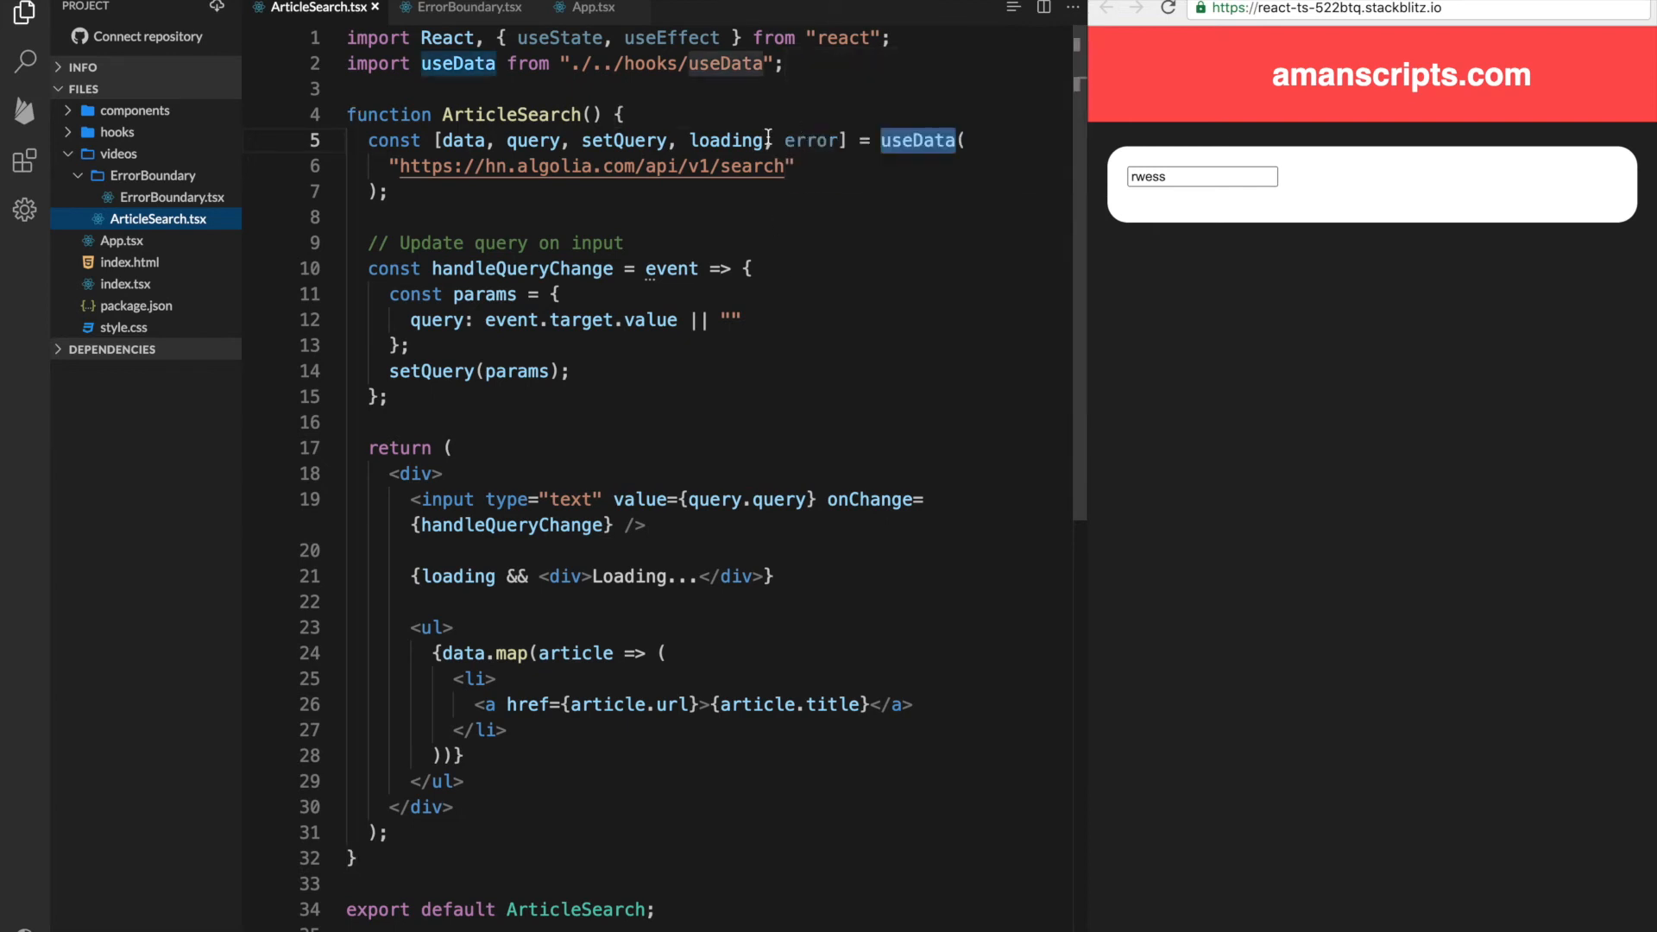
pyautogui.moveTo(338, 416)
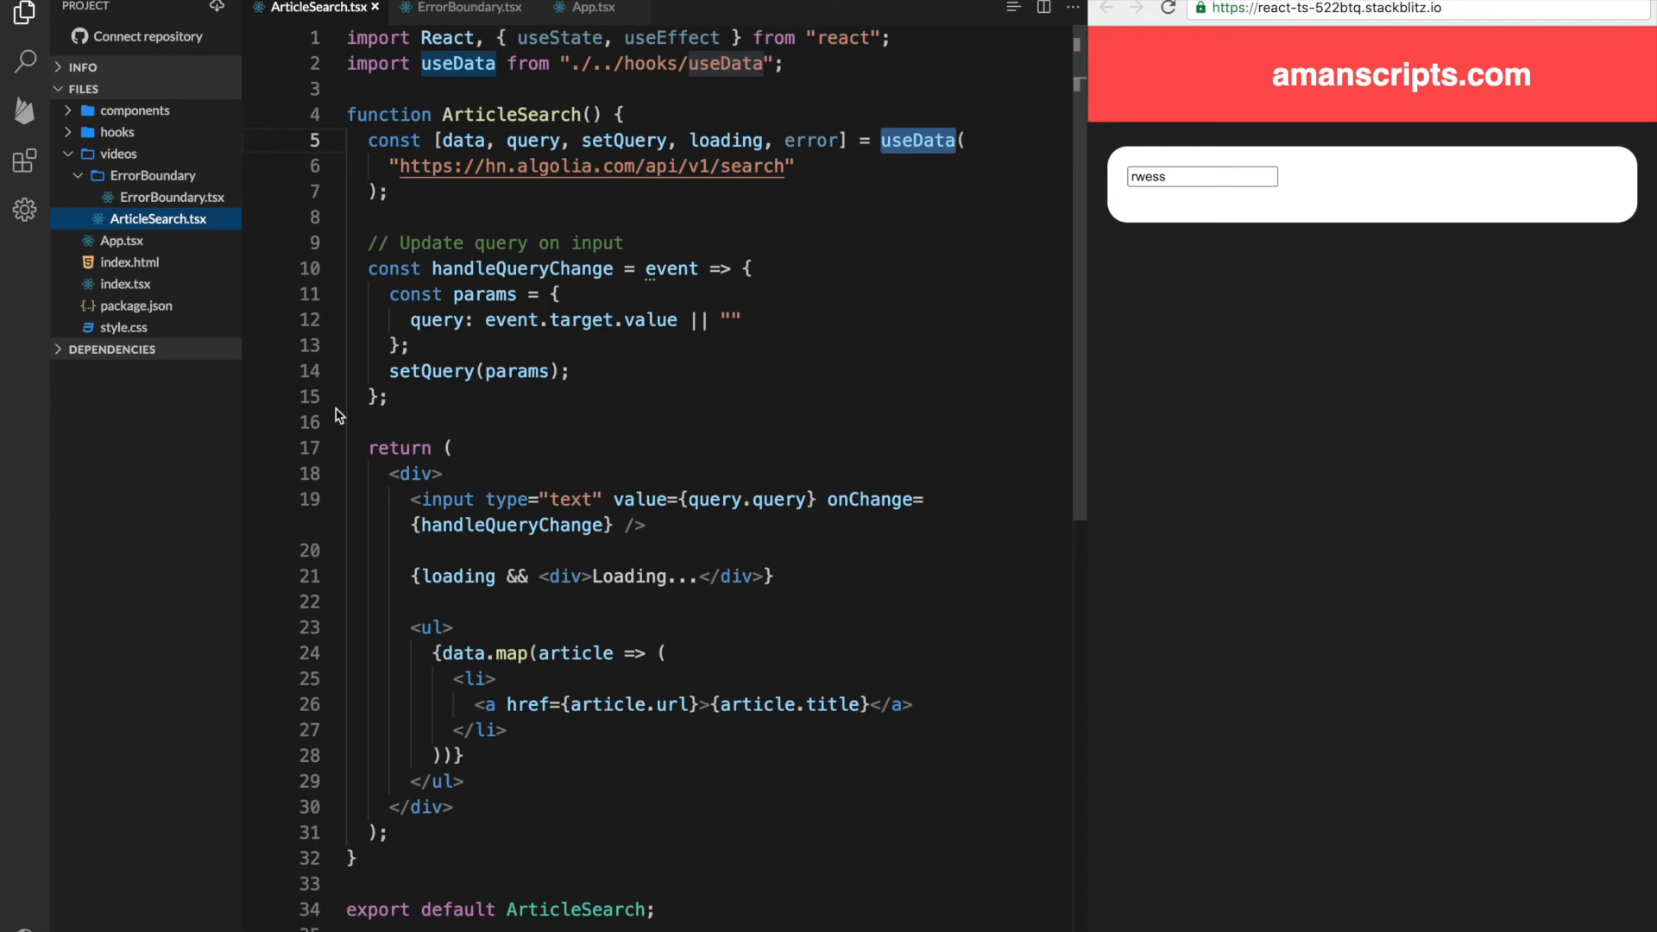
pyautogui.moveTo(426, 403)
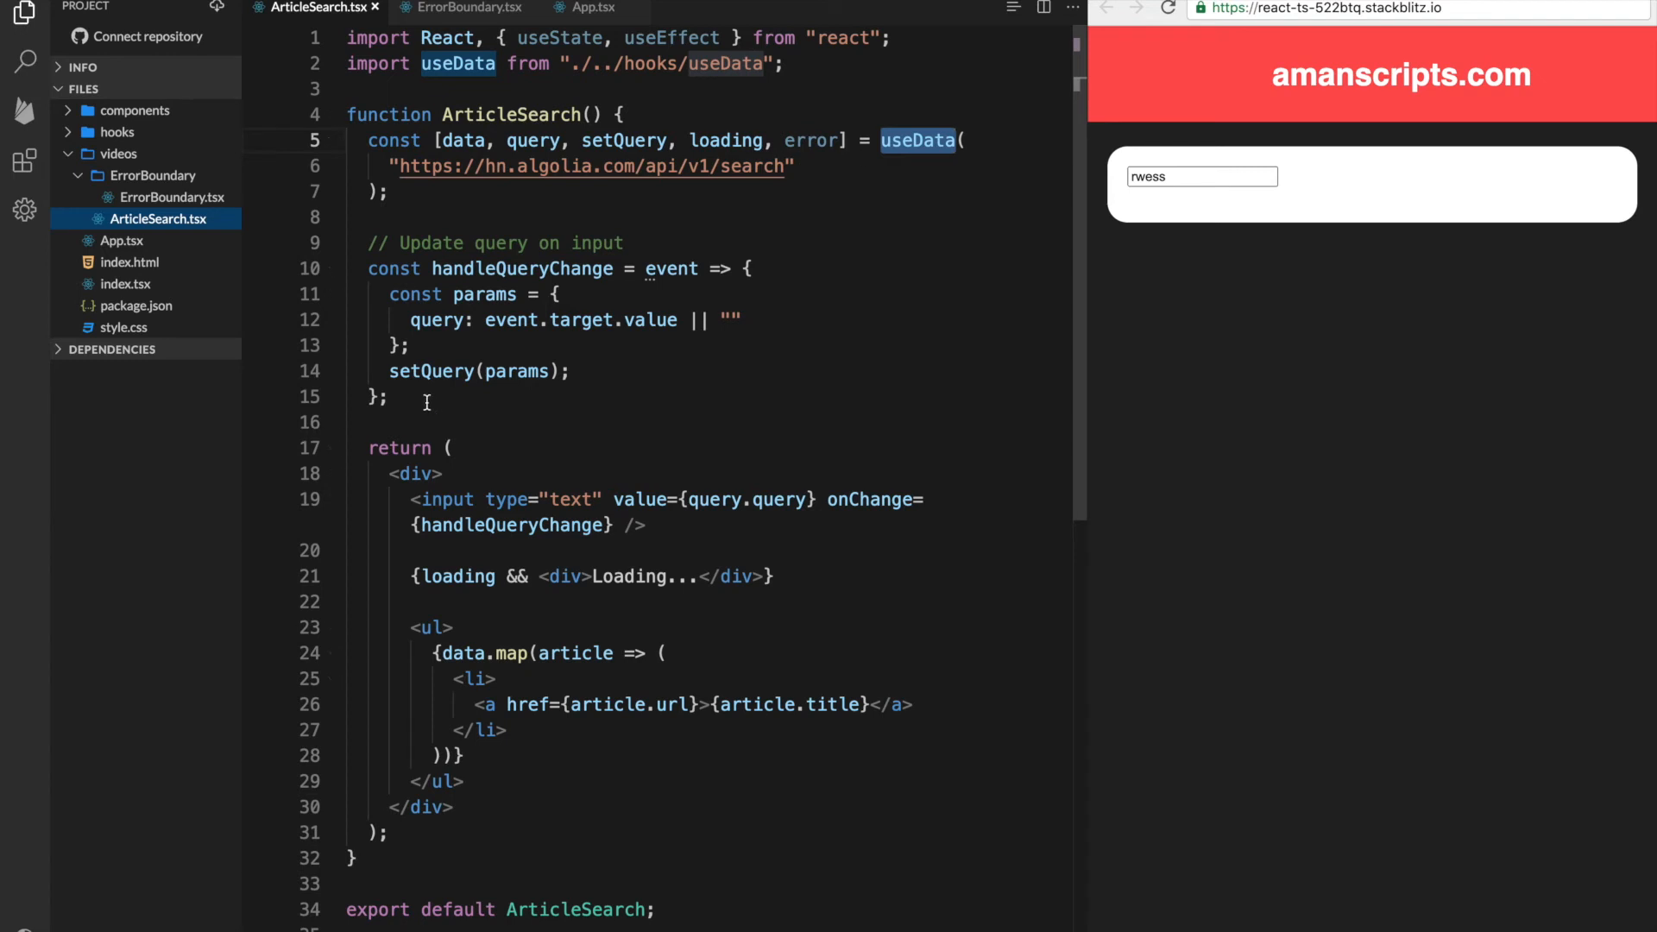
pyautogui.click(388, 397)
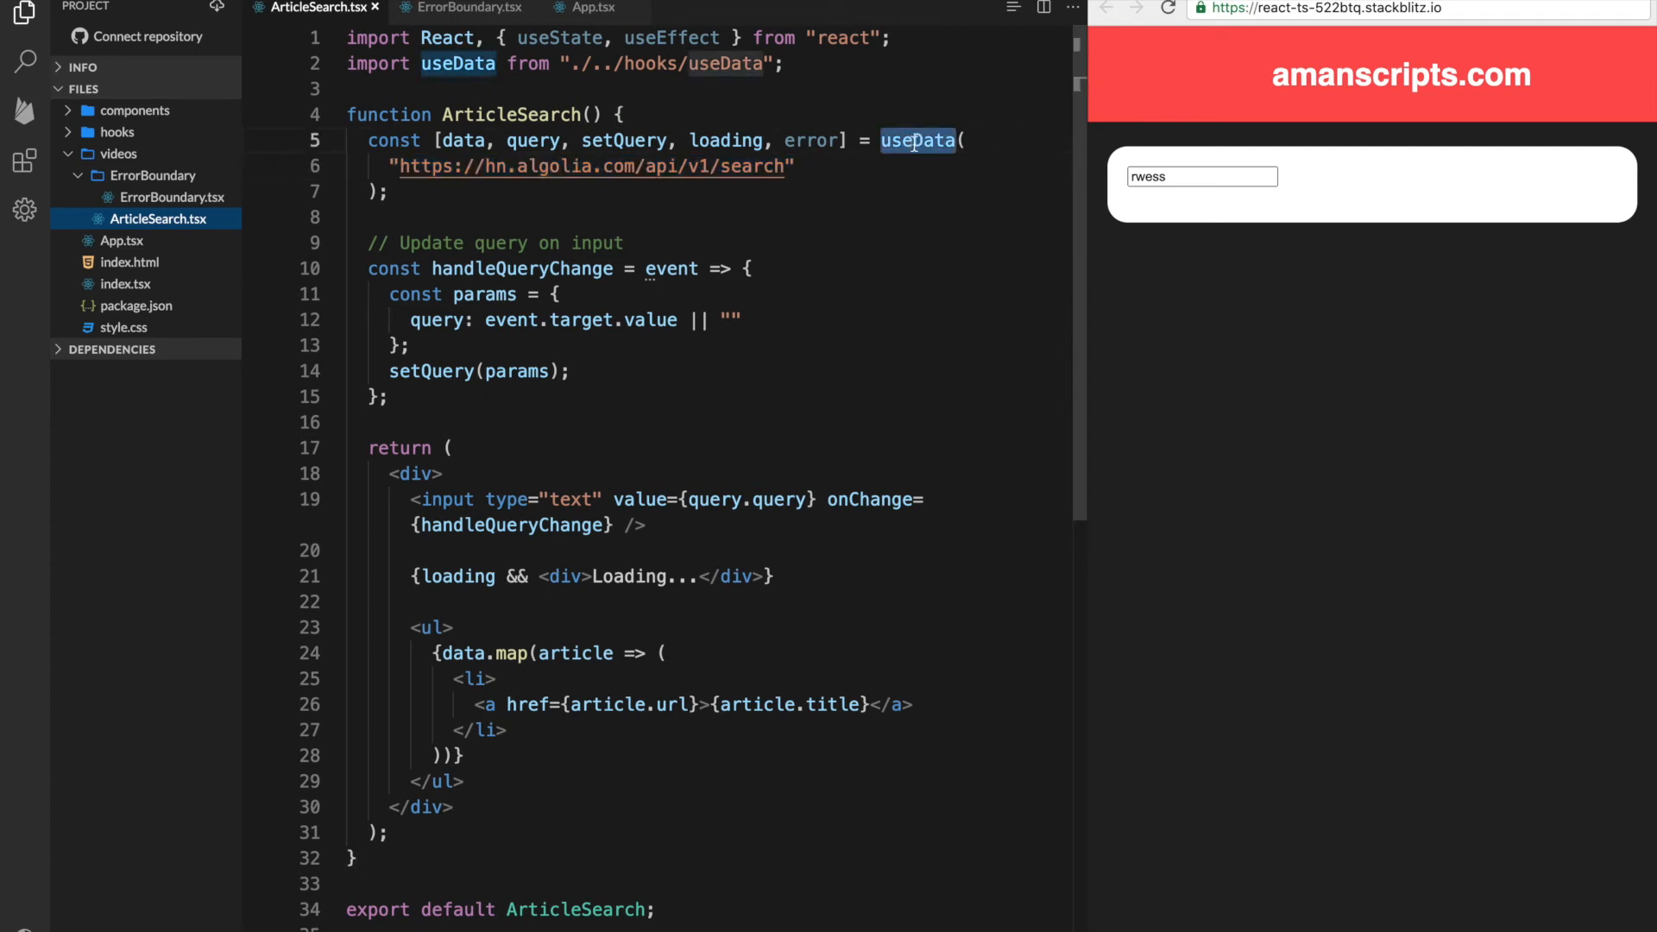
pyautogui.moveTo(916, 140)
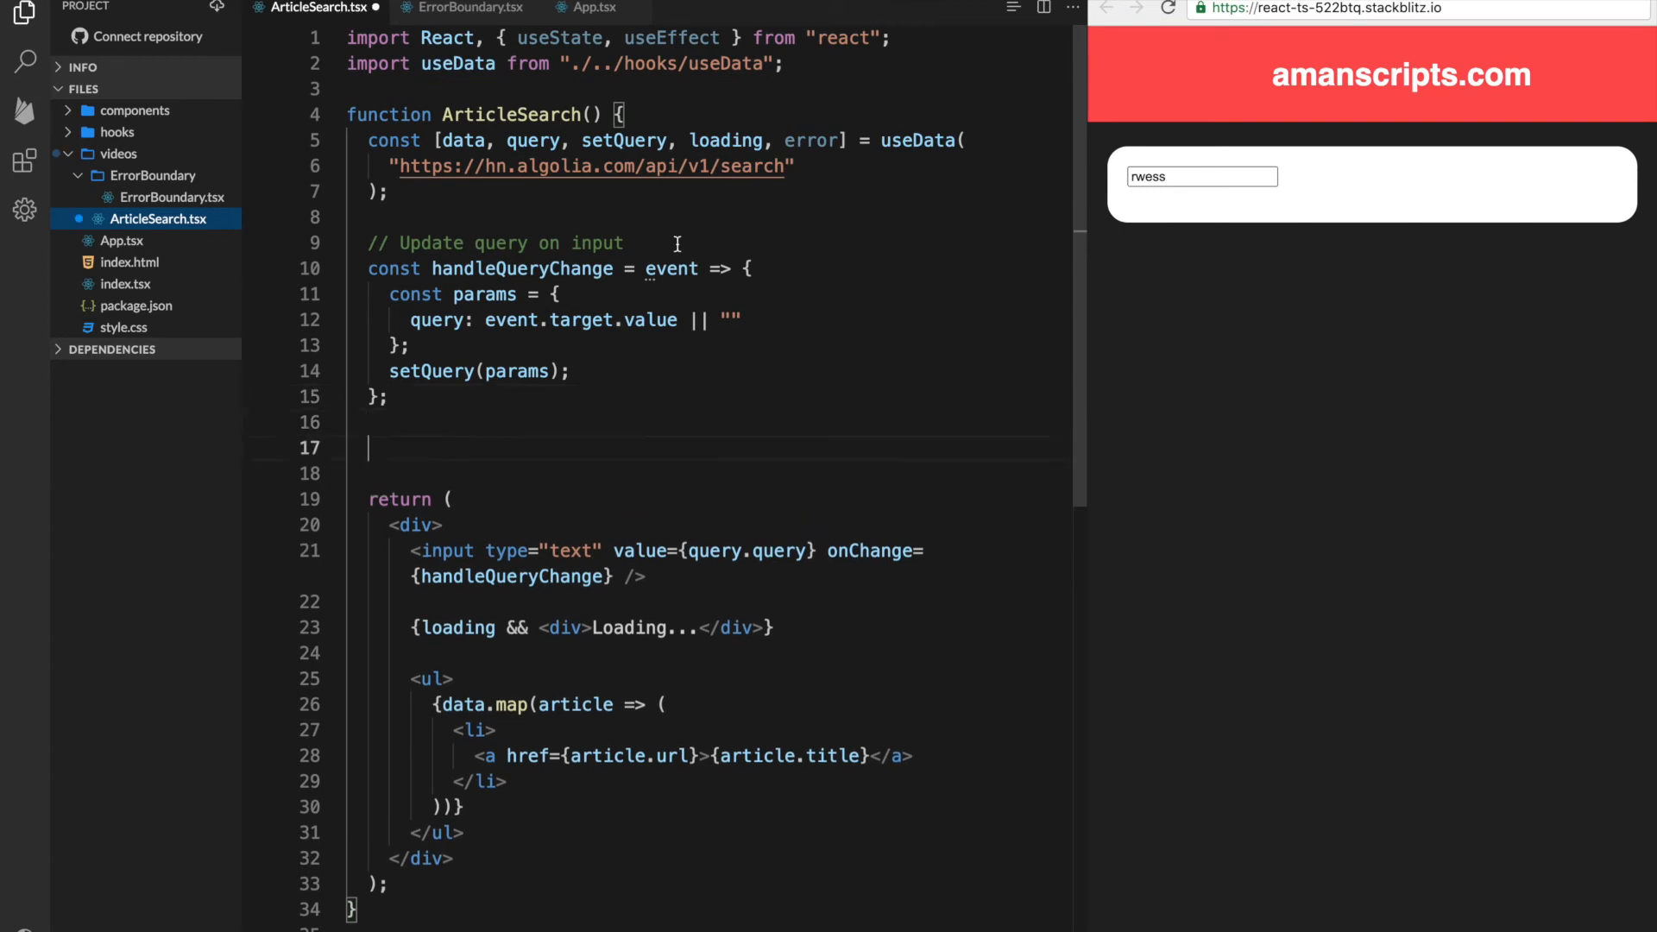
# Start a useEffect depending on [error] with an if (error) block
pyautogui.write('useEff')
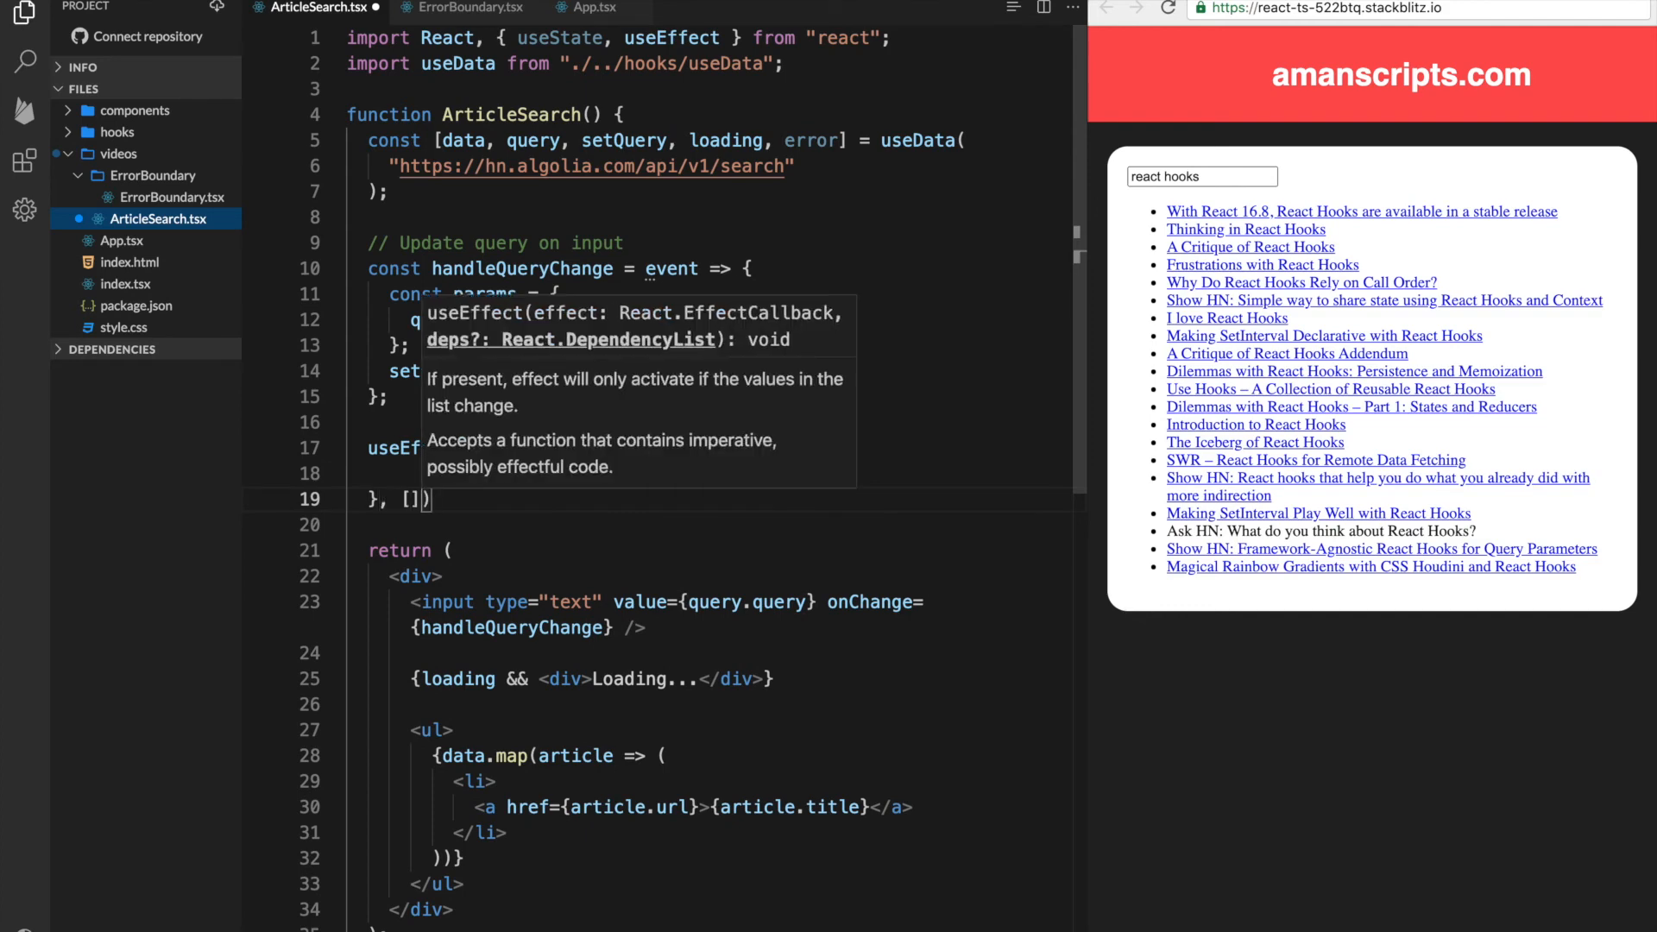
pyautogui.write('error')
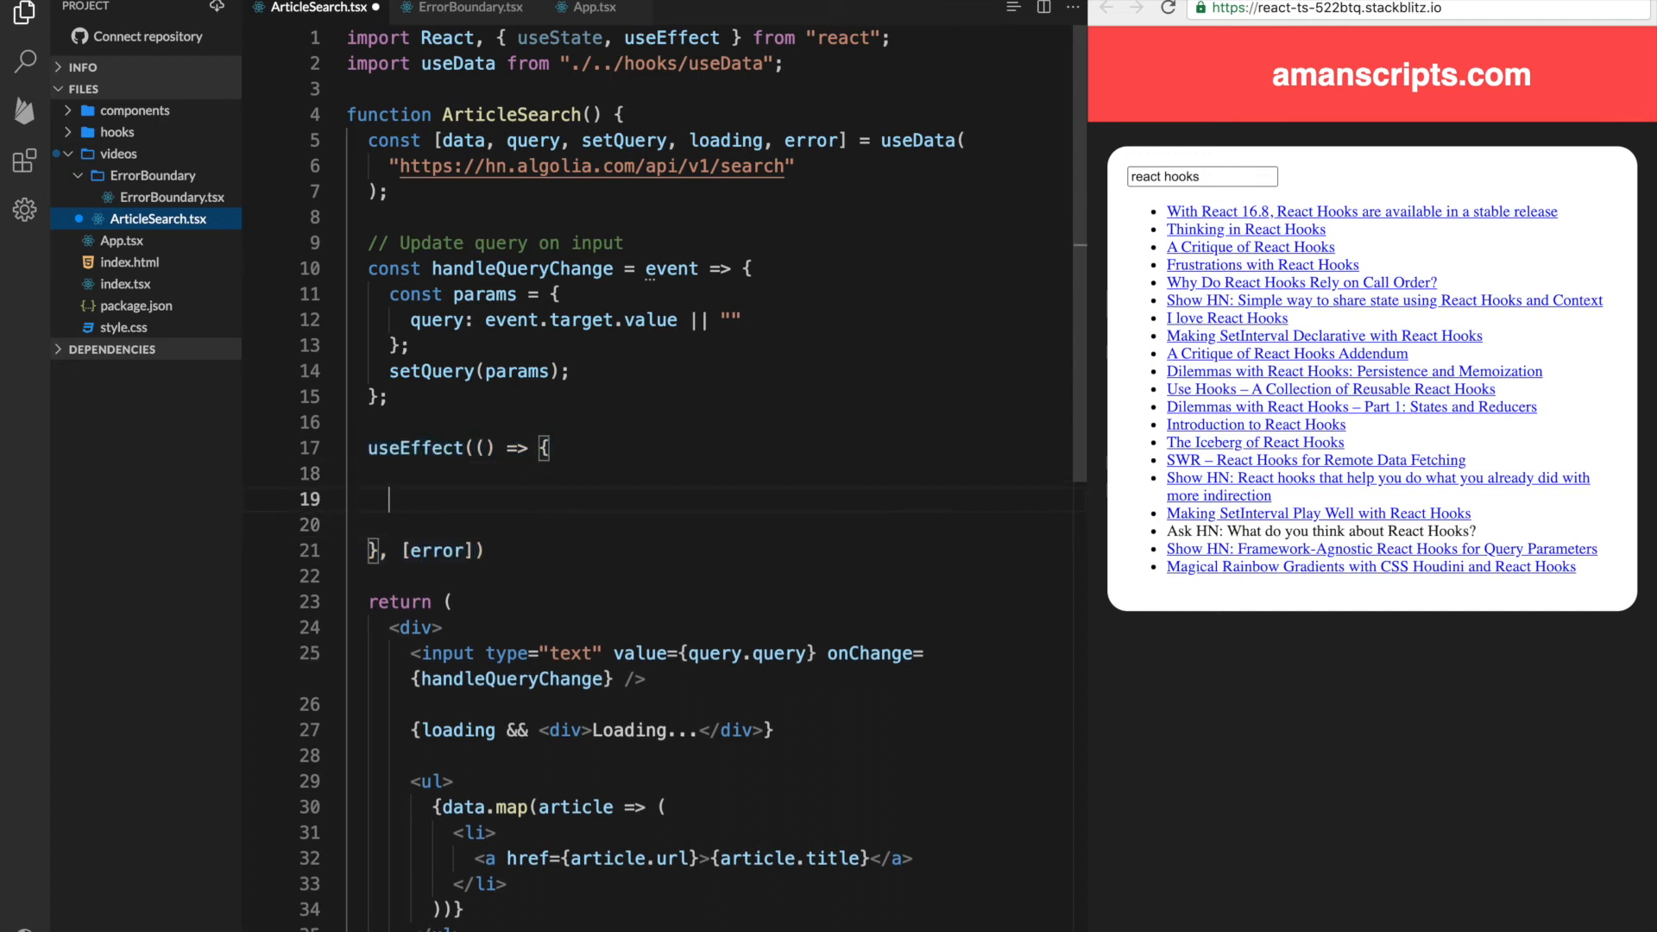
pyautogui.write('if 9')
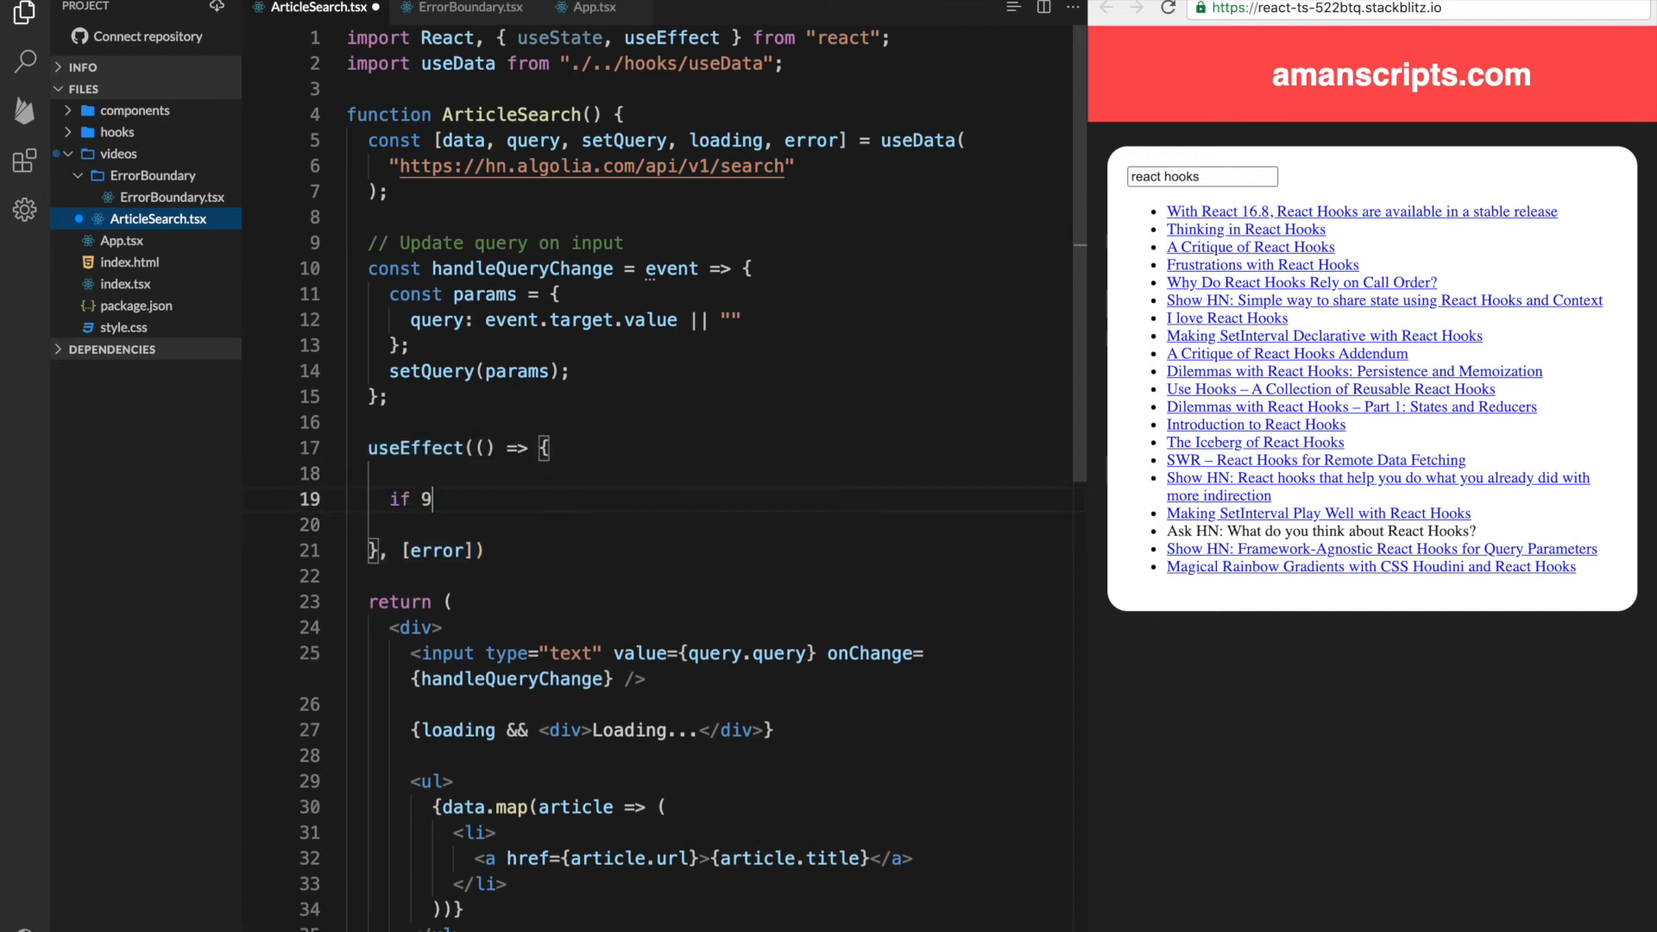
pyautogui.write('(error)')
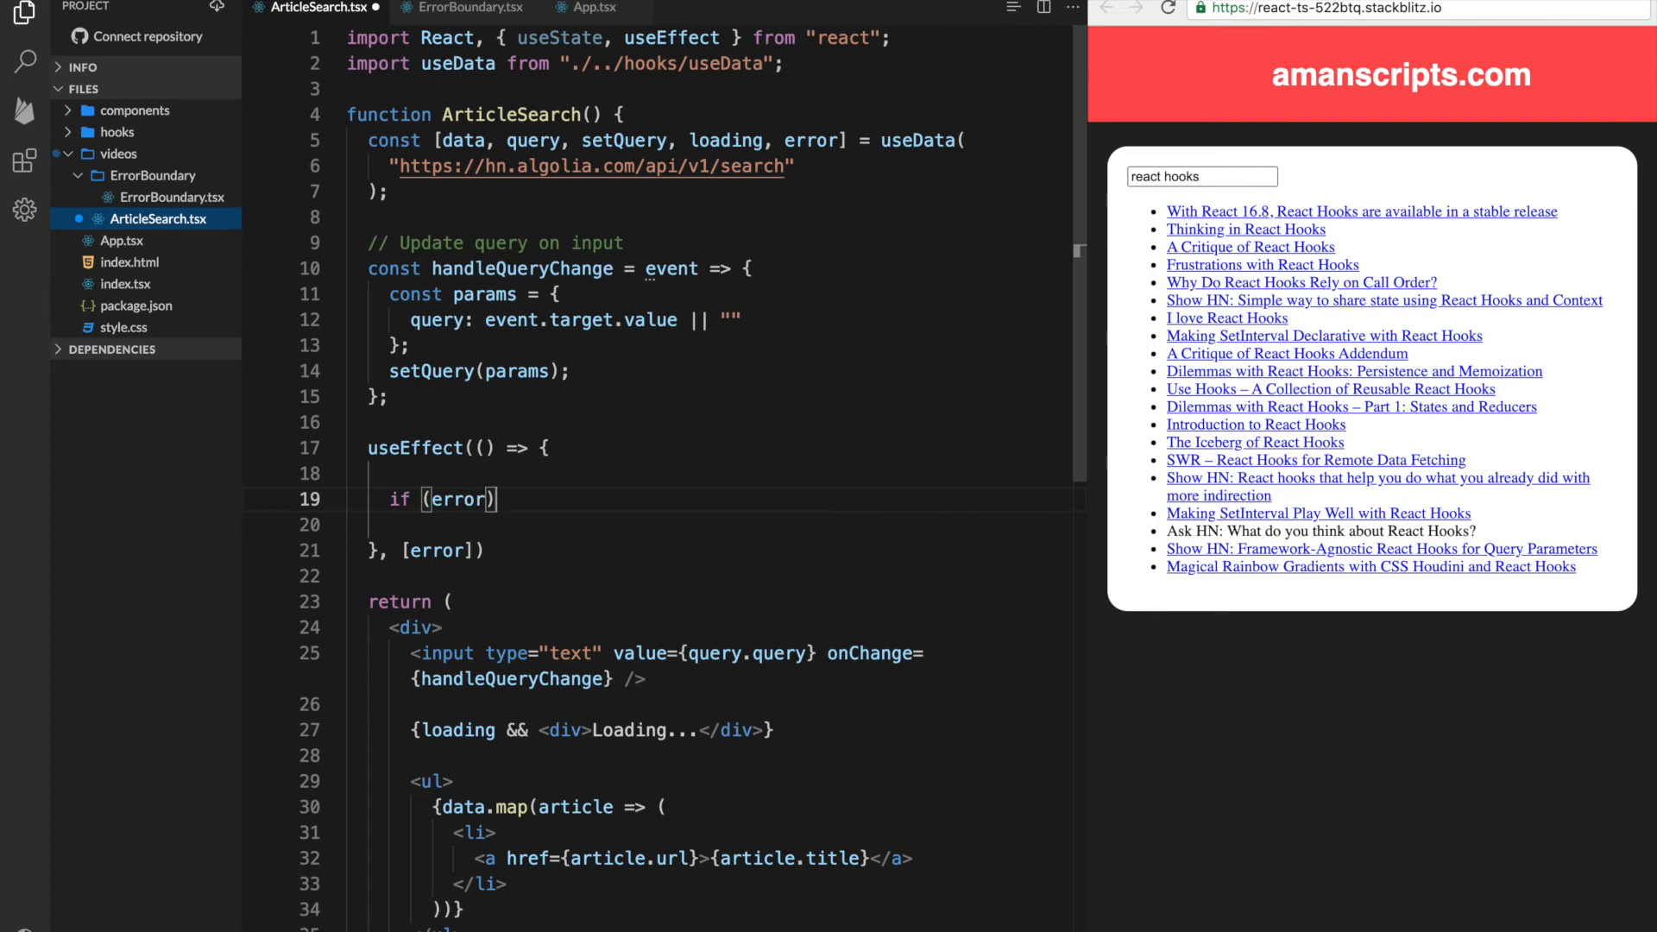
pyautogui.write('{')
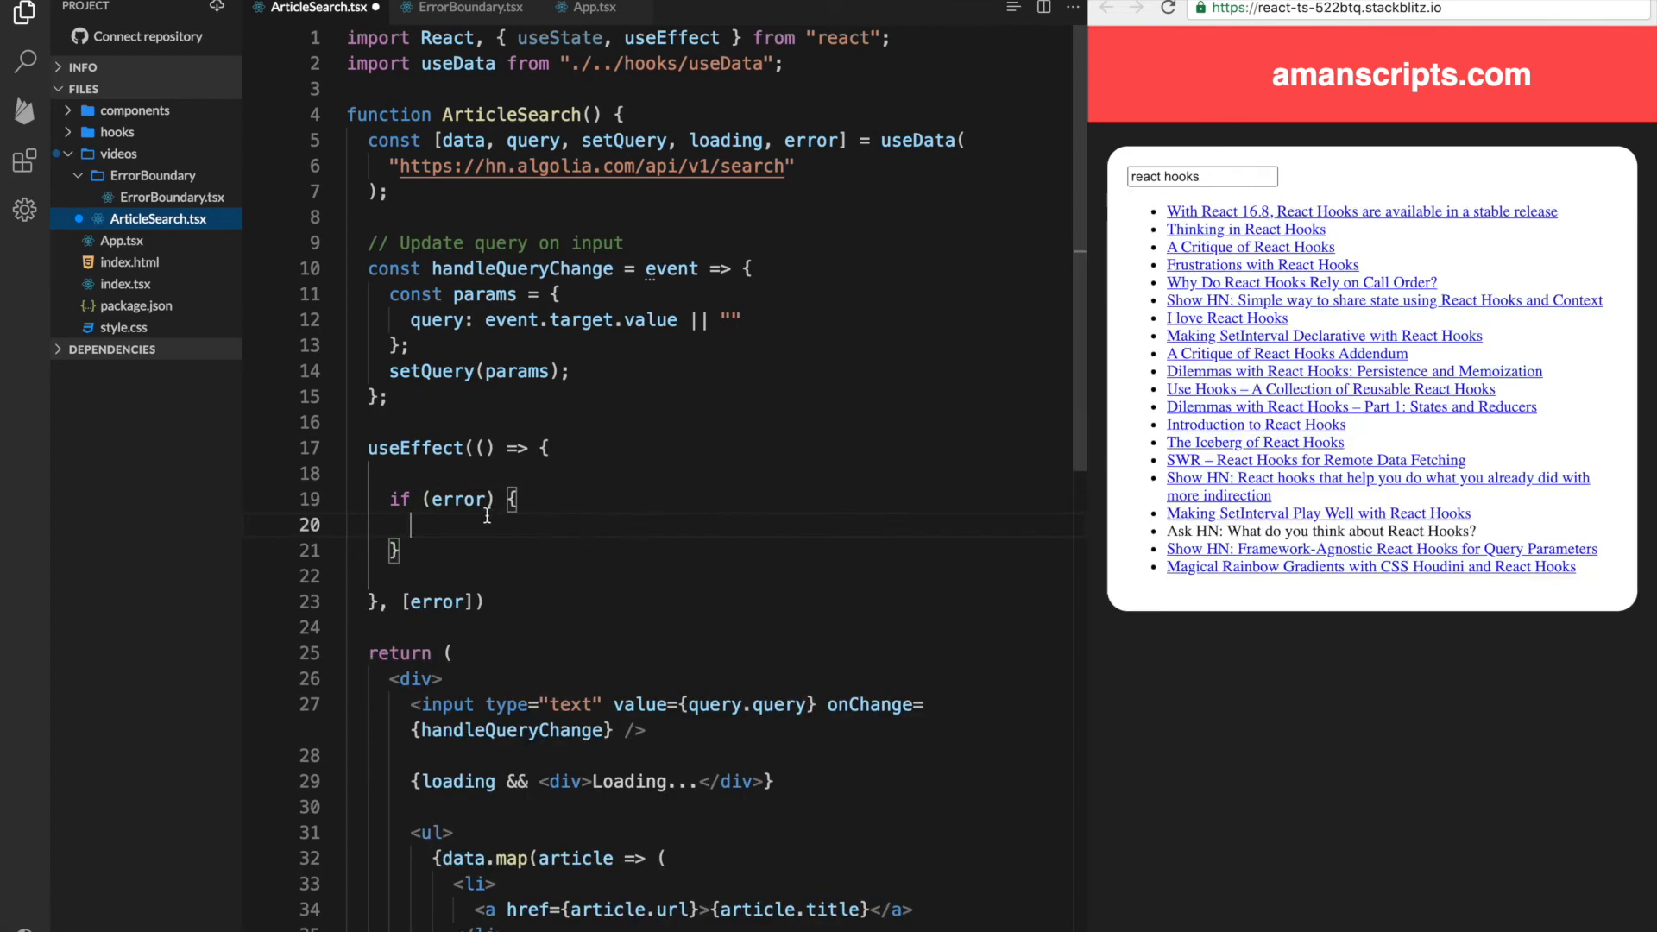
# Throw new Error(error) inside the if (error) block
pyautogui.doubleClick(458, 499)
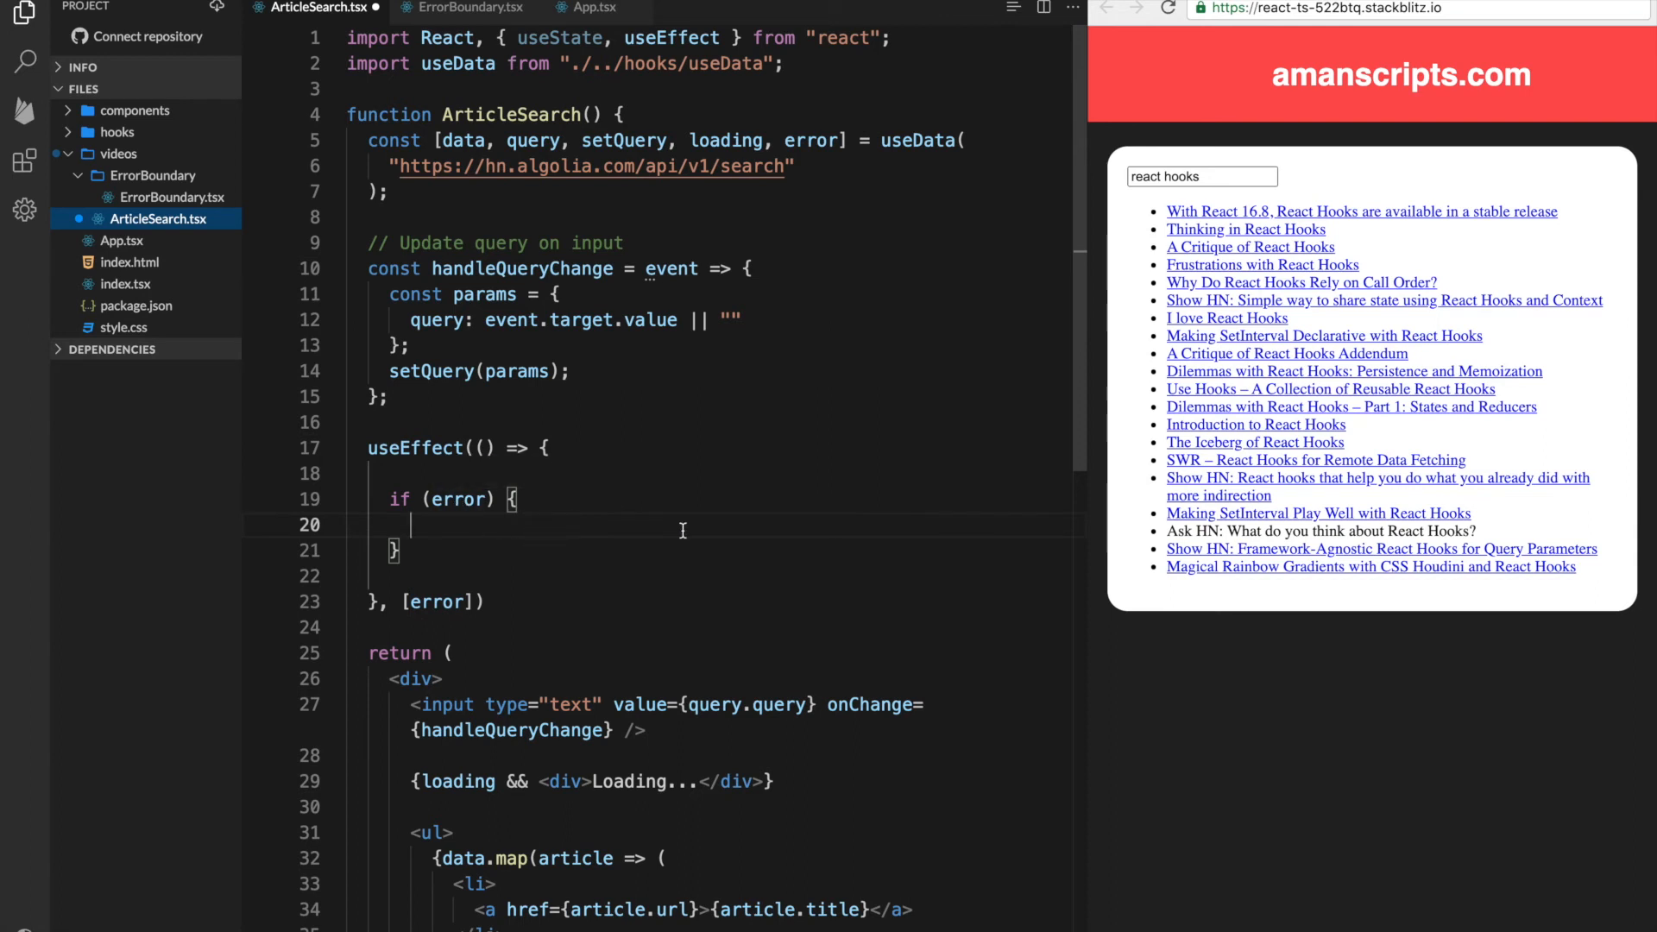
pyautogui.write('throw a')
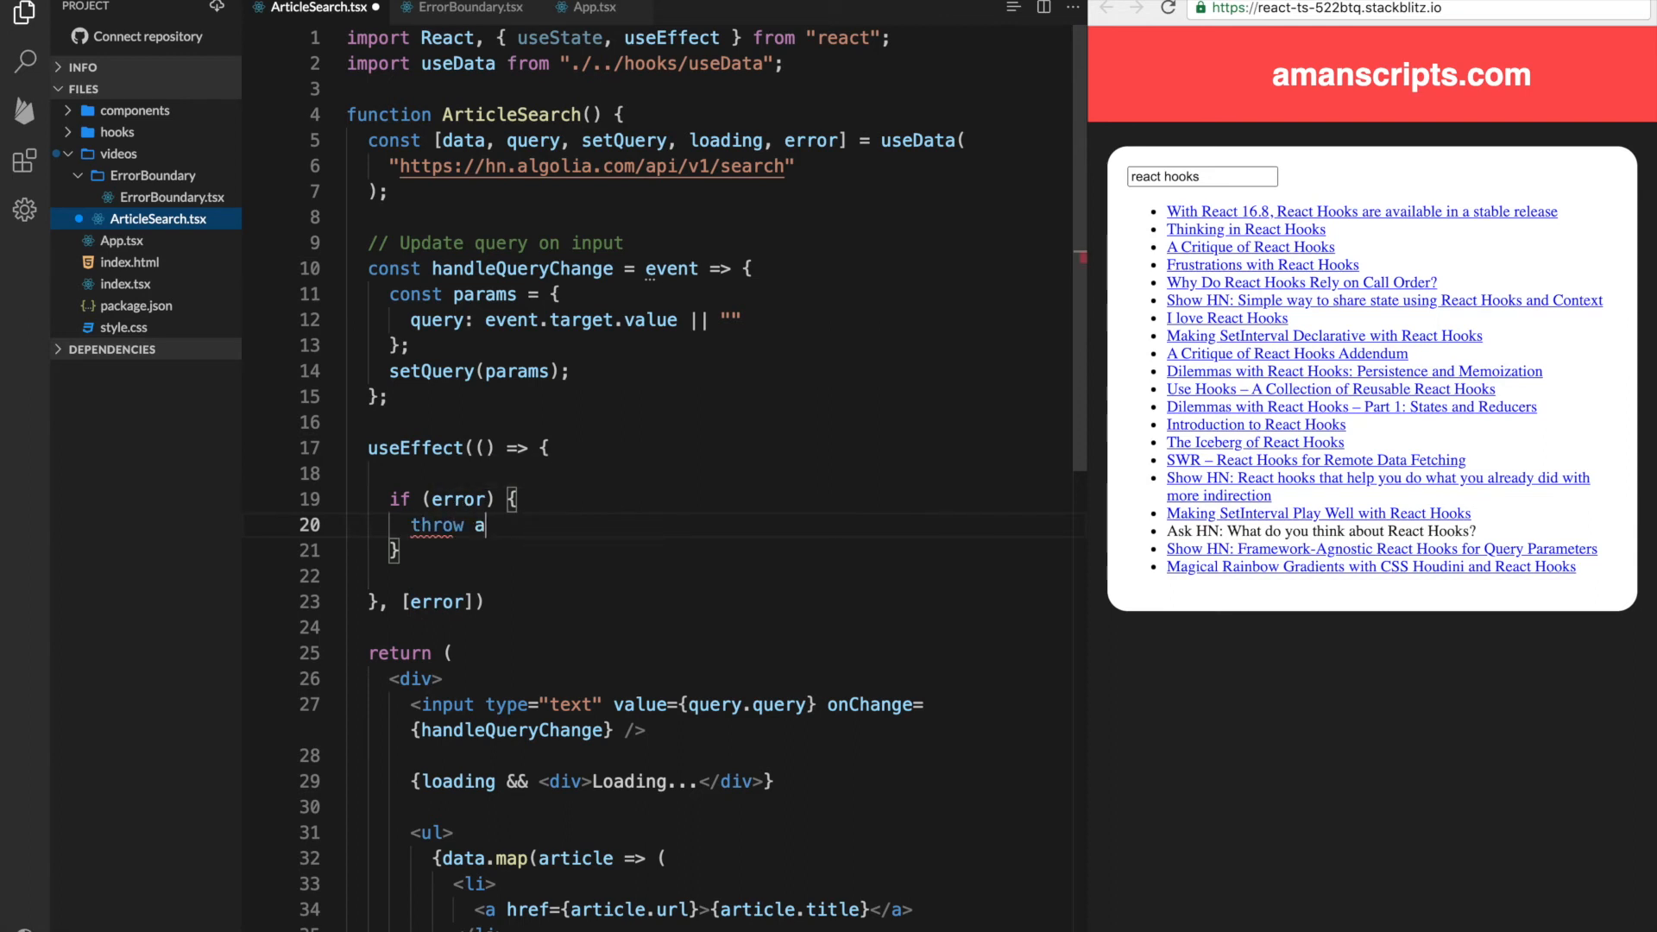
pyautogui.write('new')
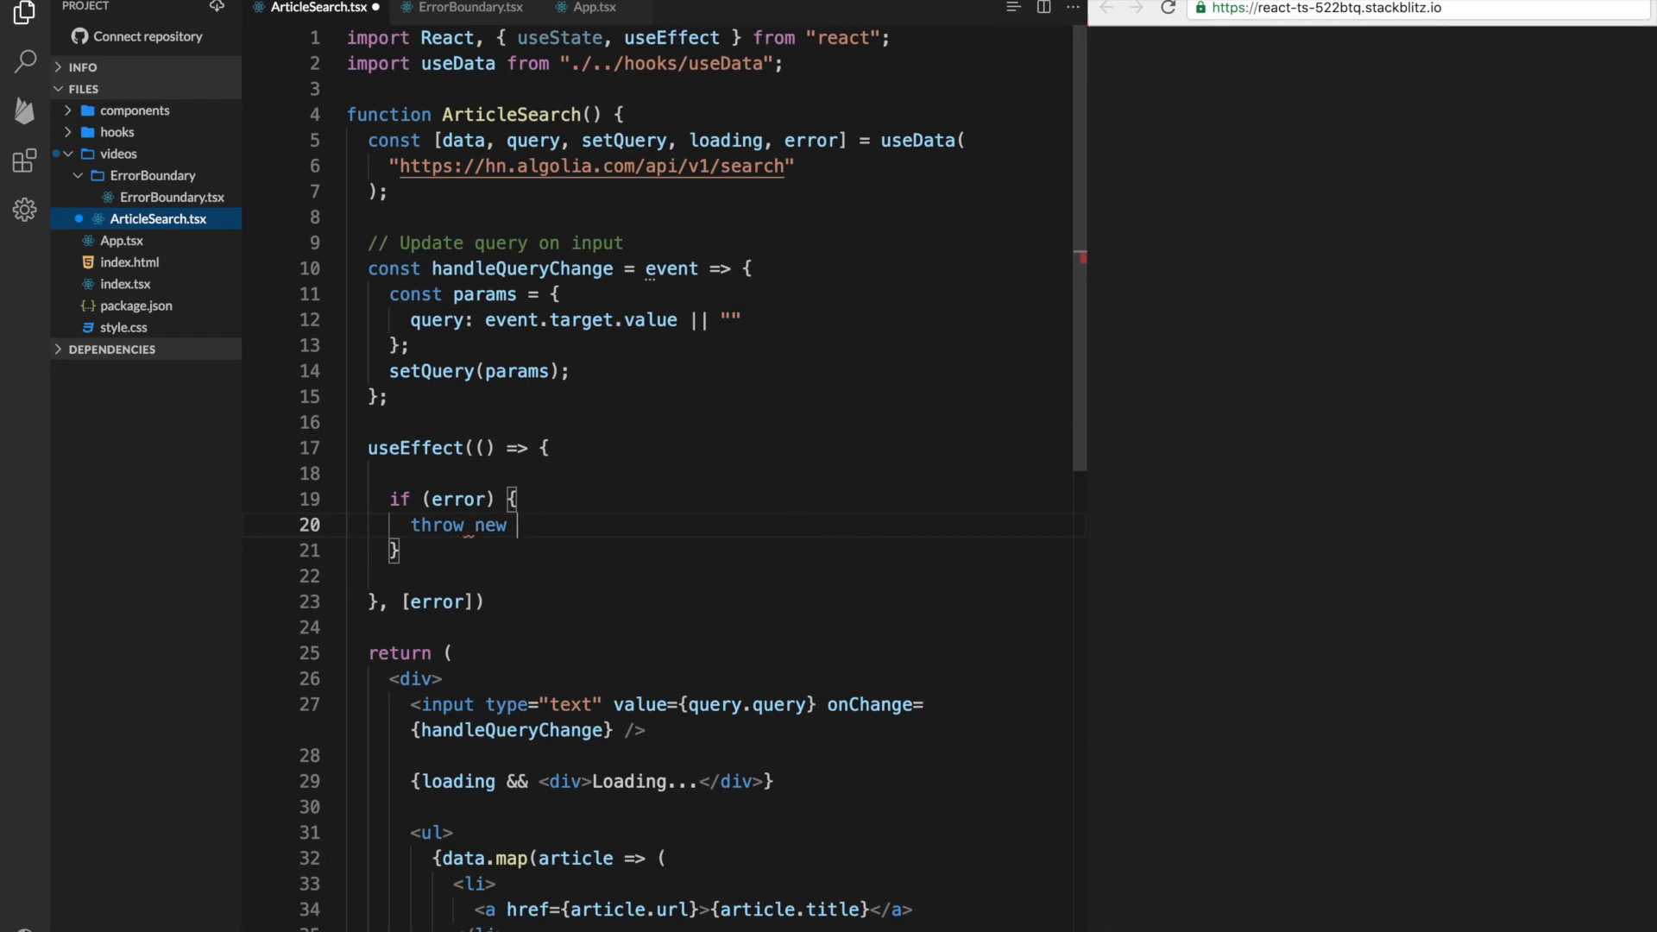
pyautogui.write('Error()')
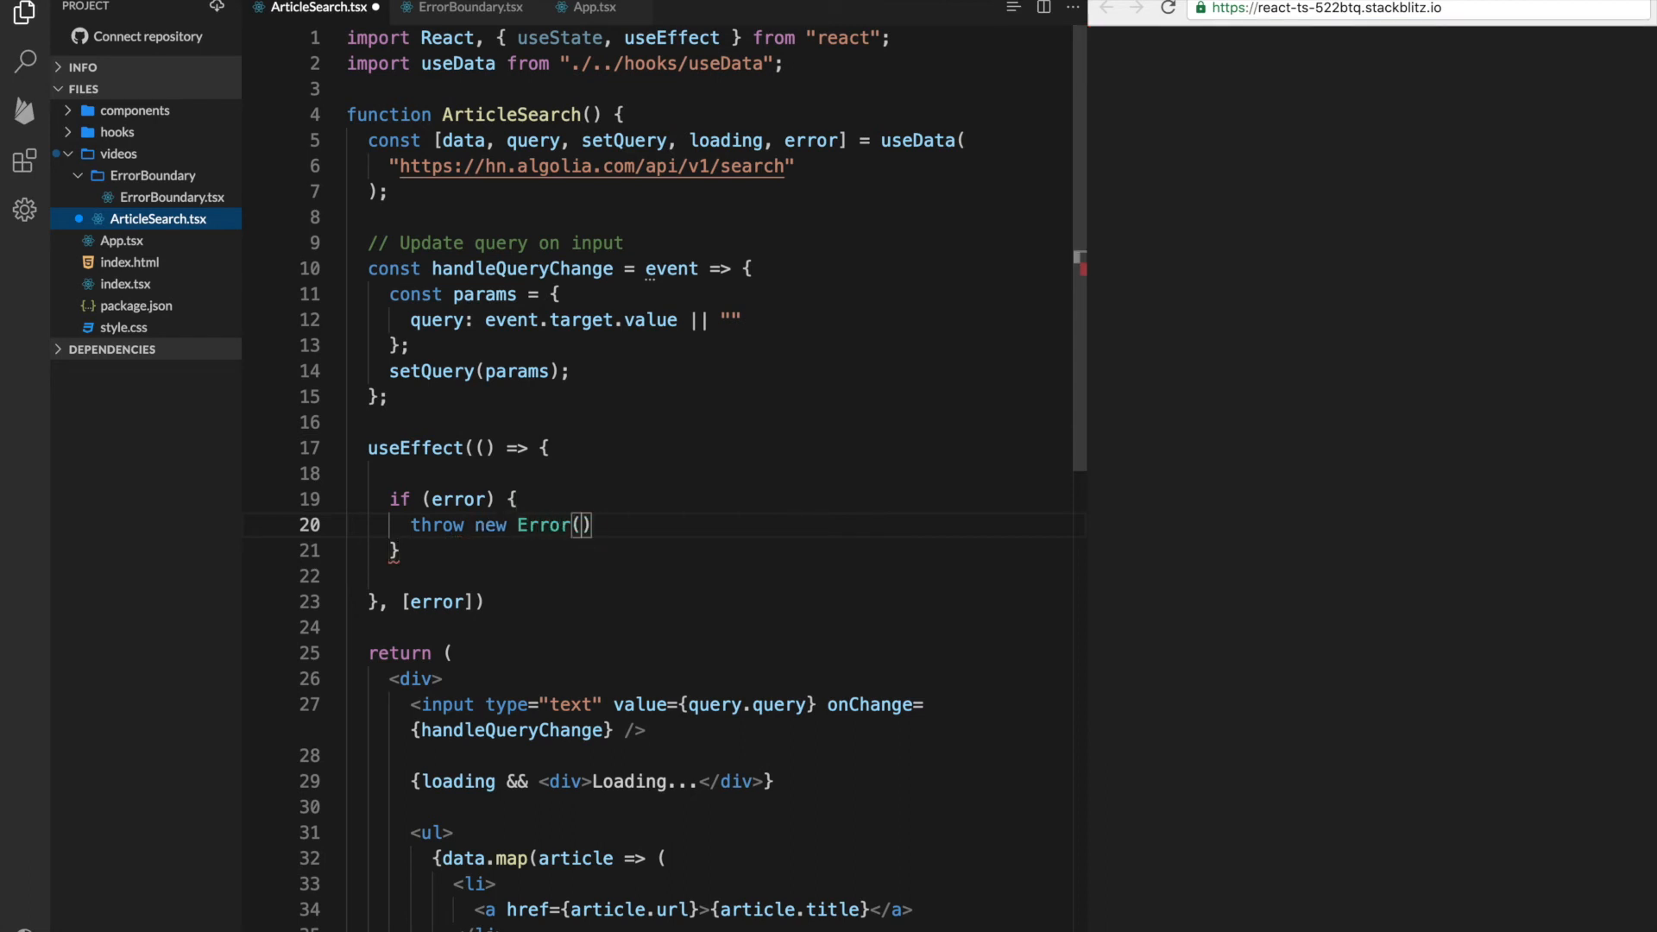
pyautogui.write('error')
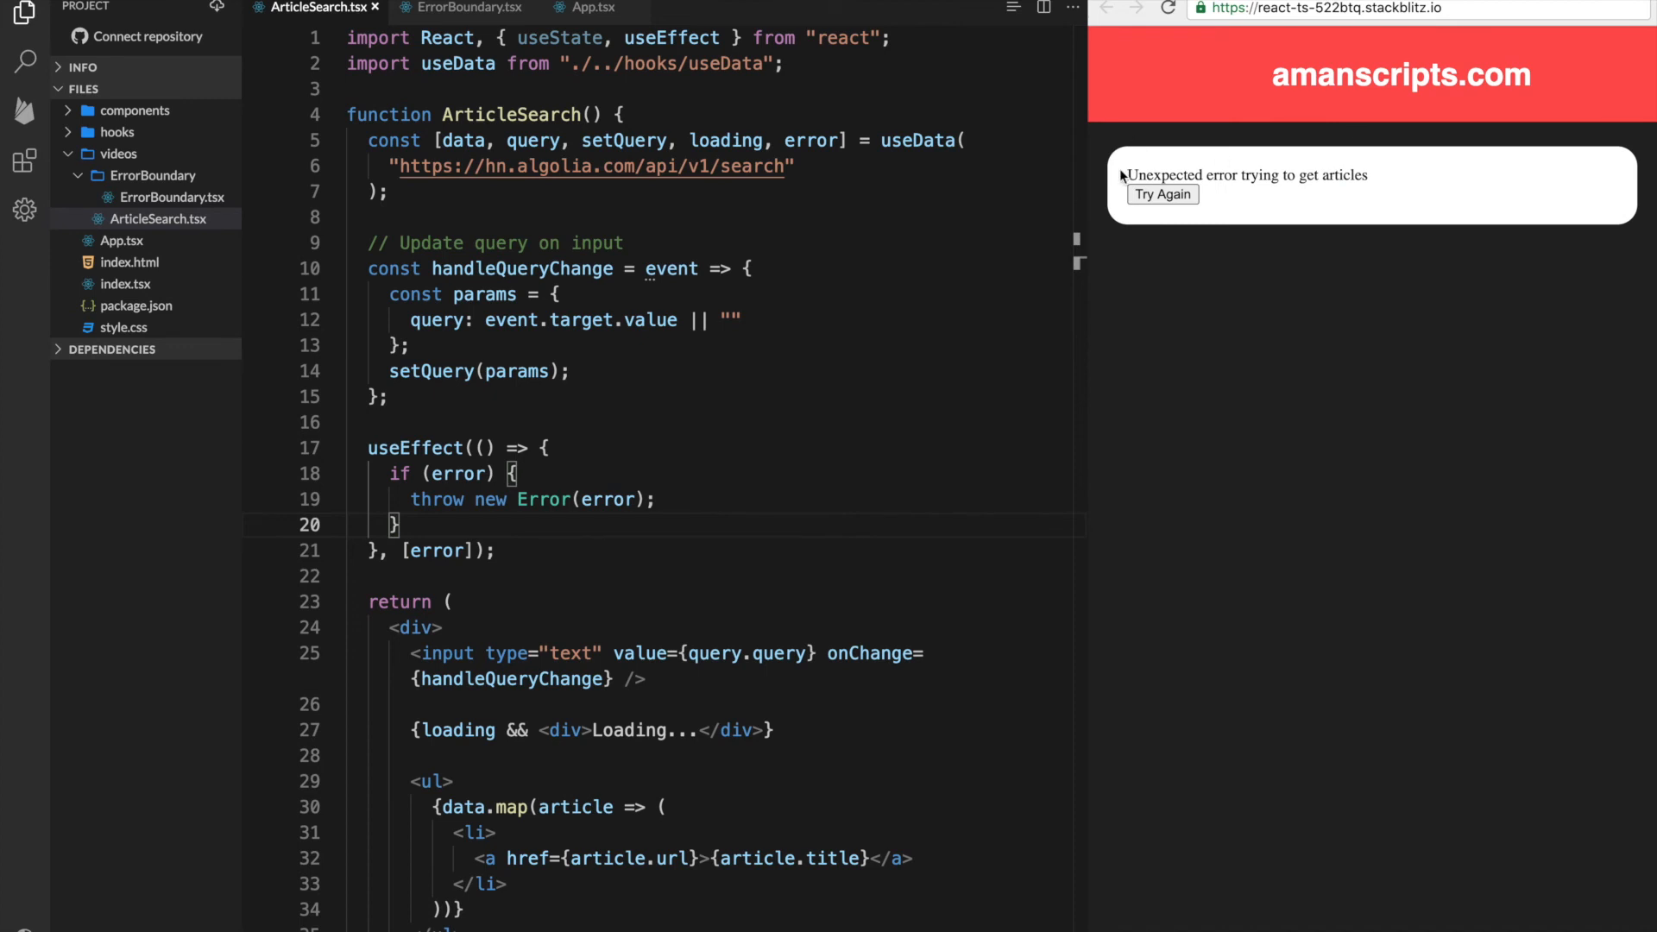
pyautogui.moveTo(1239, 176)
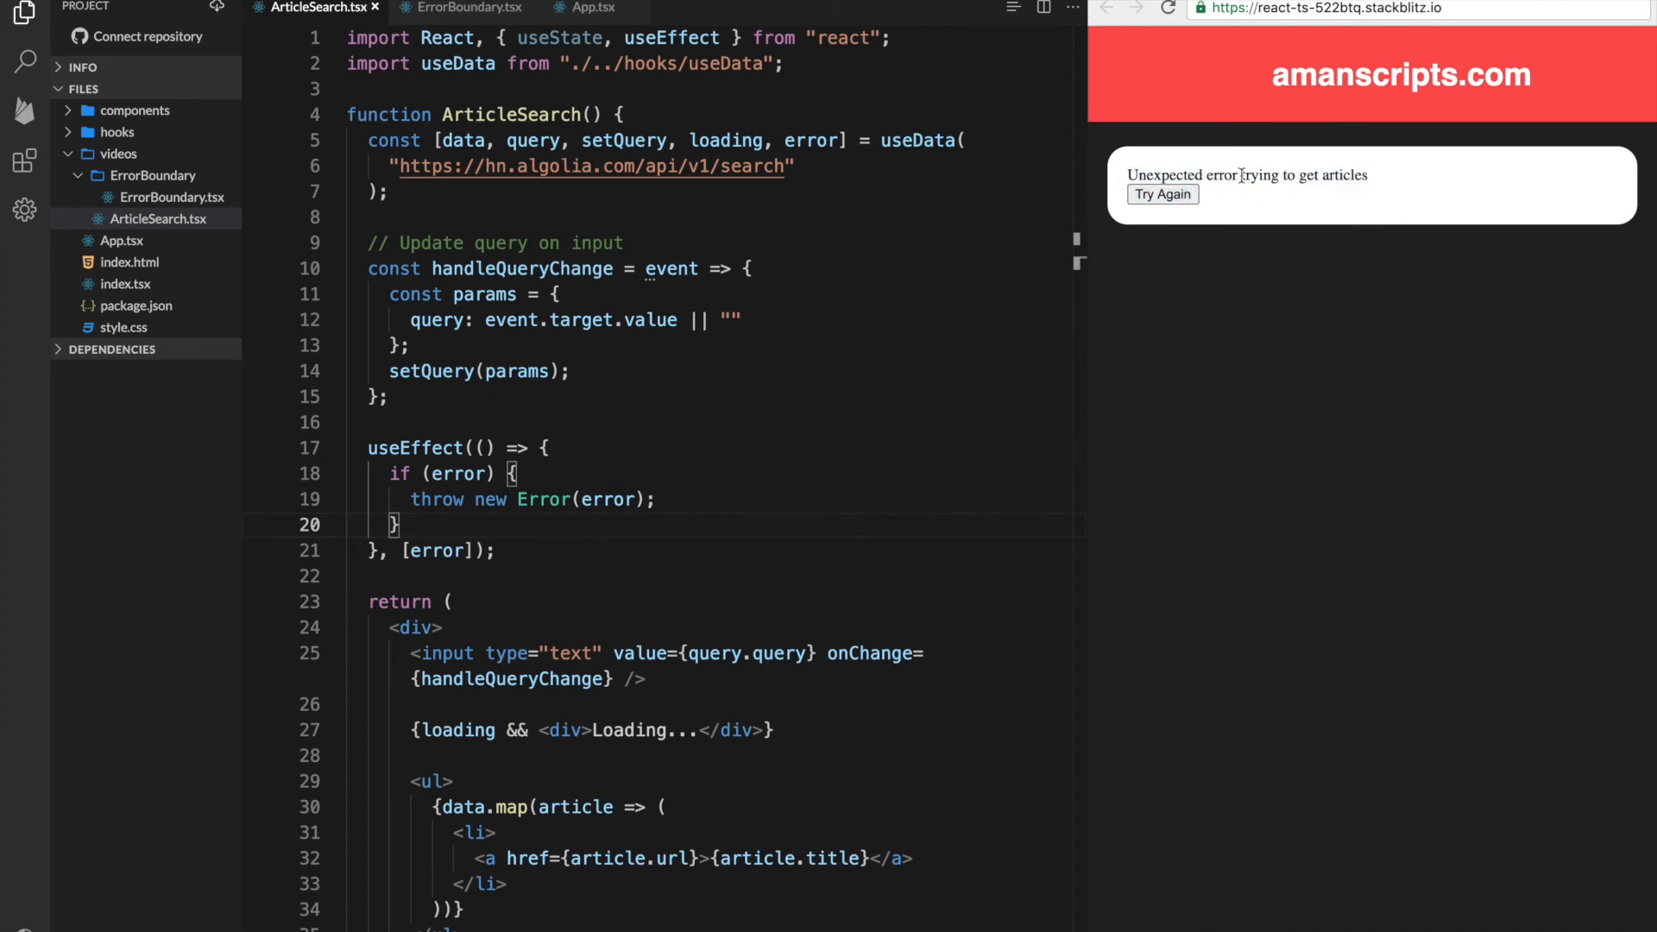
pyautogui.tripleClick(1246, 177)
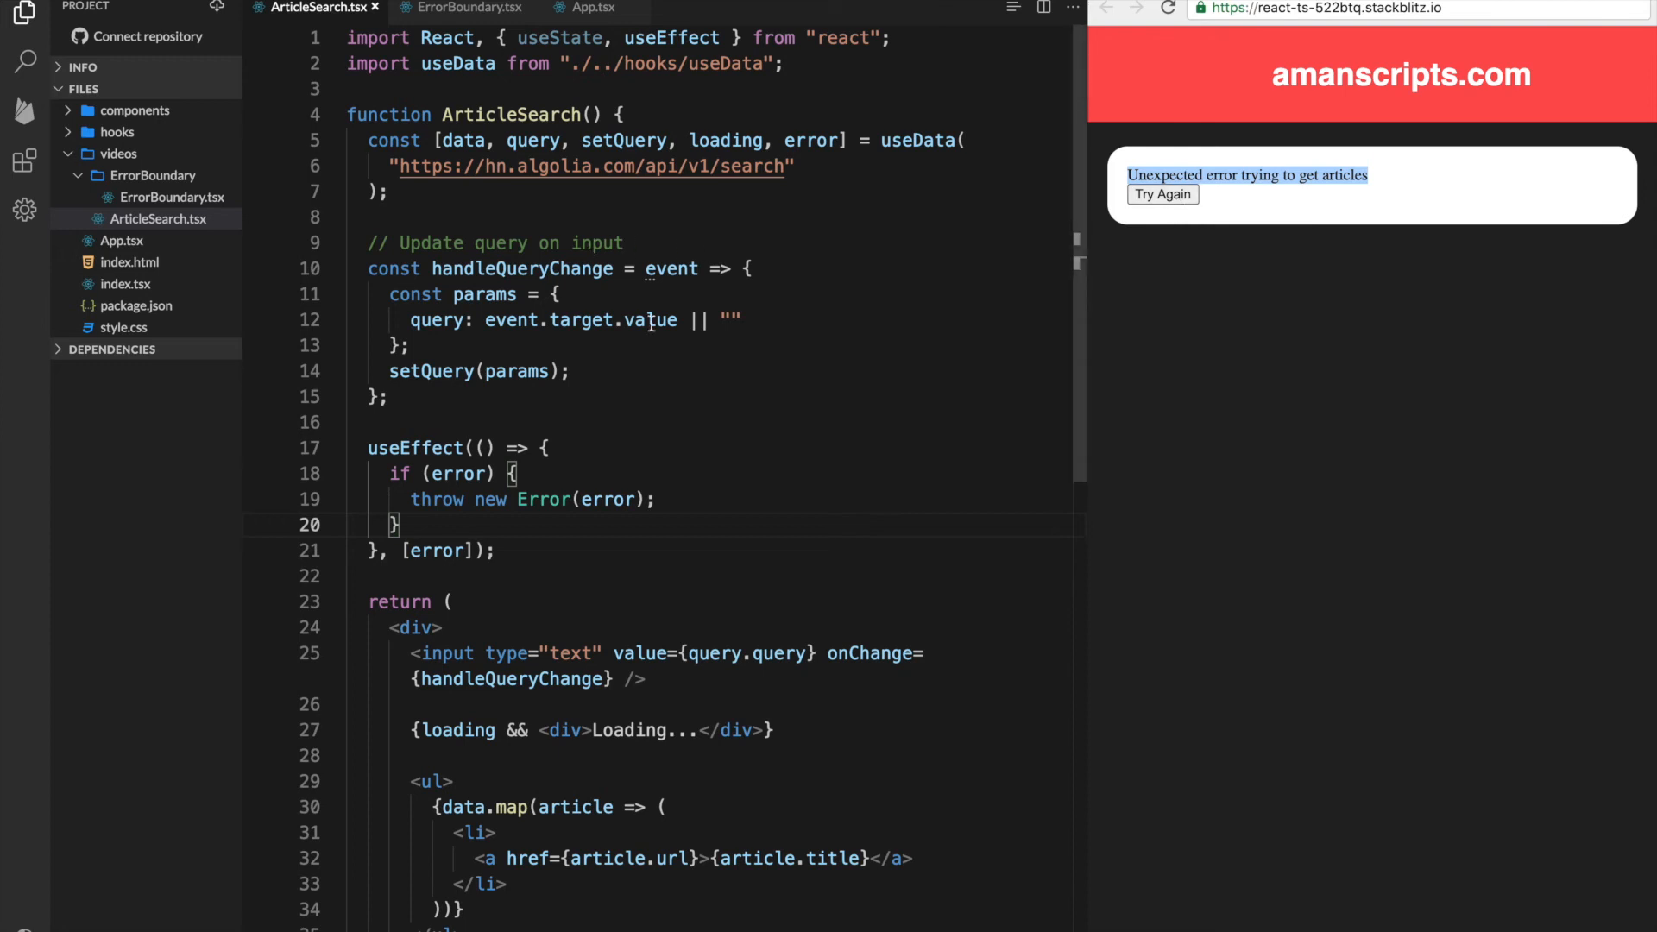
# Add this.setState({ message: "" }) in handleRetry, then Try Again restores the article results
pyautogui.click(473, 9)
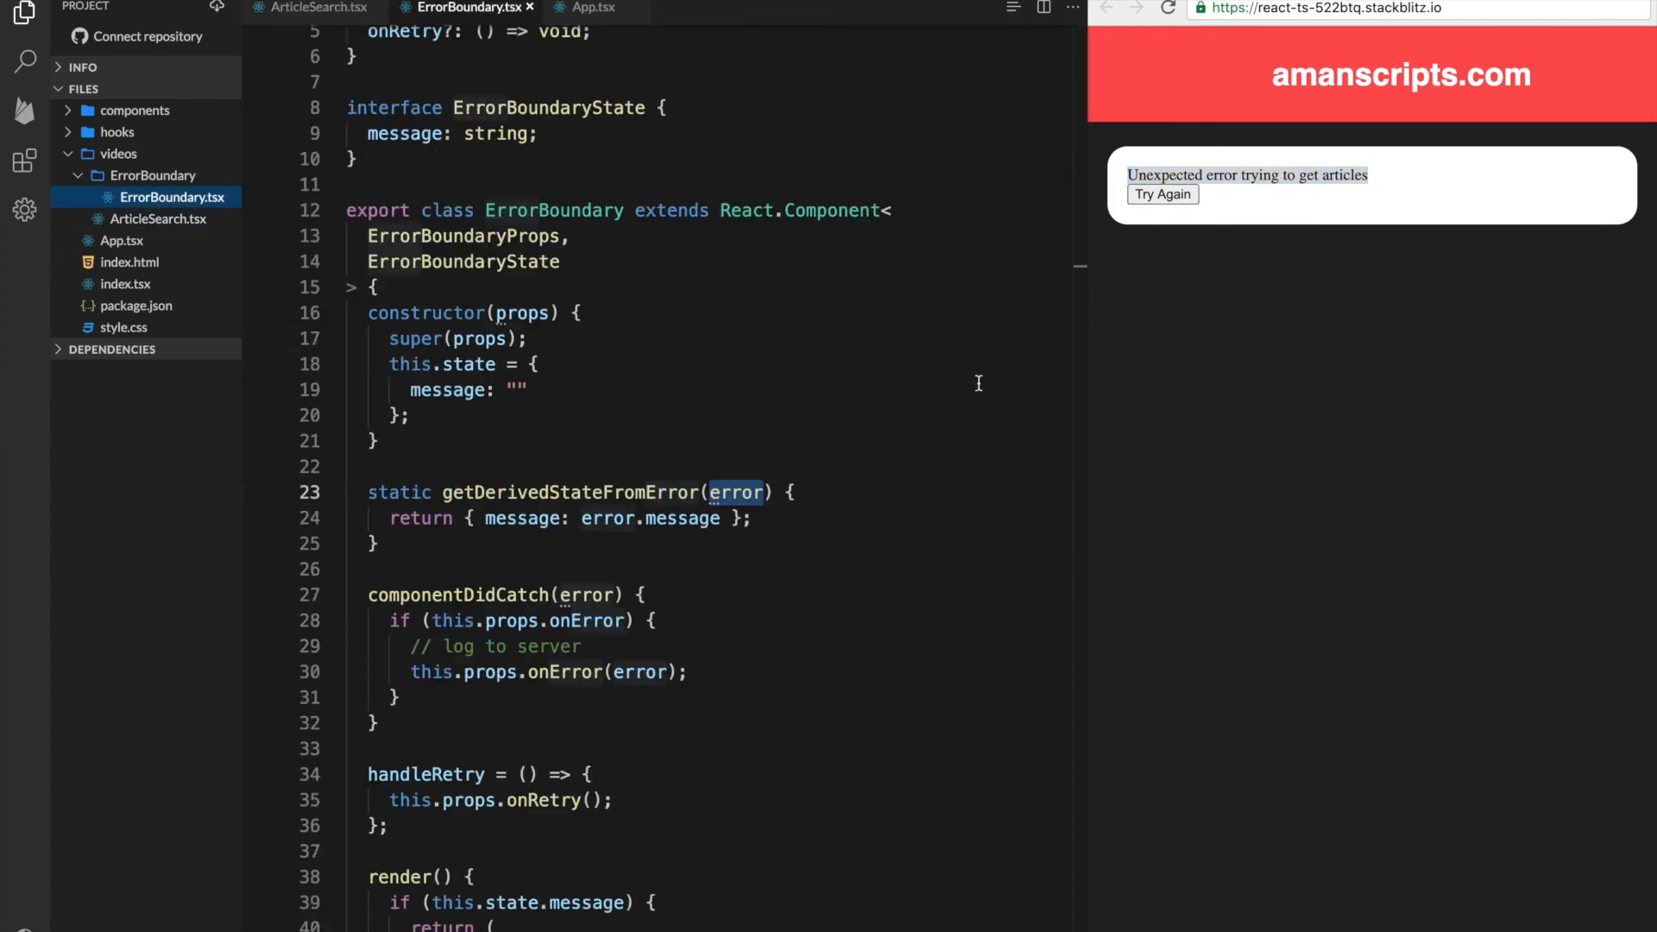
pyautogui.scroll(-3)
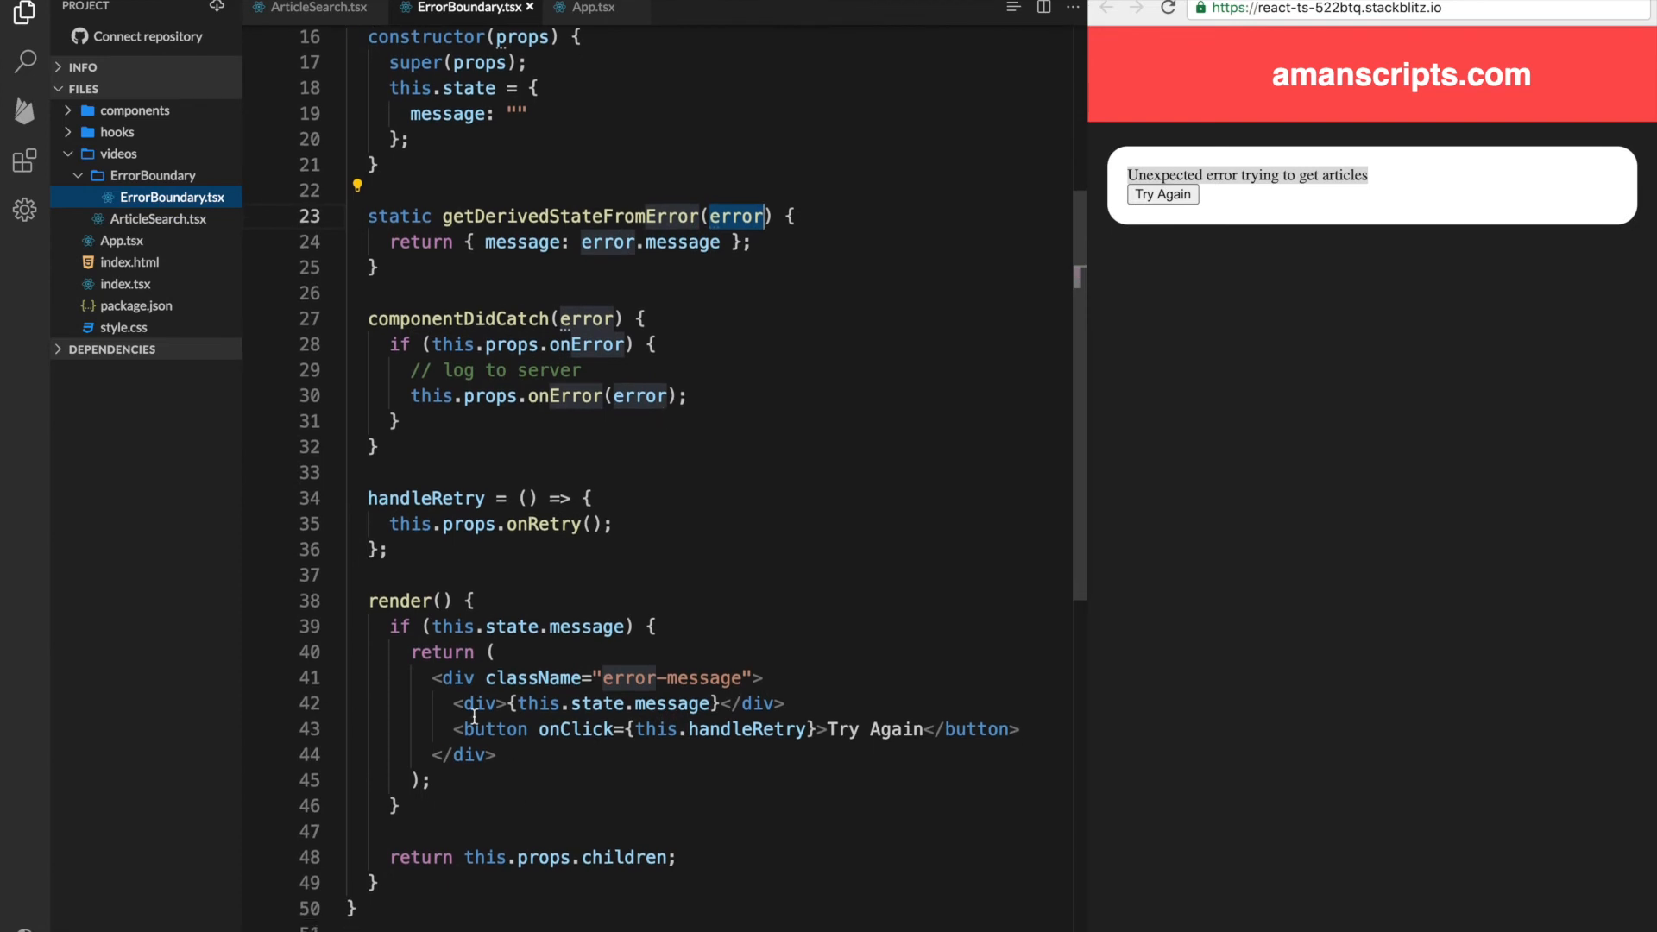
pyautogui.doubleClick(747, 728)
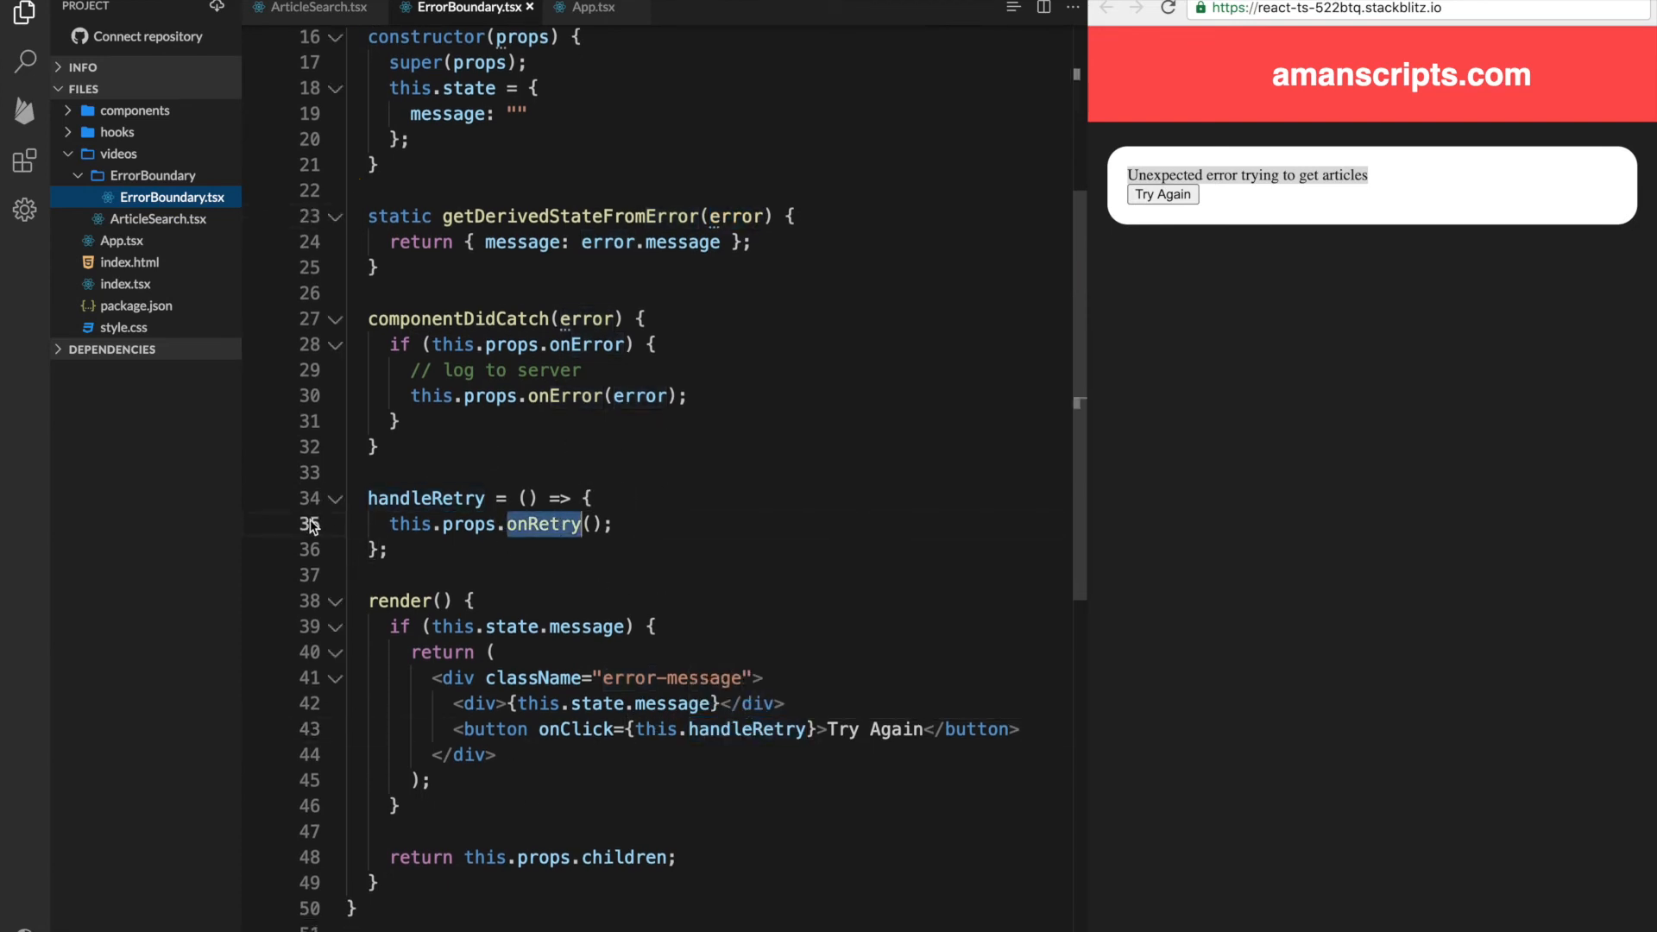
pyautogui.click(588, 497)
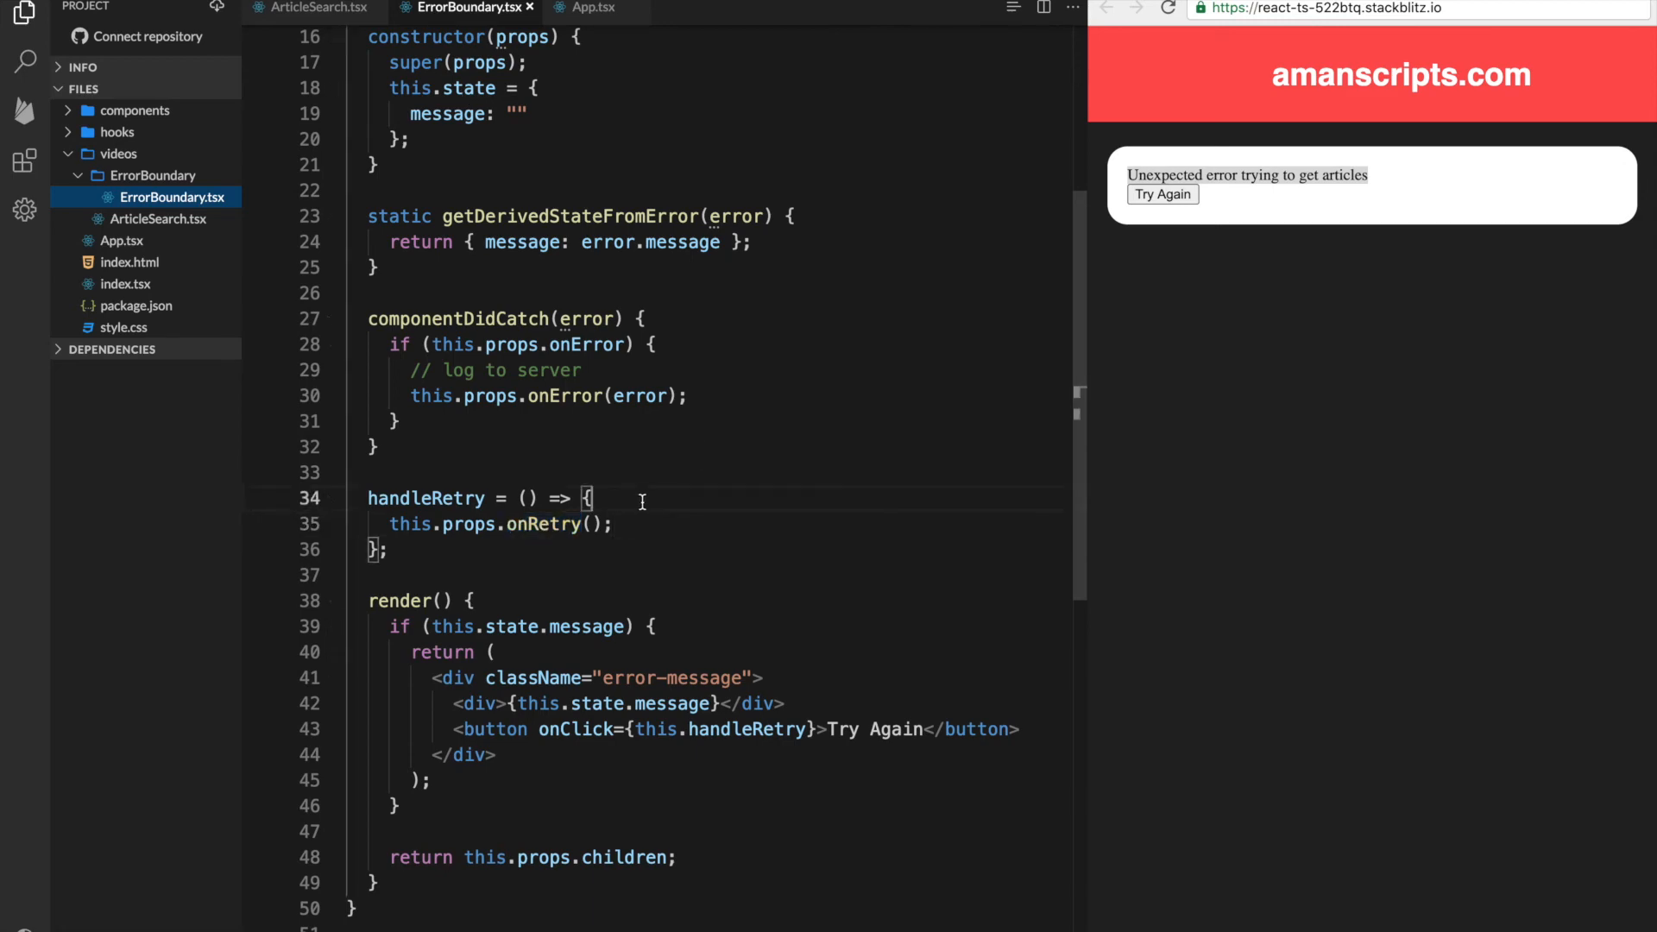
pyautogui.write('this.setState({ message: "" });')
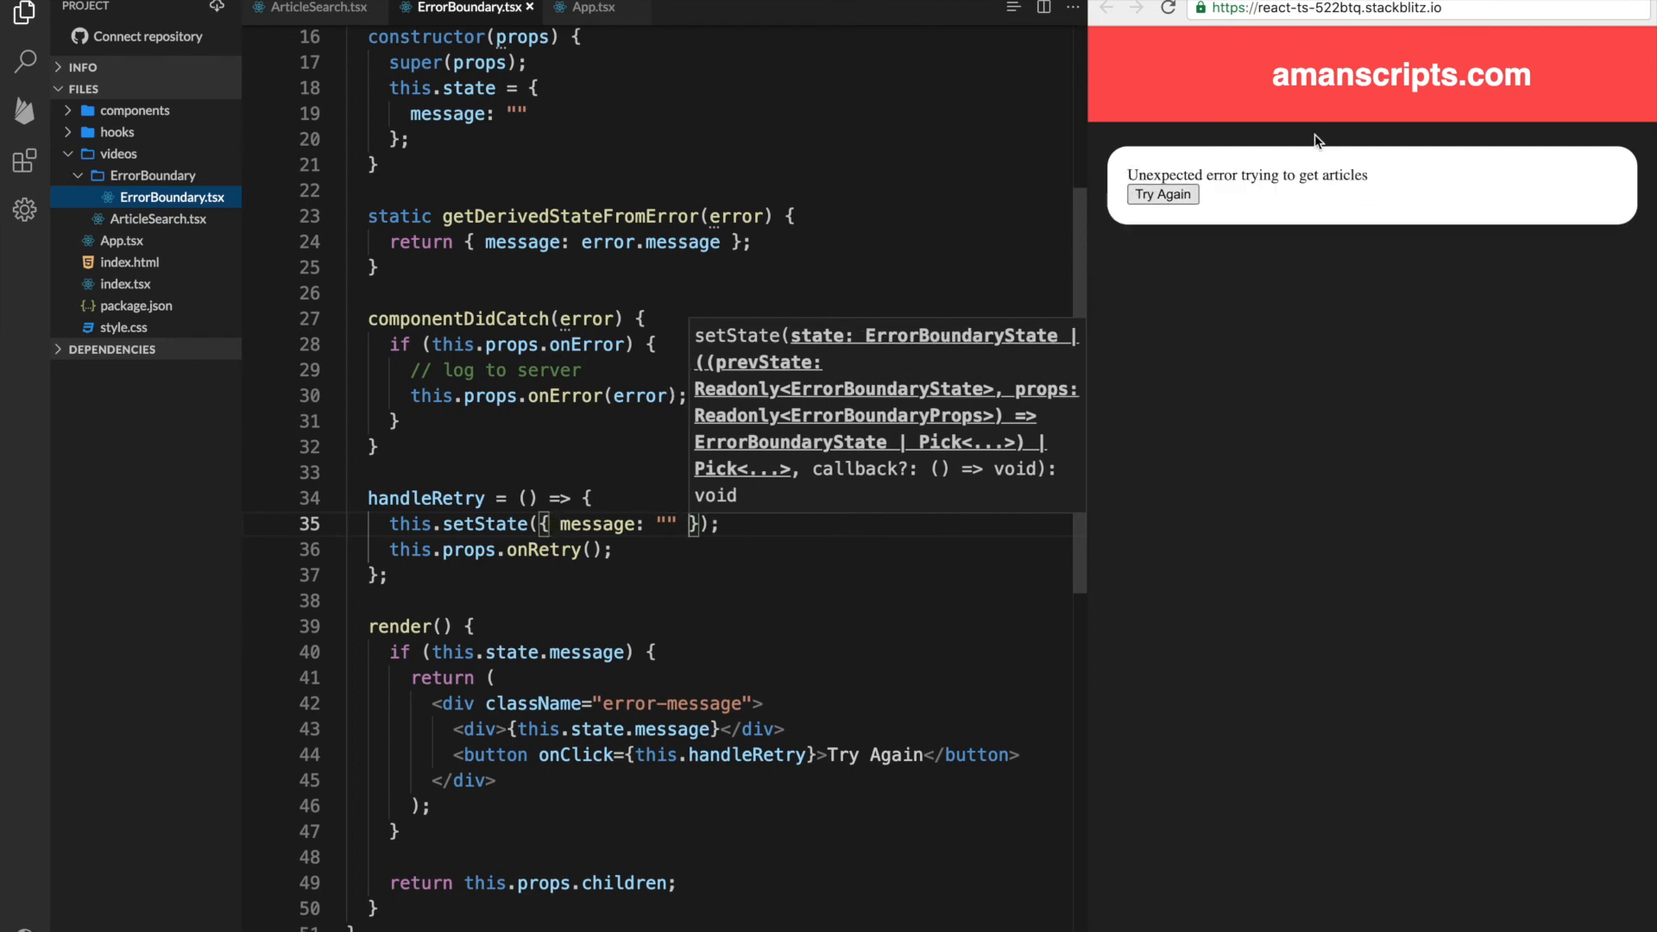
pyautogui.click(1161, 193)
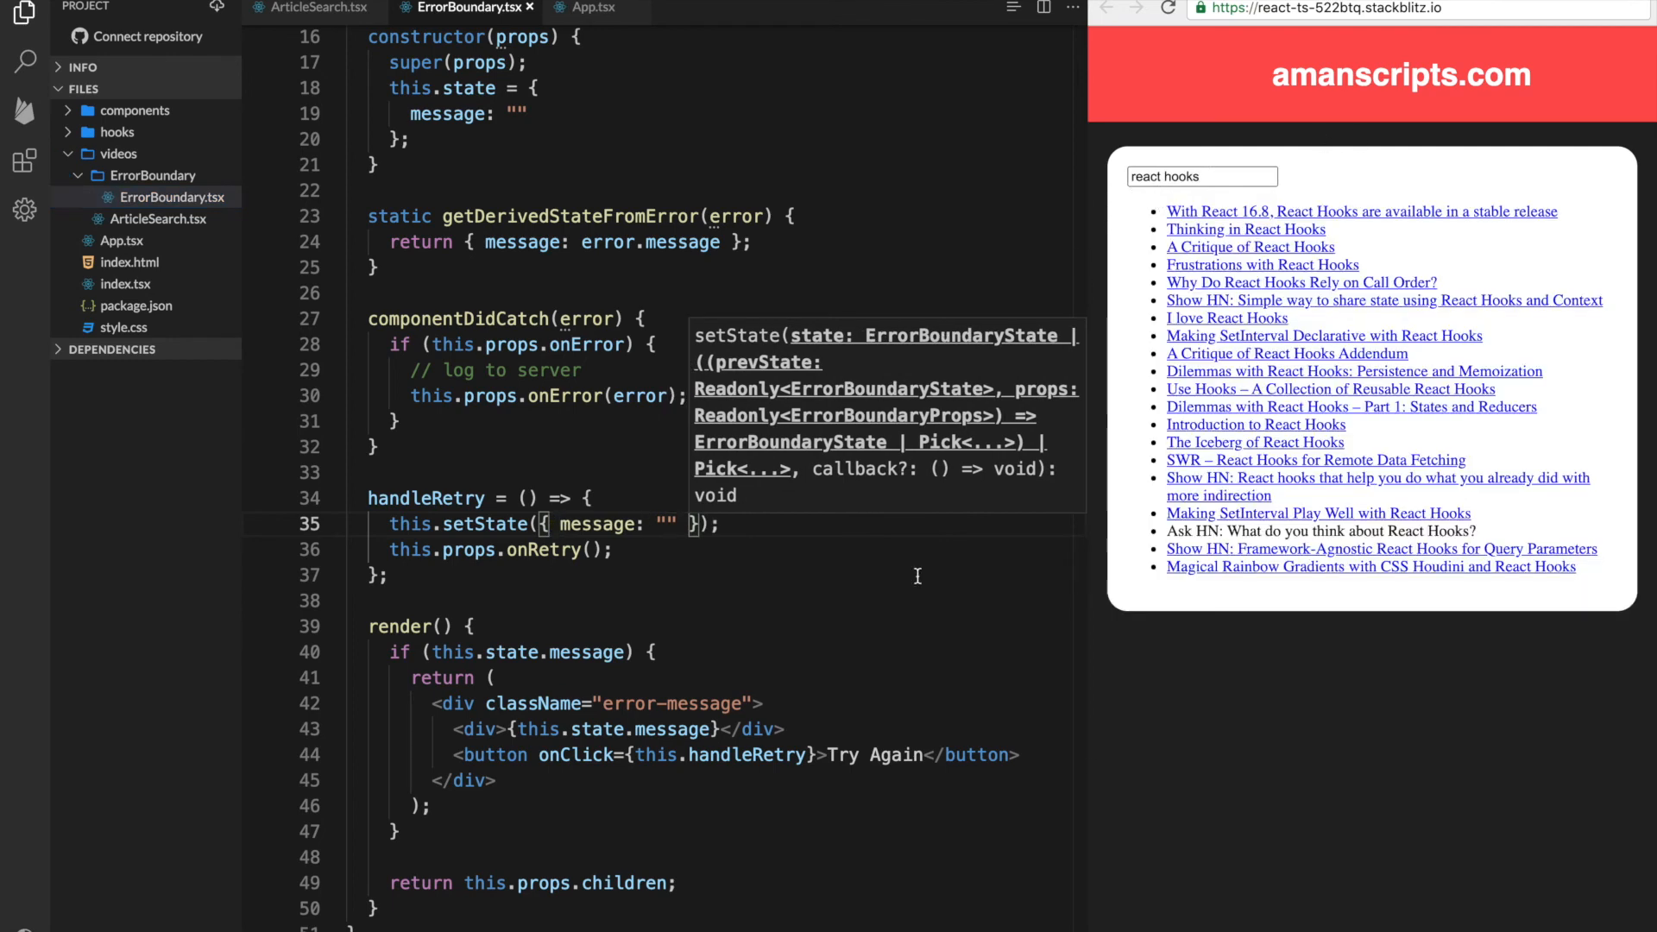
pyautogui.moveTo(1320, 319)
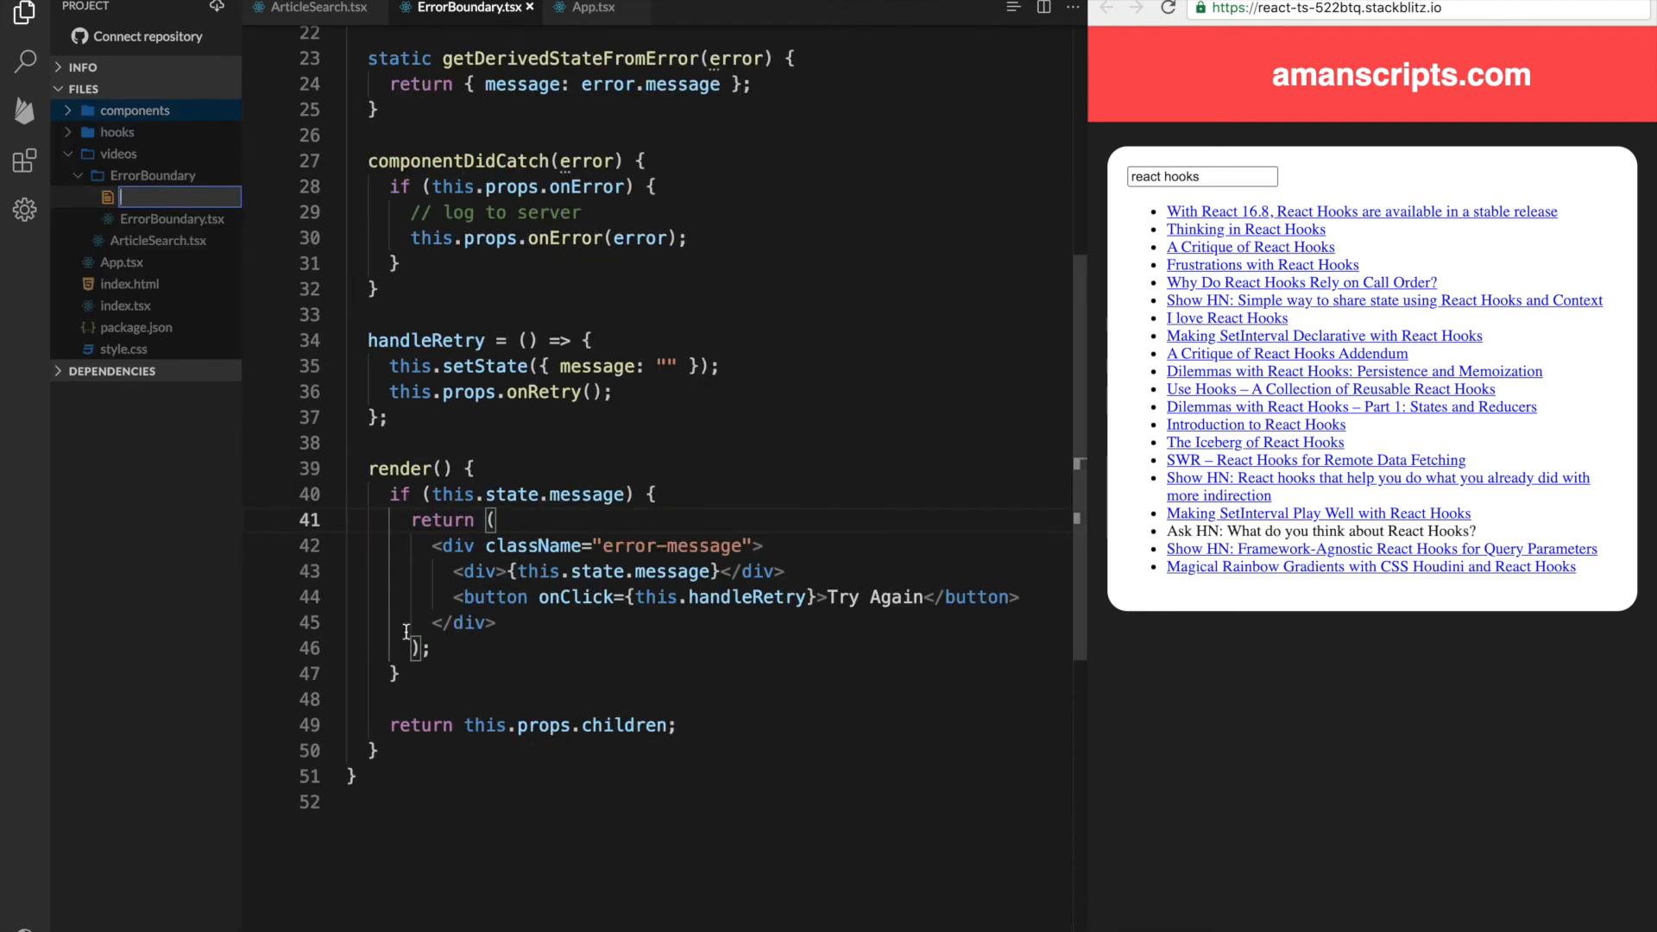
# Create ErrorBoundary.css and start an .error-message rule using the copied class name
pyautogui.write('ErrorBoundary.css')
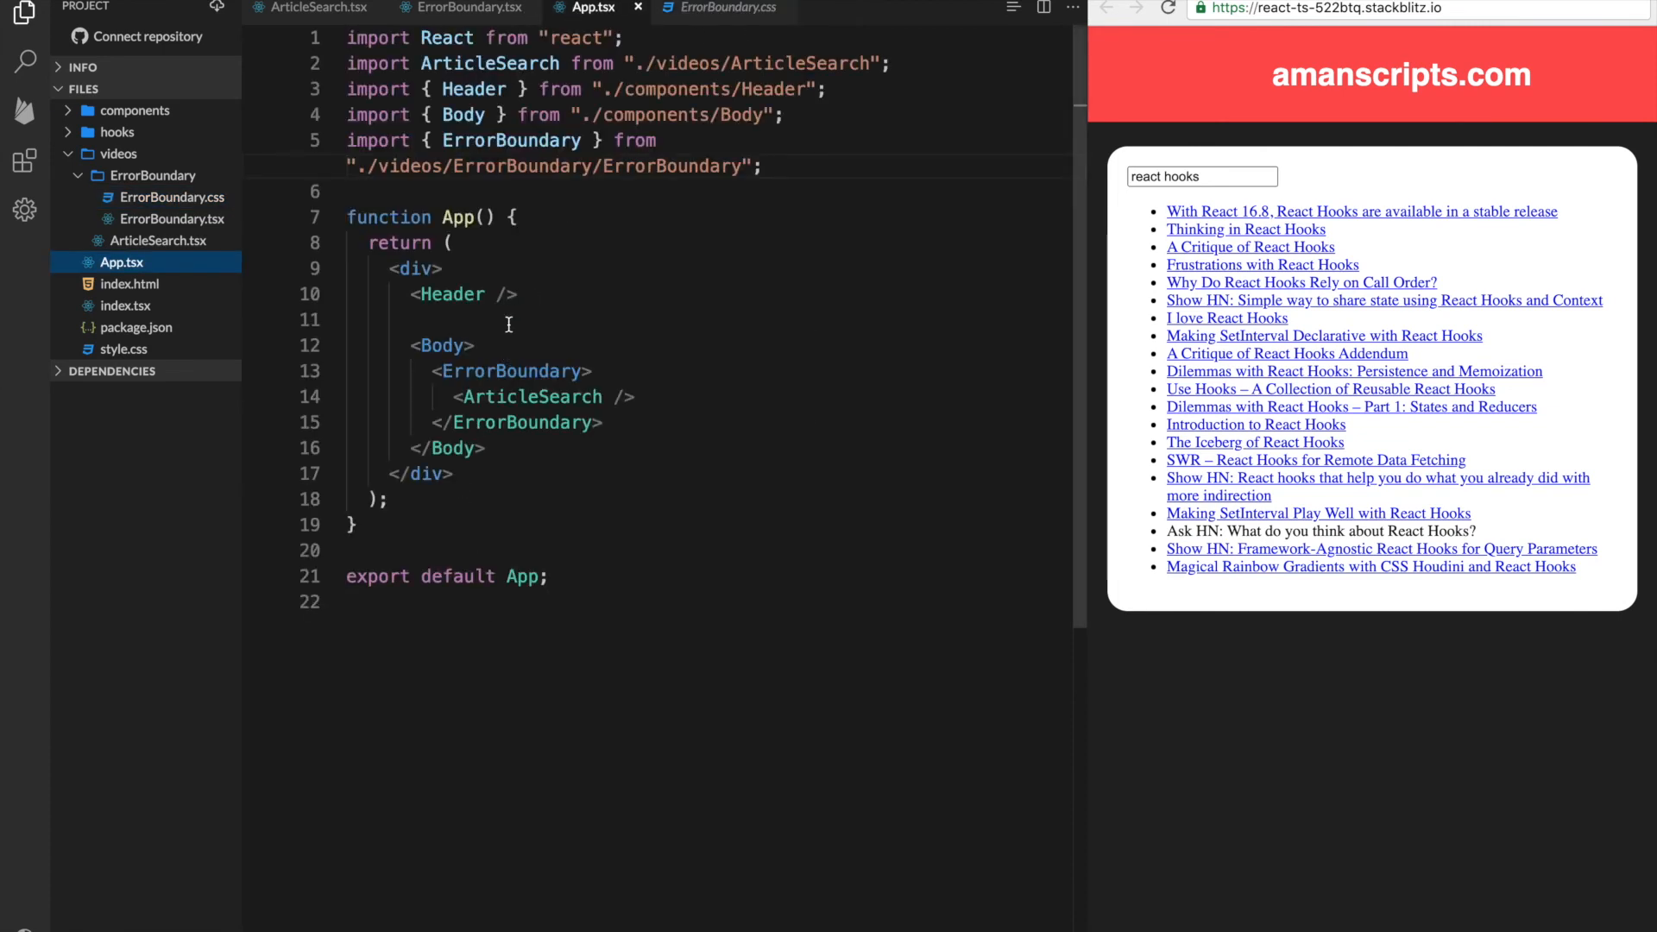
pyautogui.click(467, 8)
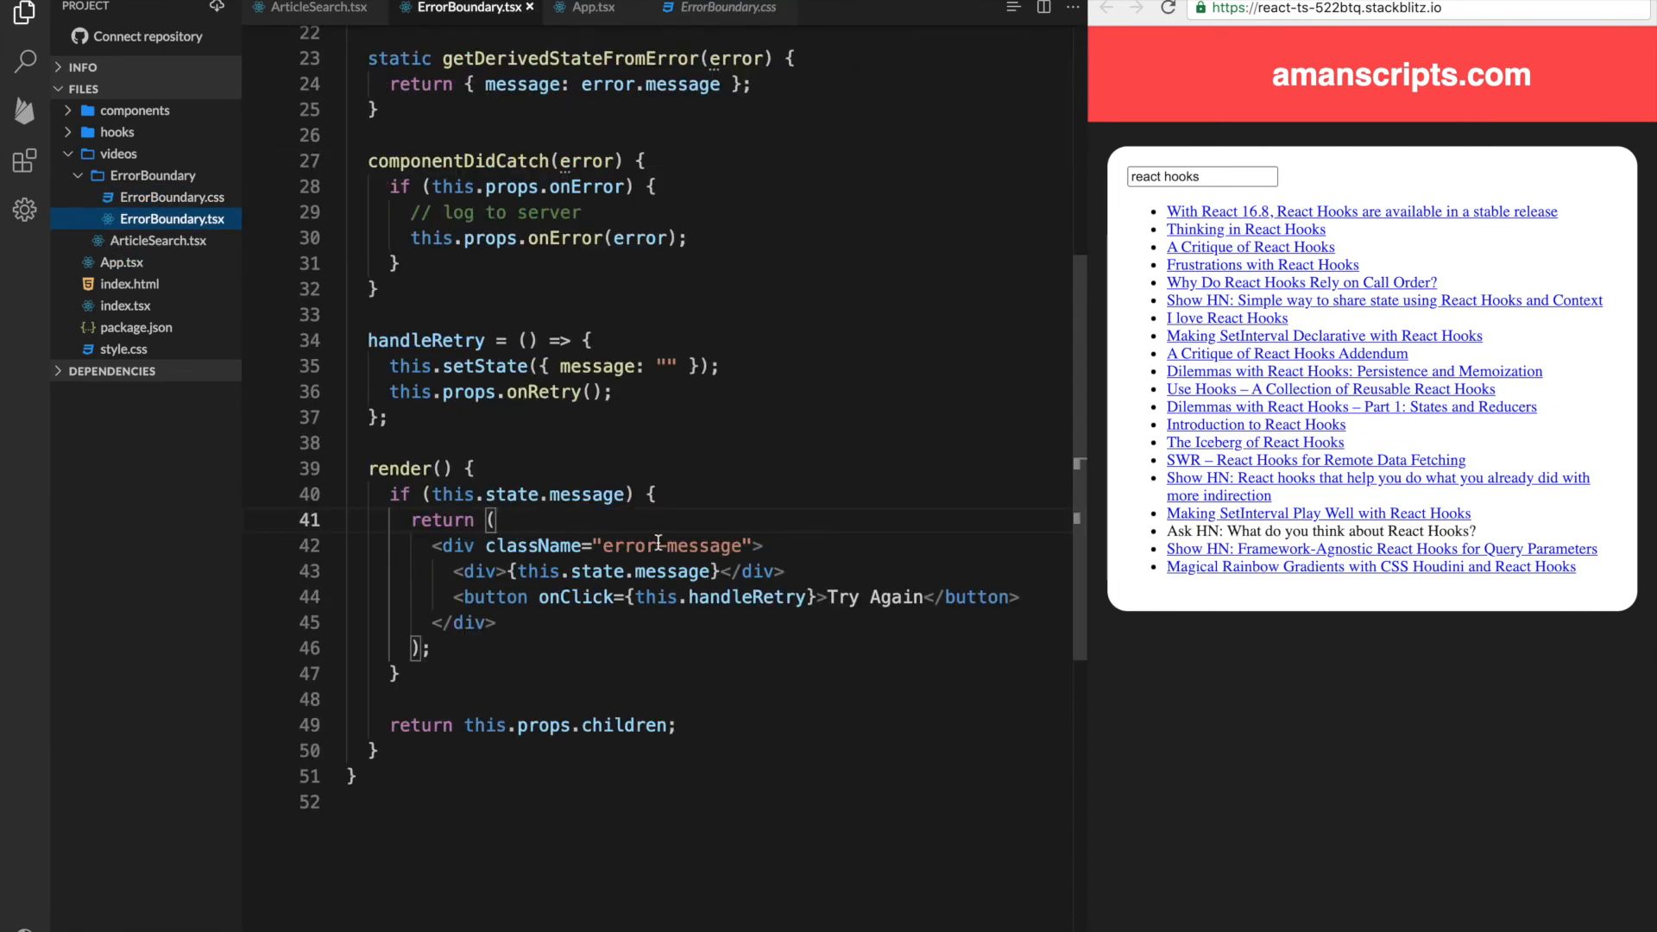
pyautogui.doubleClick(671, 545)
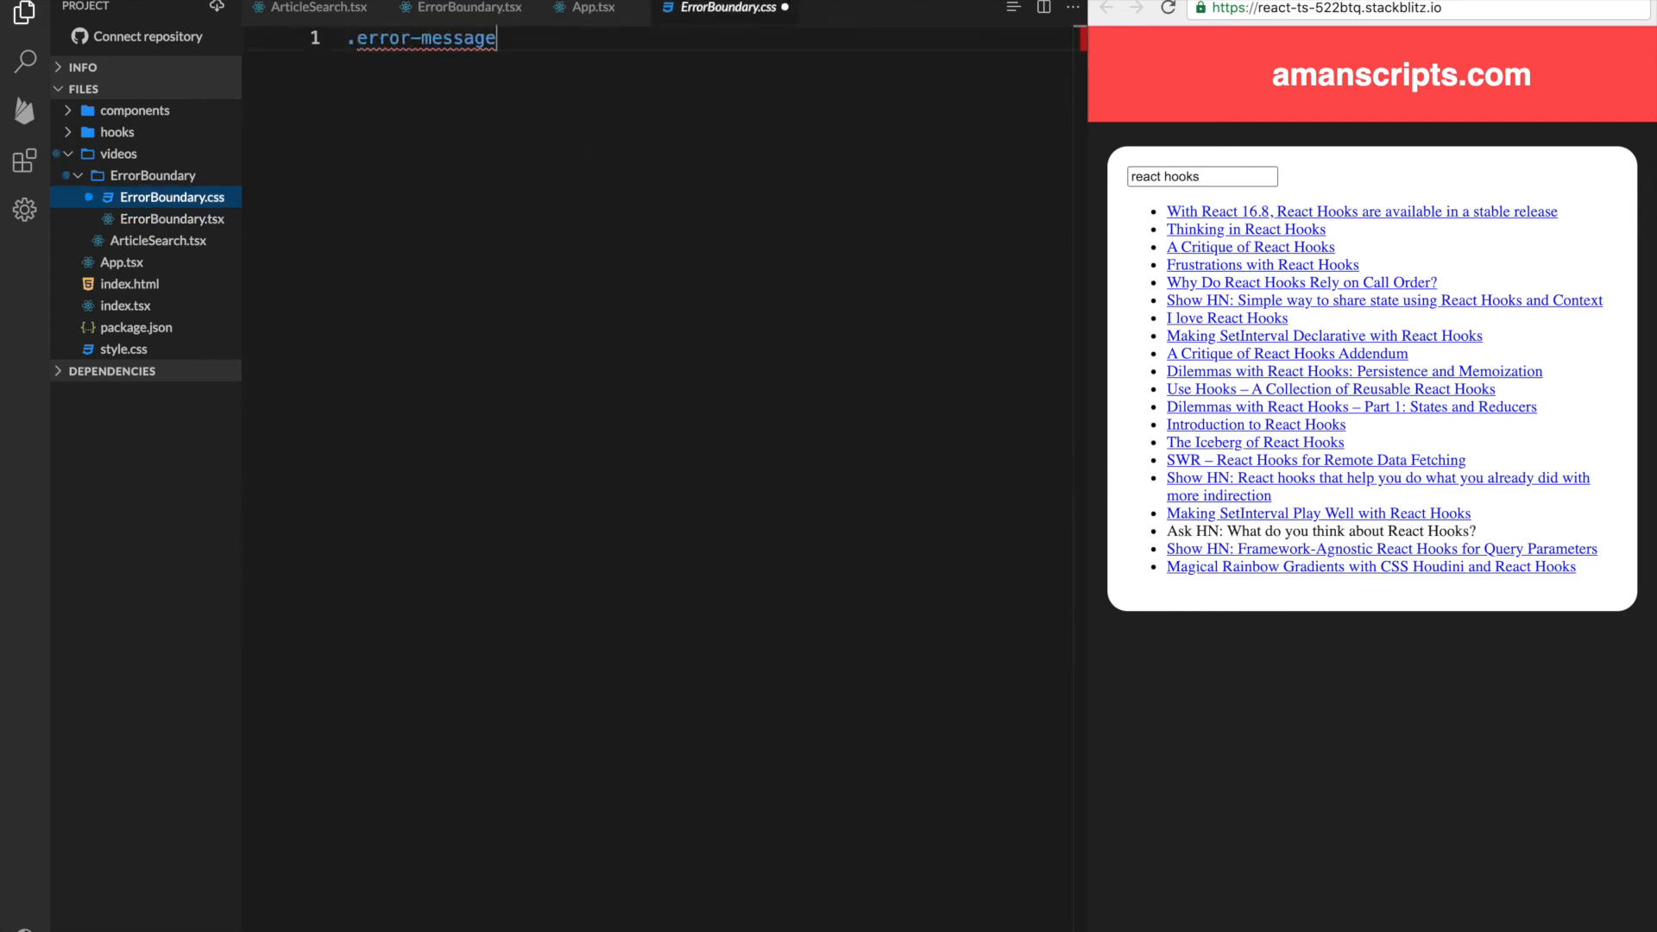
pyautogui.write('{')
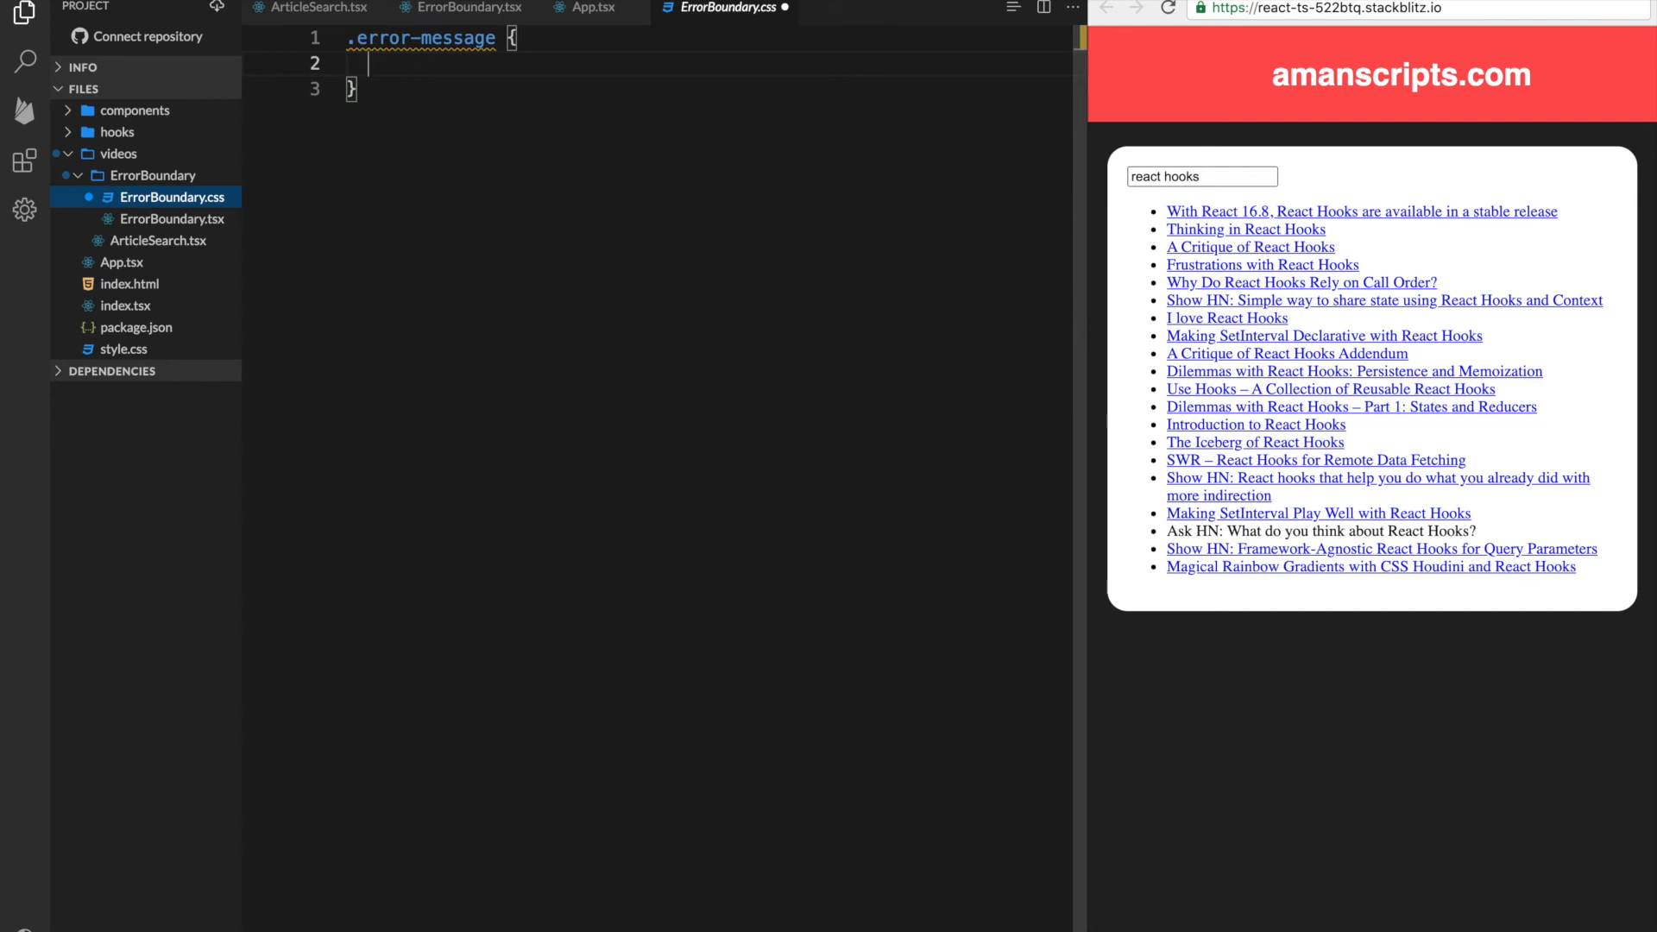
# Give .error-message padding: 20px and background-color: #ff9c9c
pyautogui.write('pad')
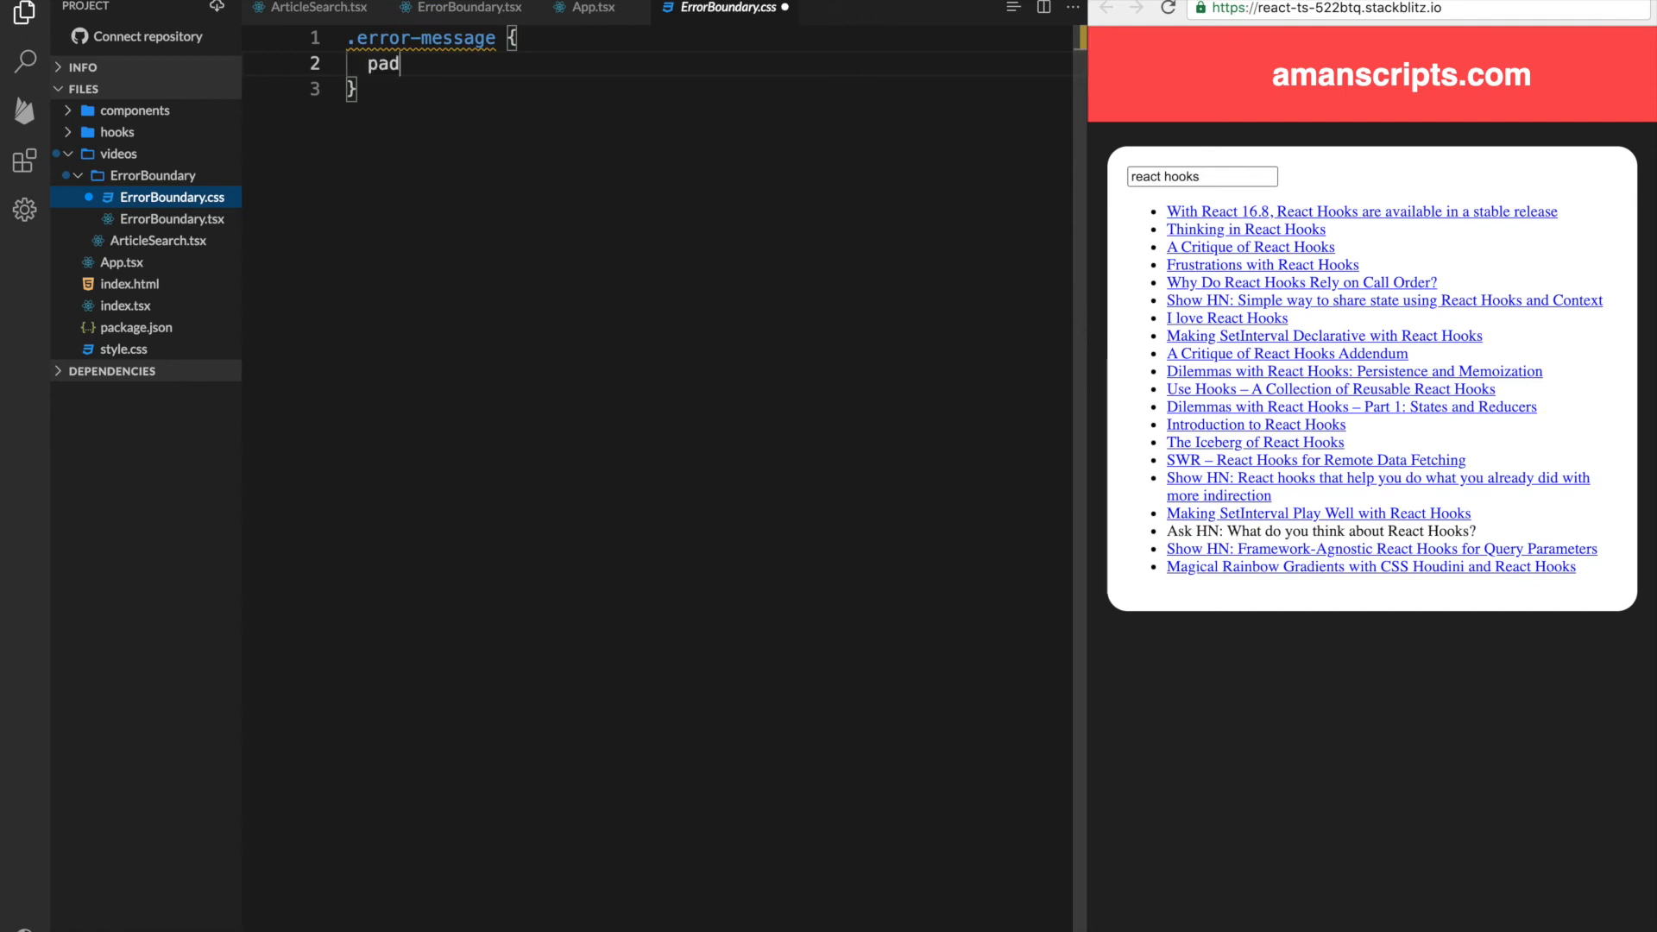
pyautogui.write('ding: 20')
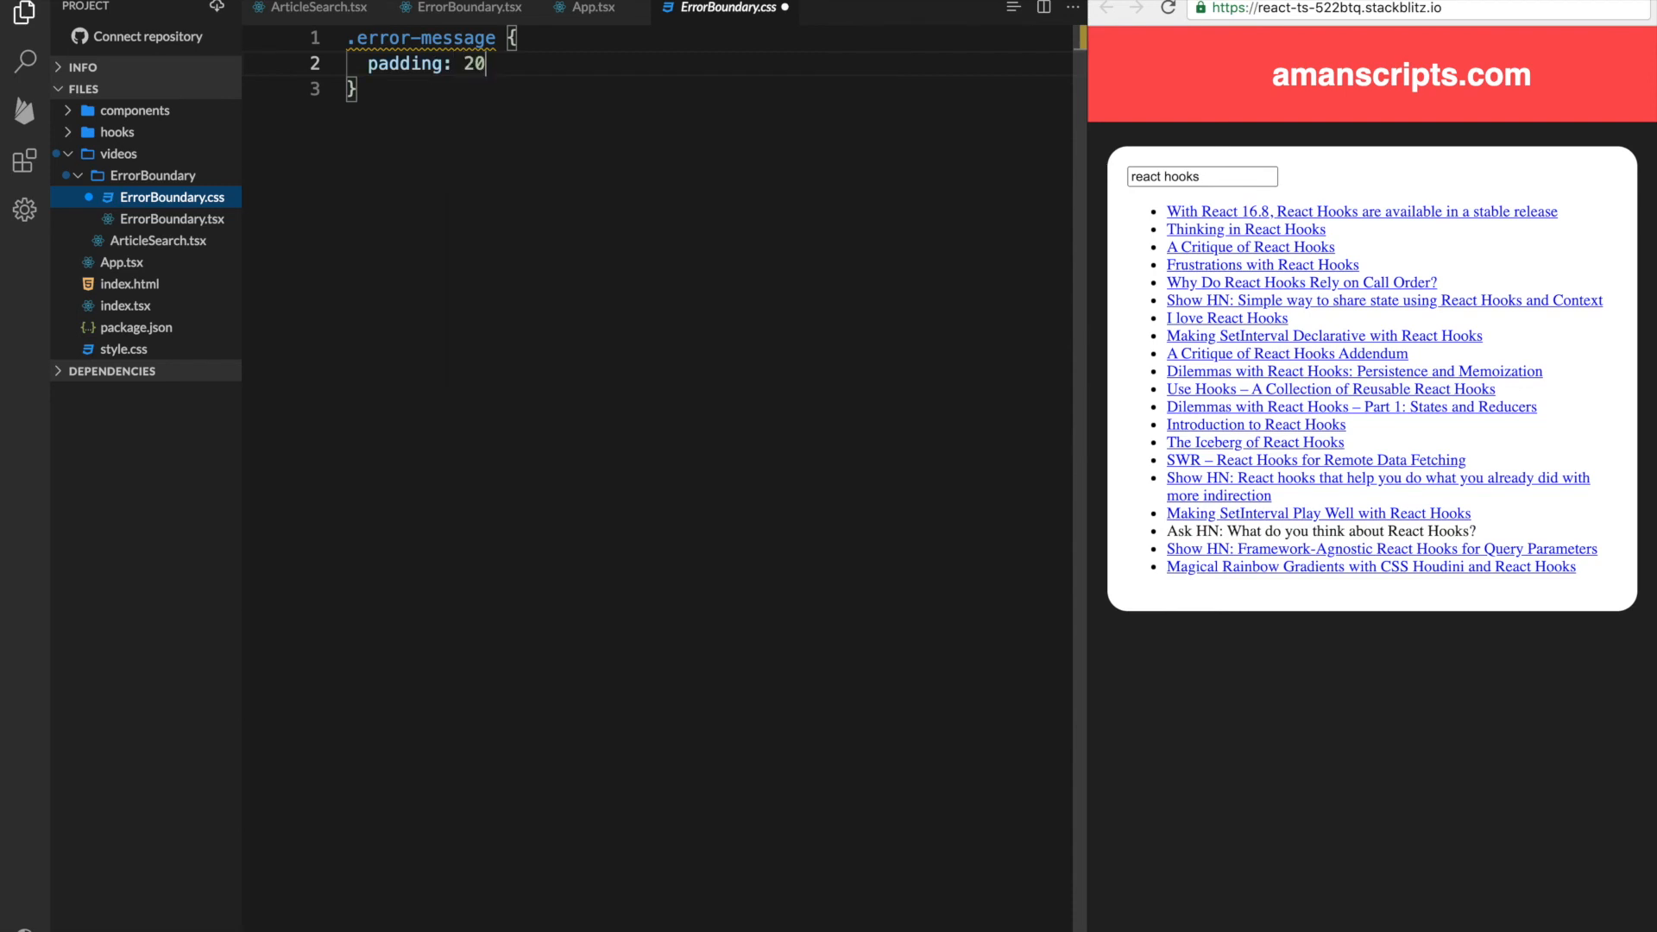
pyautogui.write('px;')
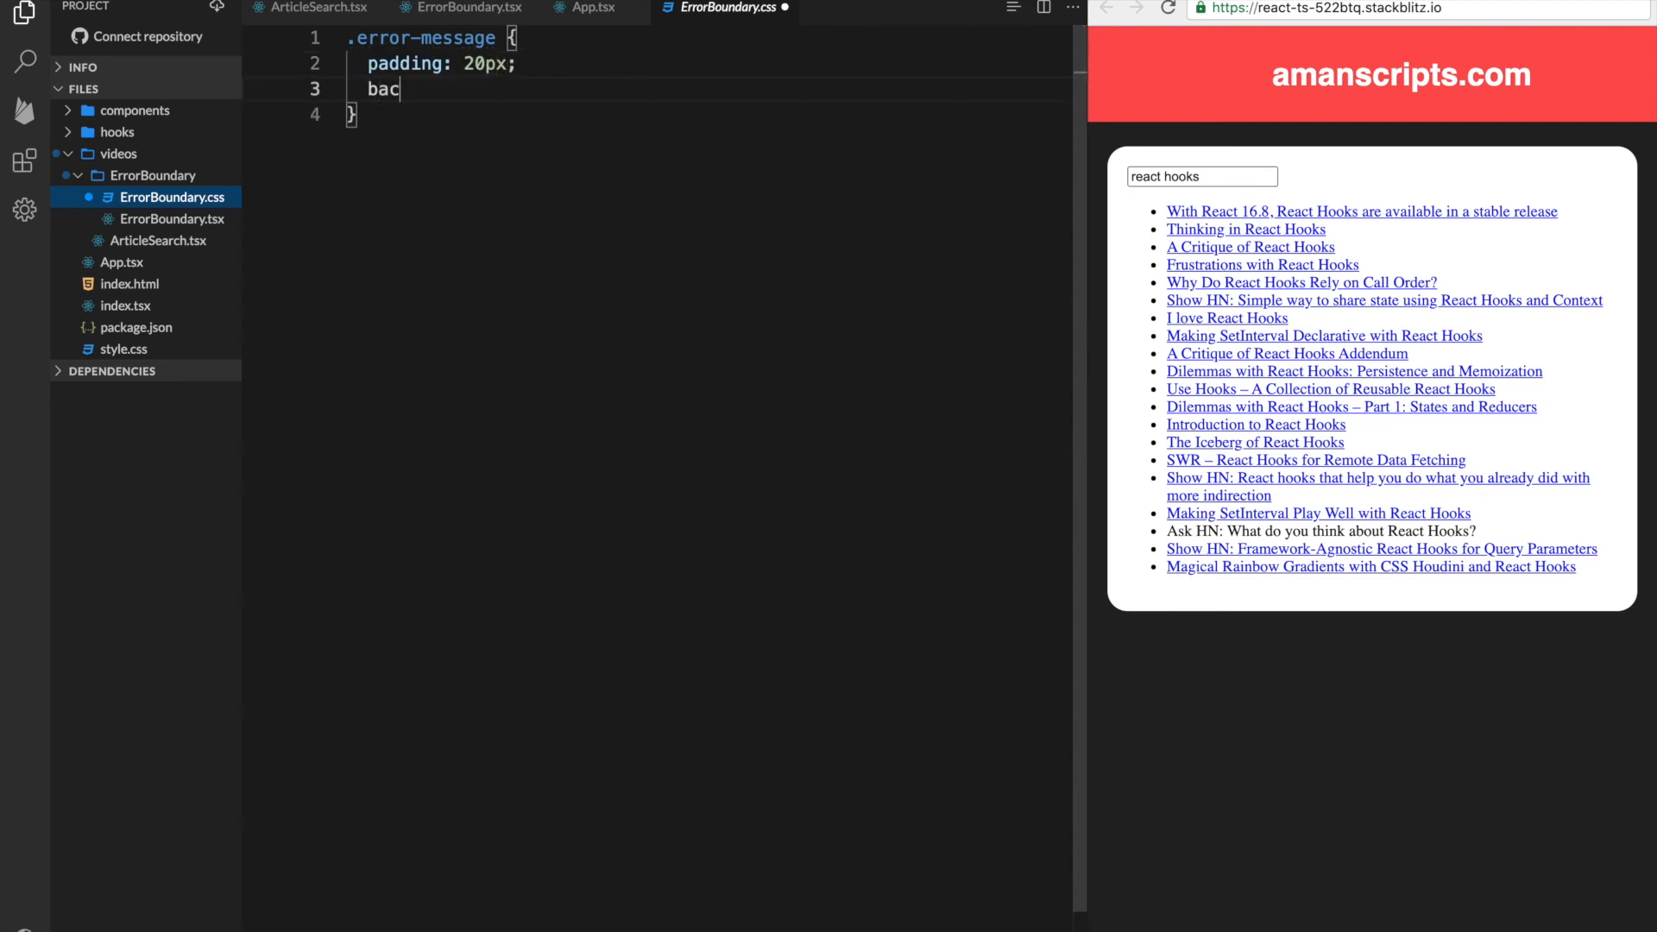
pyautogui.write('kground-color: #')
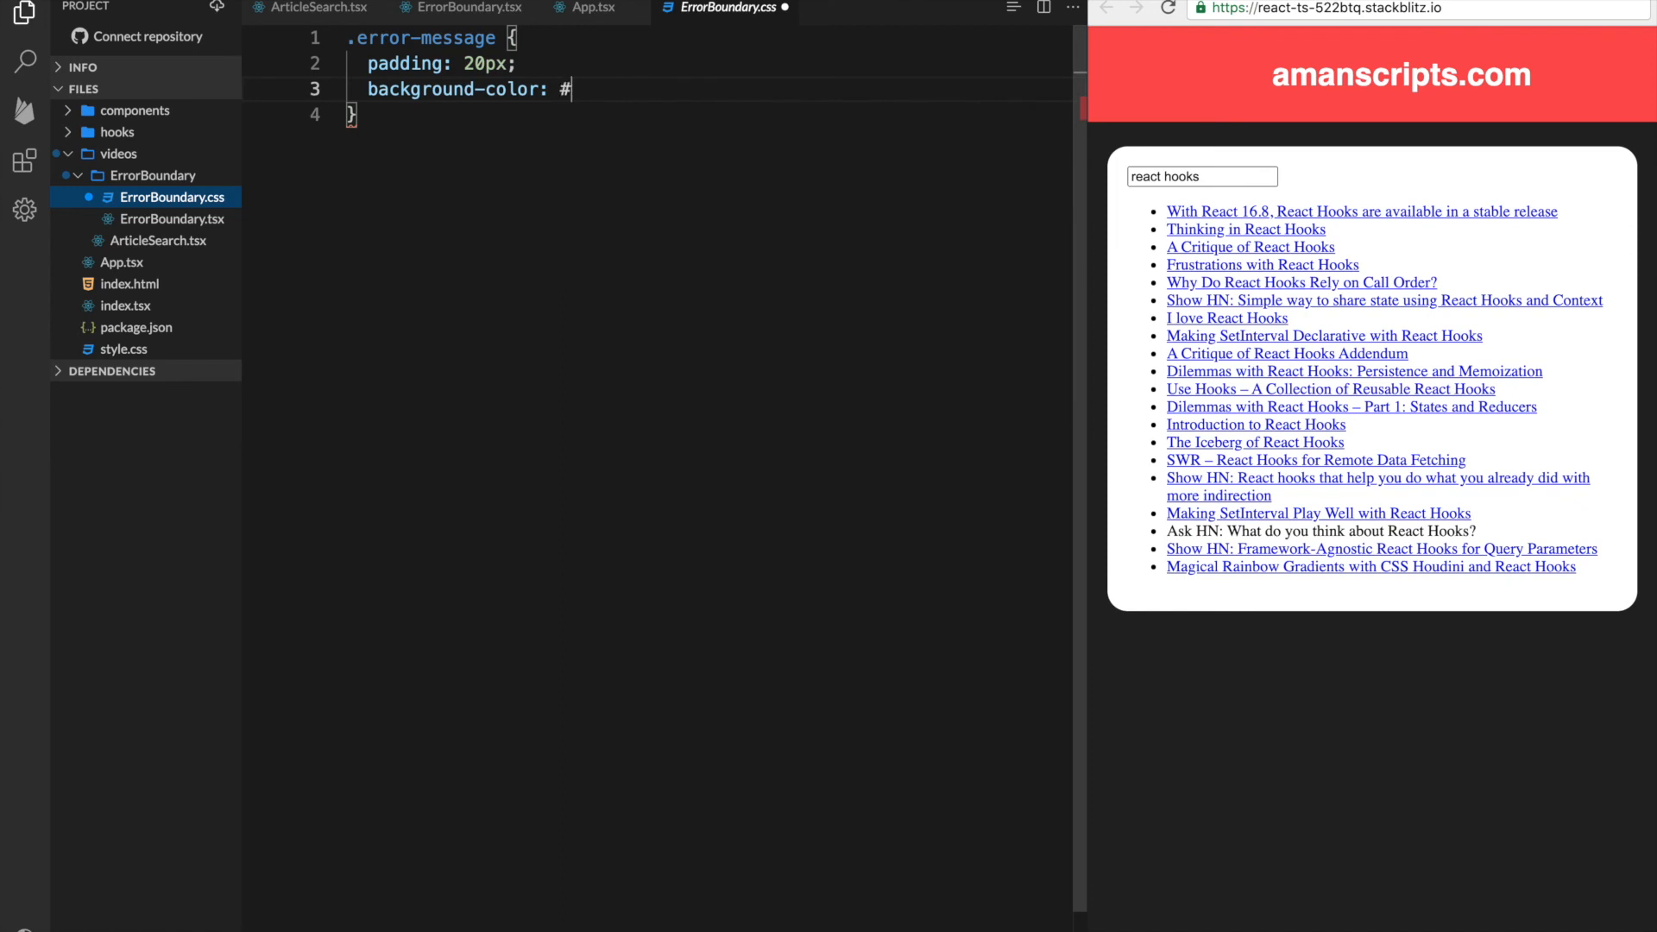
pyautogui.write('ff9c9c;')
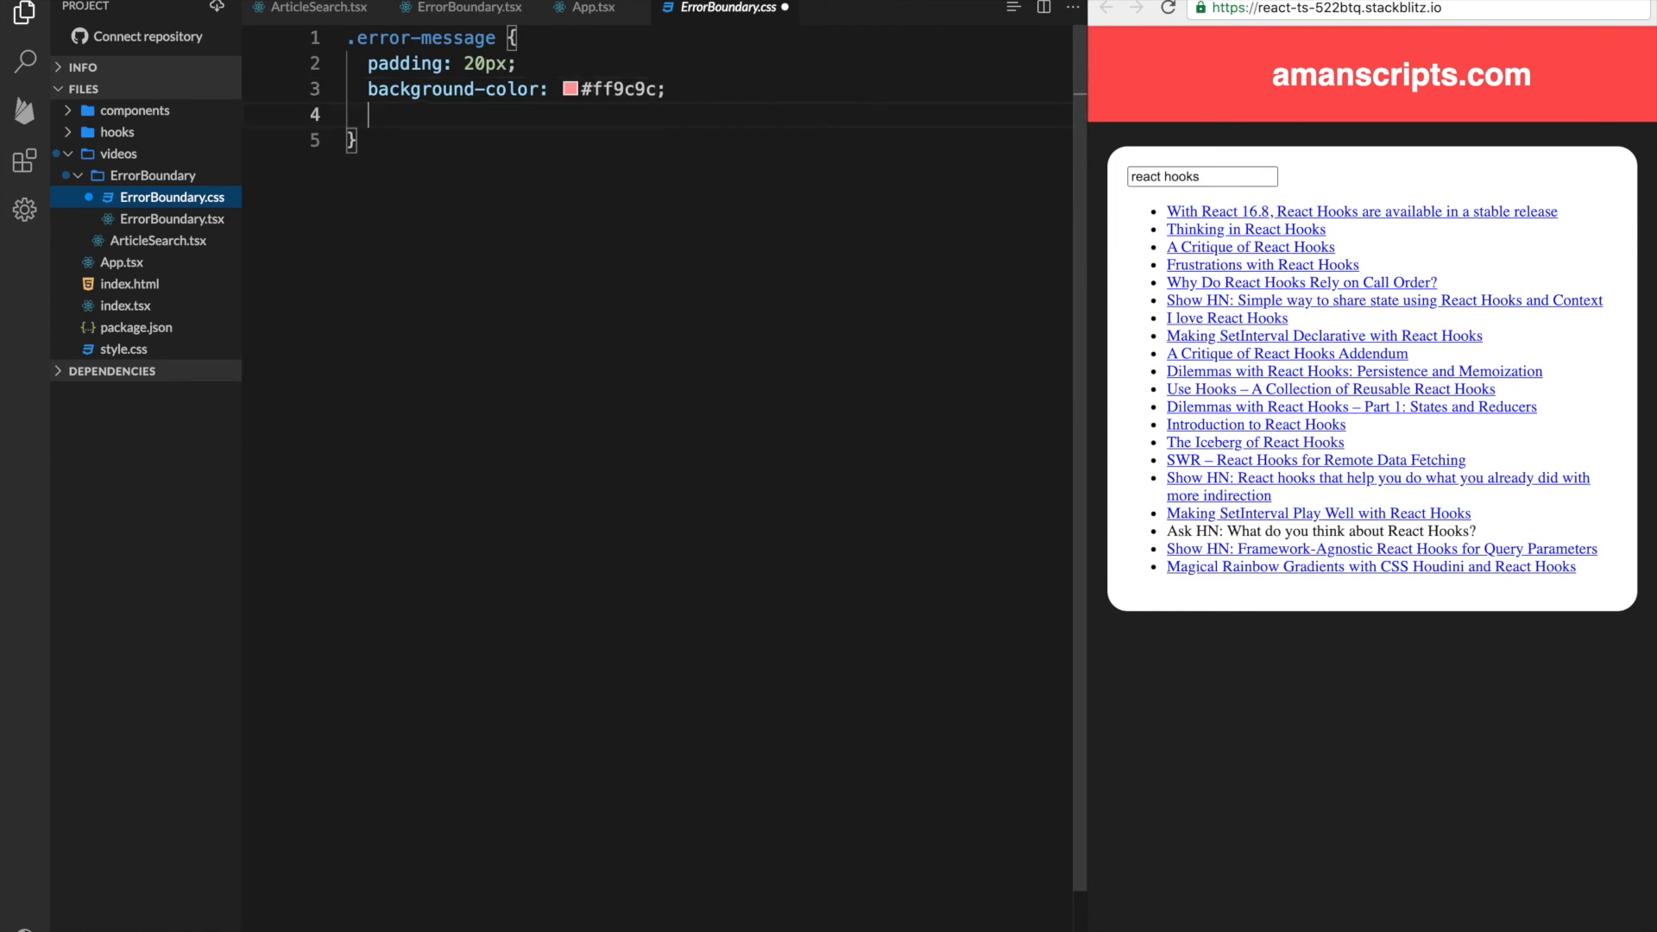
# Add color: black and begin a border-radius property
pyautogui.write('color: black')
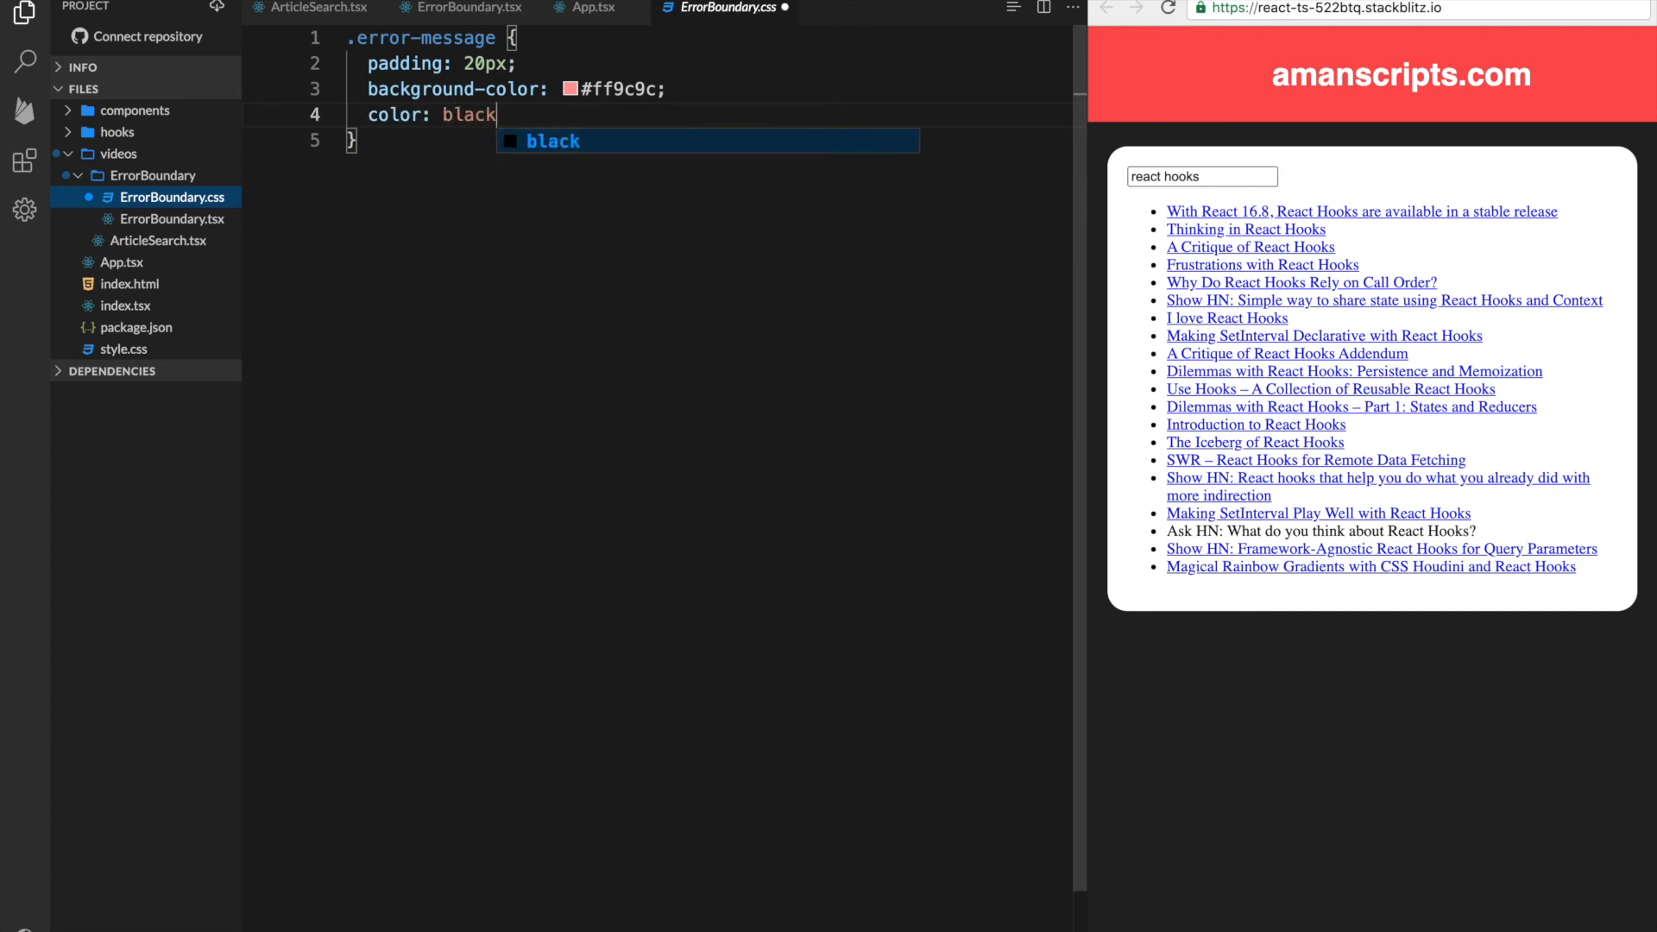
pyautogui.write(';')
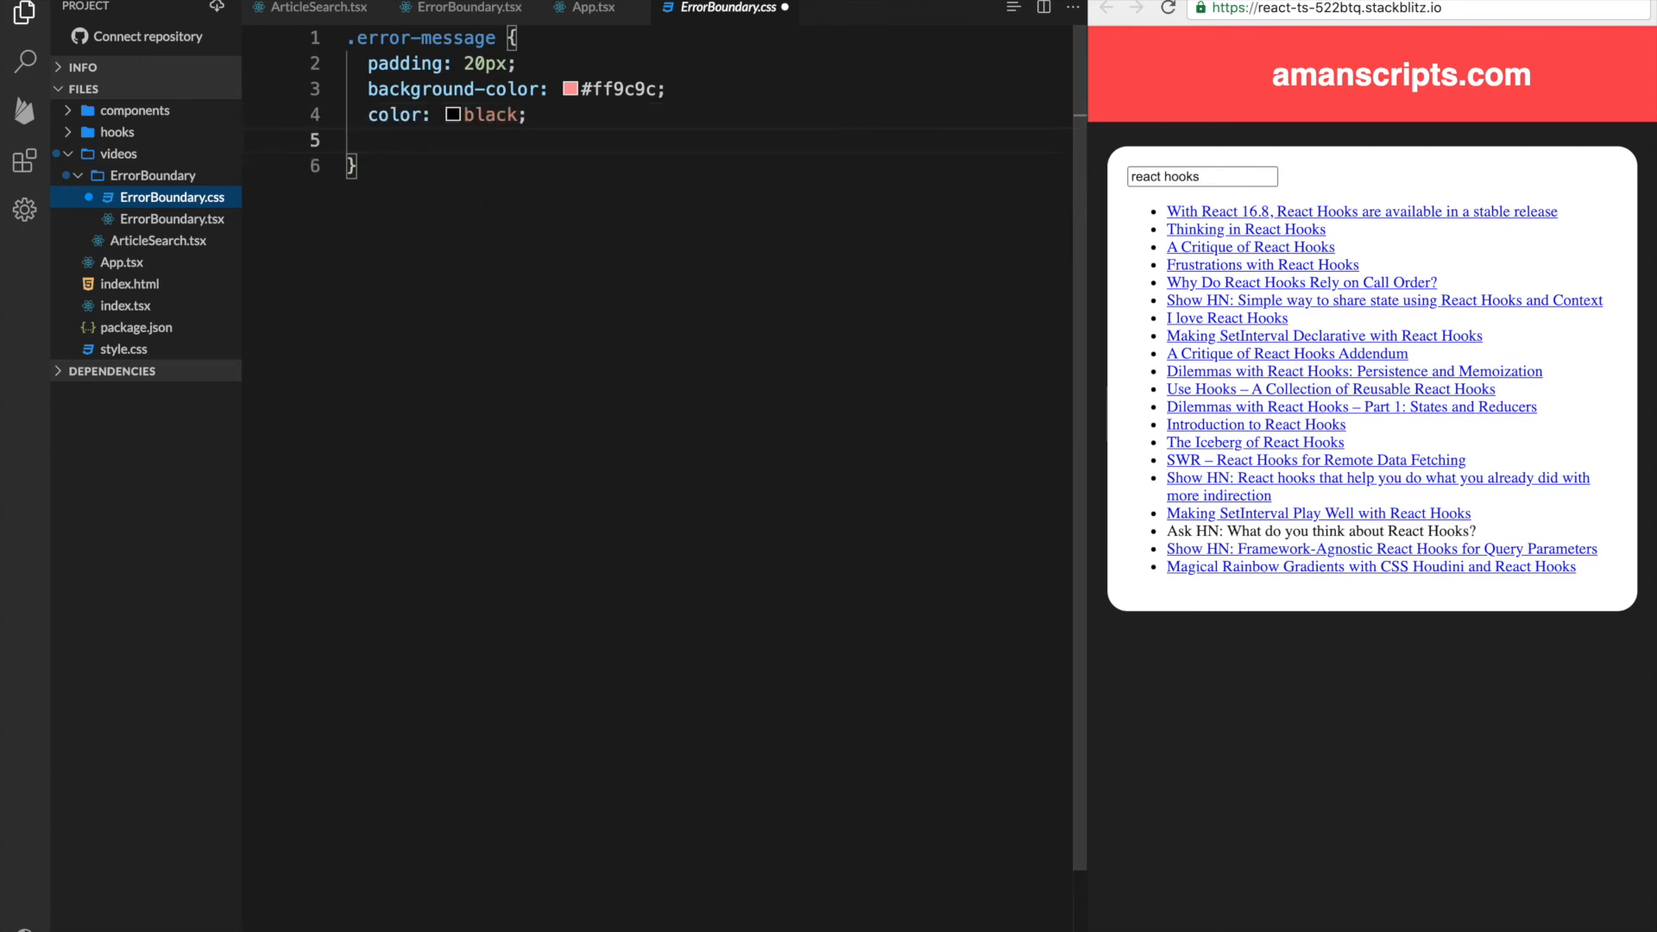
pyautogui.write('border')
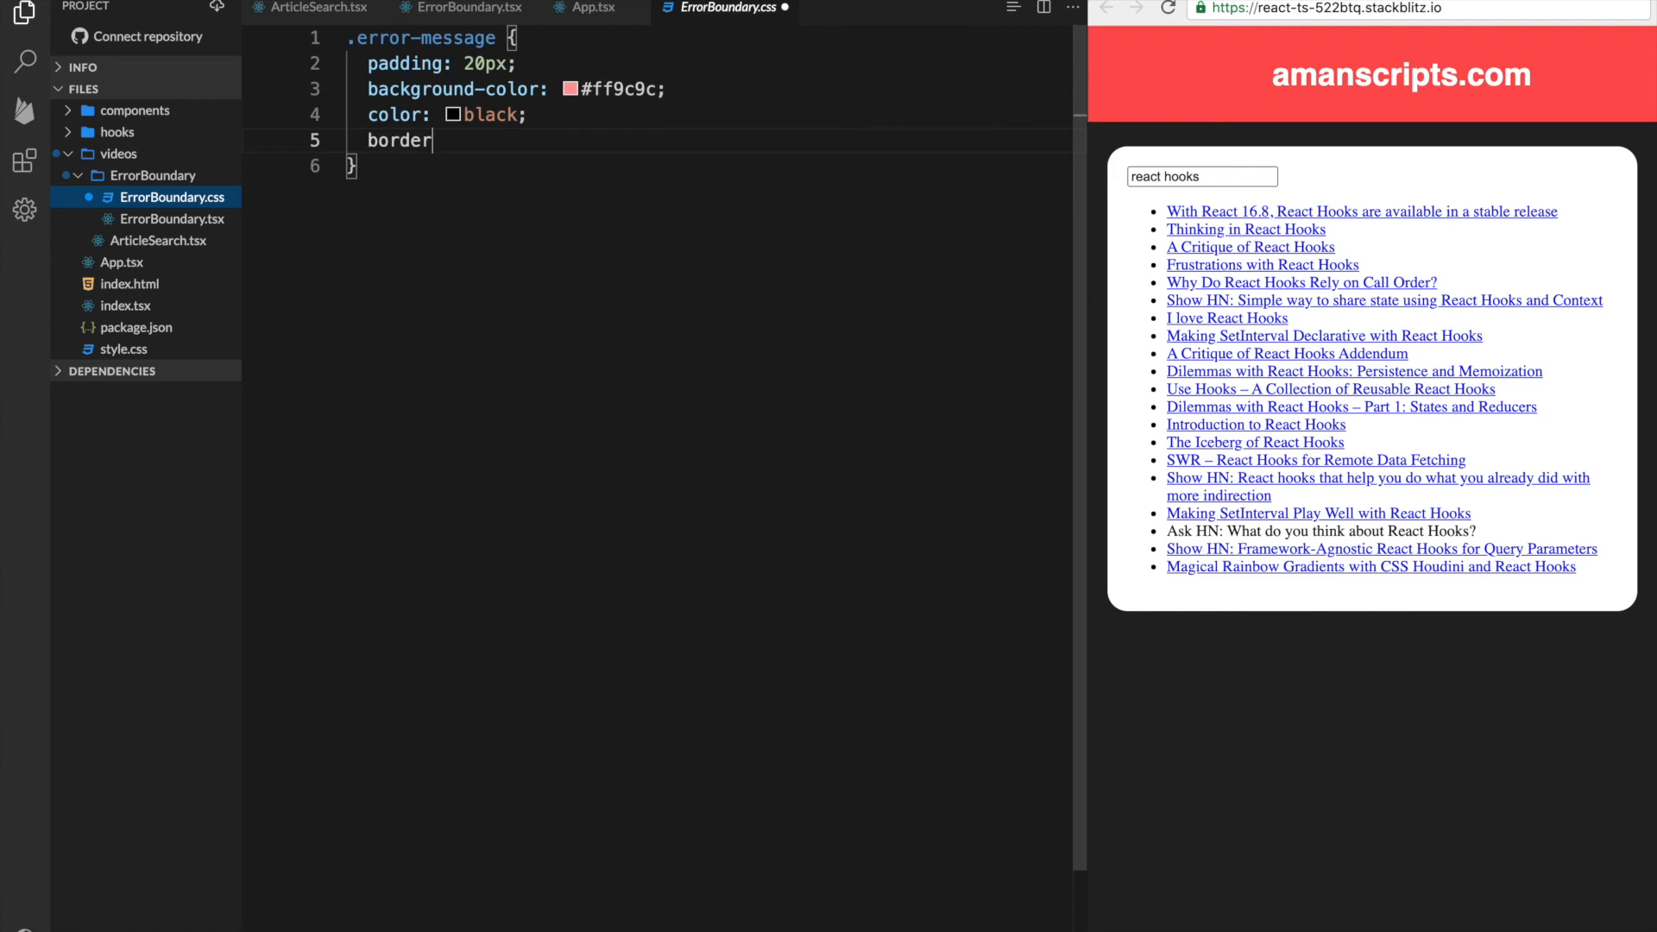
pyautogui.write('-')
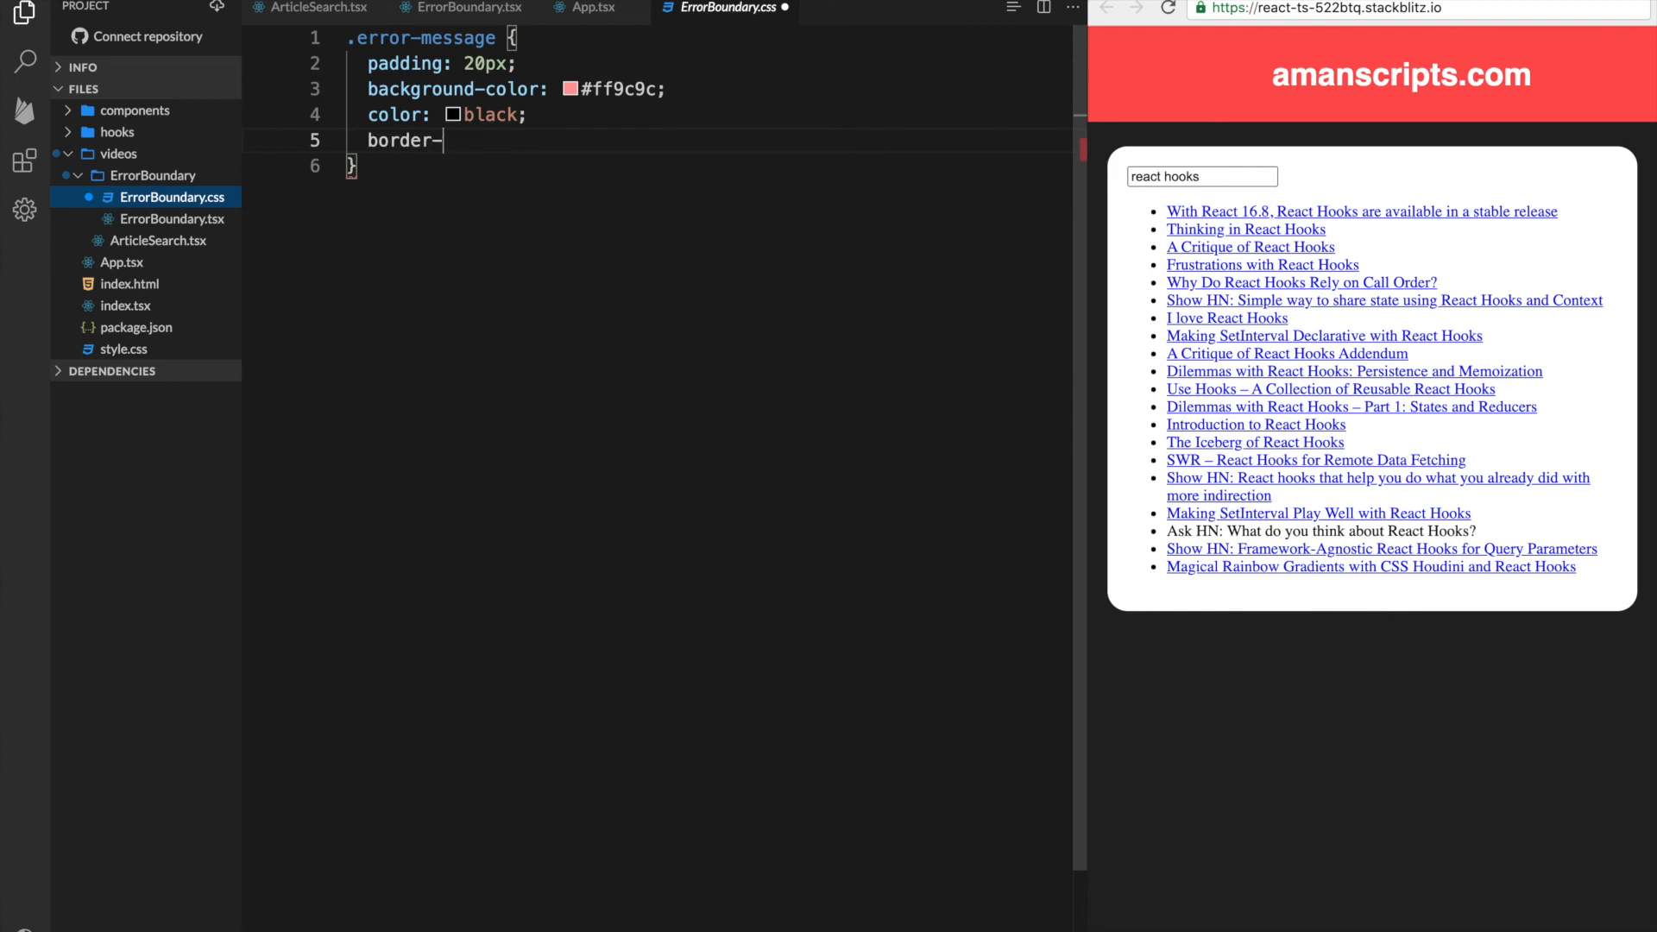
pyautogui.write('ra')
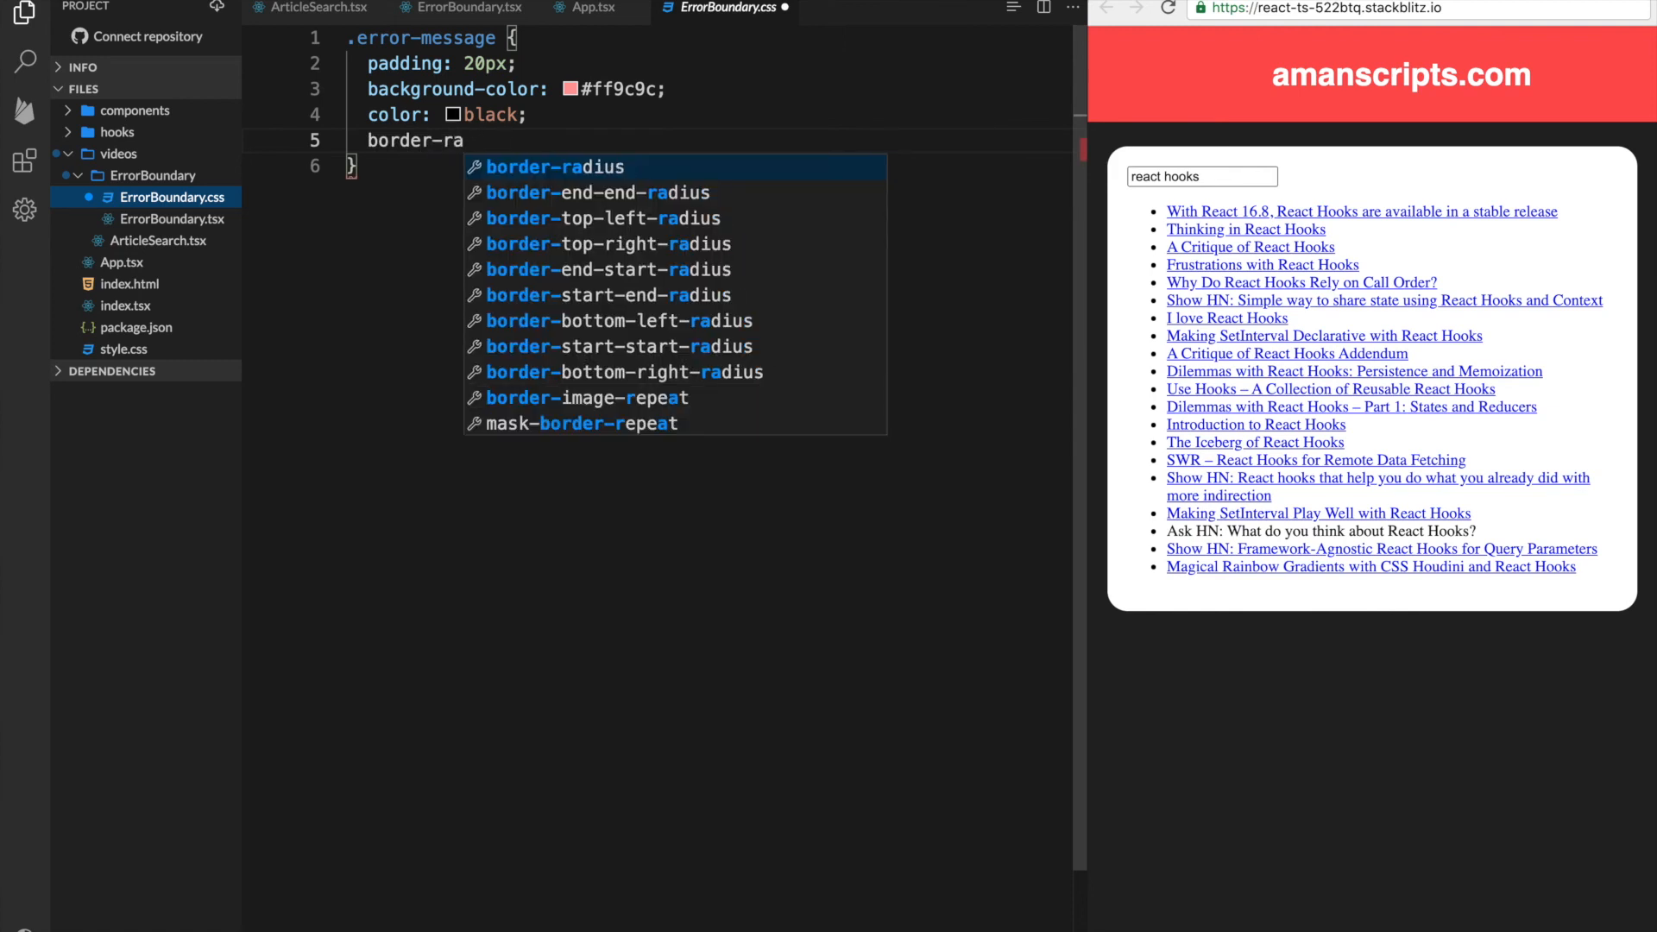
pyautogui.click(592, 8)
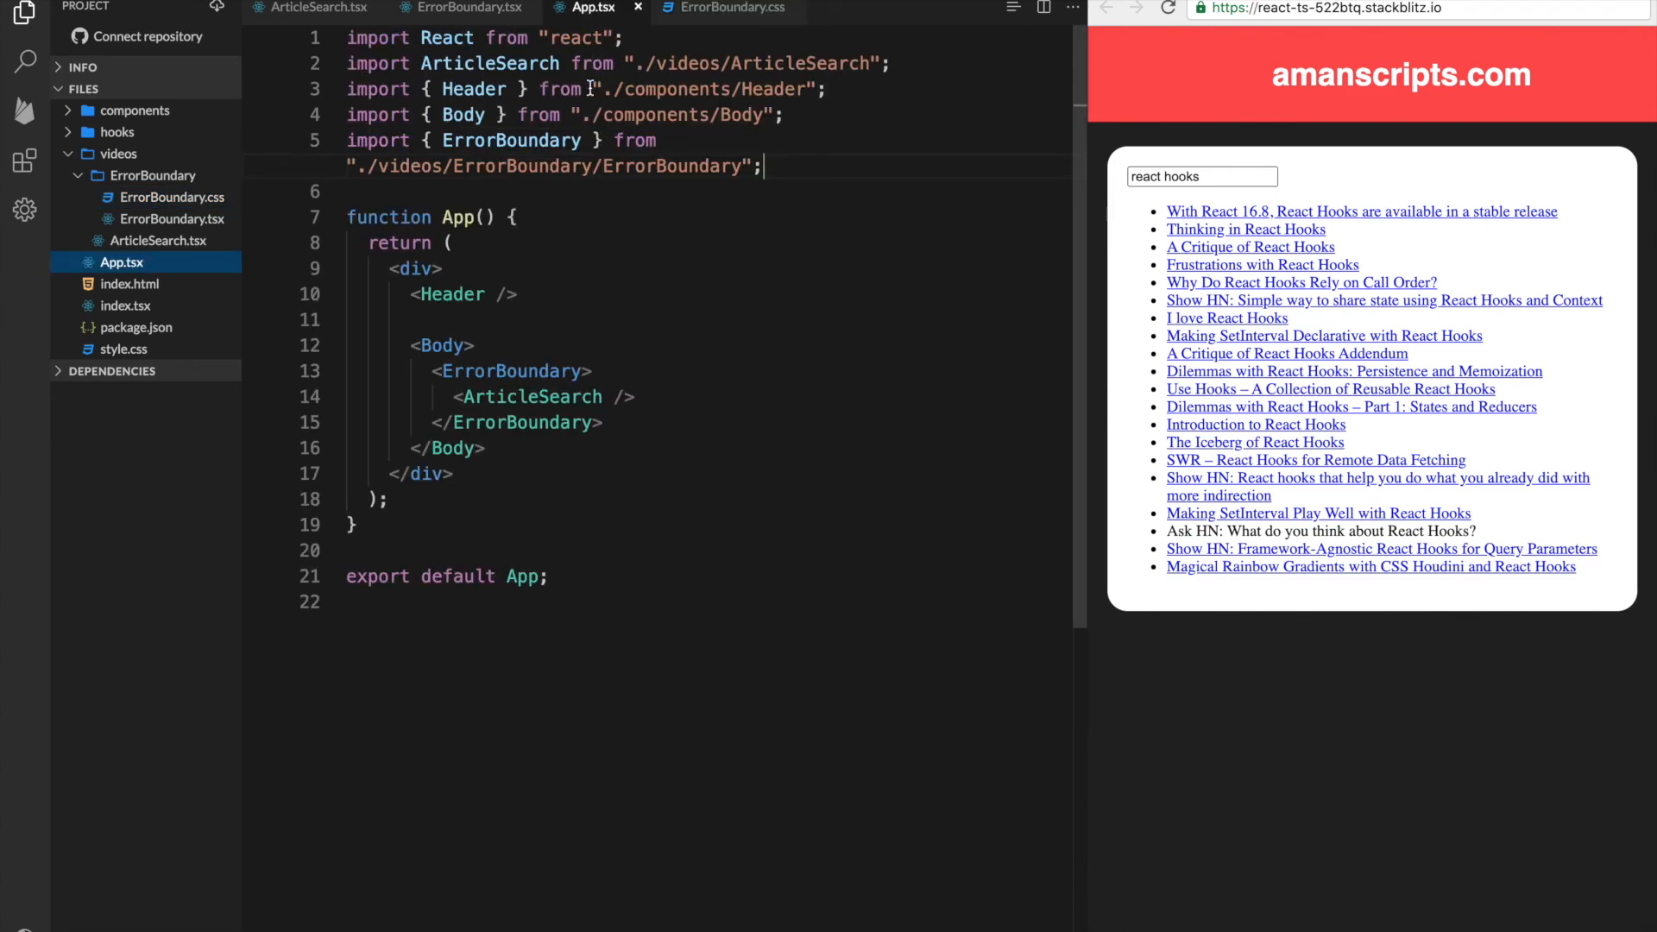
# Import './ErrorBoundary.css' into ErrorBoundary.tsx and retry loading articles via Try Again
pyautogui.click(468, 7)
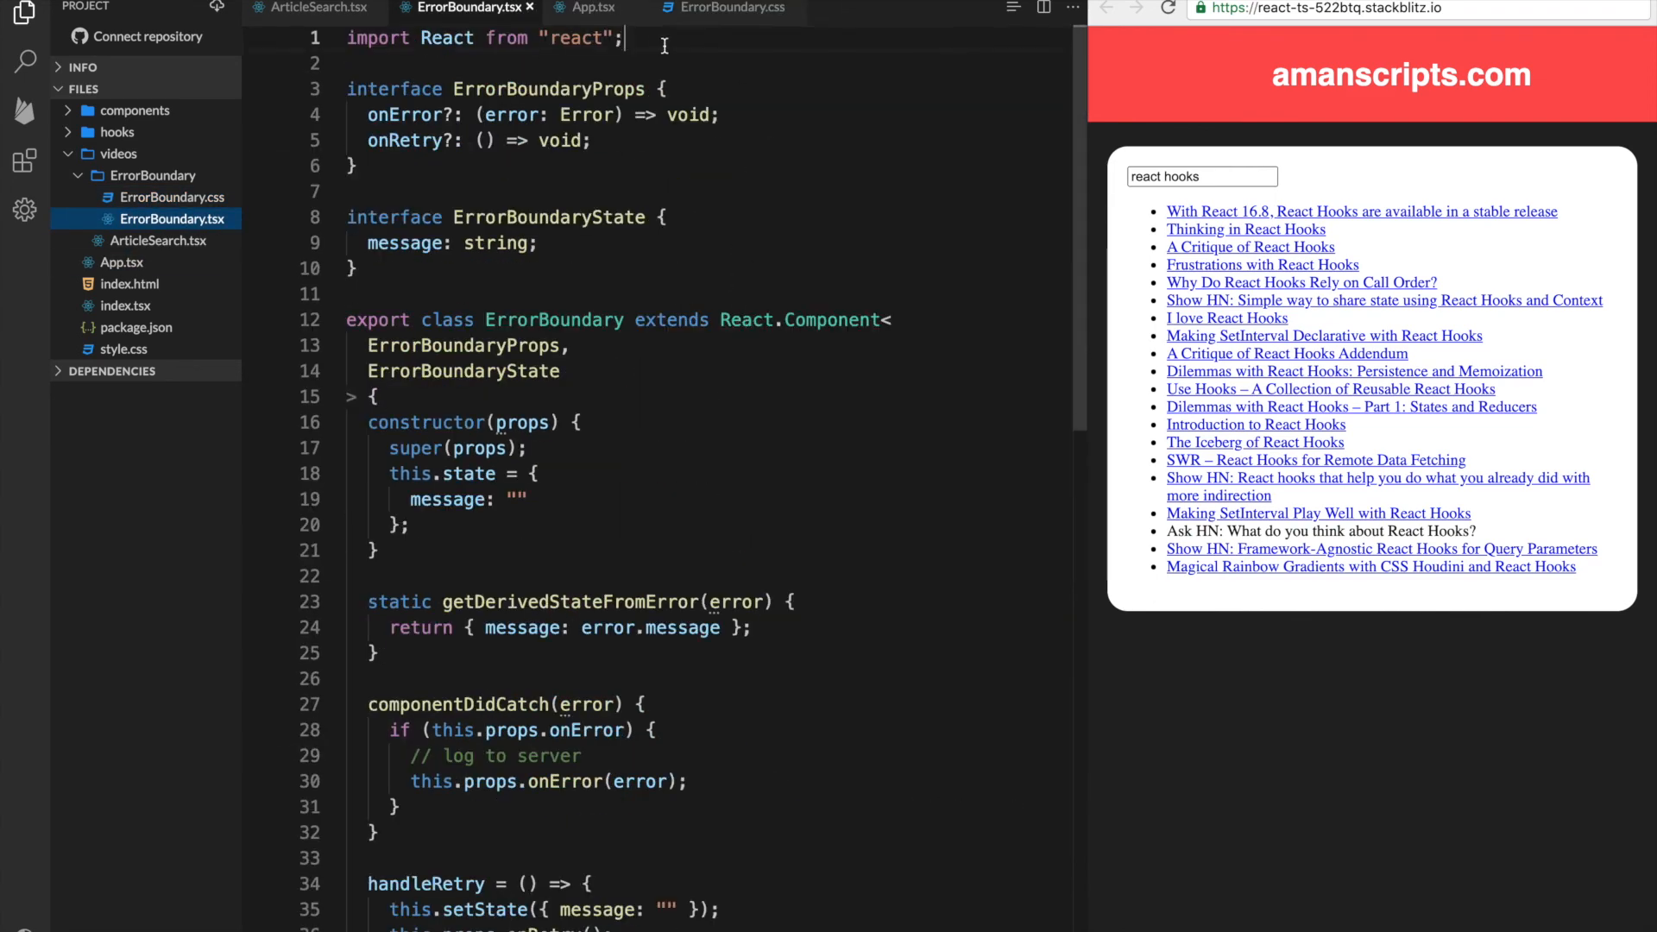
pyautogui.write("import './ErrorBound'")
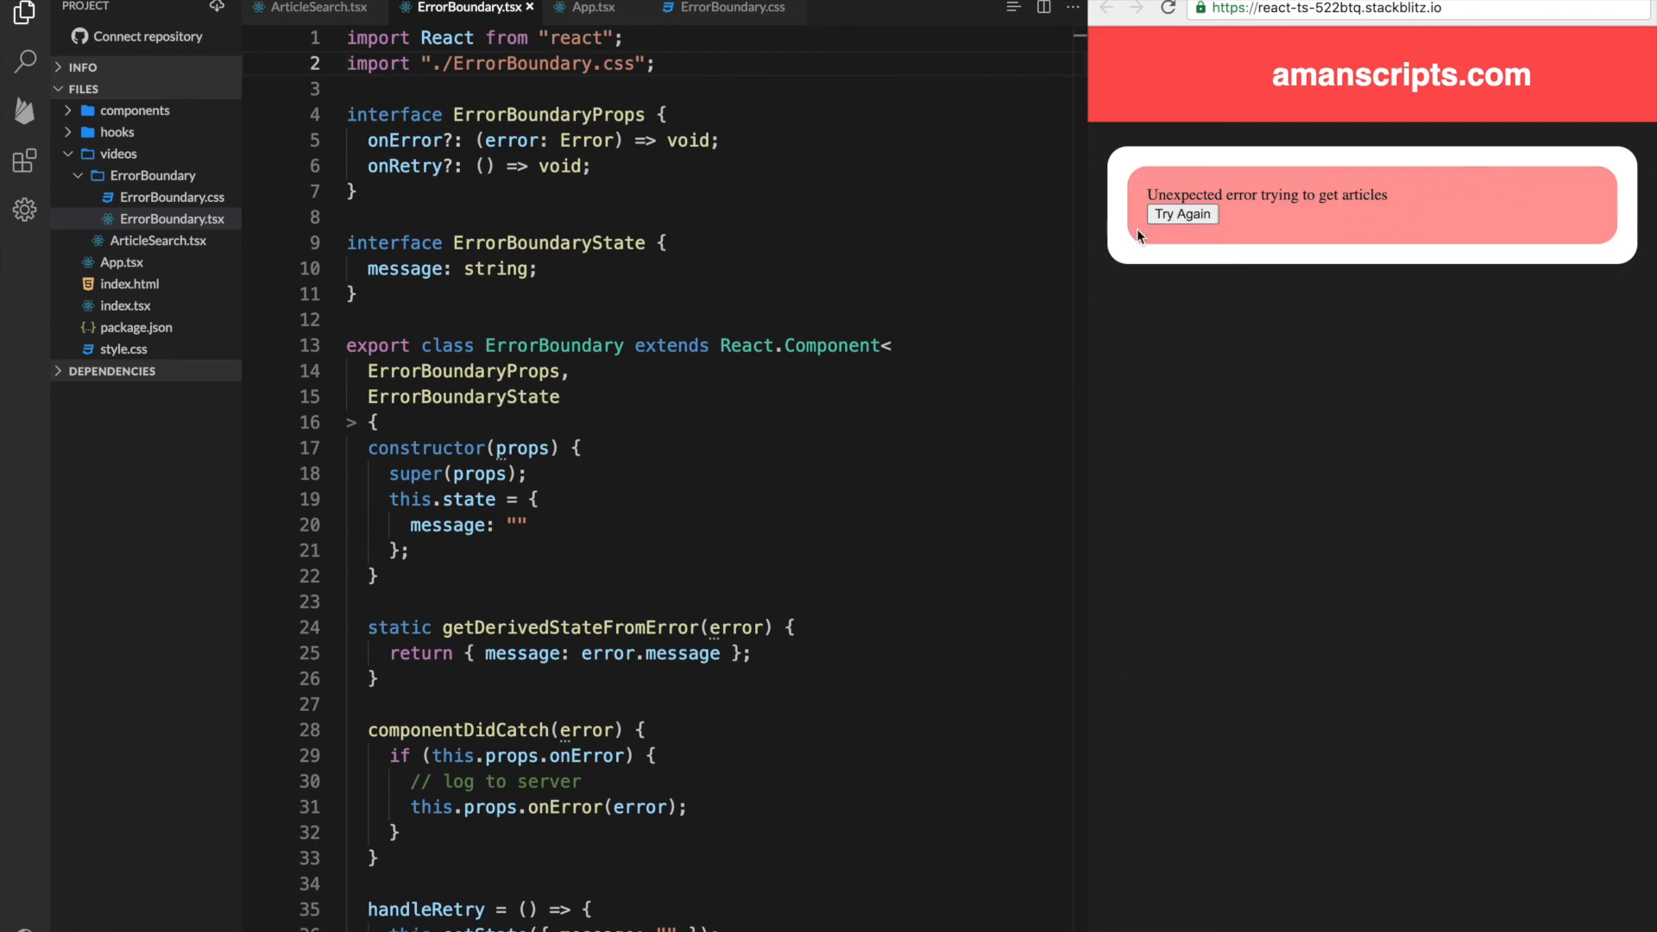
pyautogui.click(312, 9)
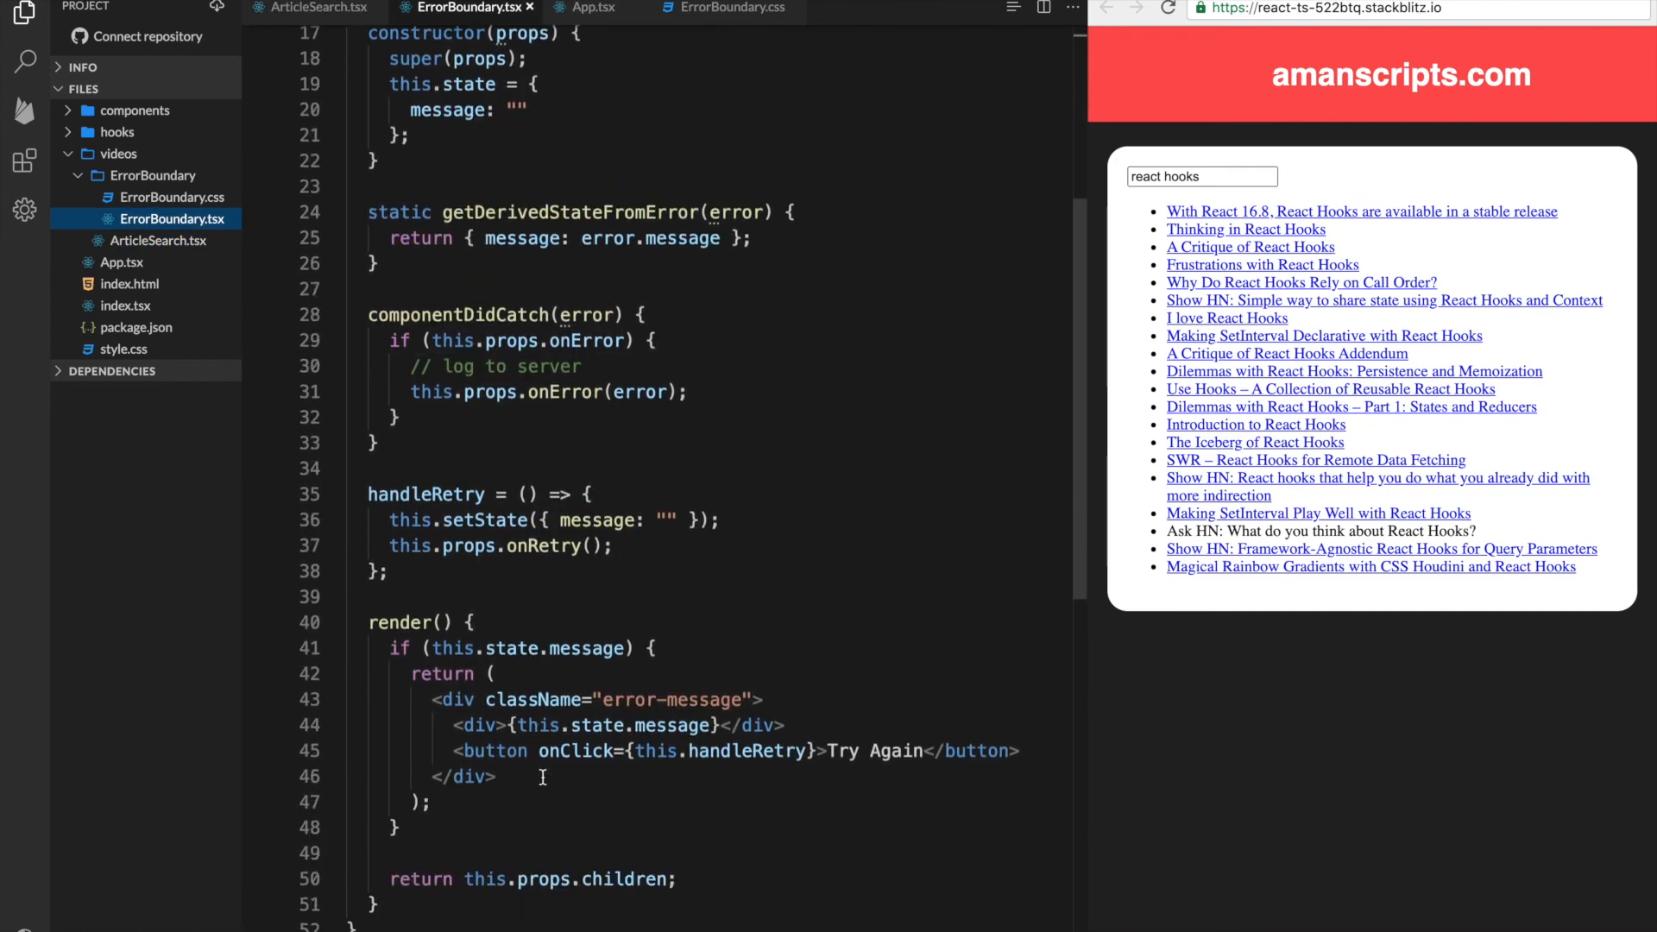
# Highlight all uses of handleRetry, then return to the ArticleSearch.tsx code
pyautogui.doubleClick(747, 747)
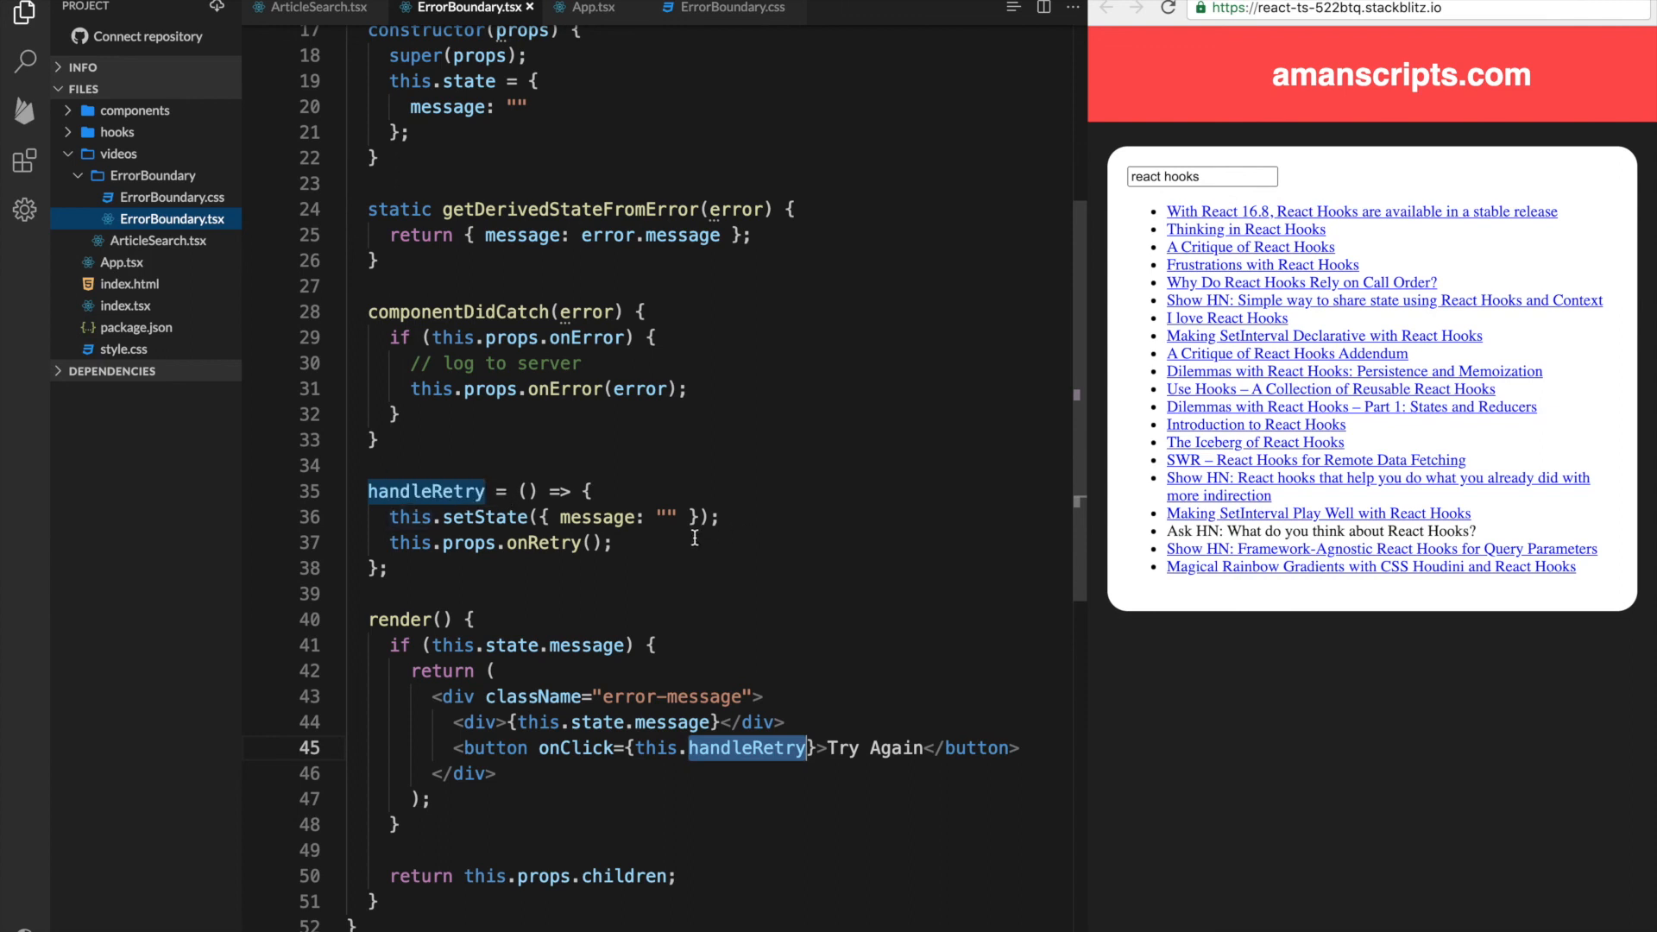
pyautogui.moveTo(680, 533)
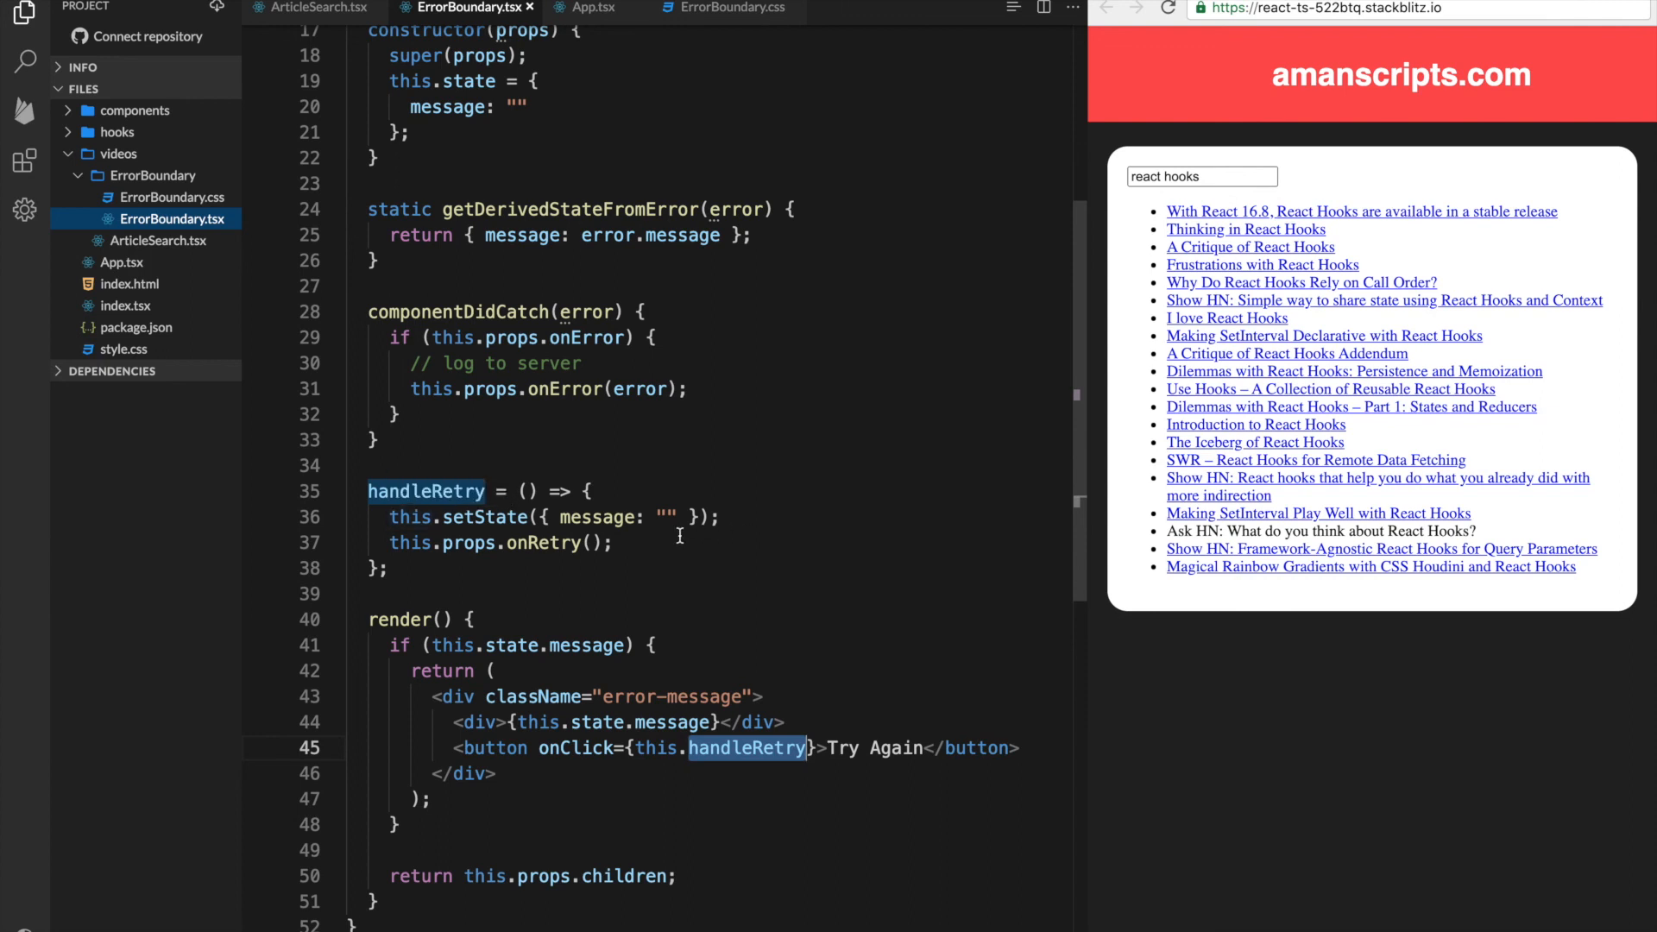
pyautogui.moveTo(418, 295)
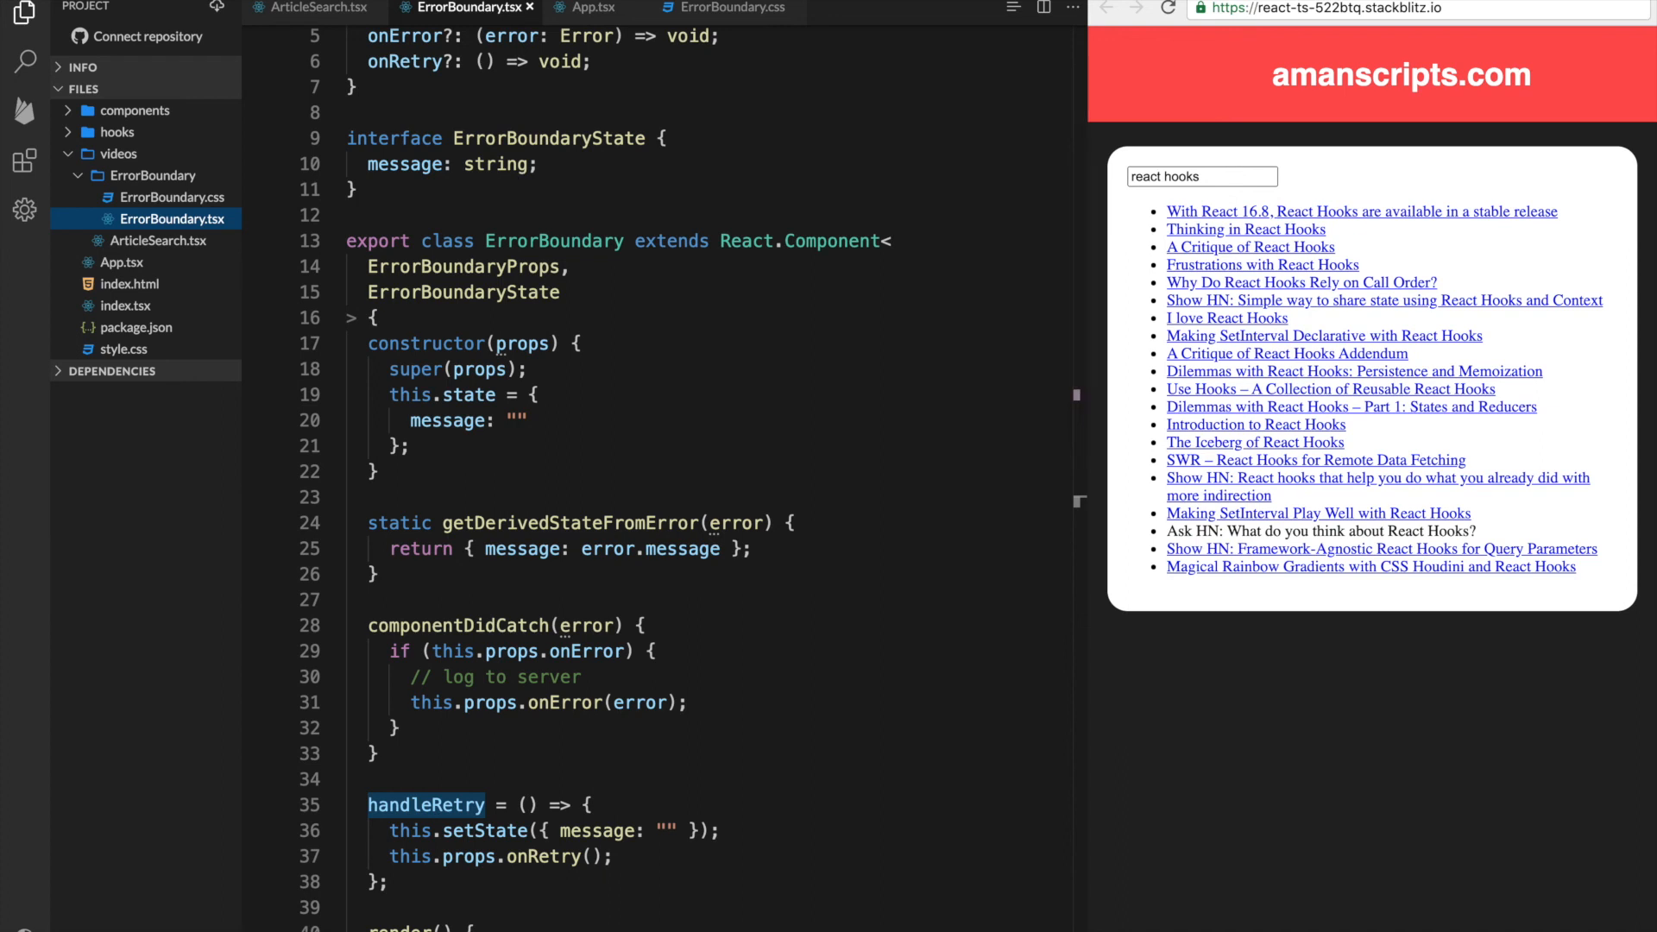
pyautogui.click(310, 9)
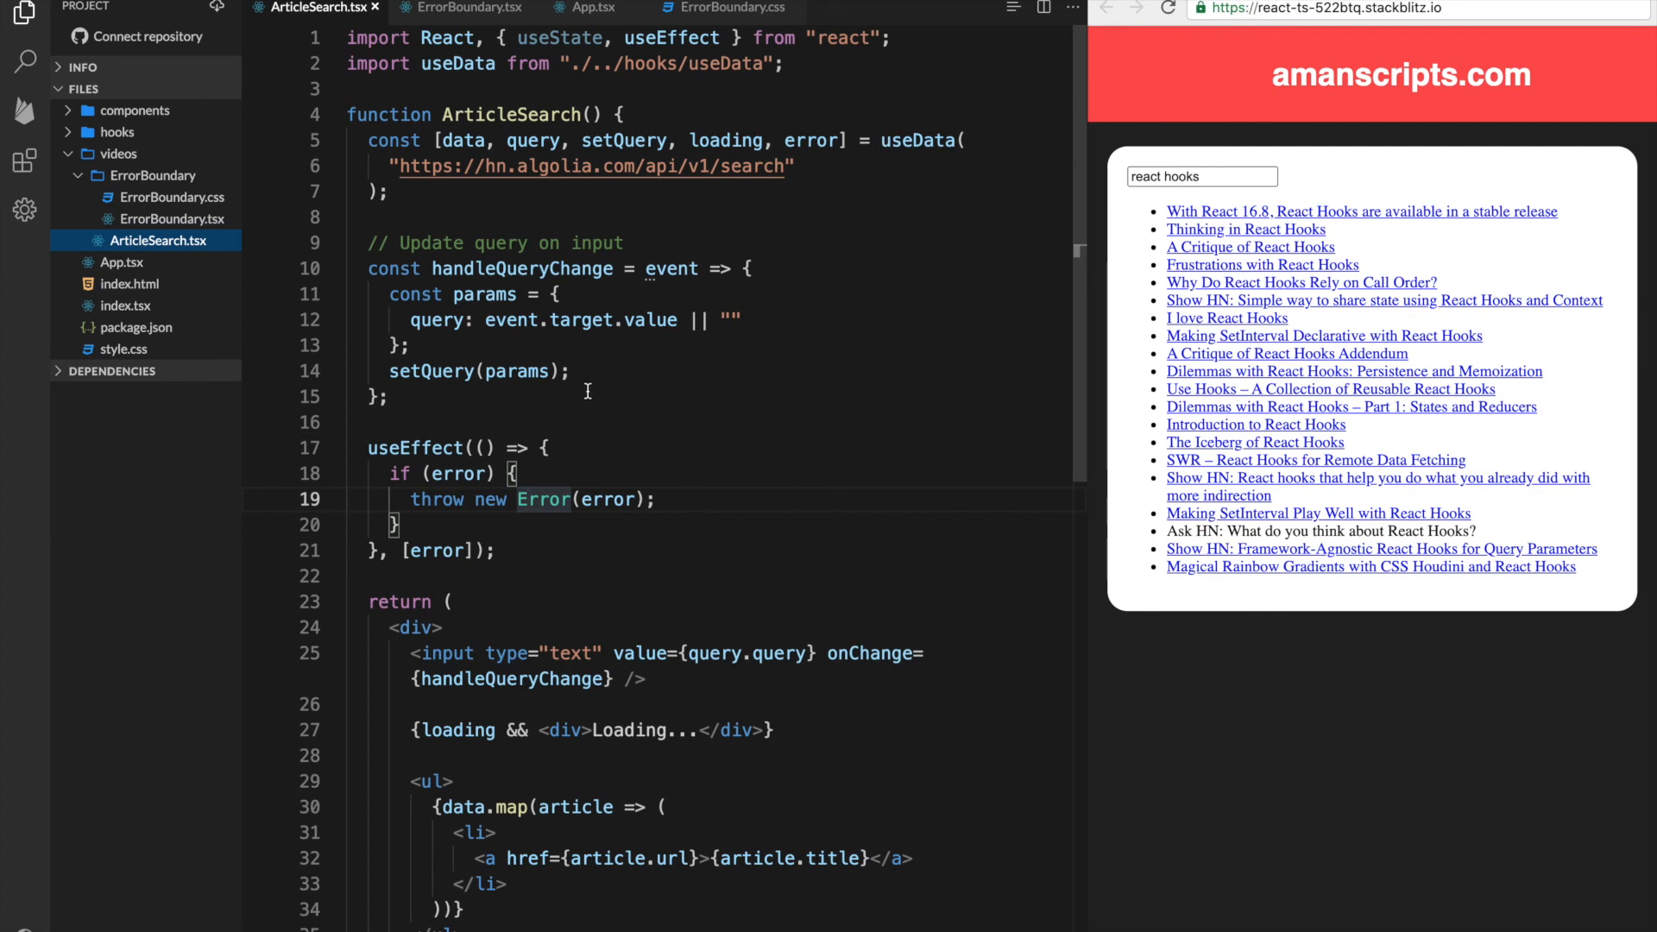
pyautogui.moveTo(624, 528)
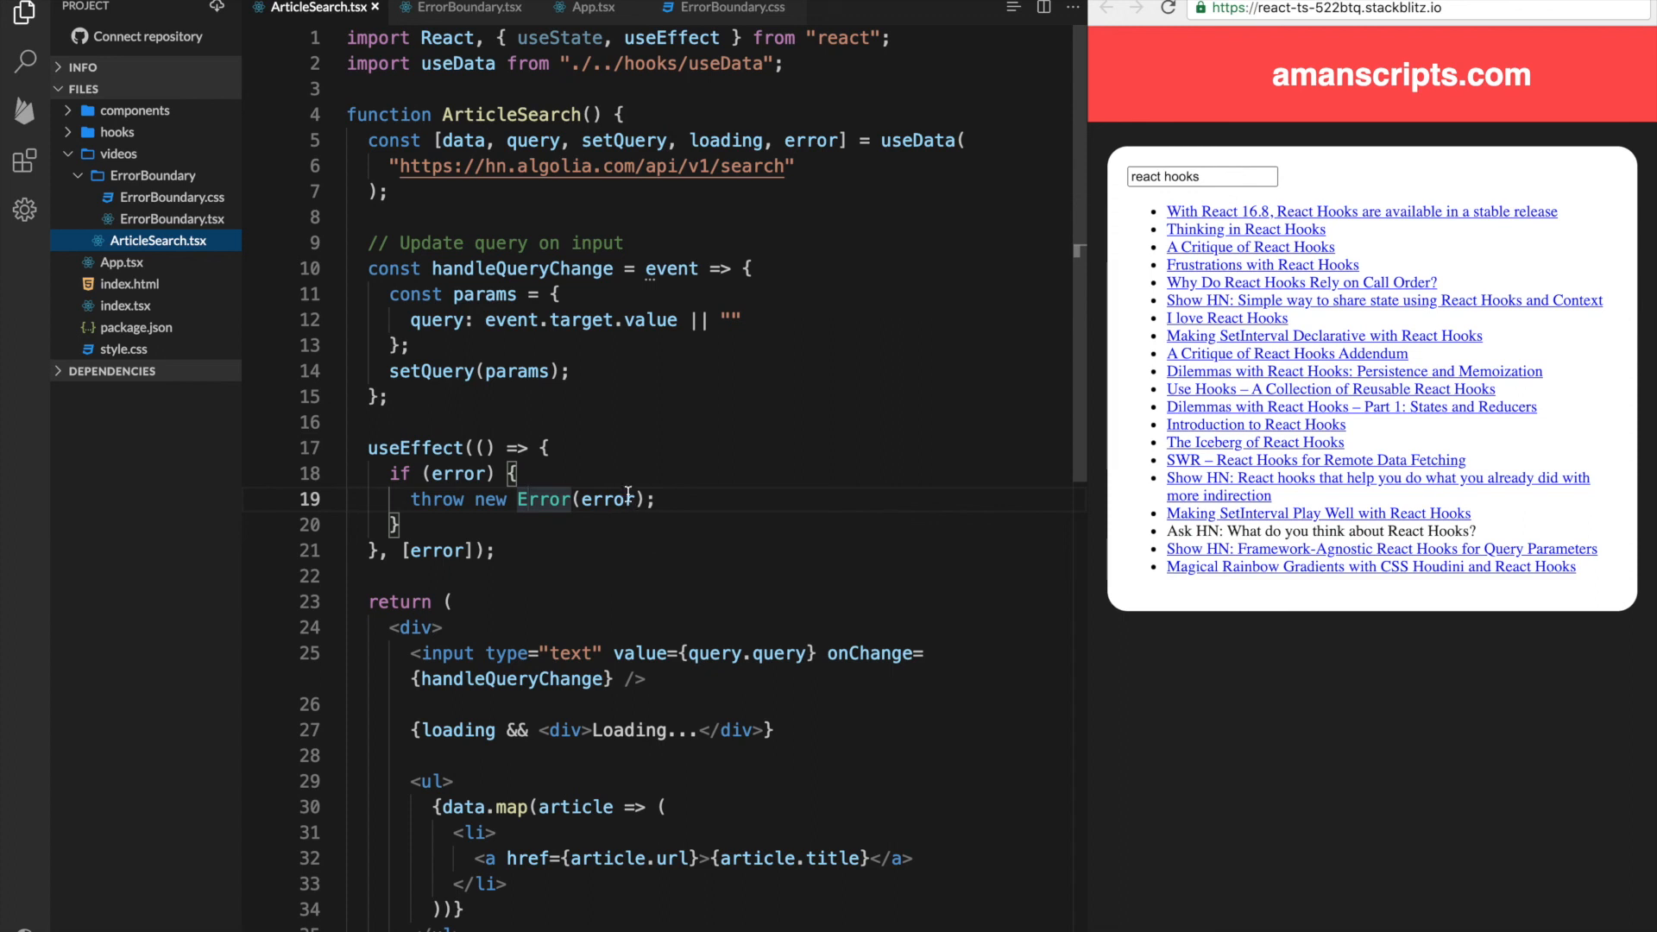
pyautogui.moveTo(607, 499)
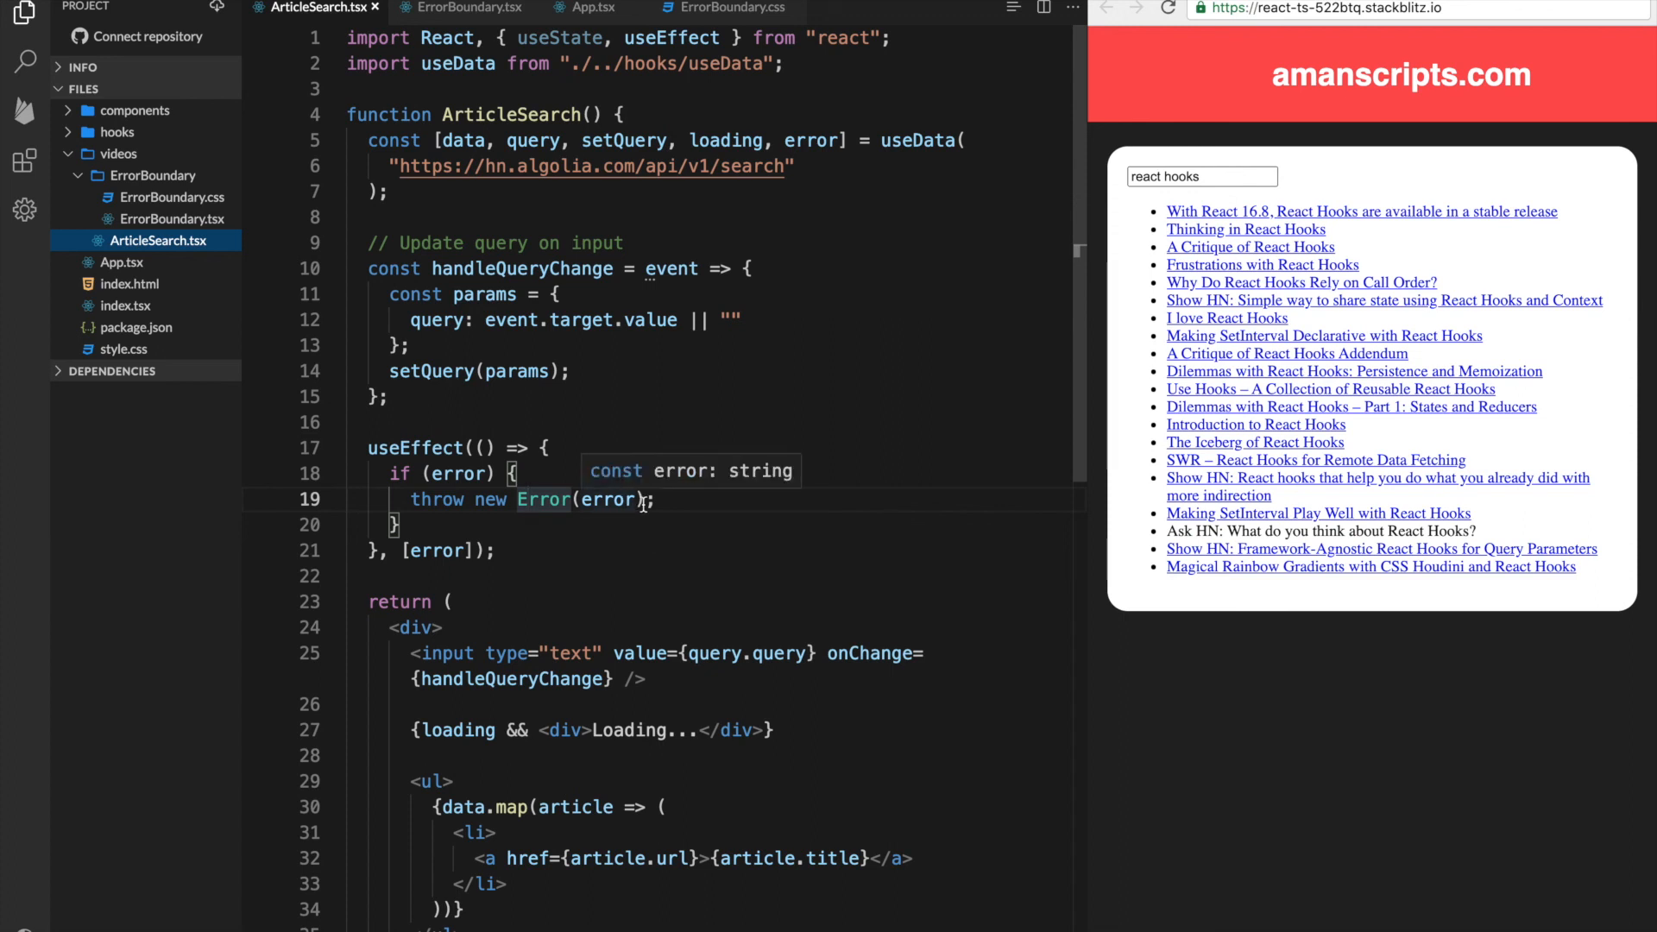
pyautogui.moveTo(742, 449)
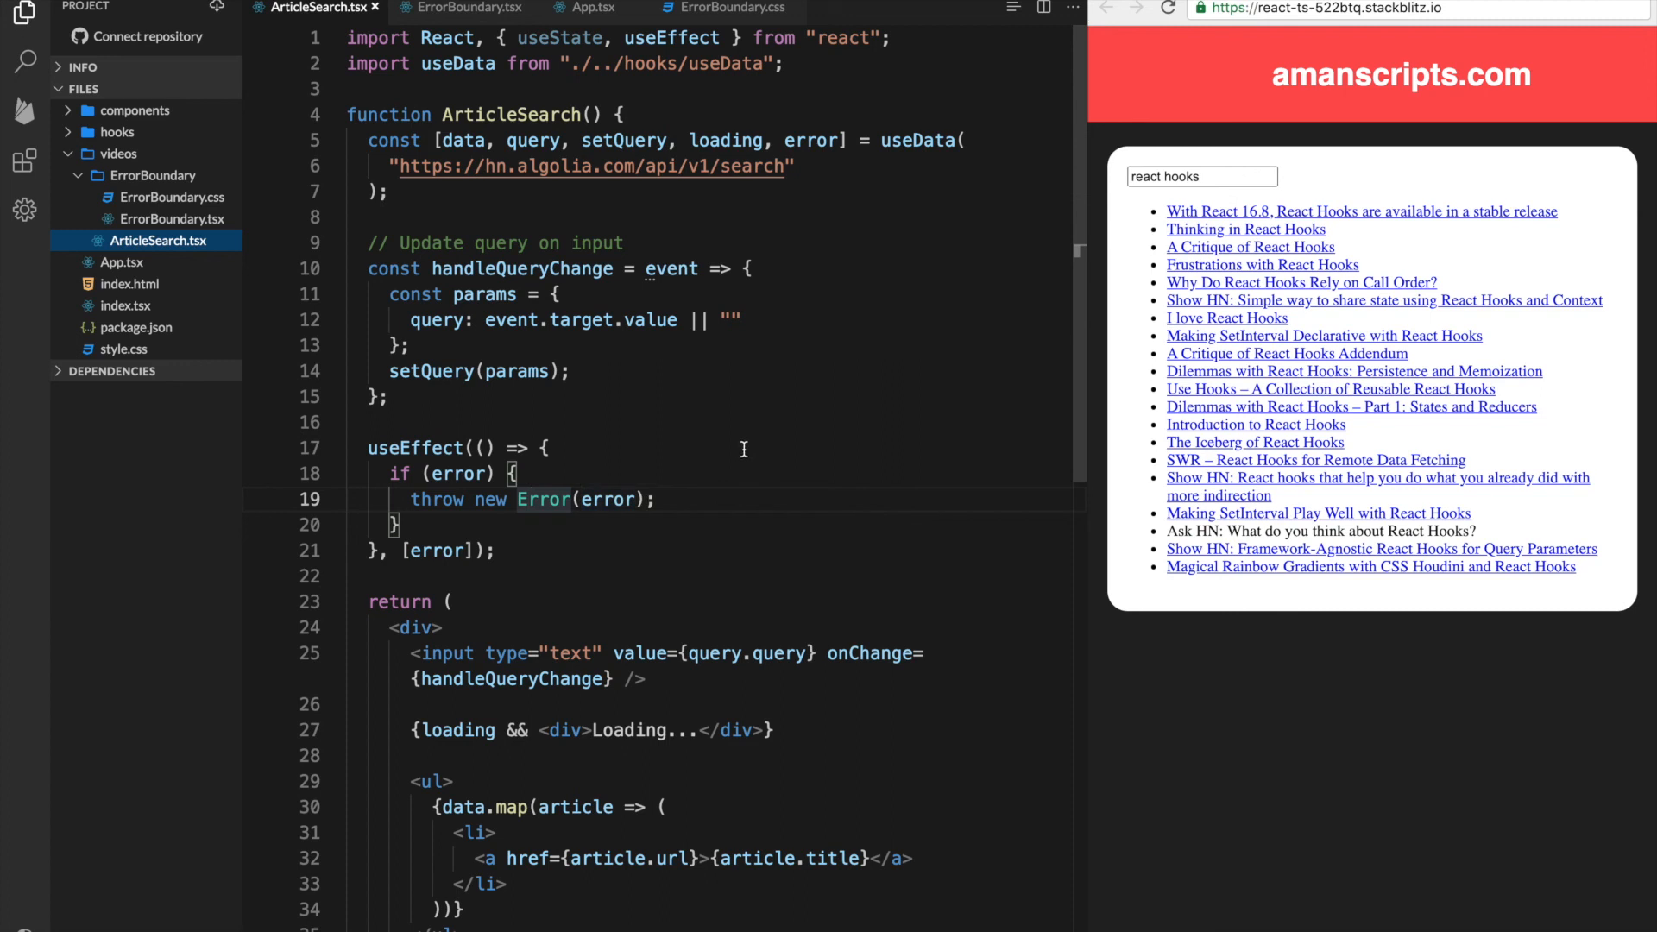
pyautogui.moveTo(741, 449)
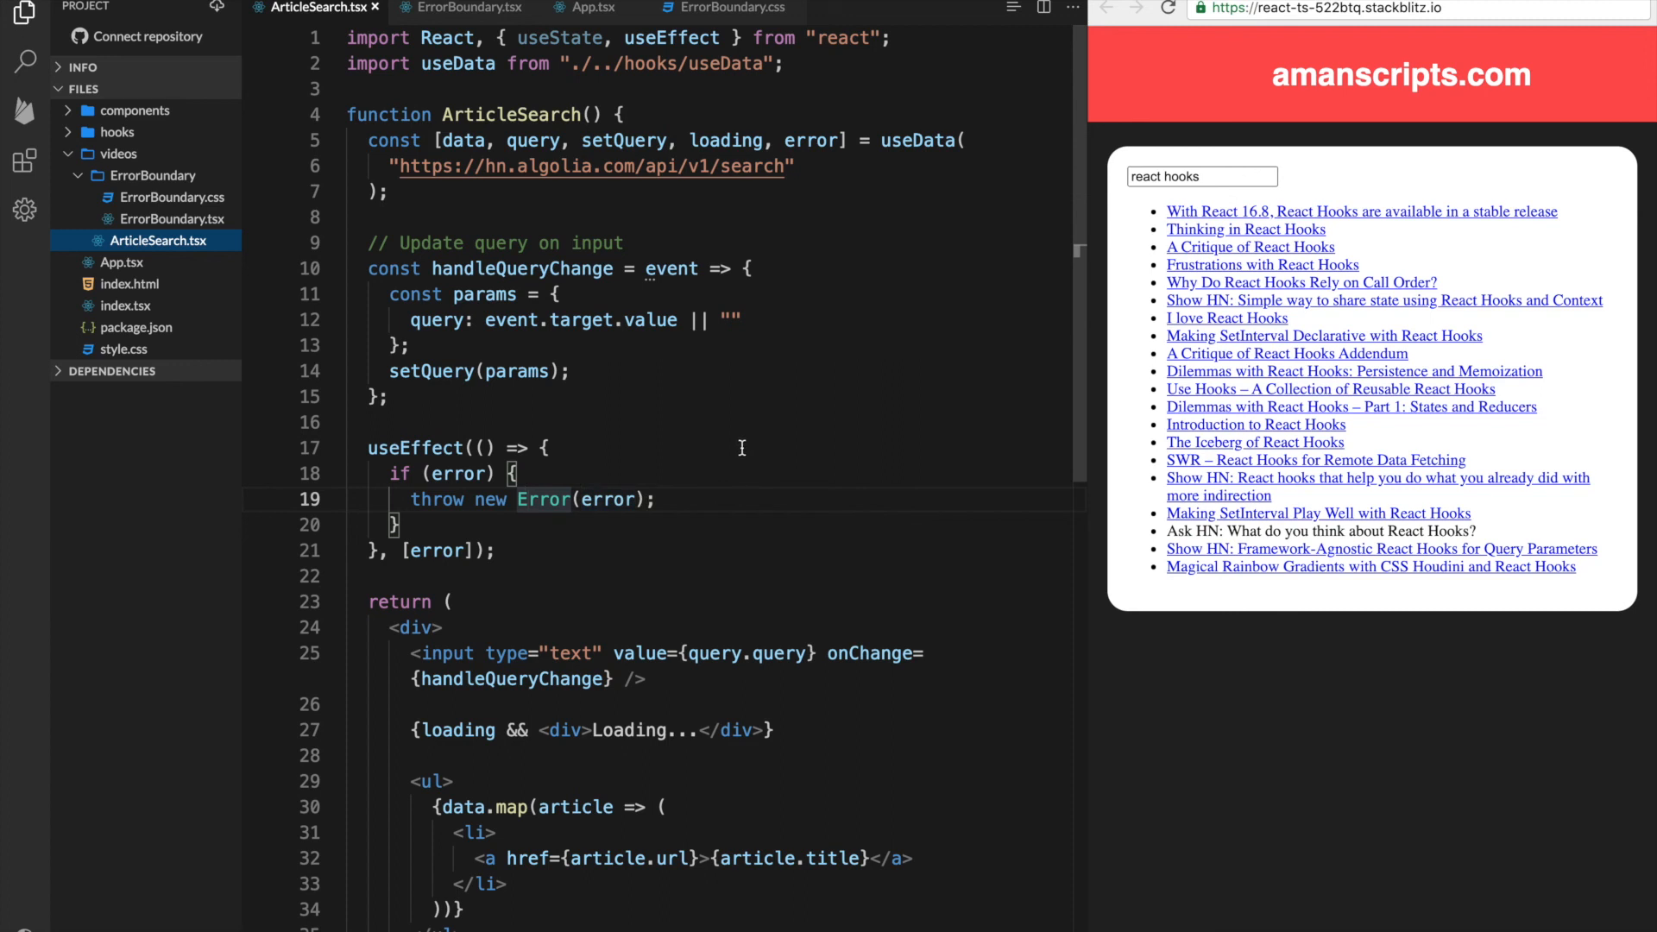
pyautogui.moveTo(454, 435)
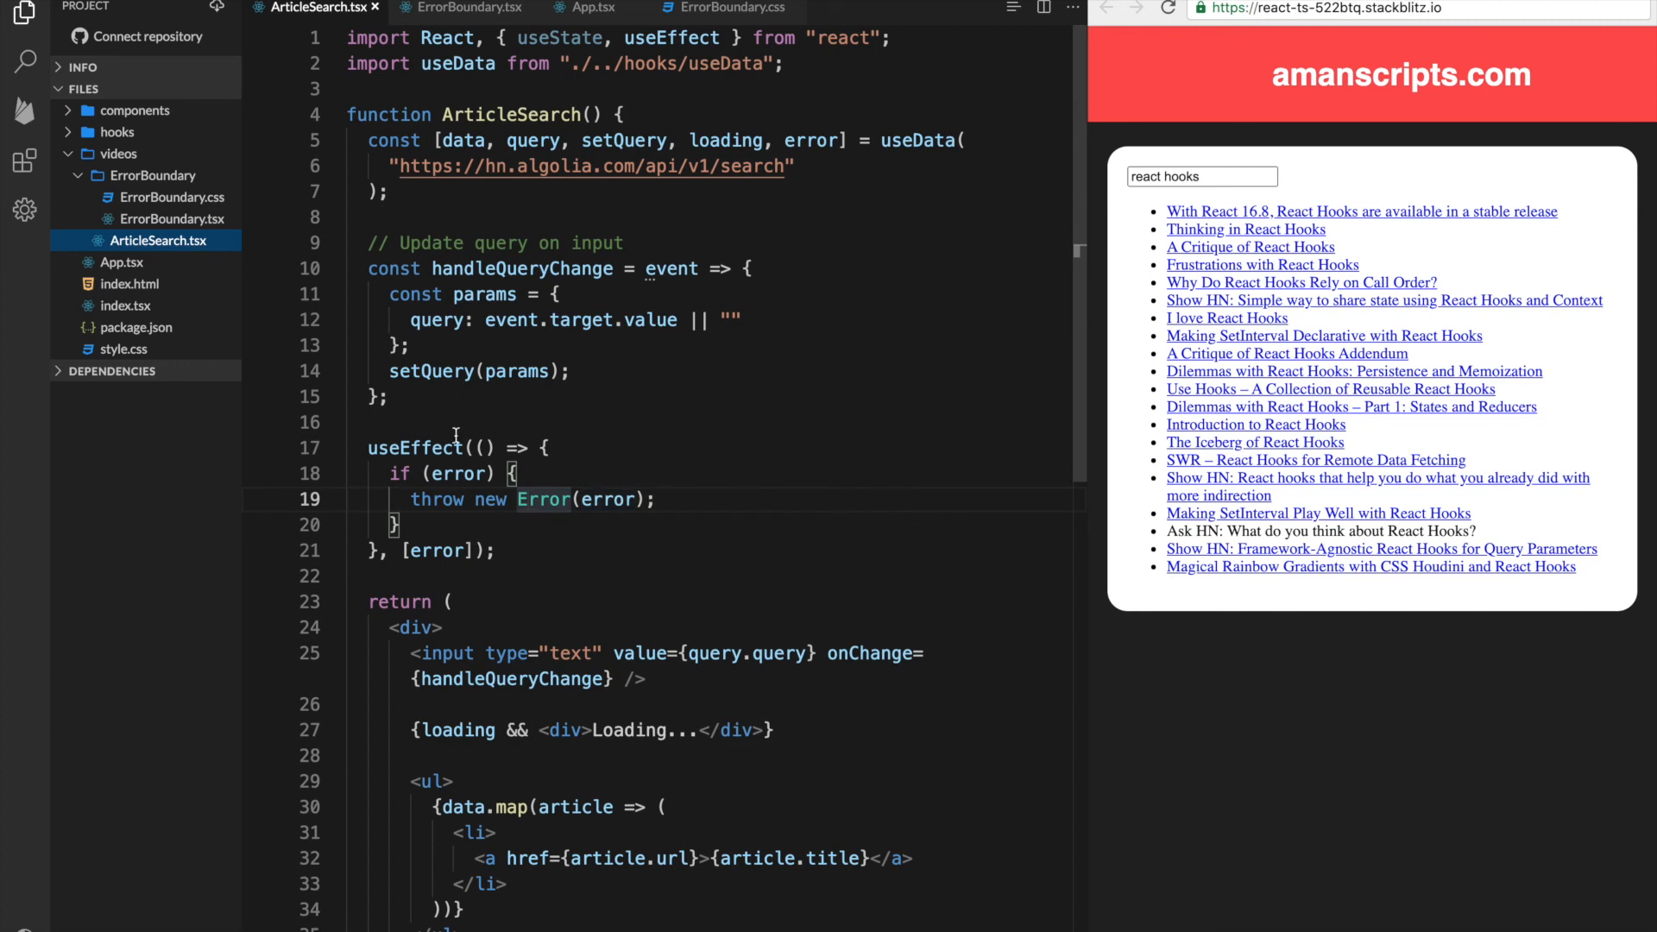